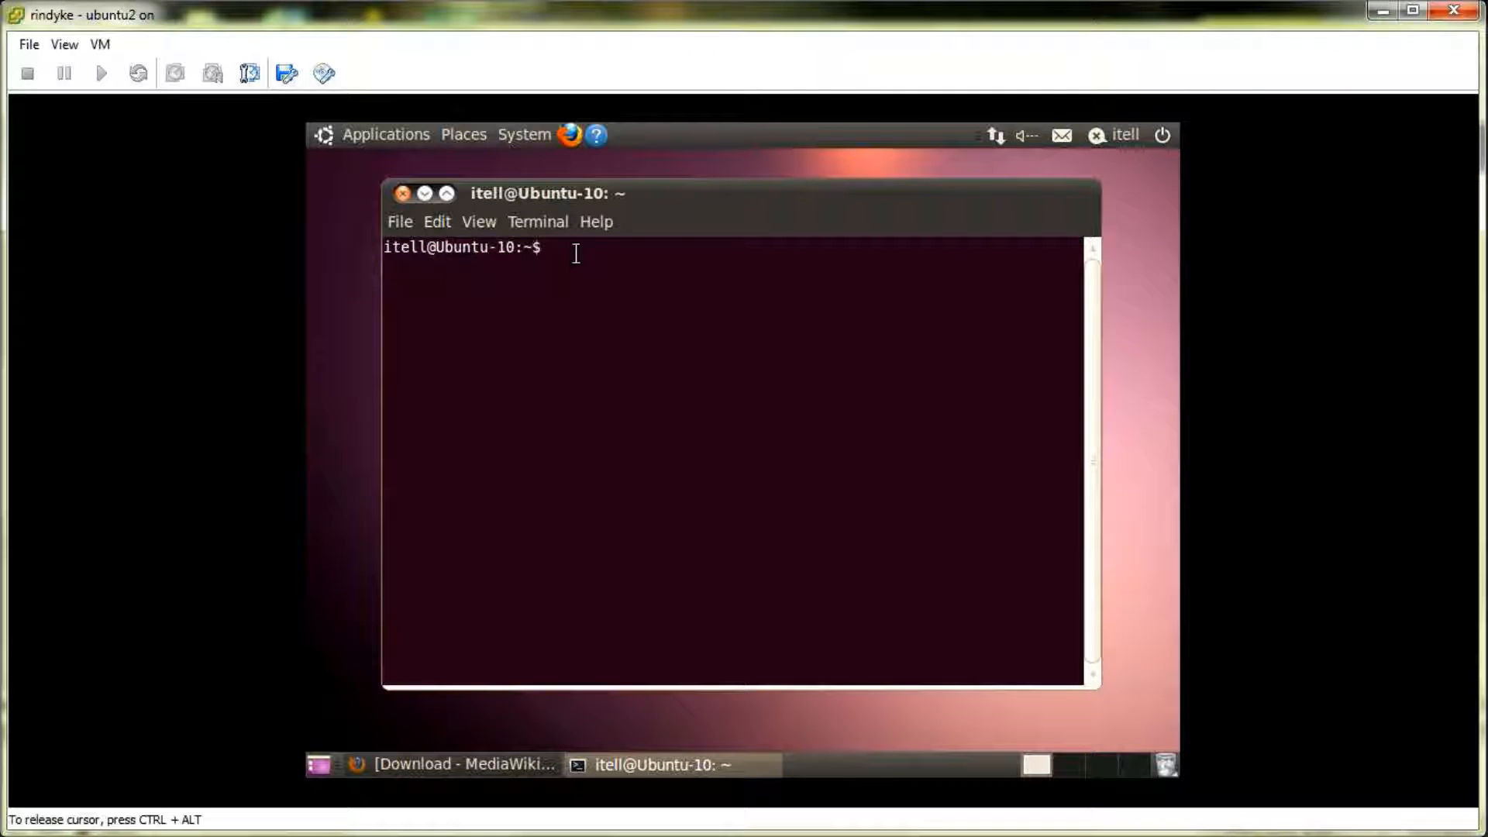
Run sudo apt-get install apache2, which reports apache2 is already the newest version.
text(sudo)
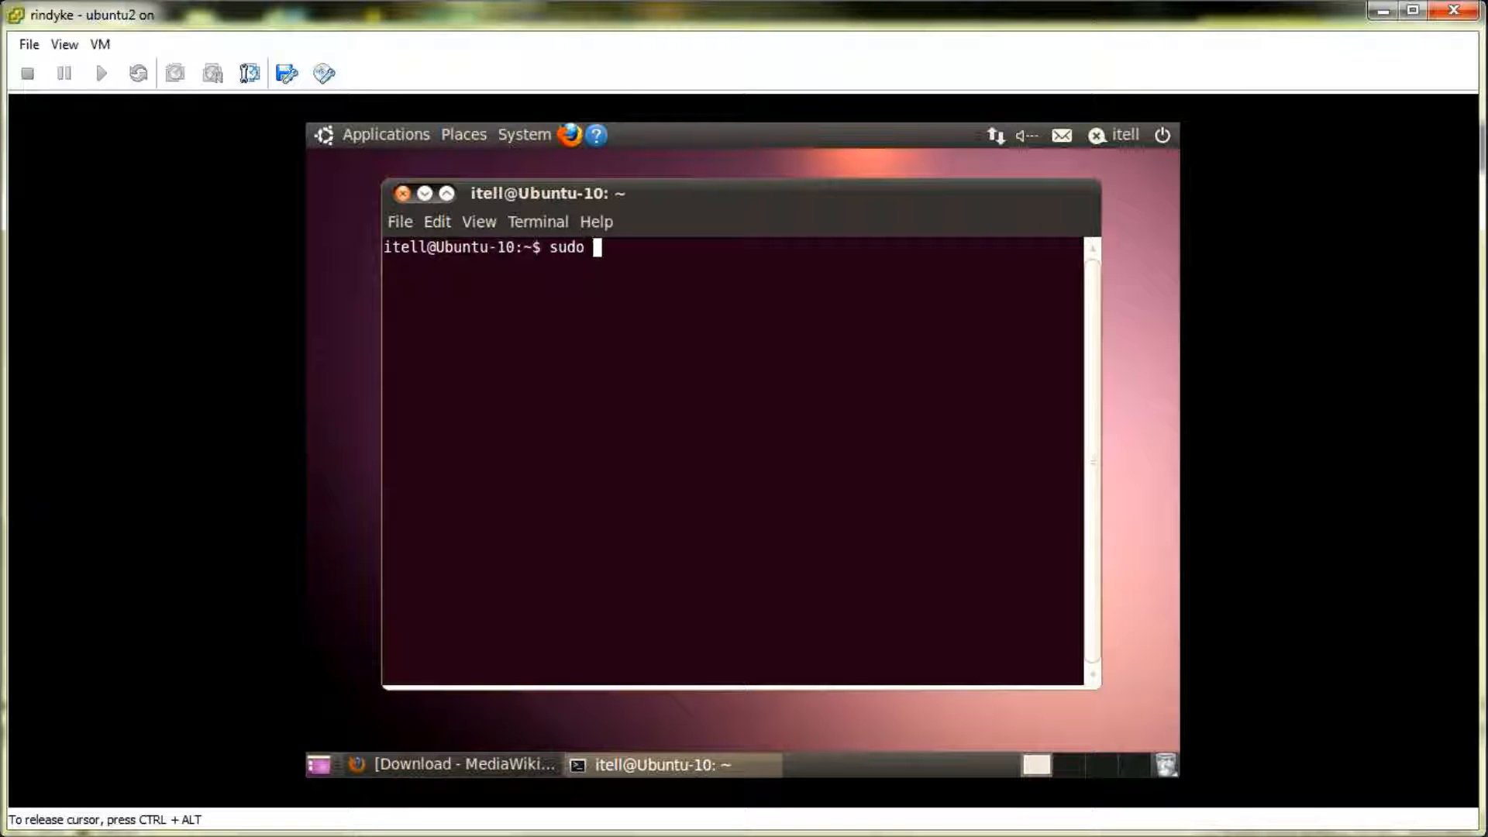
text(apt-h)
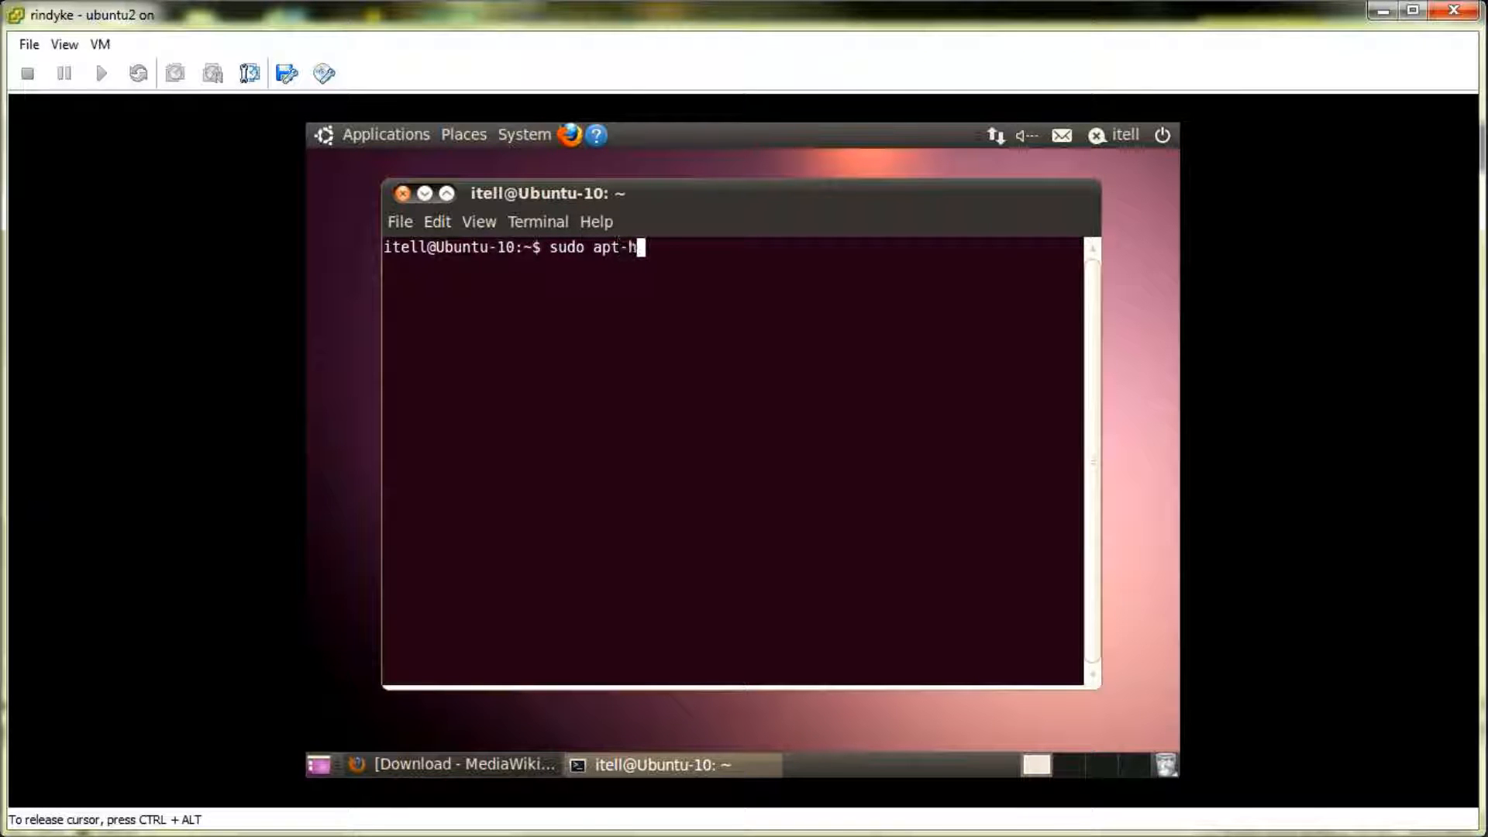
key(BackSpace)
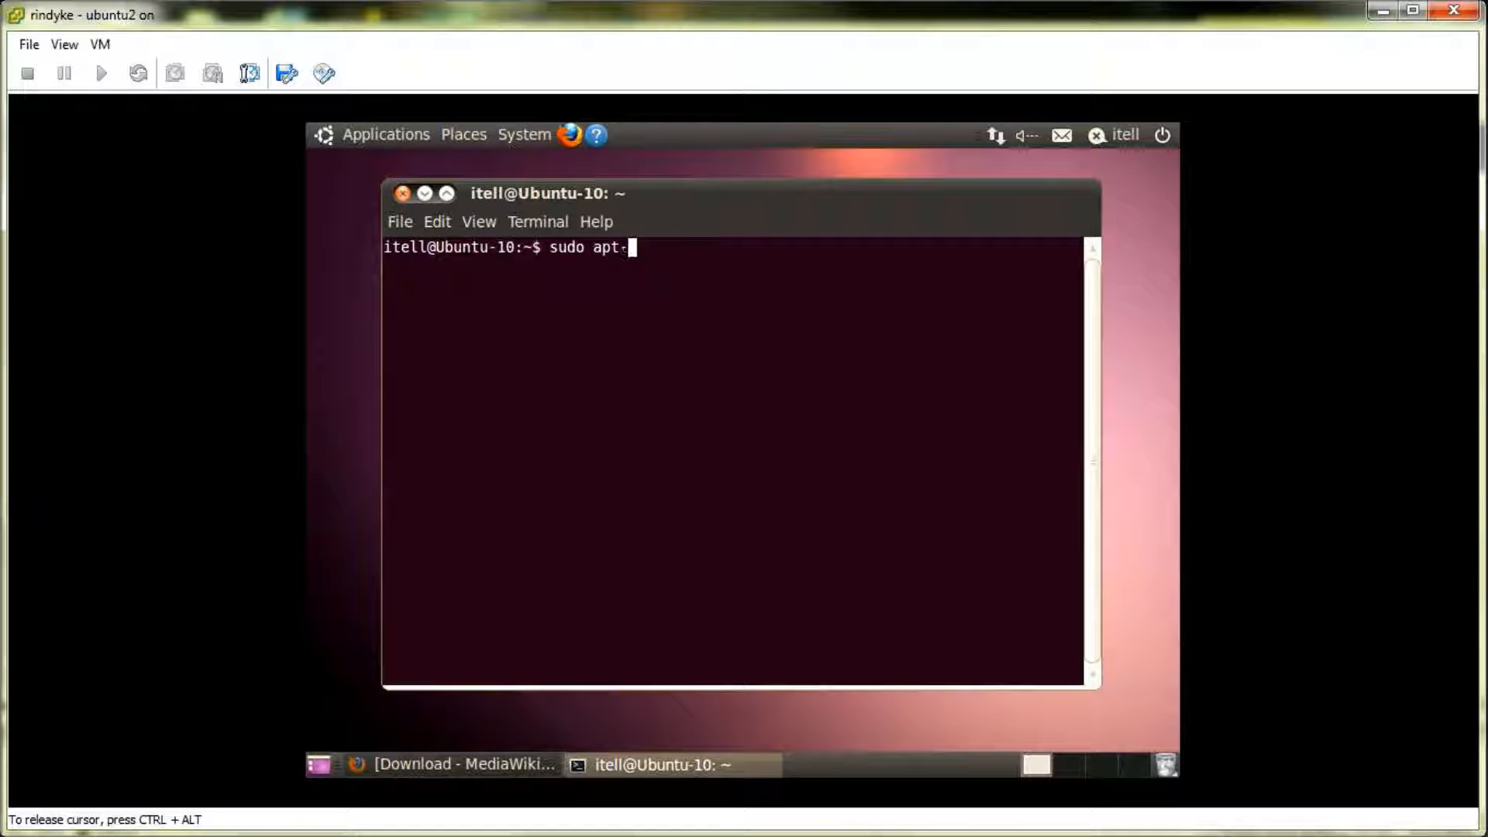
text(get)
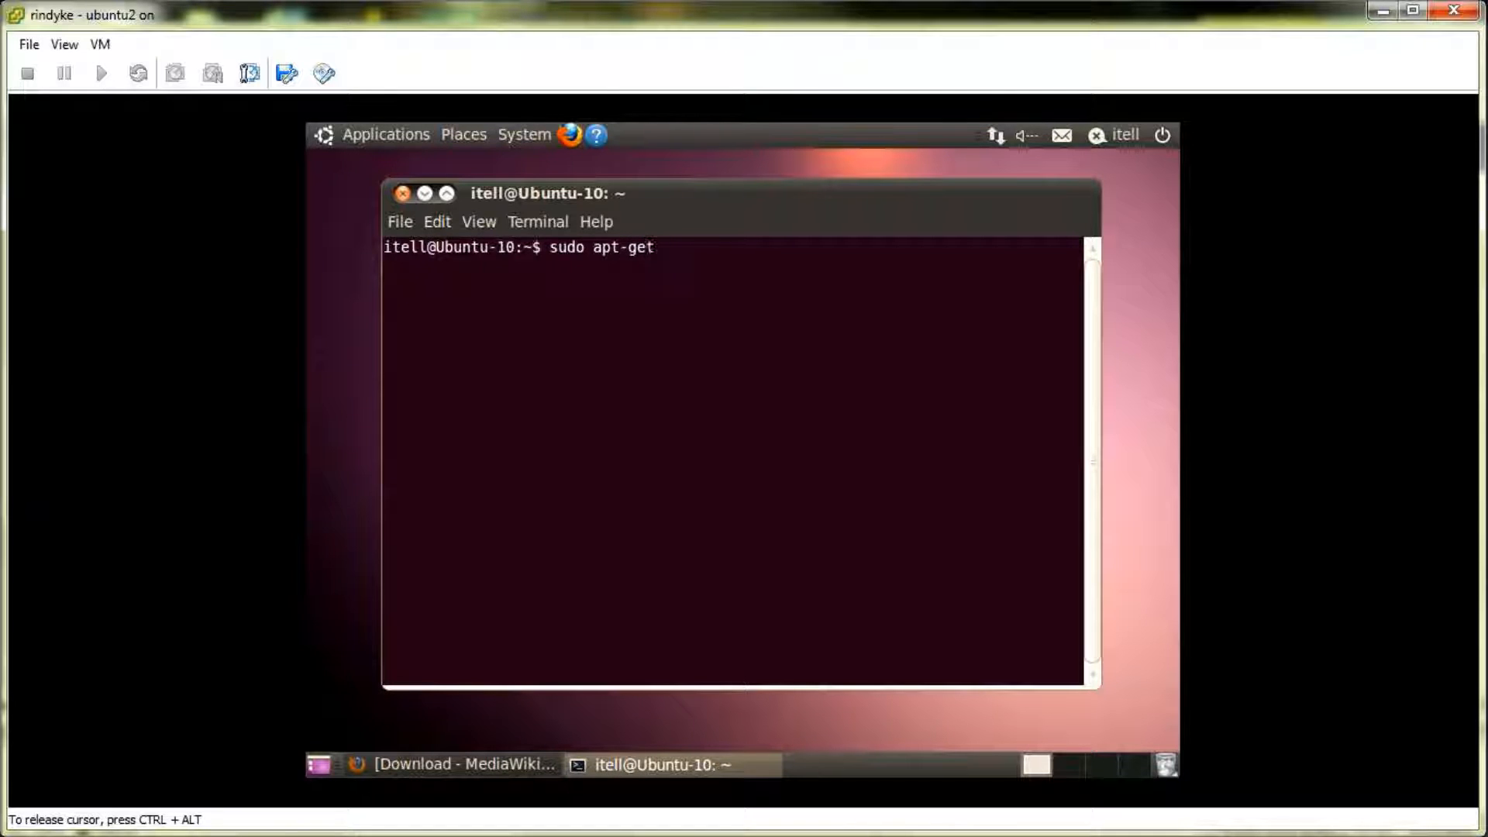
text(install)
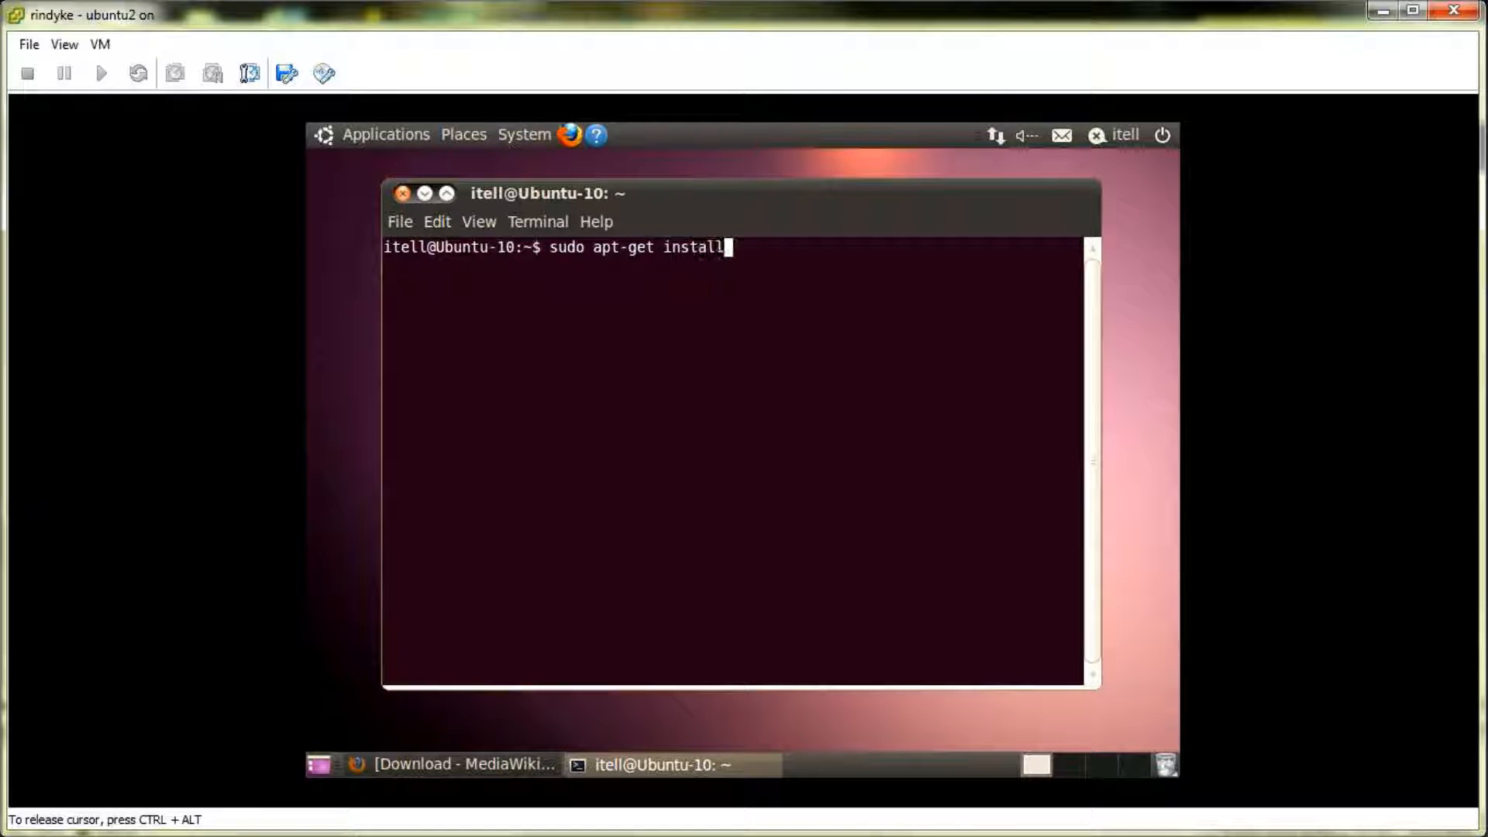
text(apche)
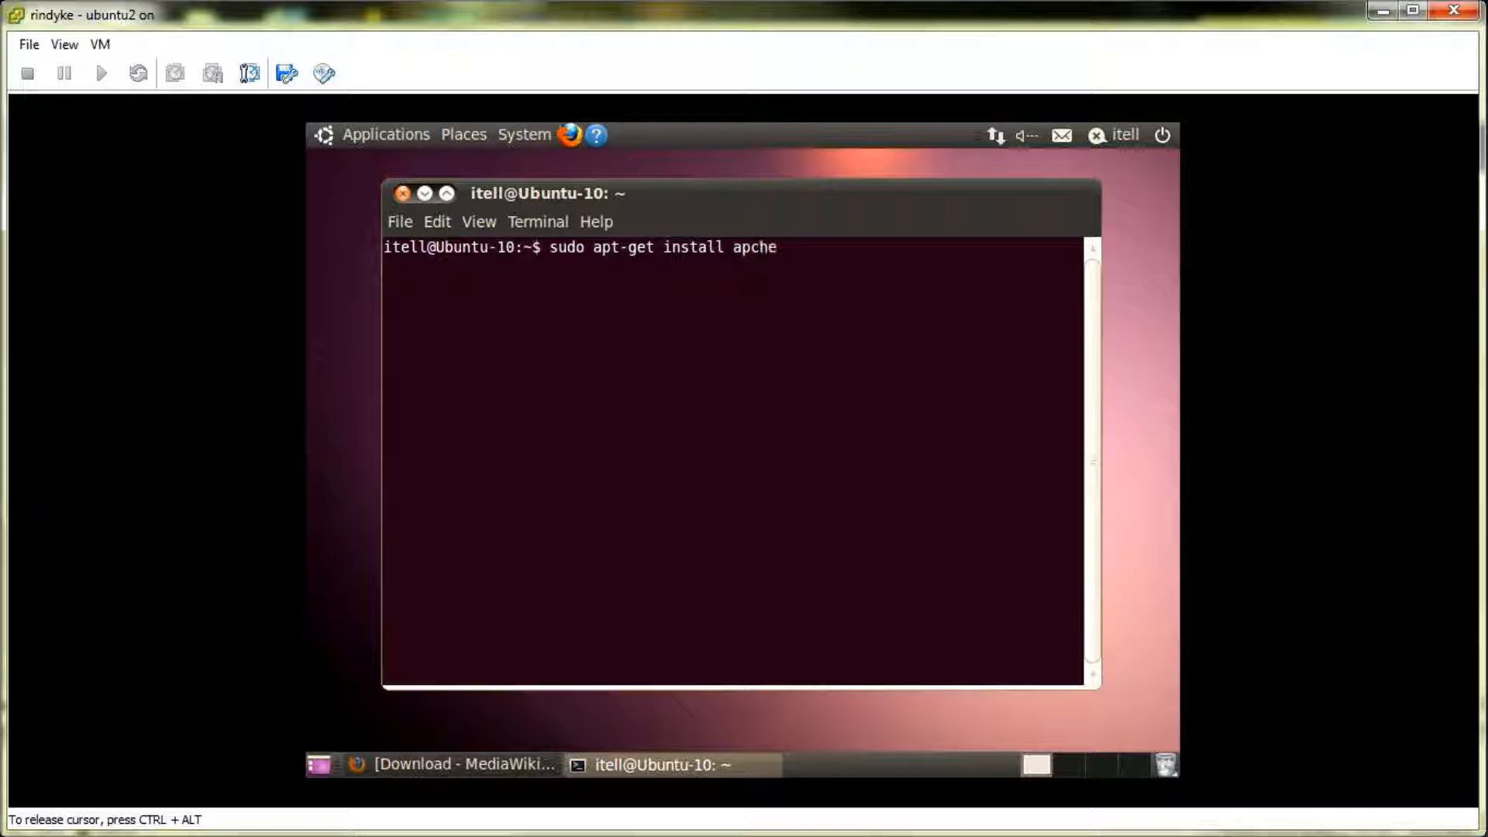
text(2)
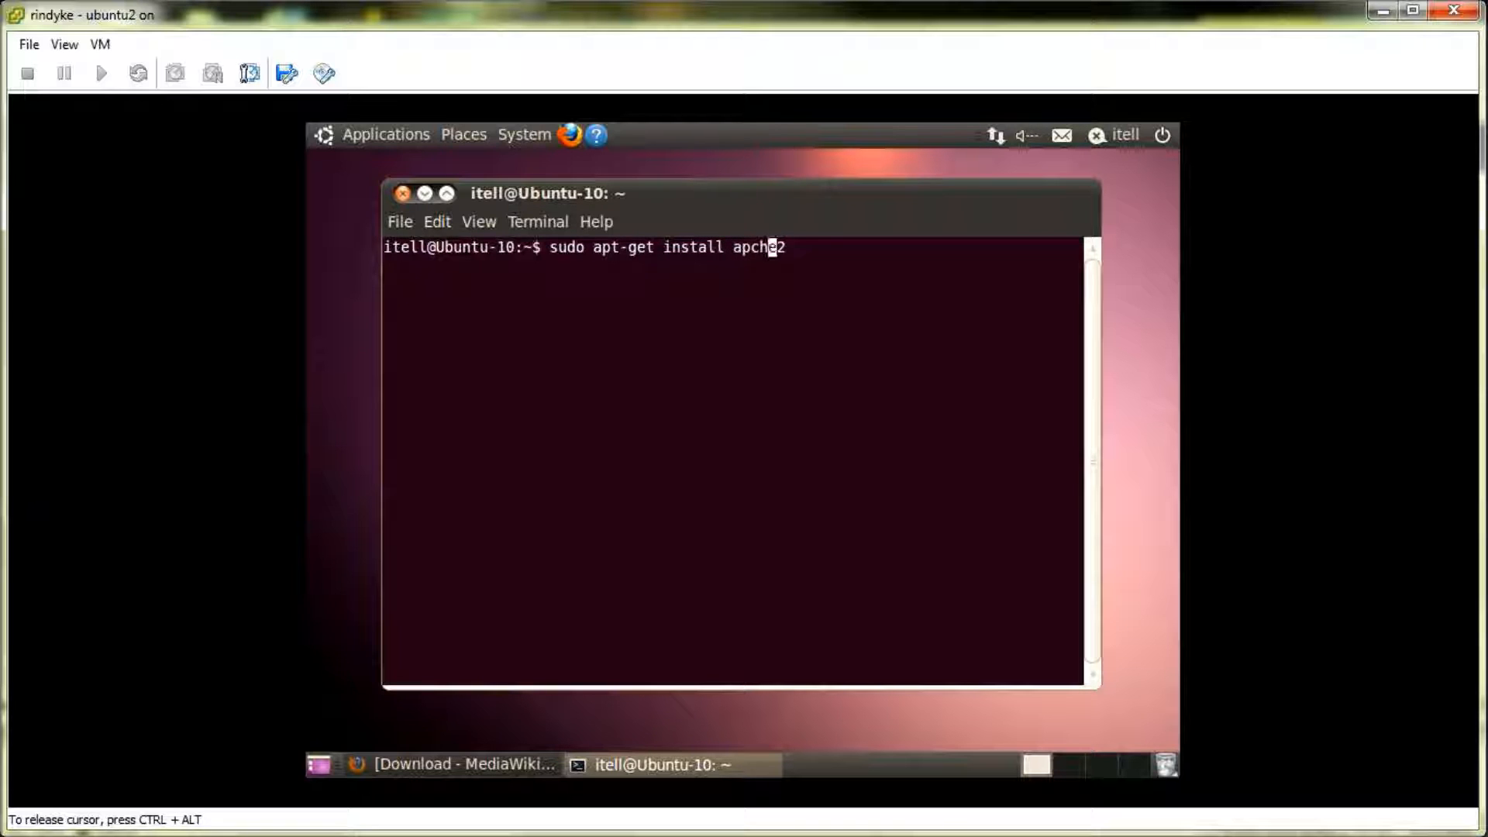
key(Return)
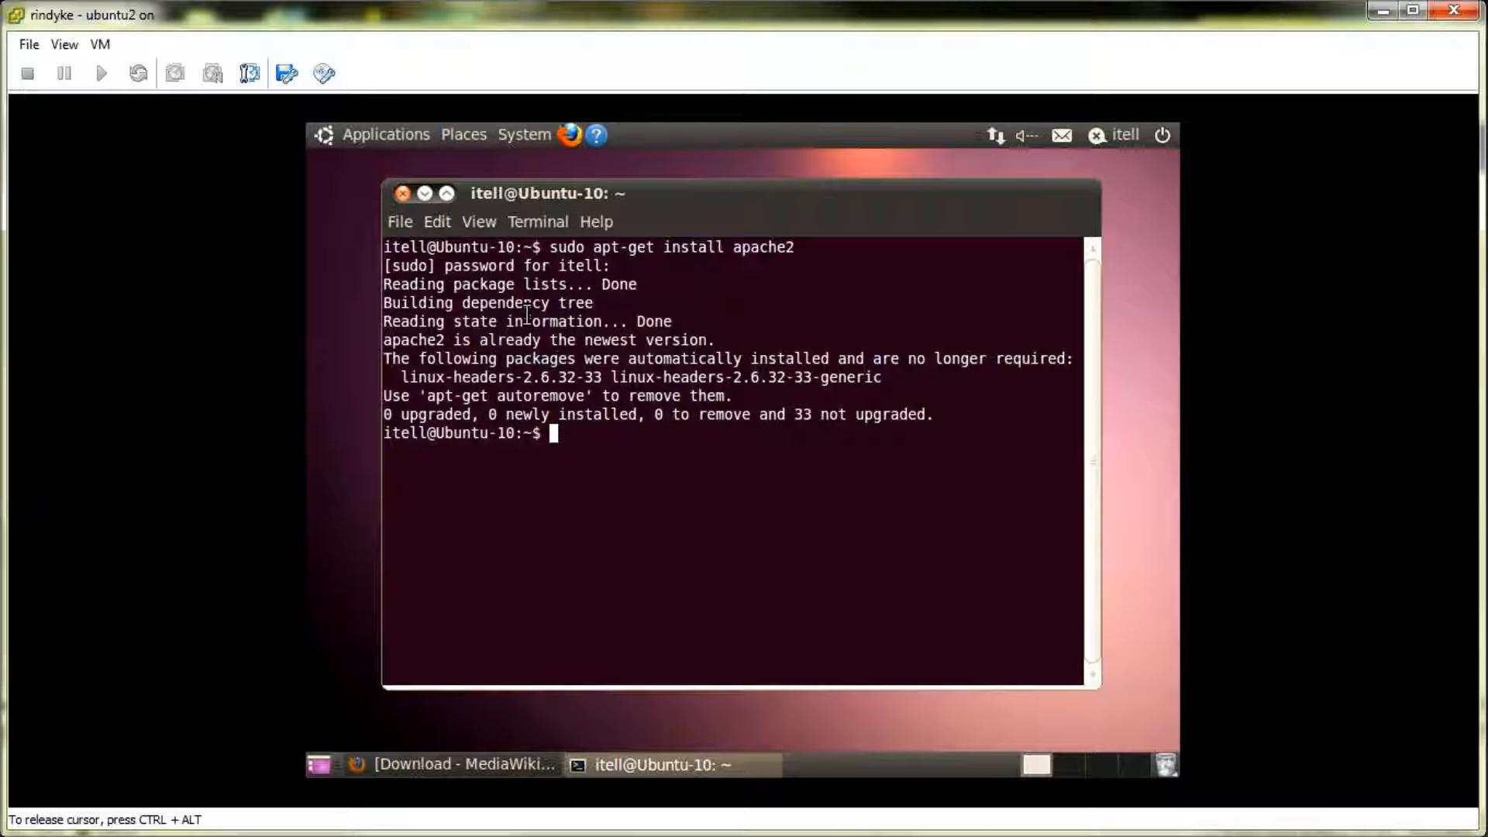
text(sudo)
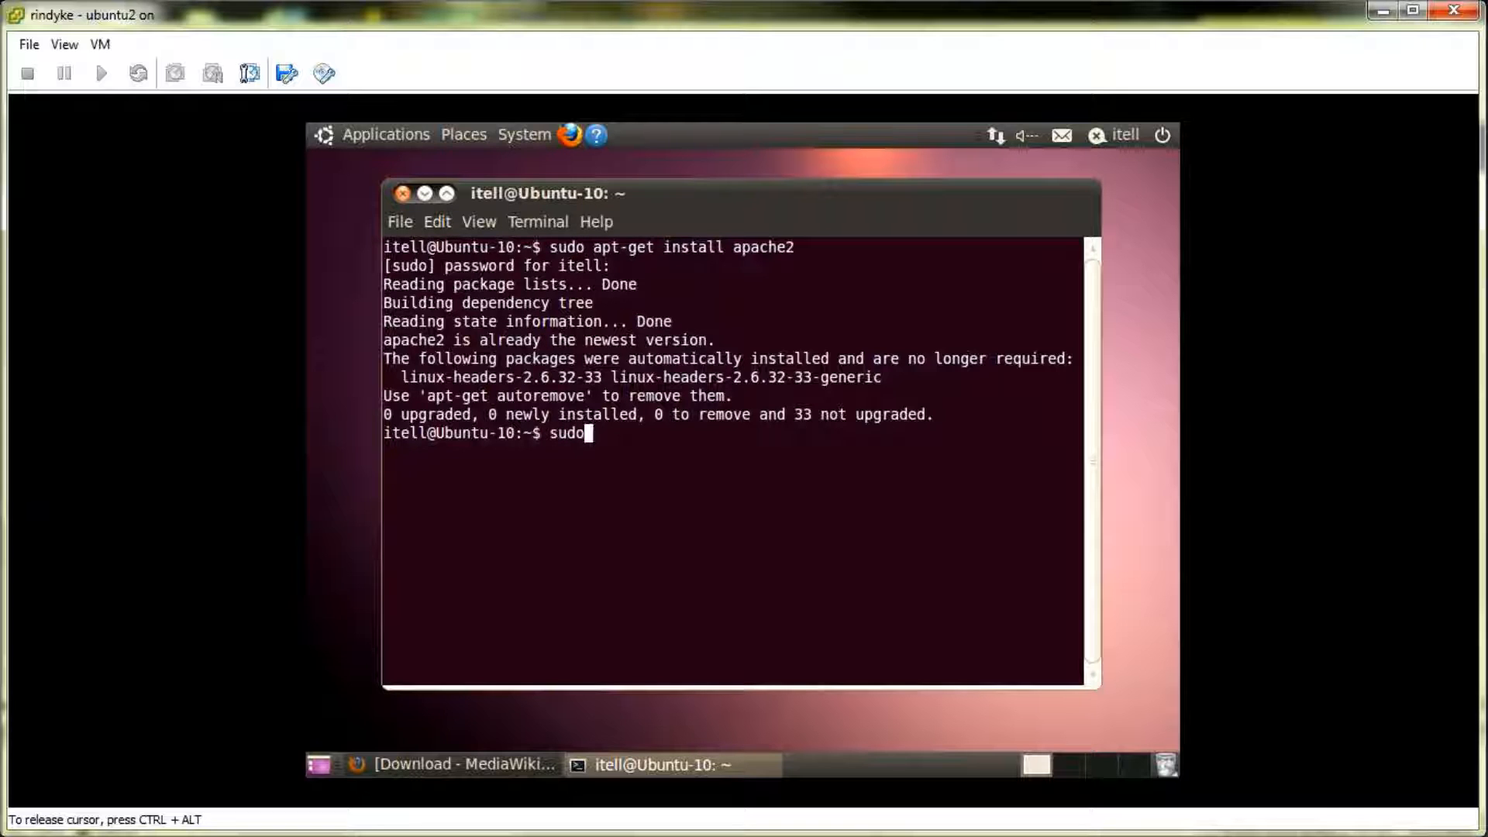
Run sudo apt-get install mysql-server-5.1, which reports it is already the newest version.
text(apt-gt)
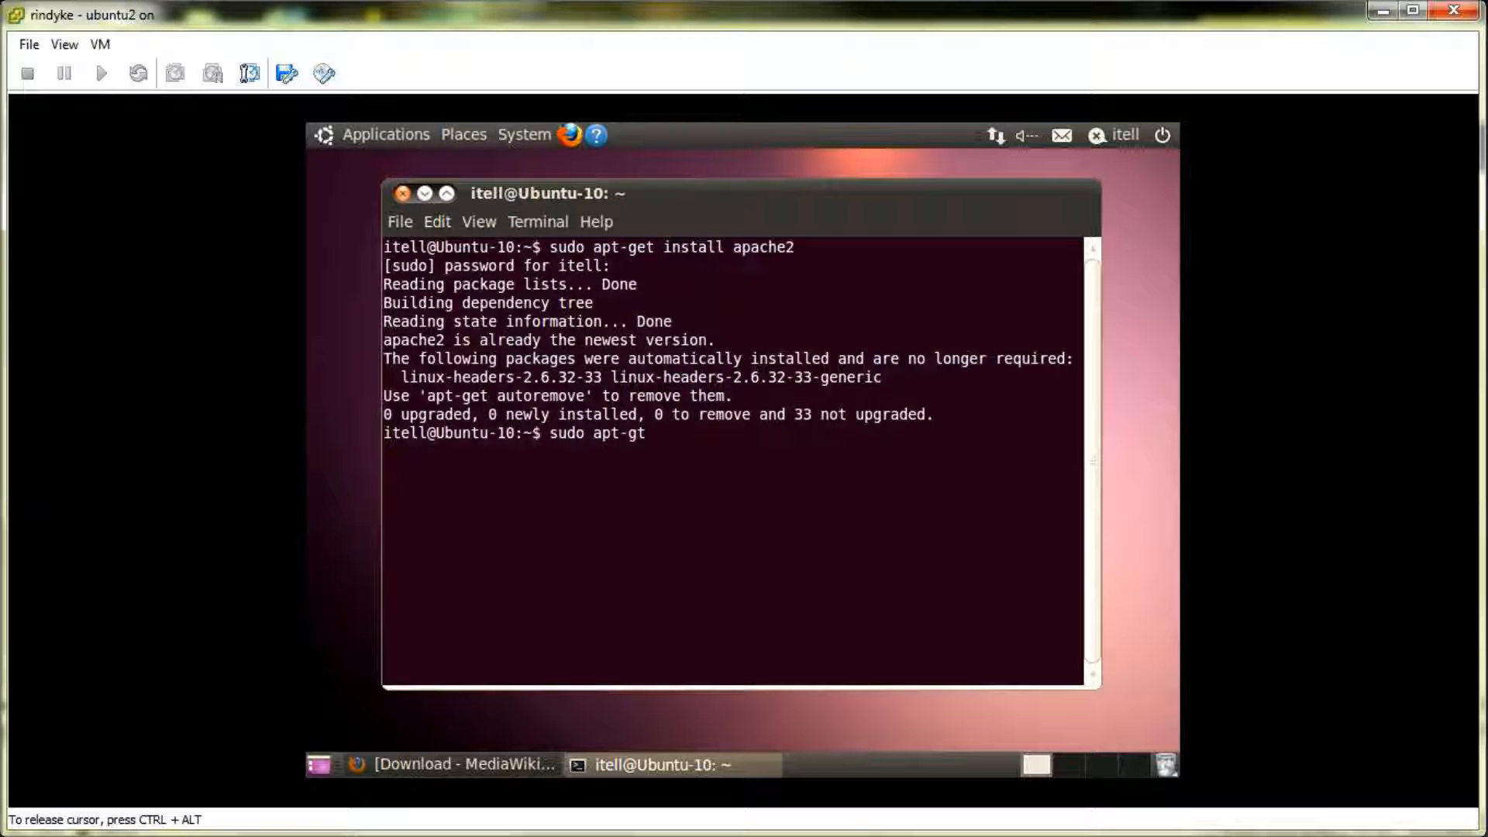
text(et)
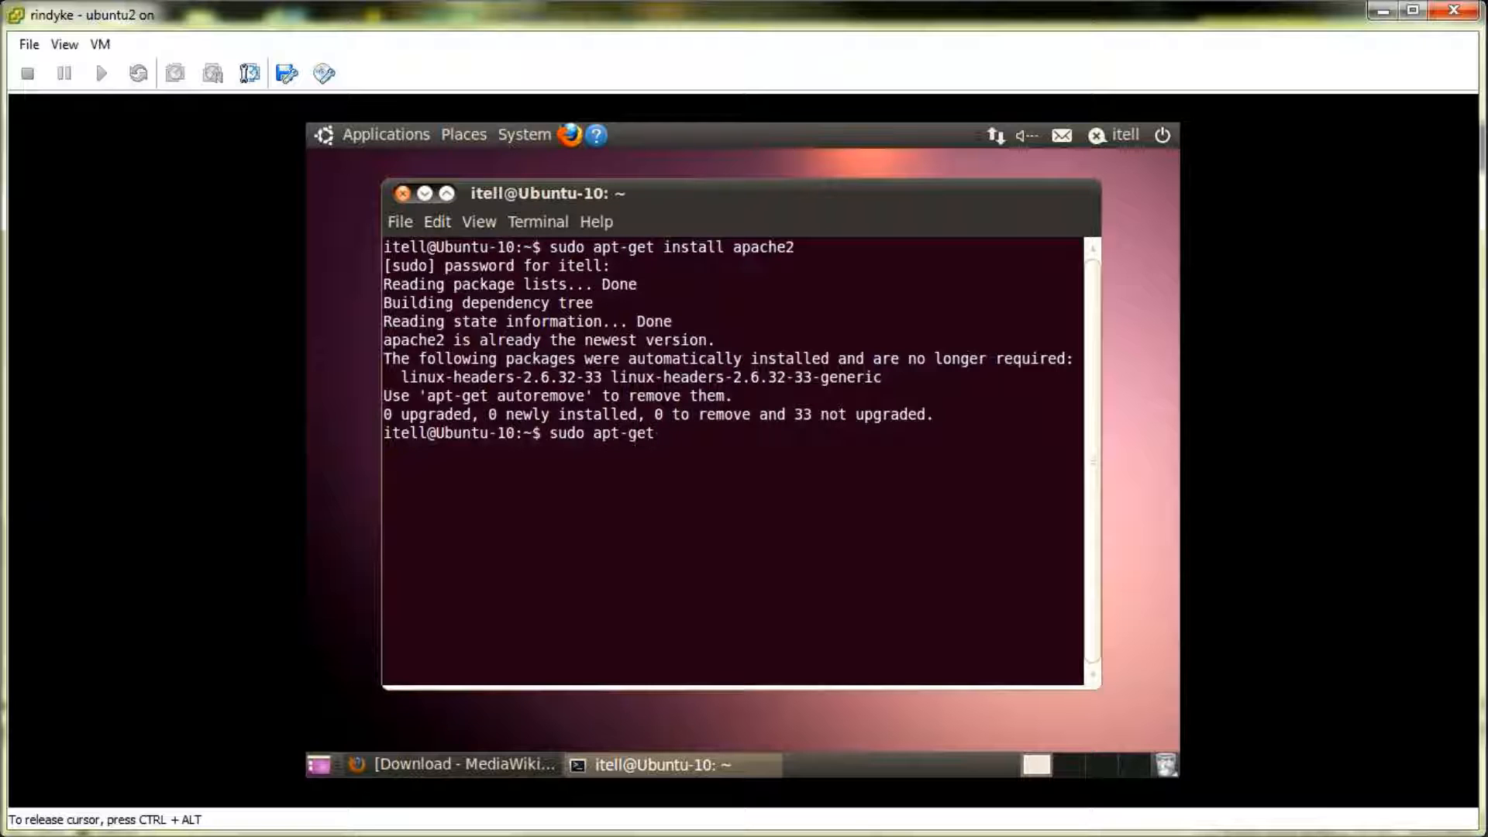
text(install m)
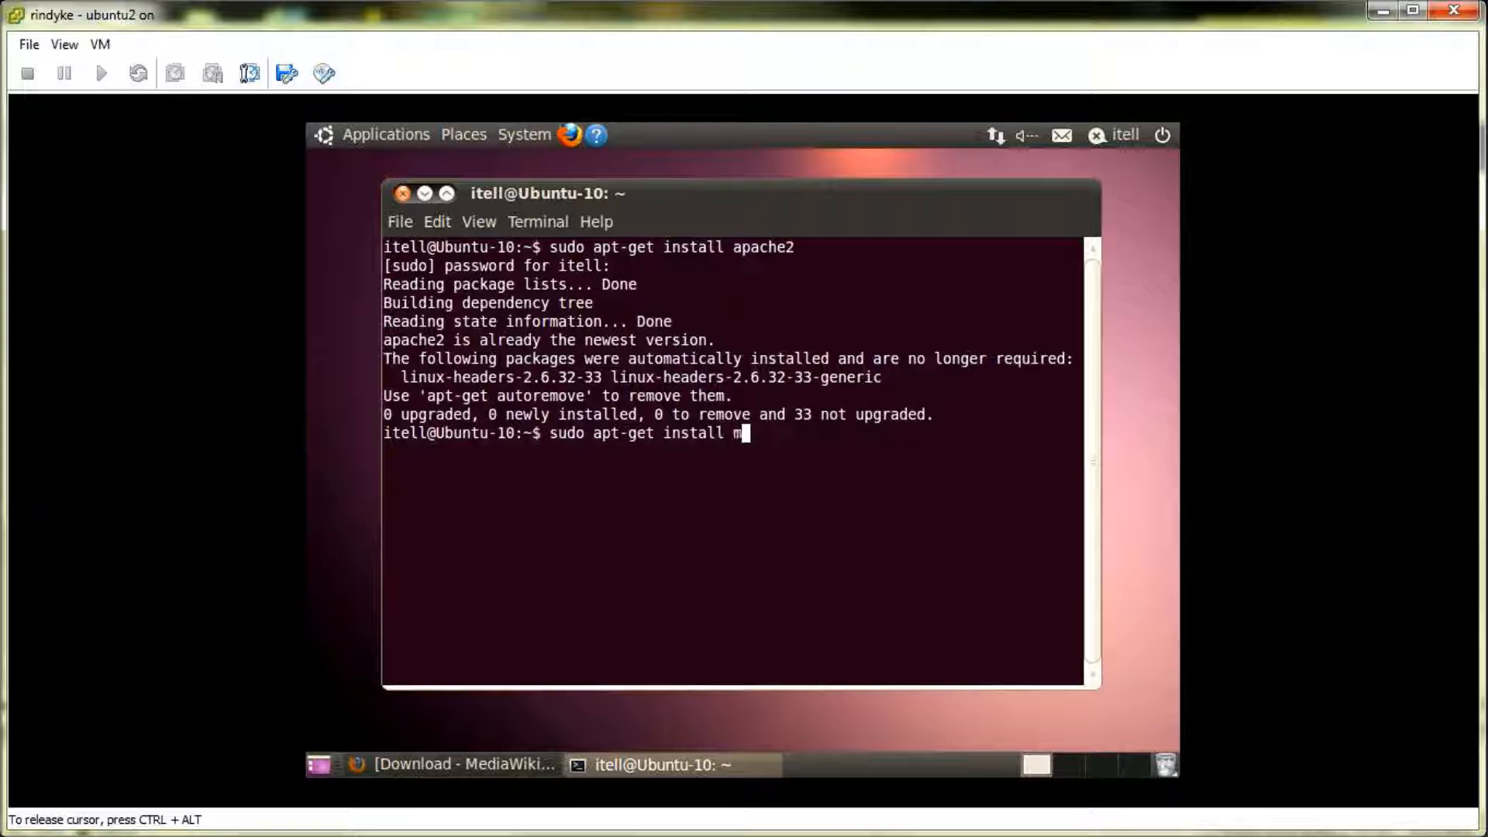
text(ys)
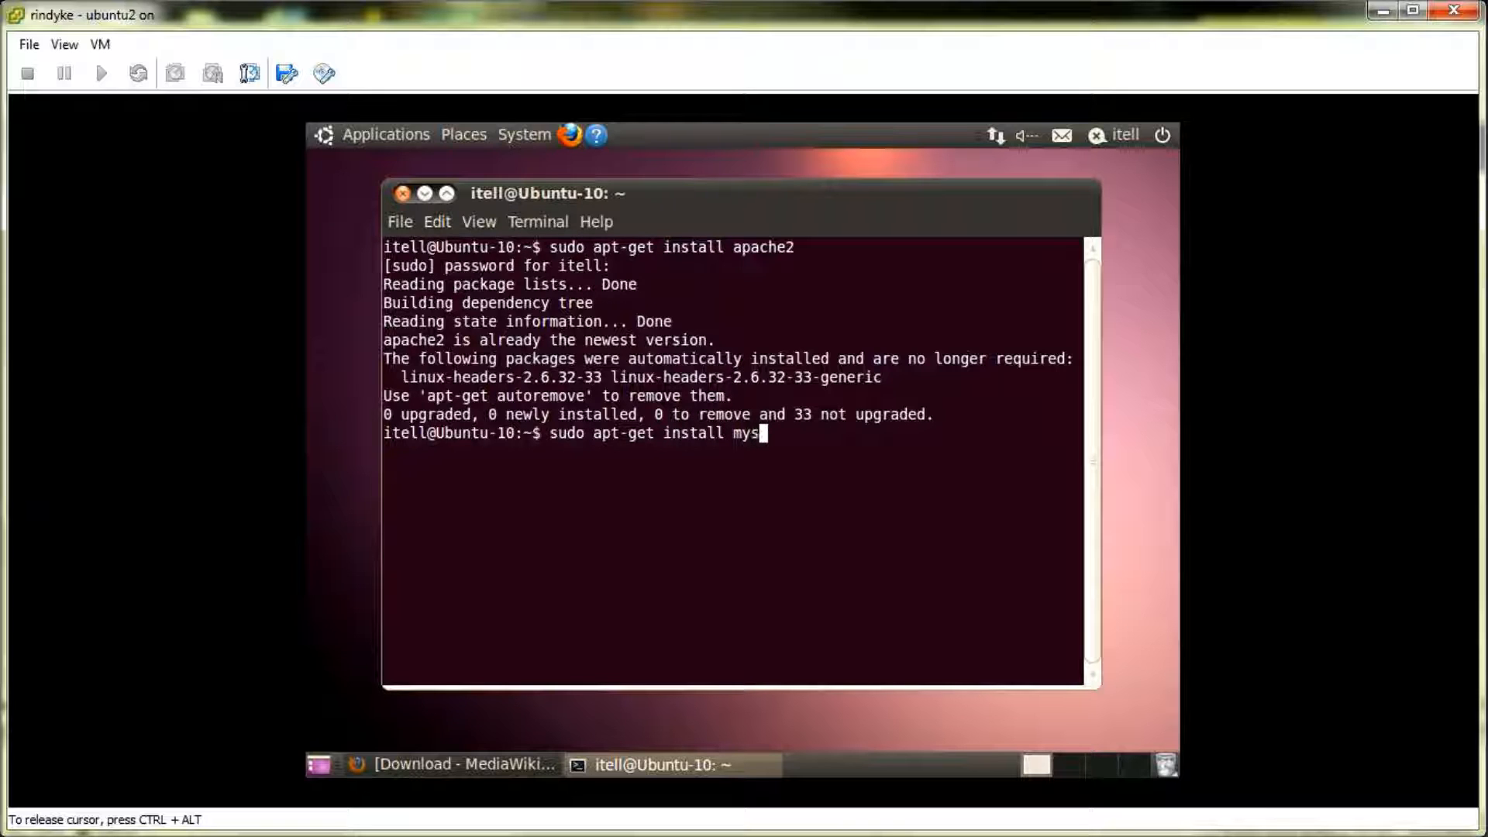
text(ql-s)
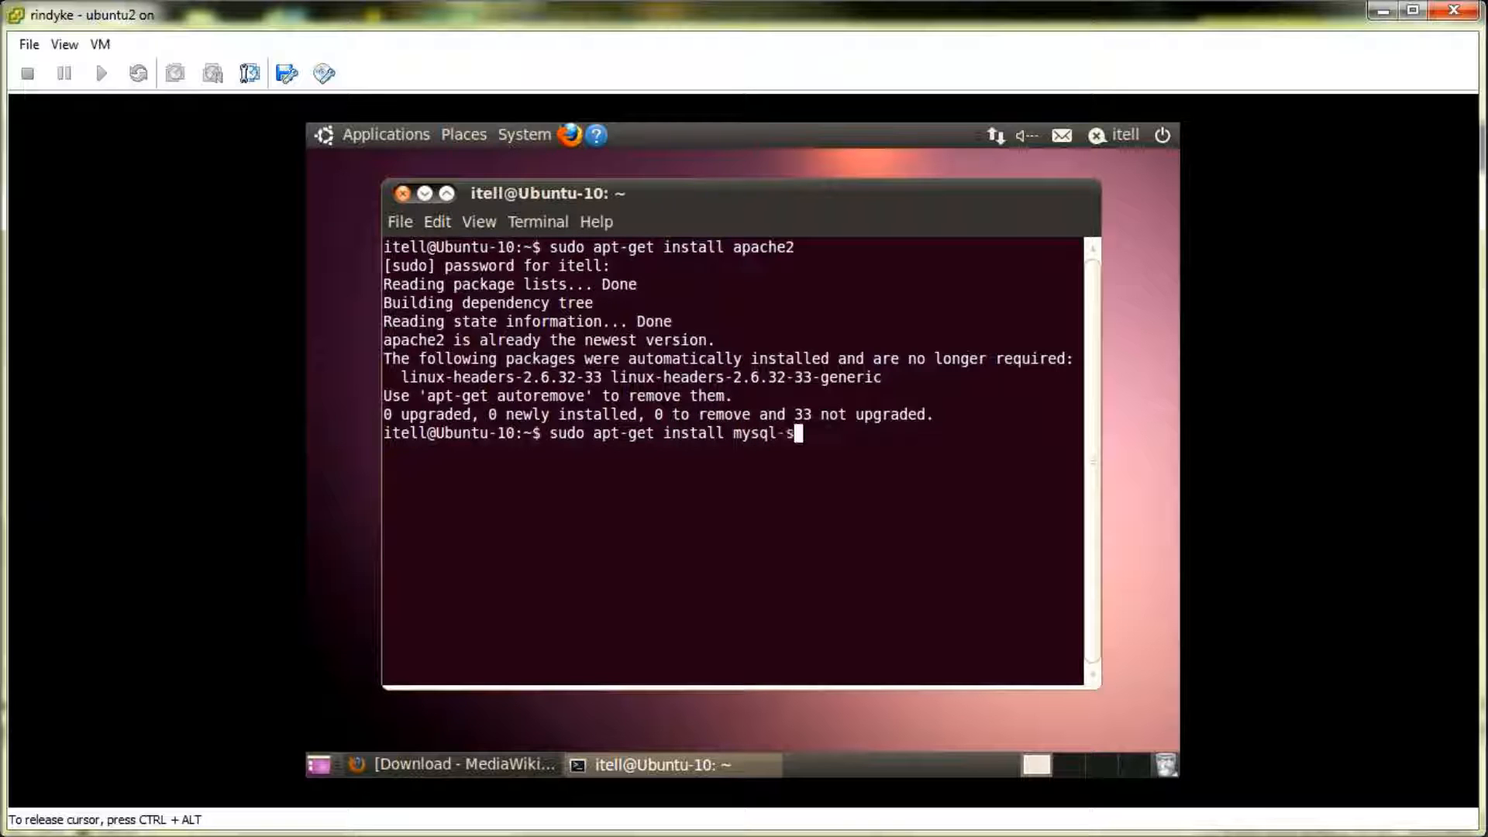
text(erver-)
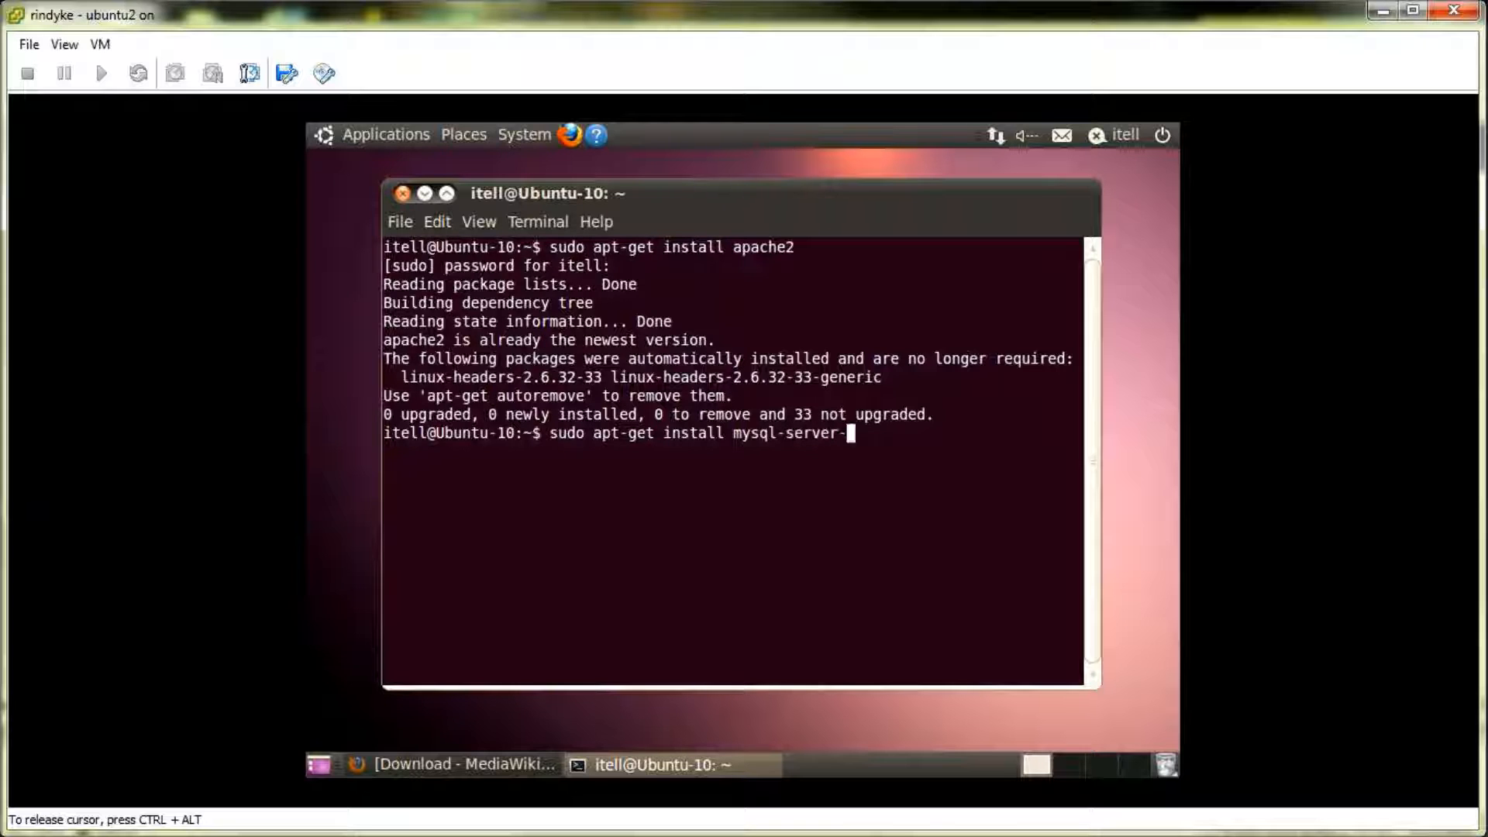
text(5.1)
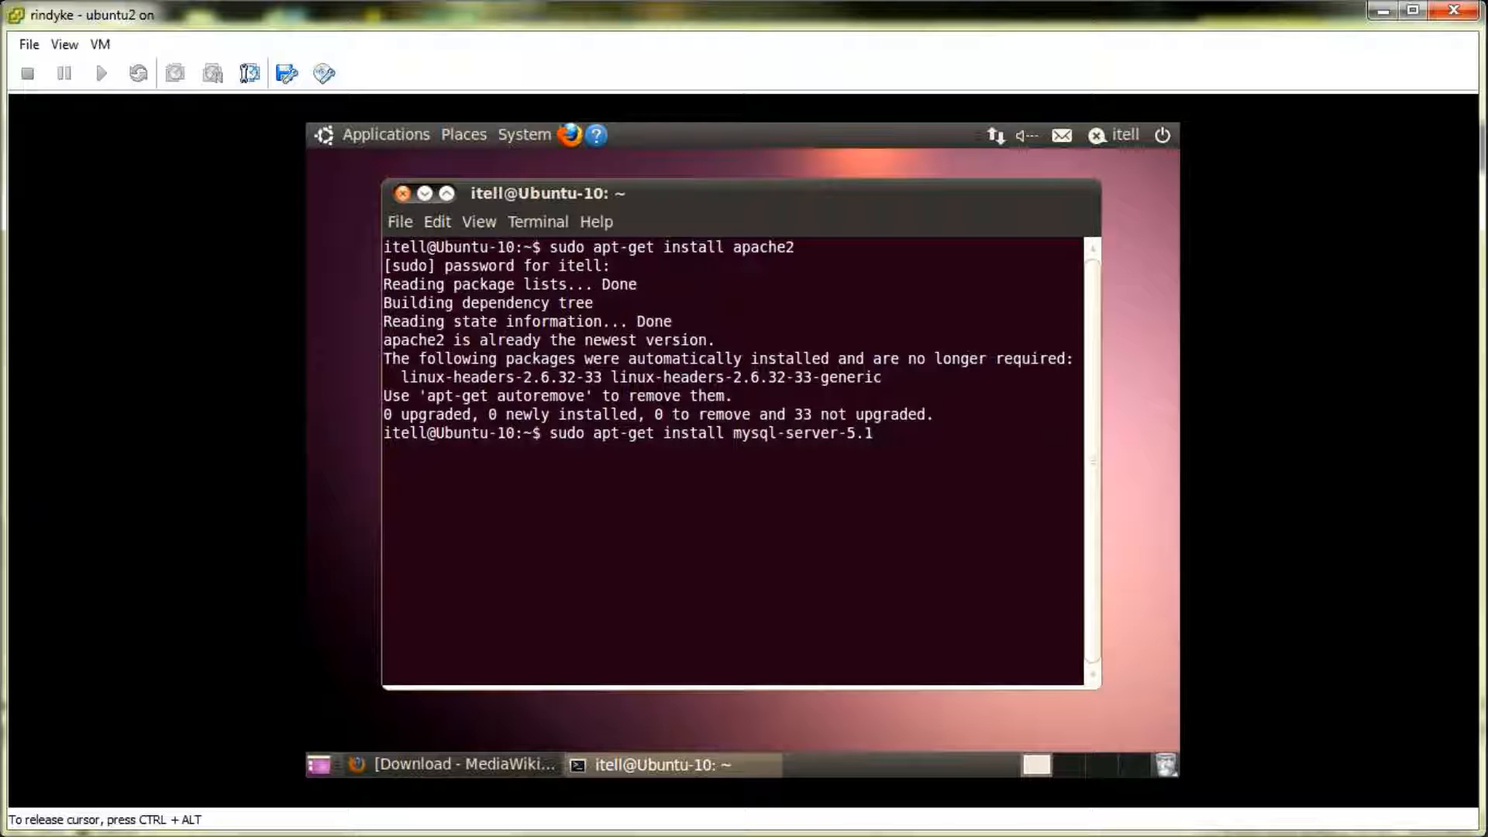
key(Return)
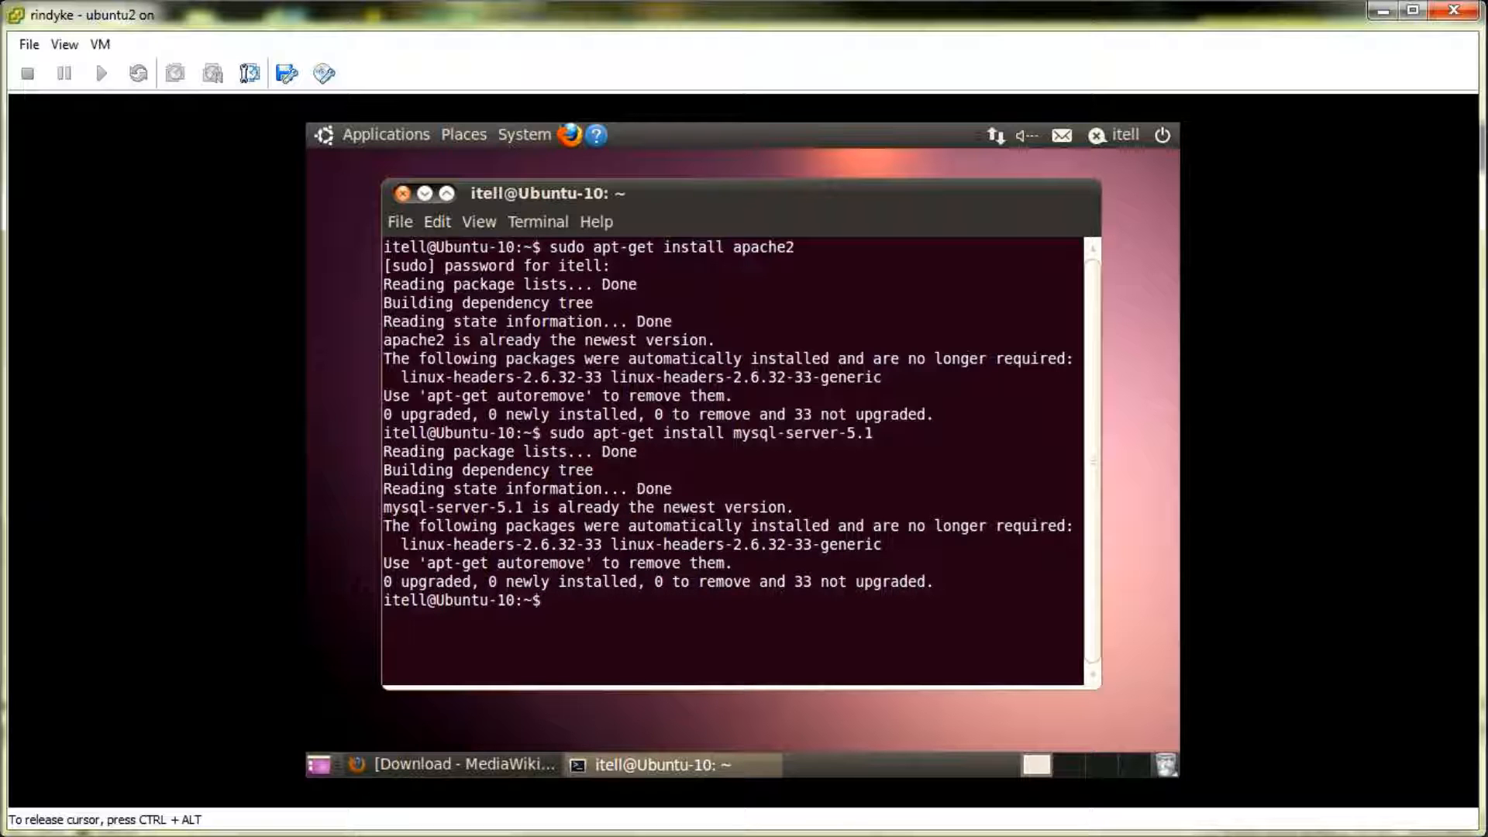
mouse_move(702, 506)
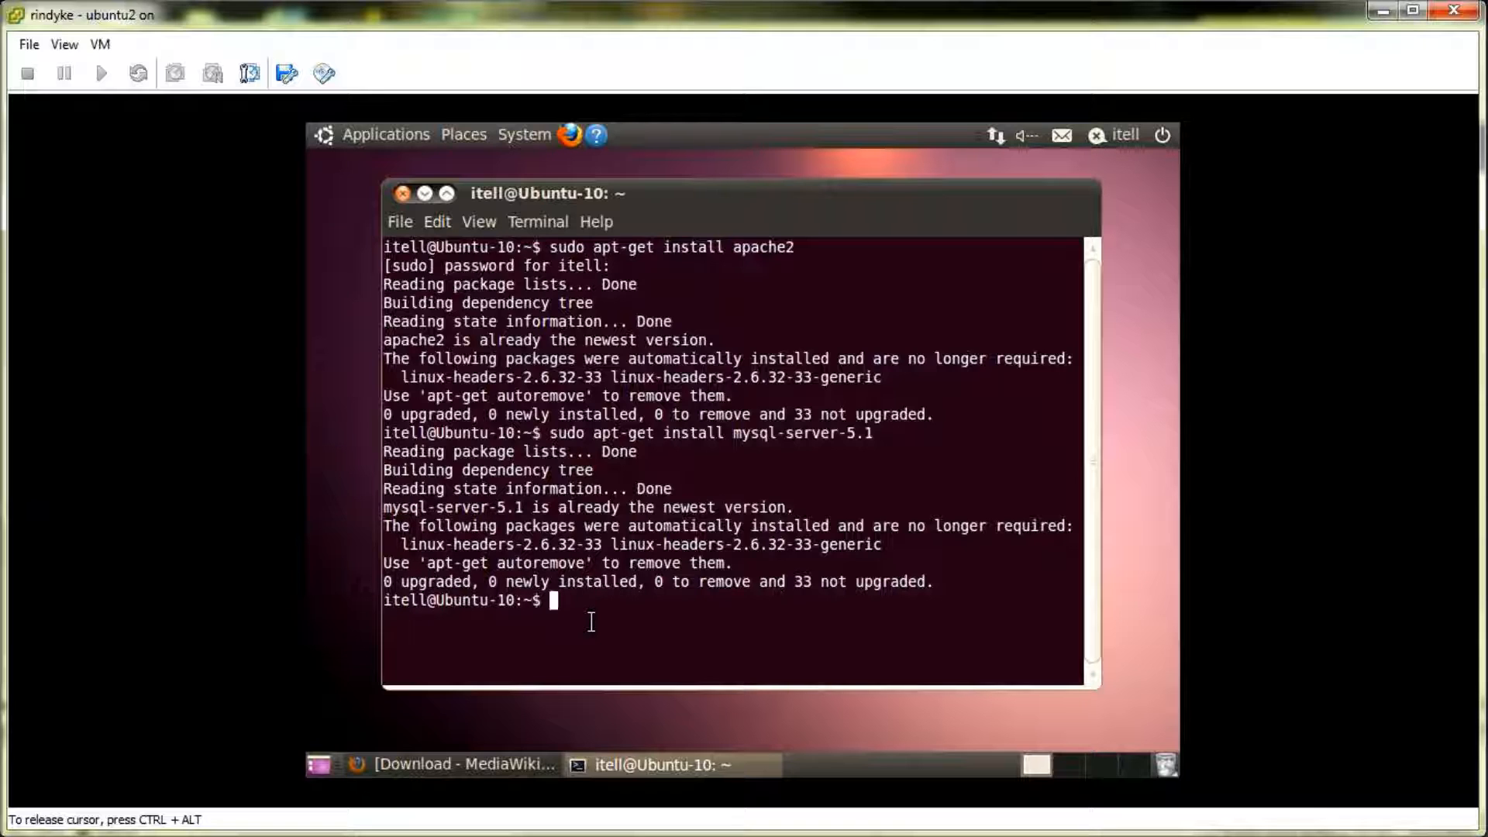
Run sudo apt-get install php5, which reports php5 is already the newest version.
text(sudo)
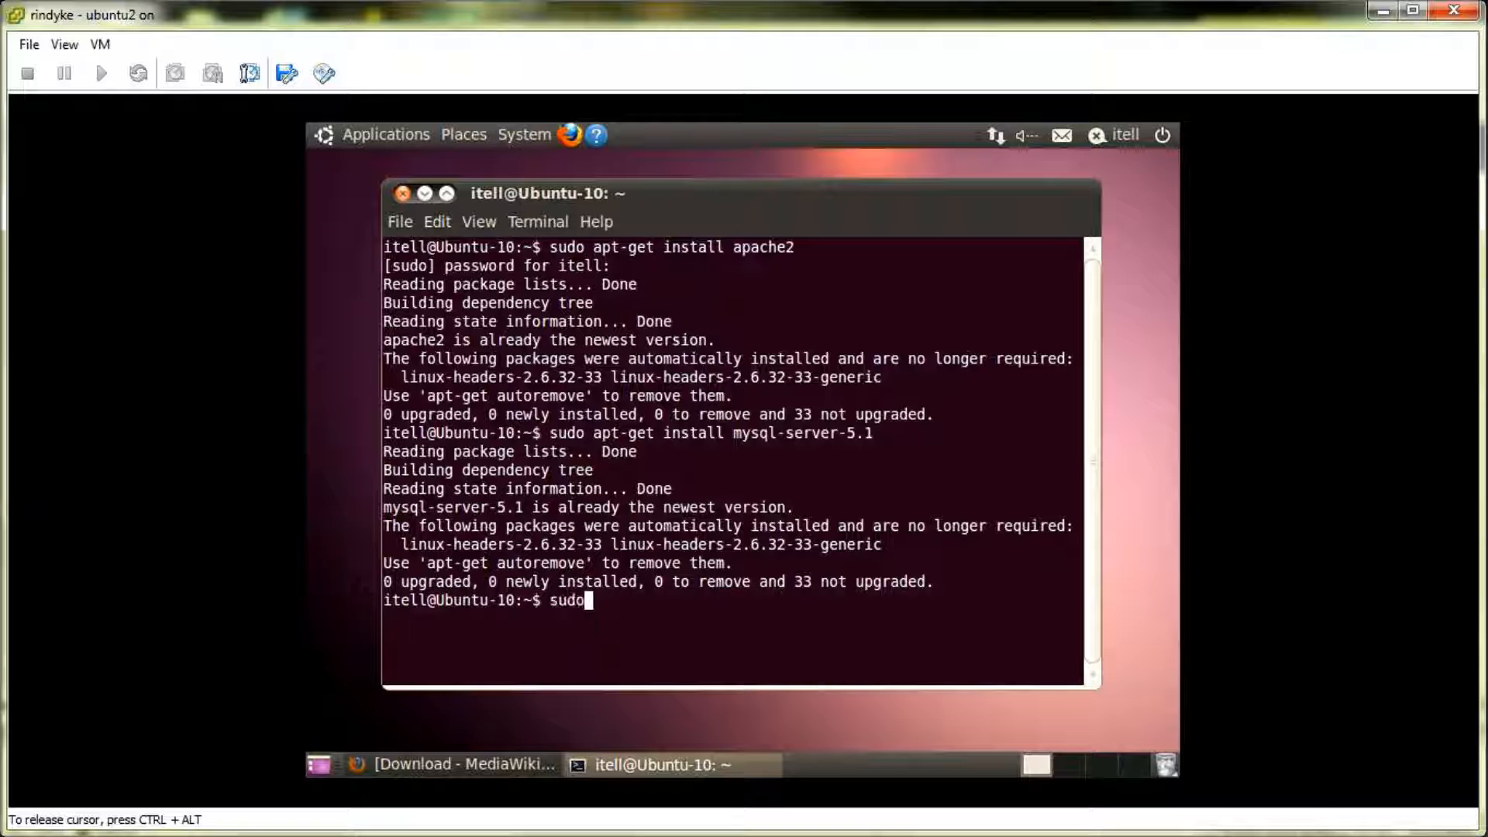
text(apt)
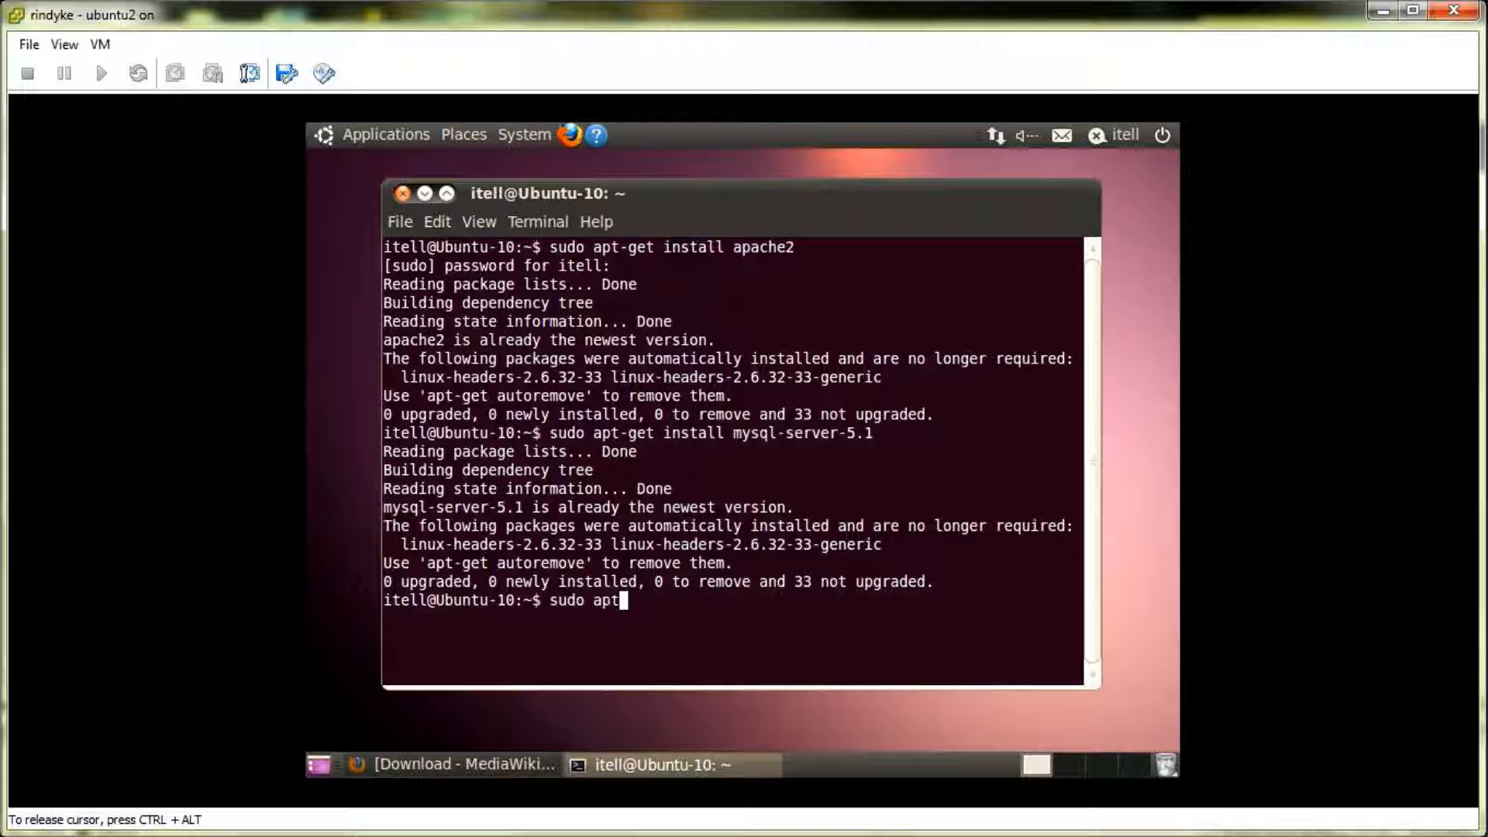
text(-get)
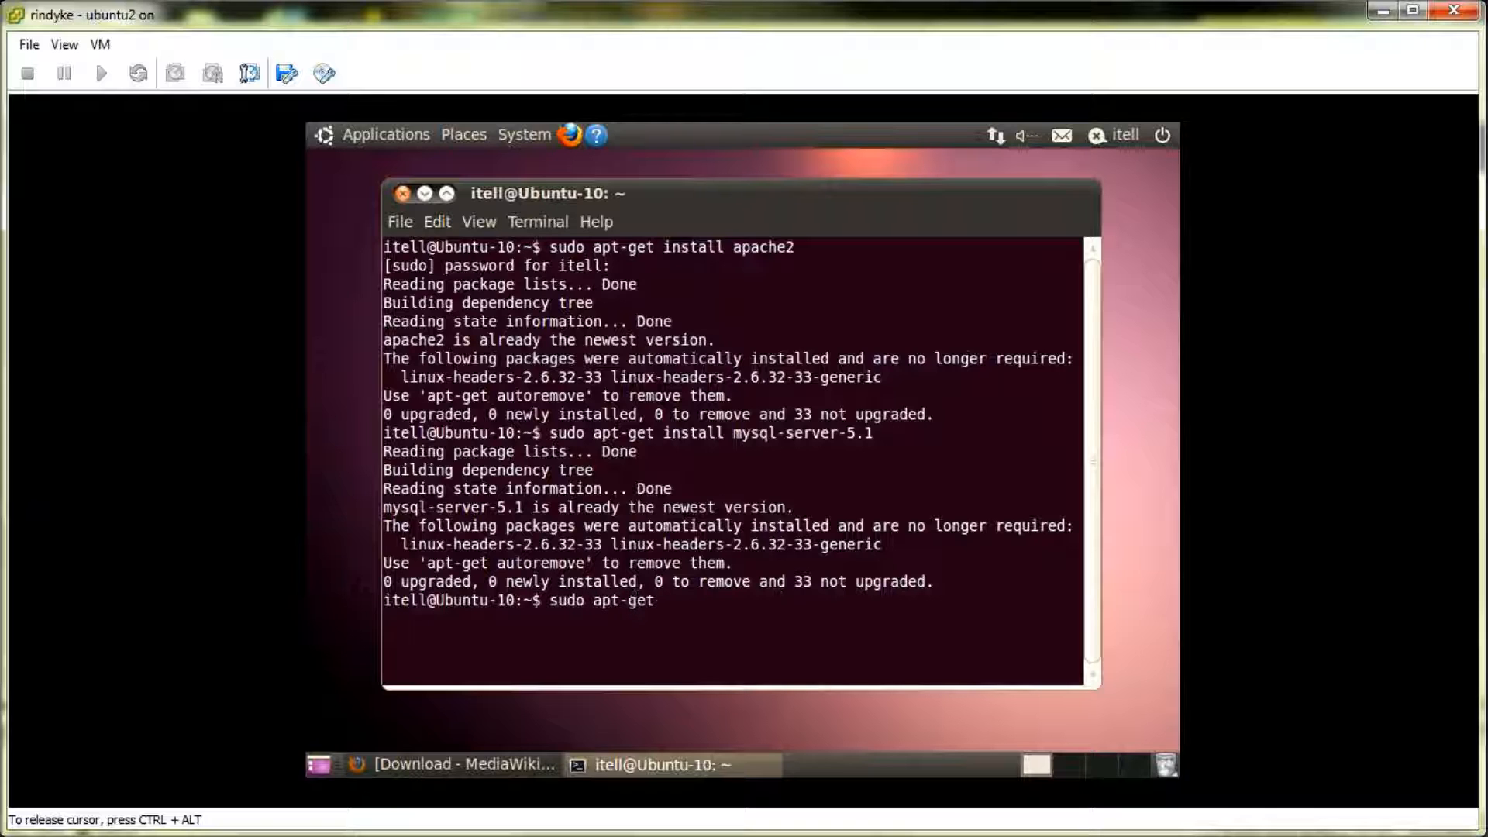
text(install php5)
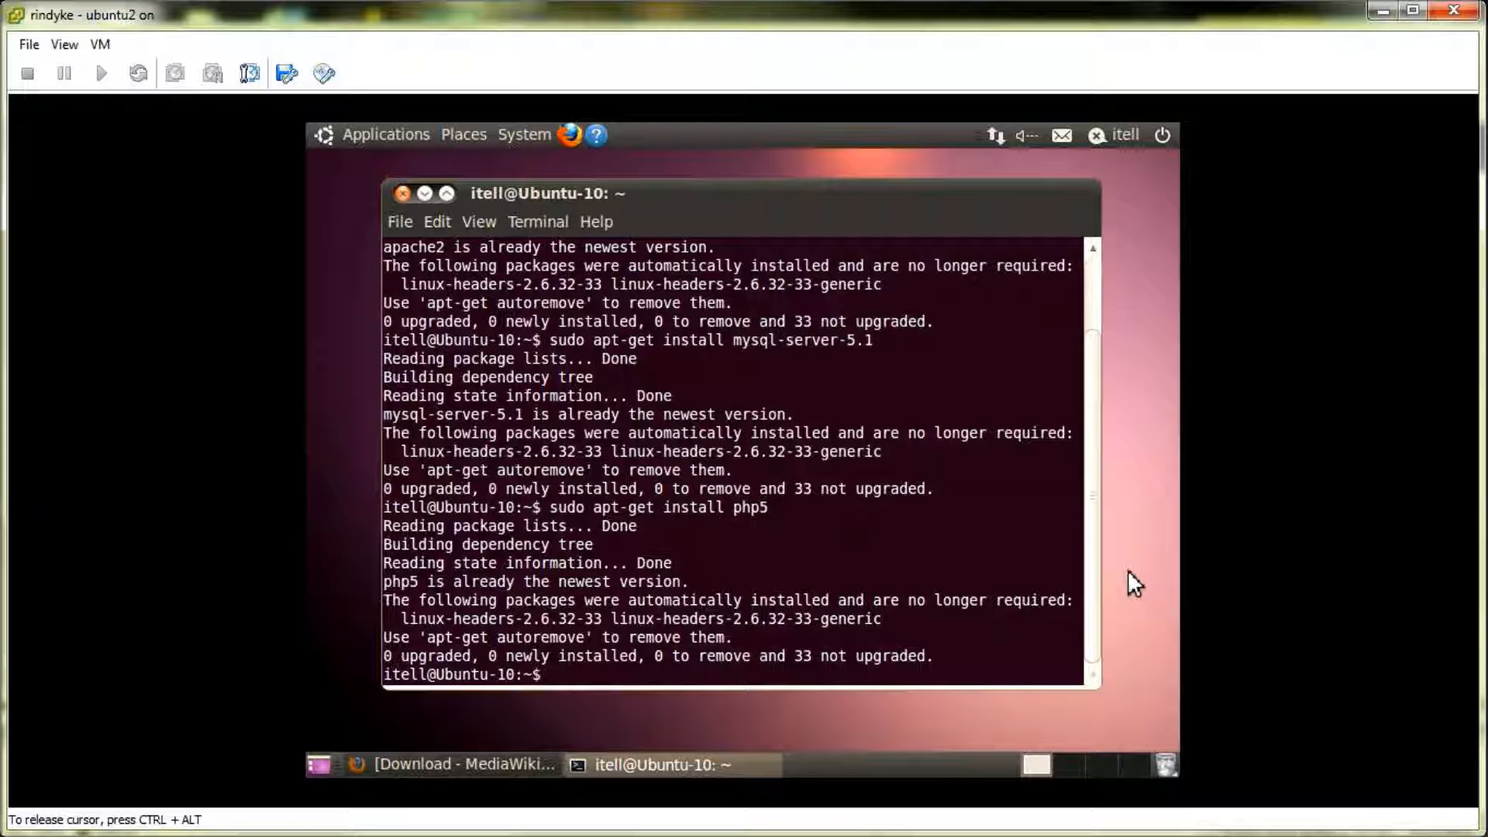
Run sudo apt-get install php5-mysql, which reports php5-mysql is already the newest version.
text(sudo)
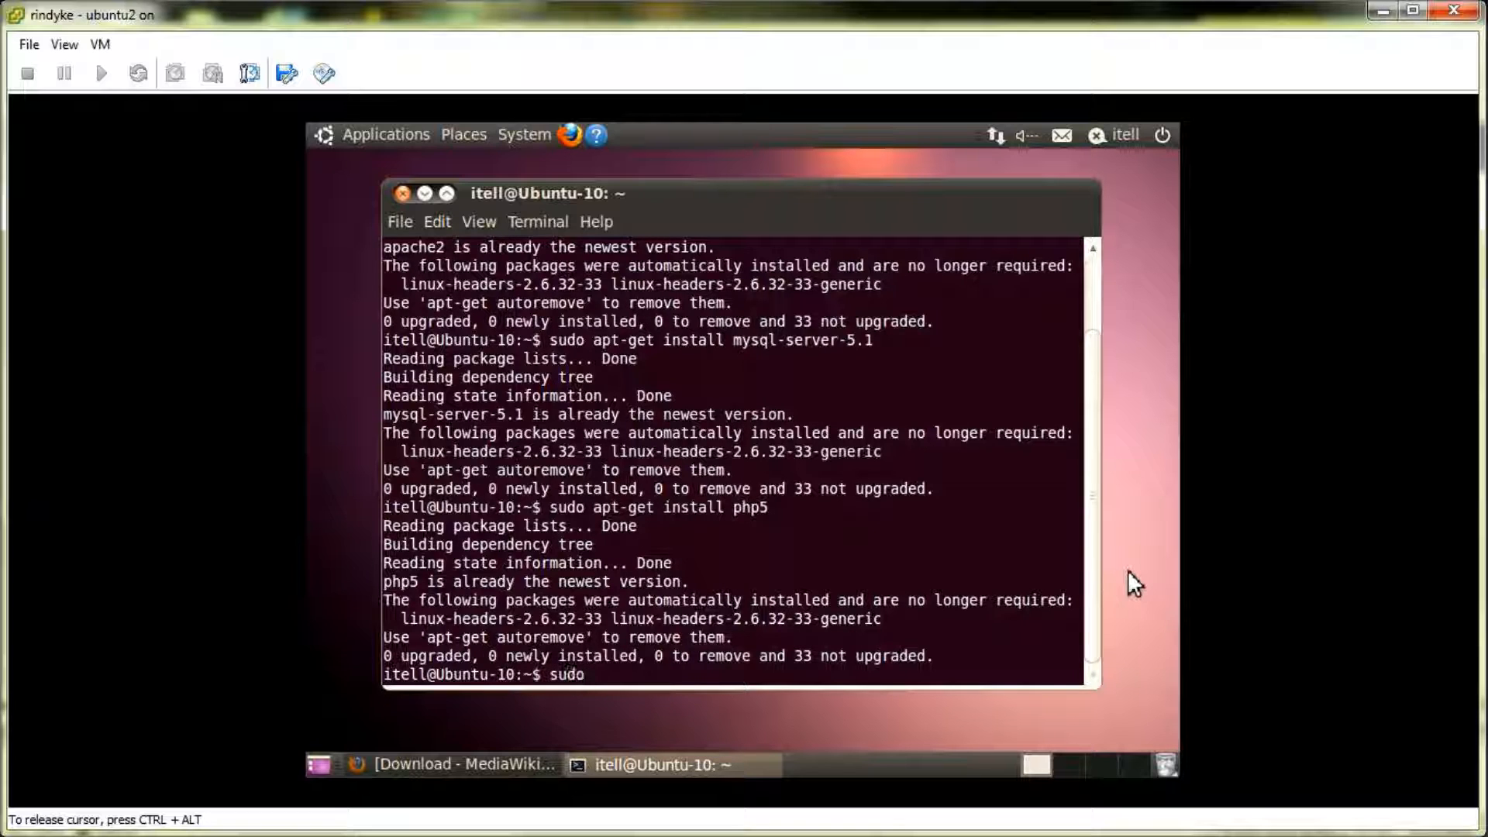
text(apt-get)
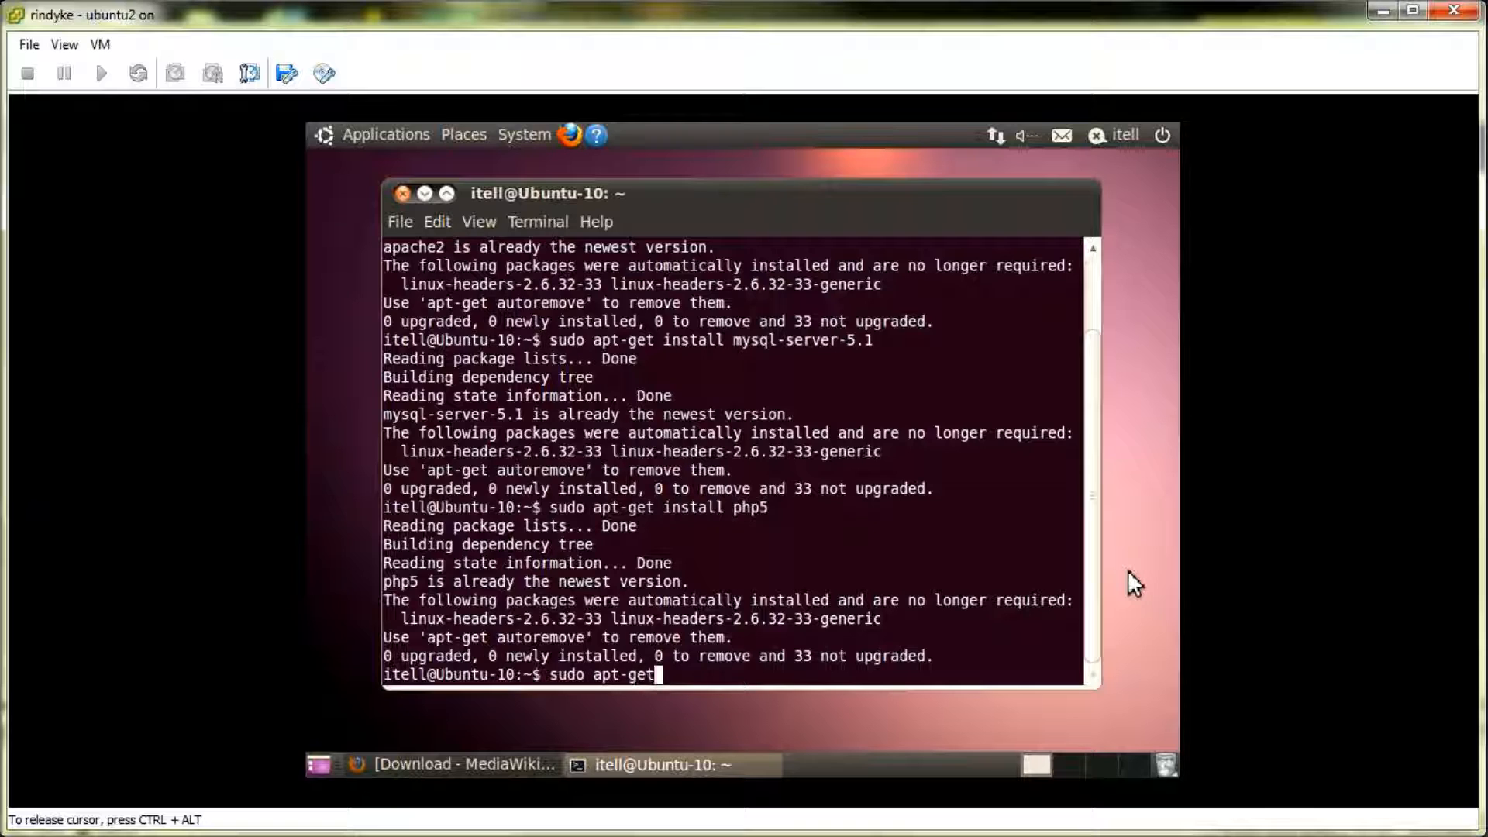
text(int)
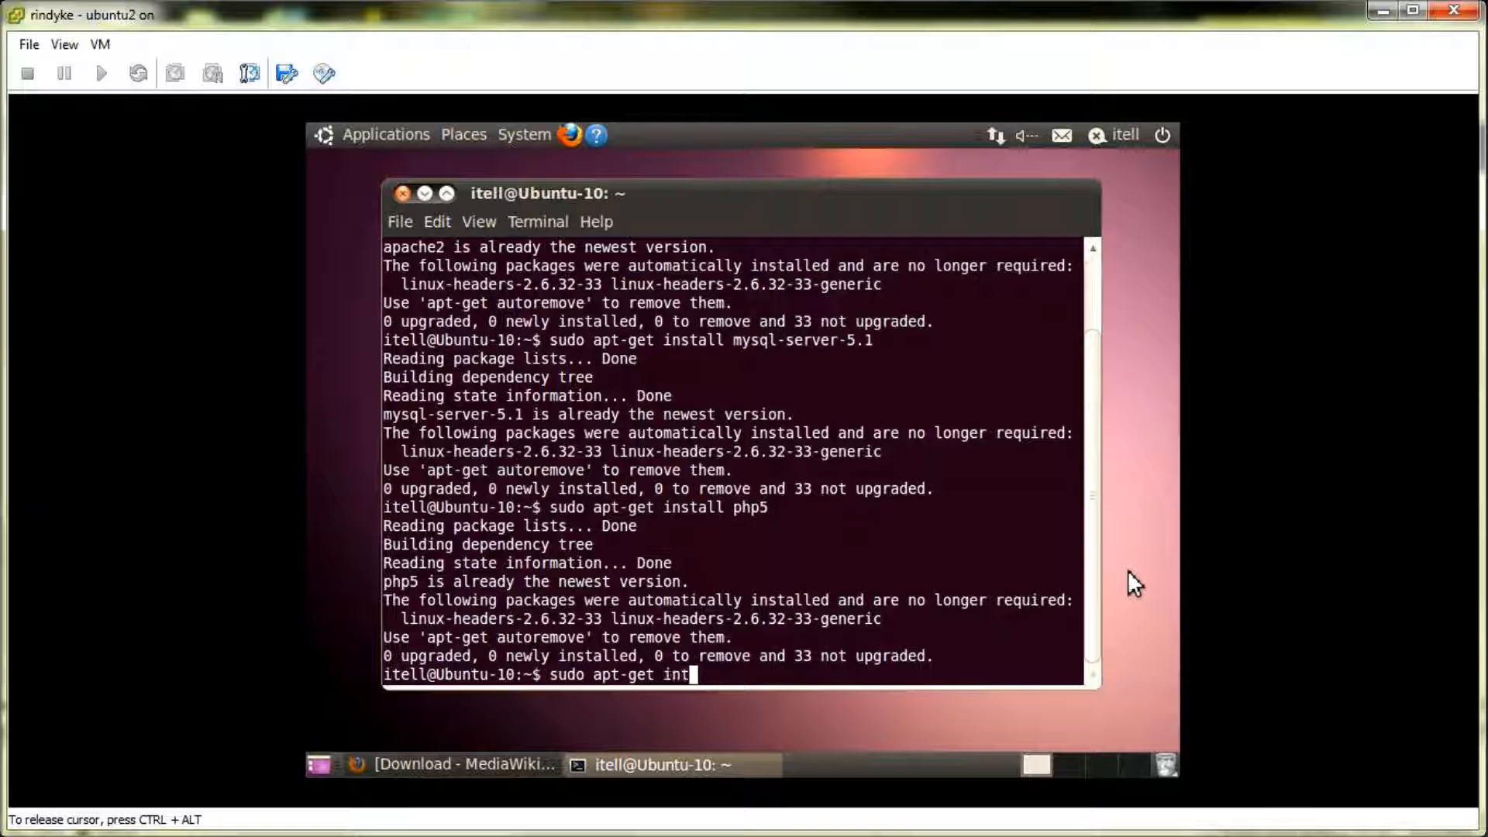
text(stall ph)
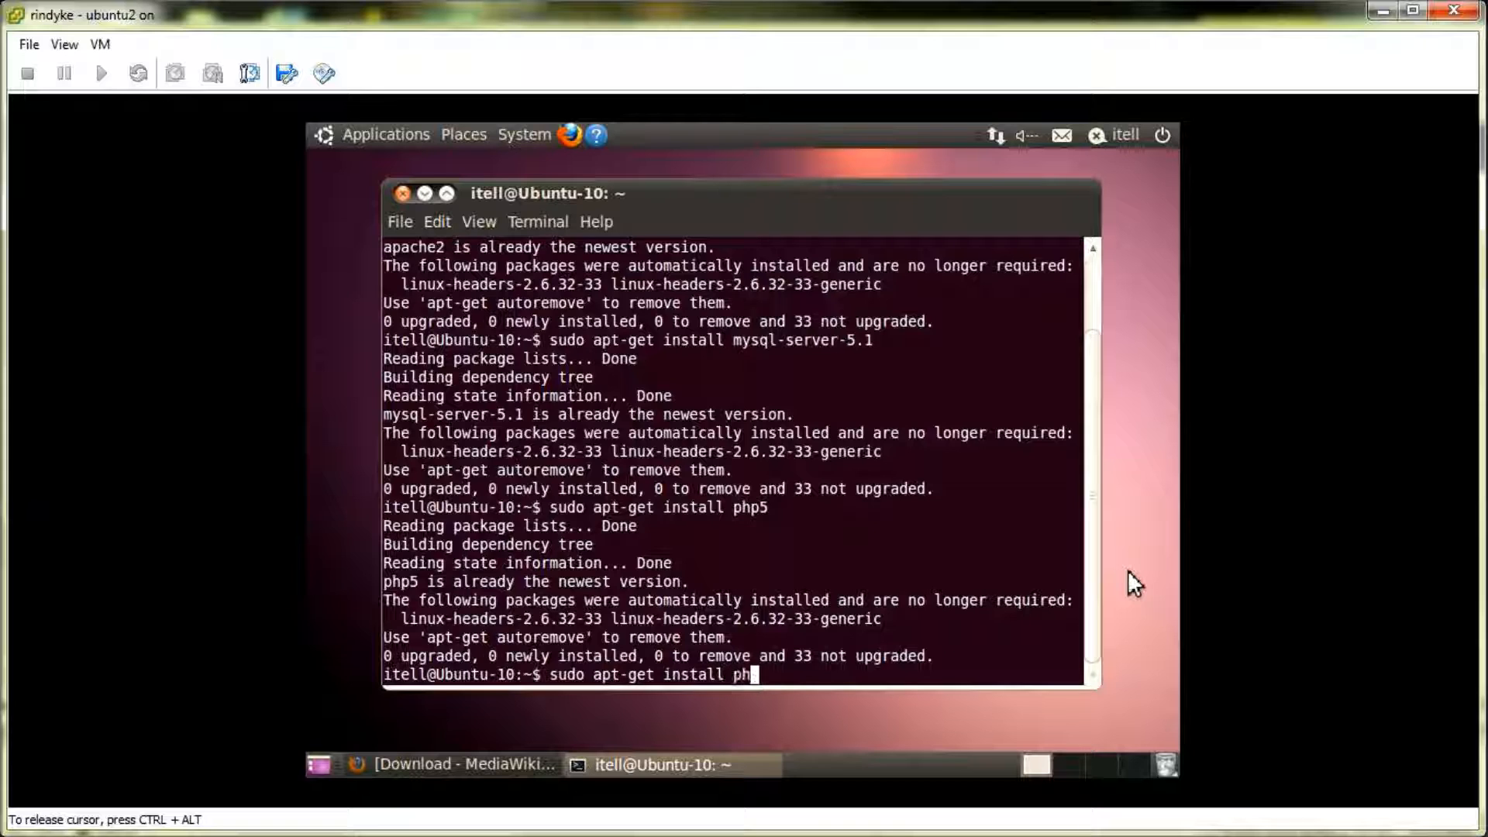
text(p5-my)
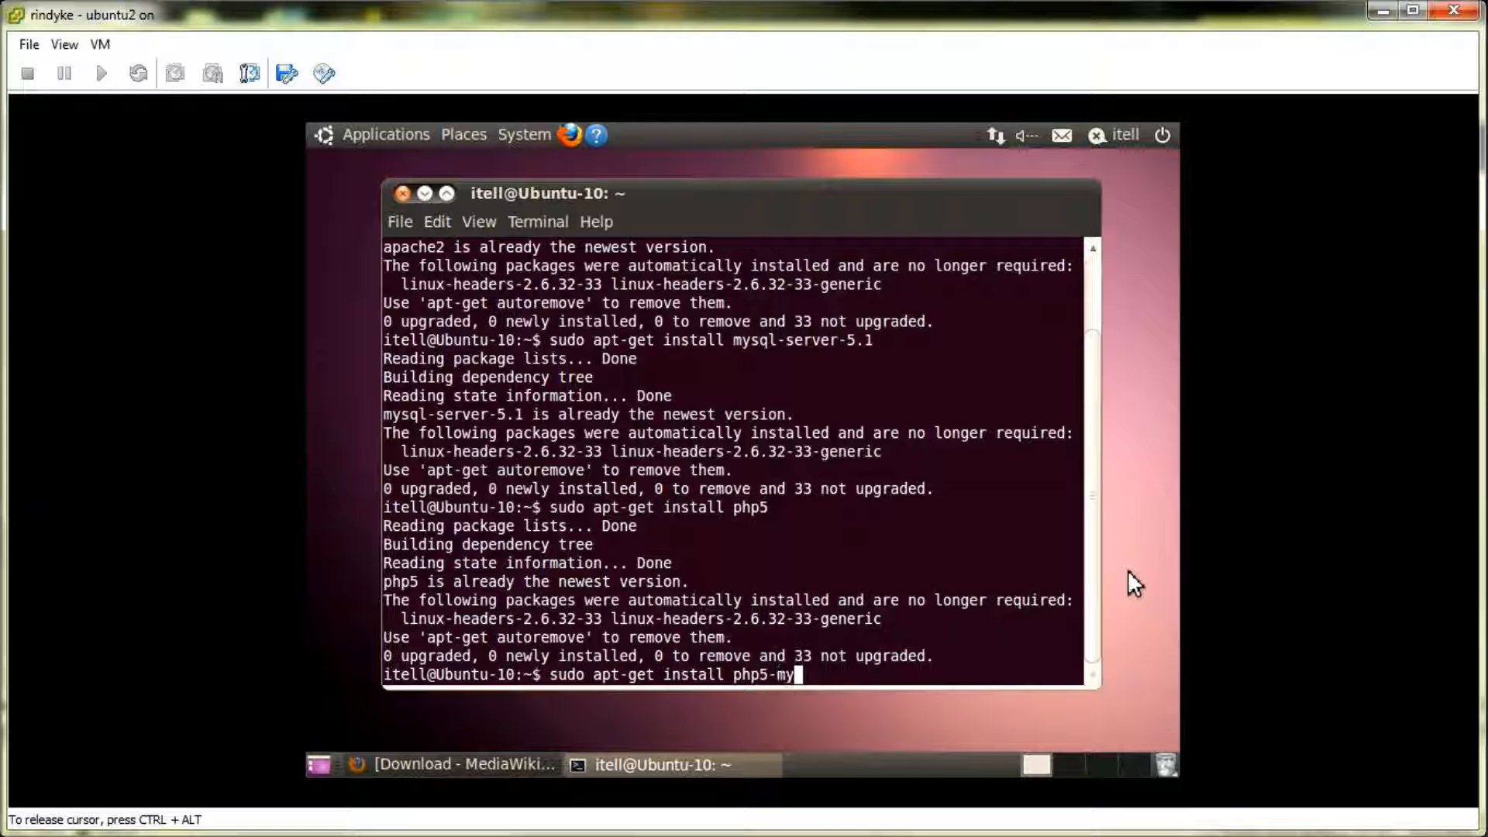
text(sql)
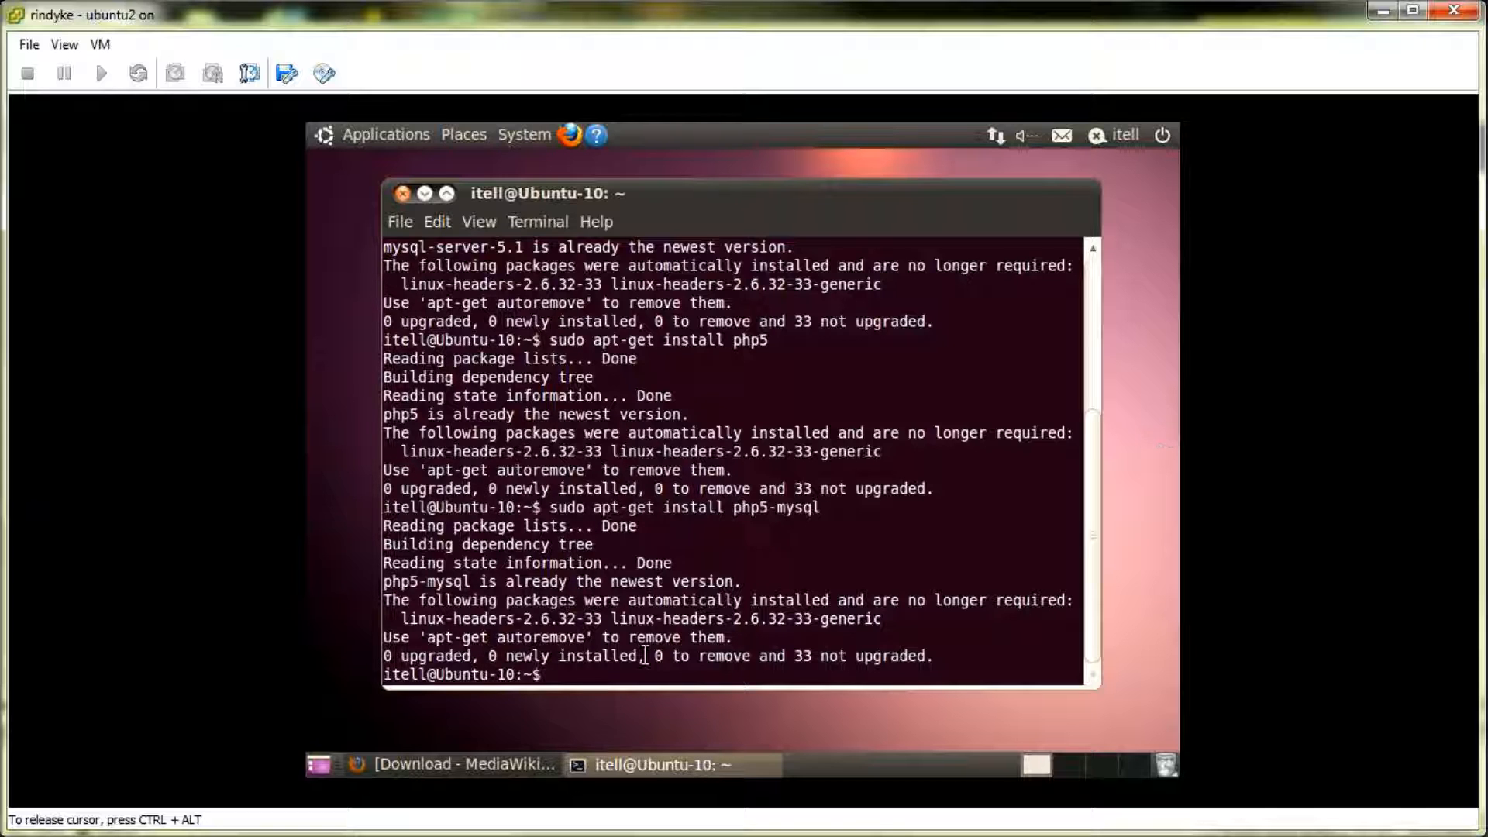
mouse_move(1135, 560)
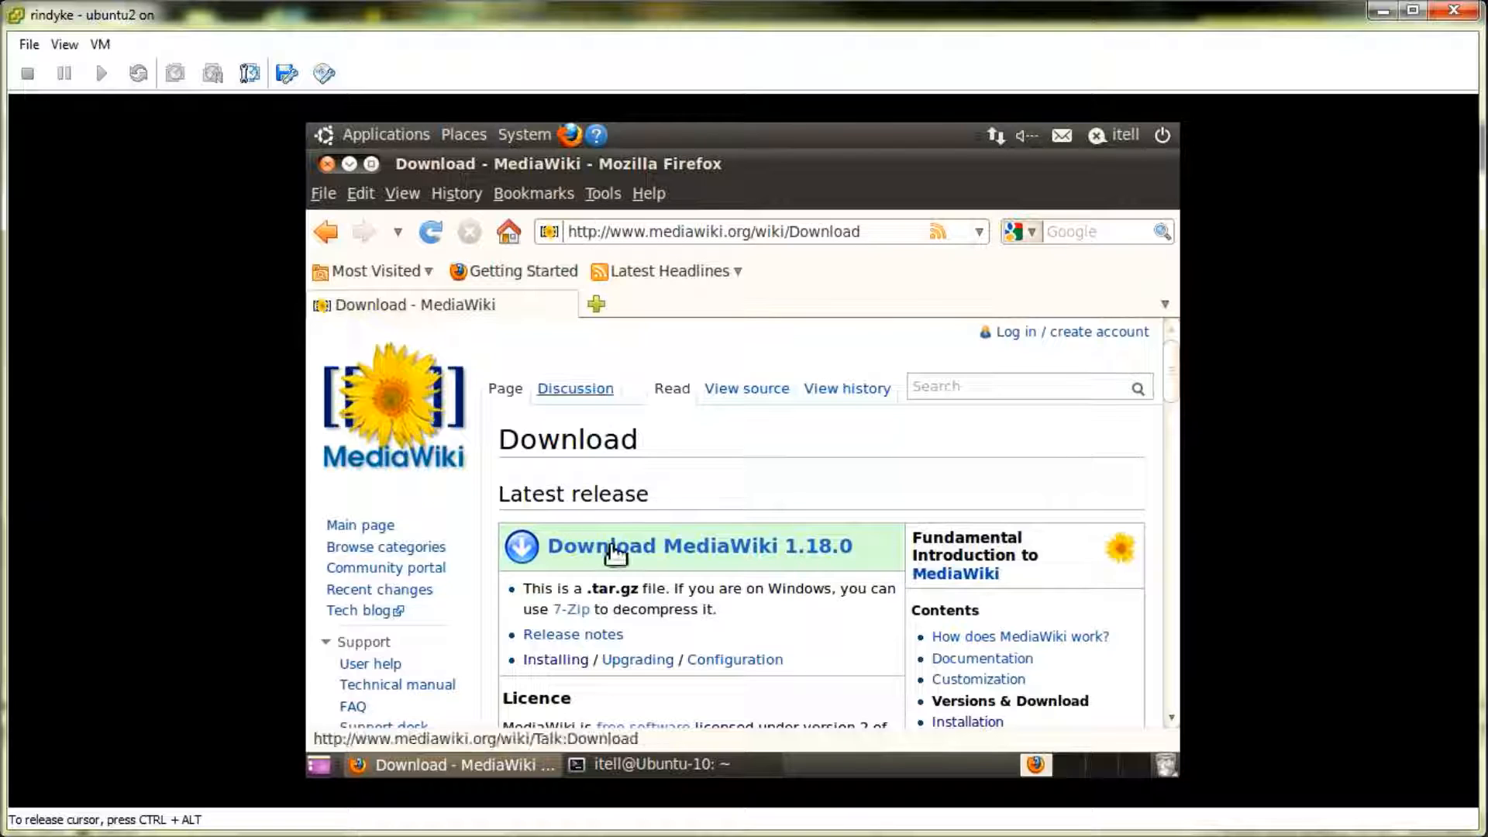
mouse_move(617, 553)
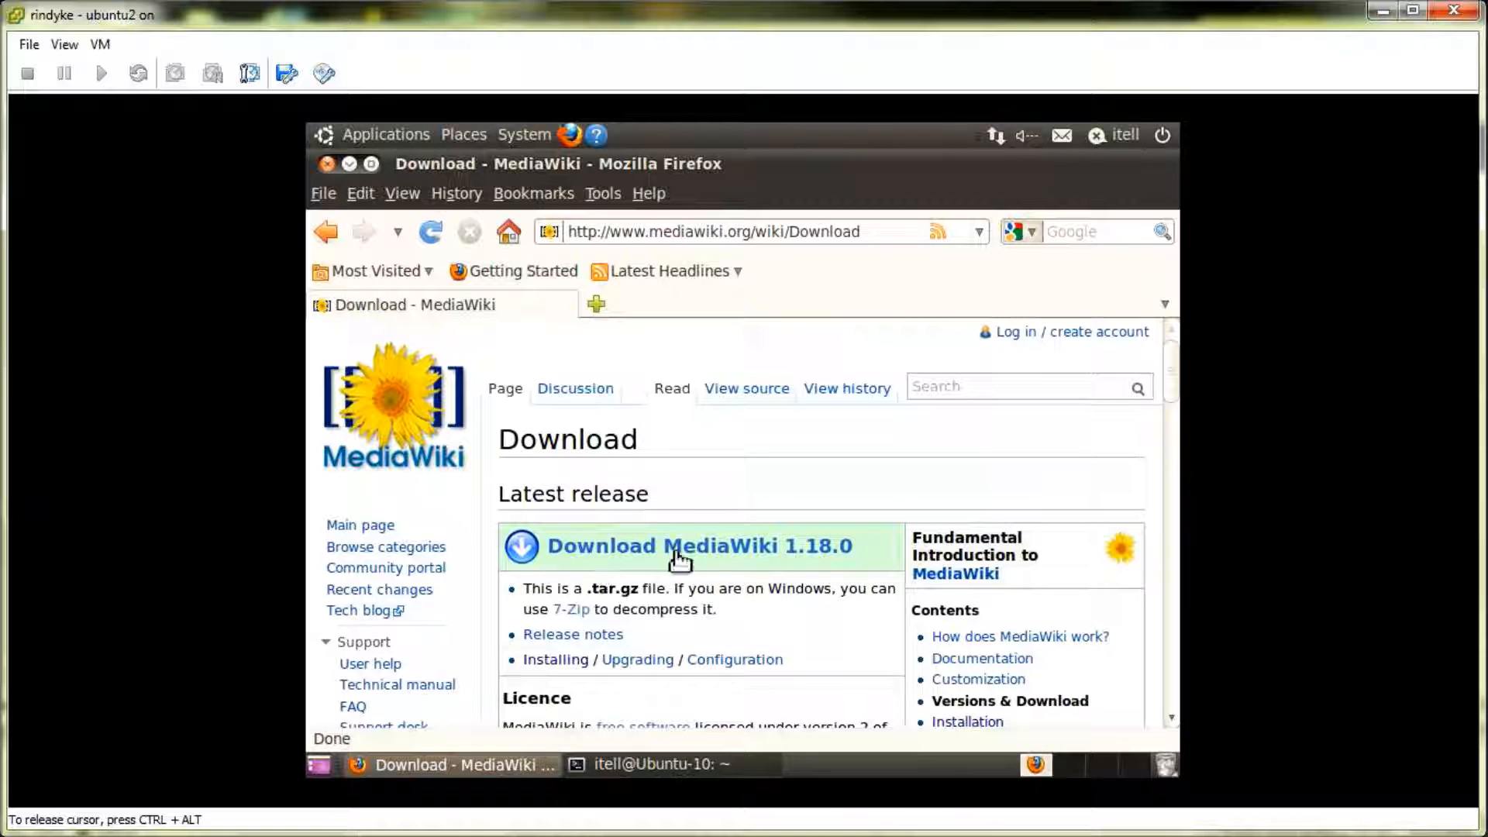
mouse_move(719, 556)
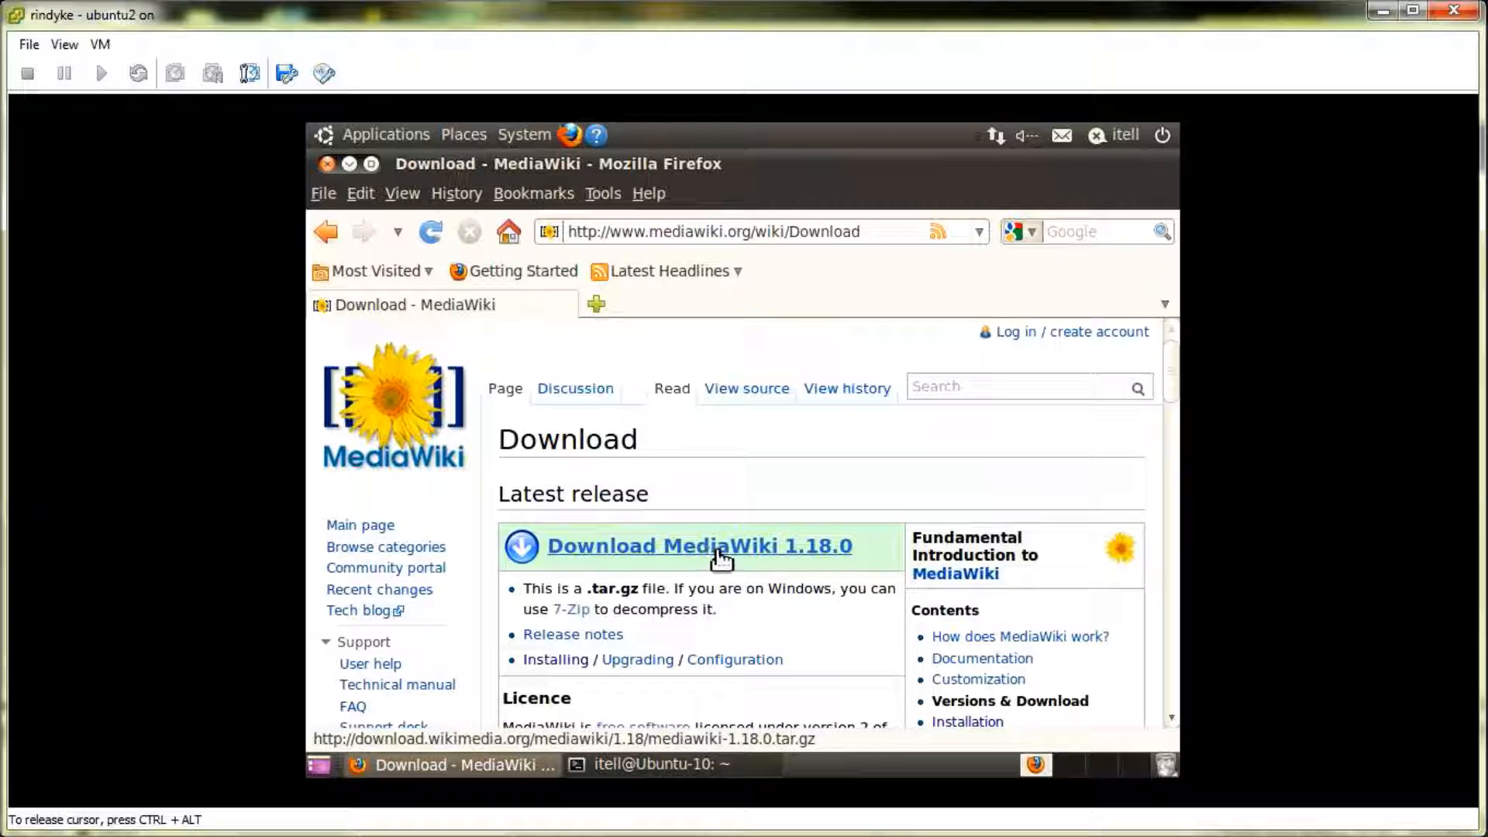
mouse_move(775, 561)
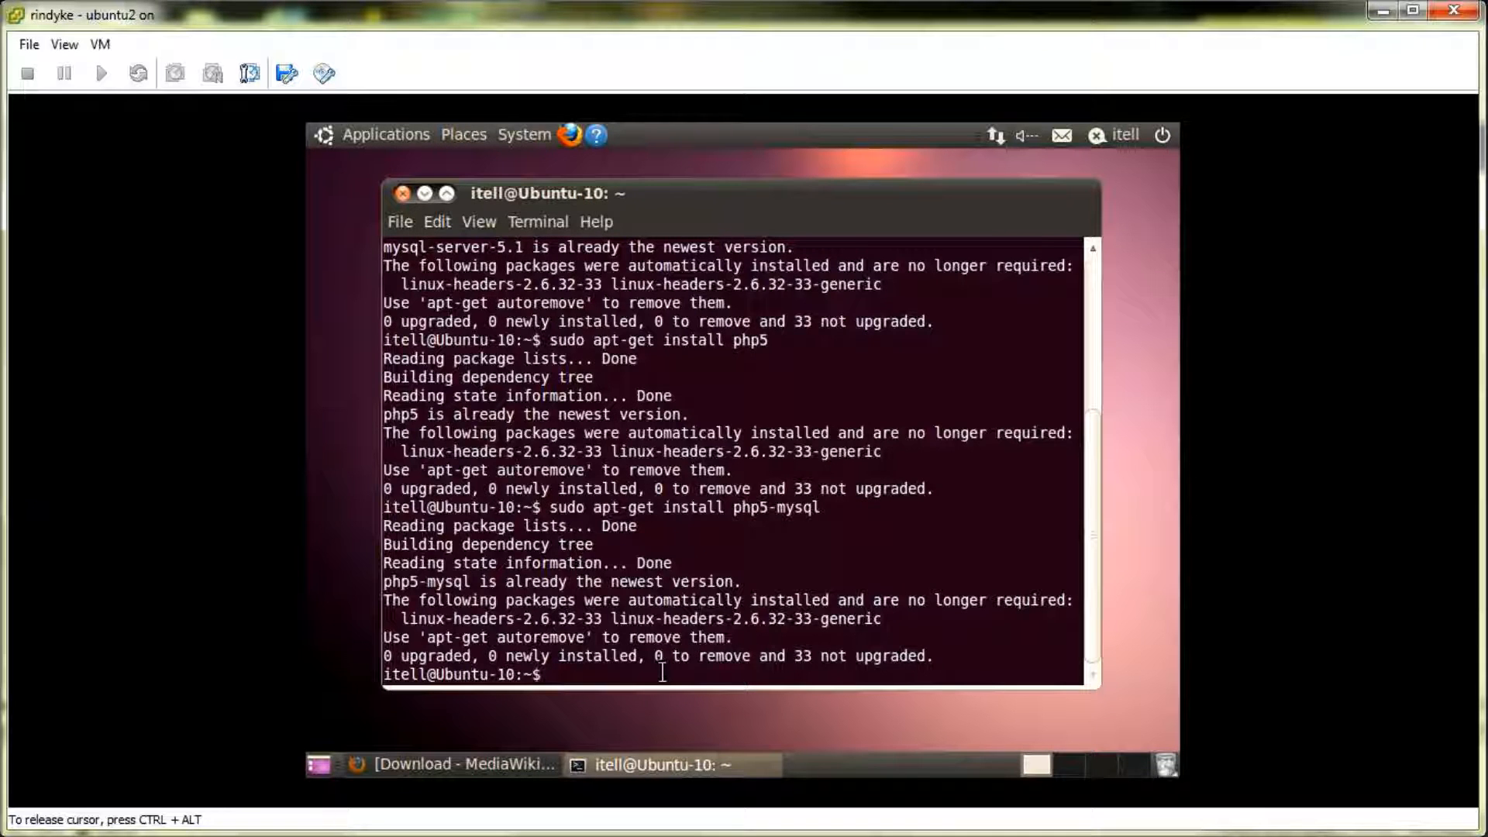
Change into Downloads and then into the extracted mediawiki-1.18.0 folder.
text(cd)
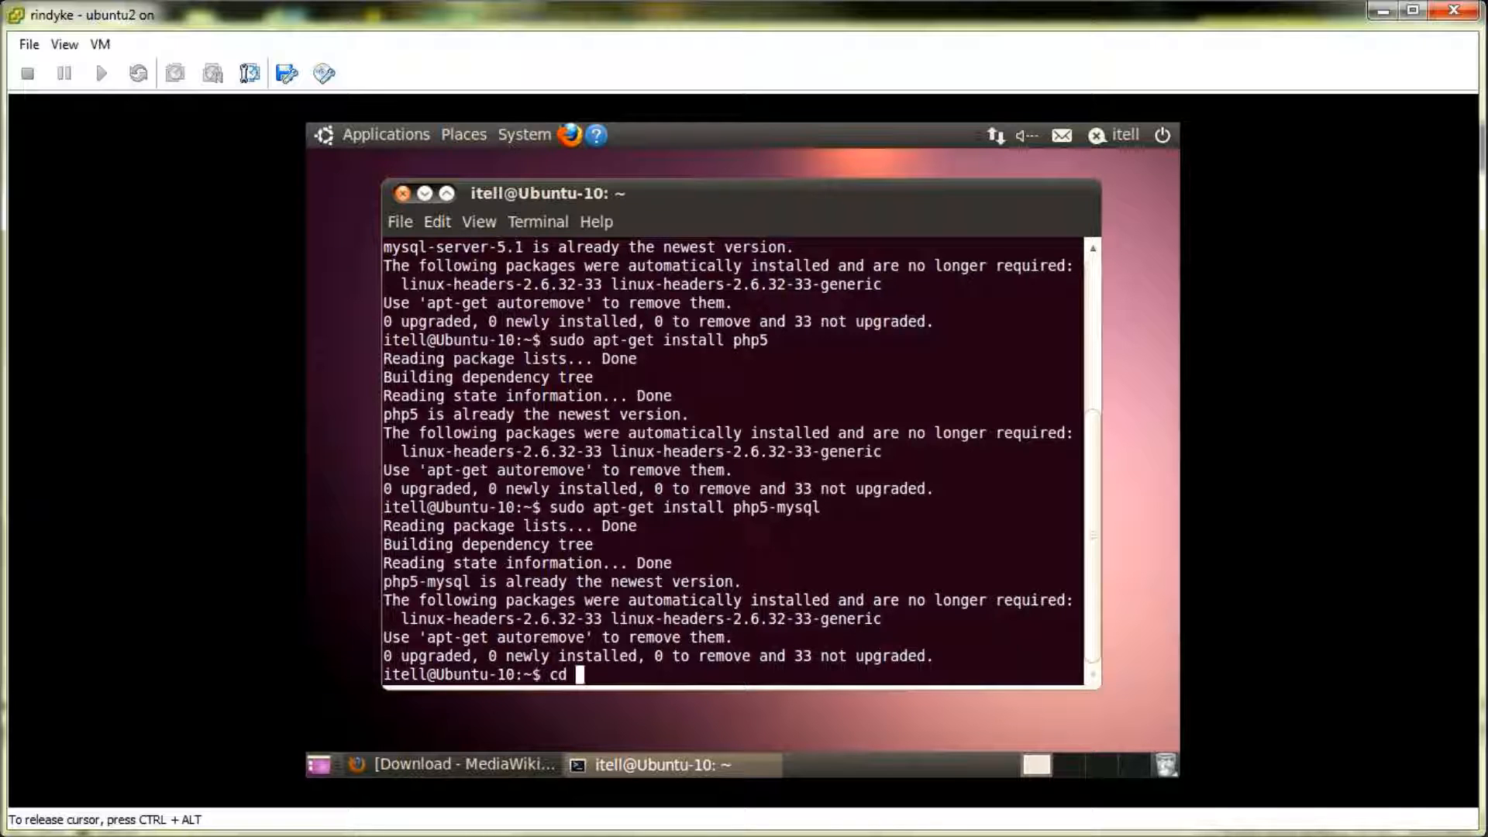
text(Do)
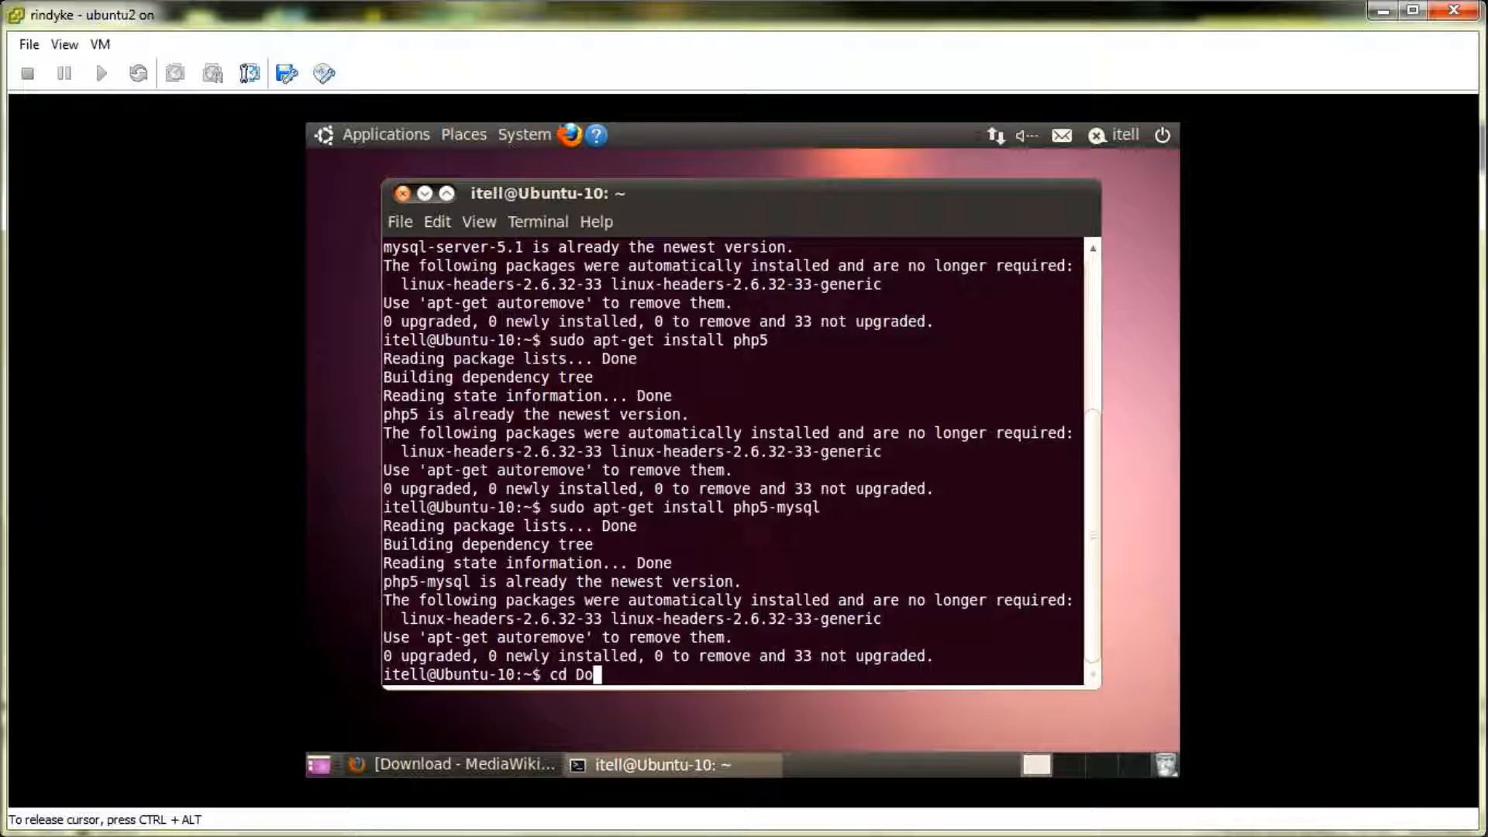
text(wnloa)
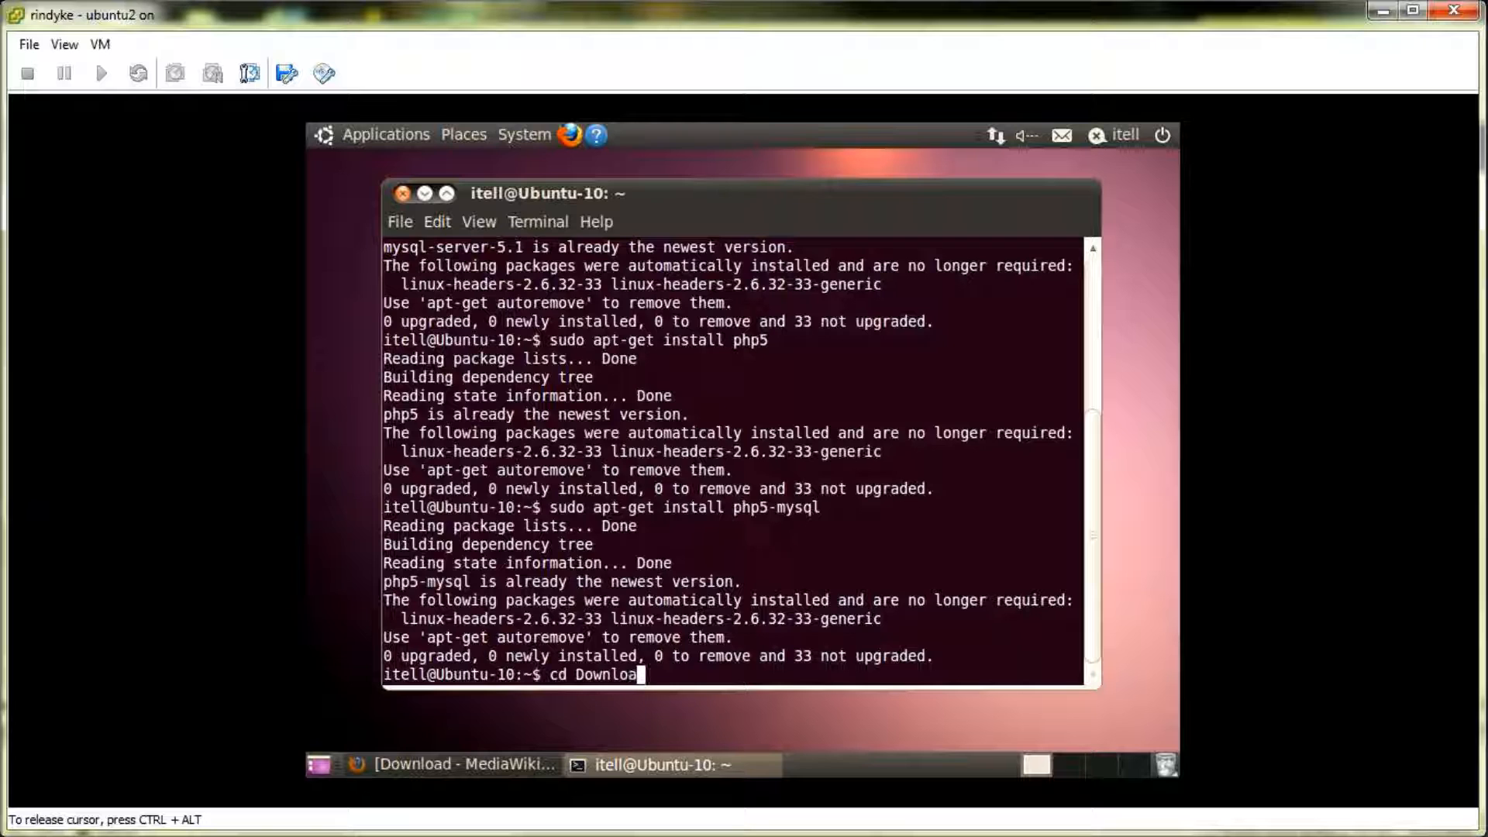
text(s)
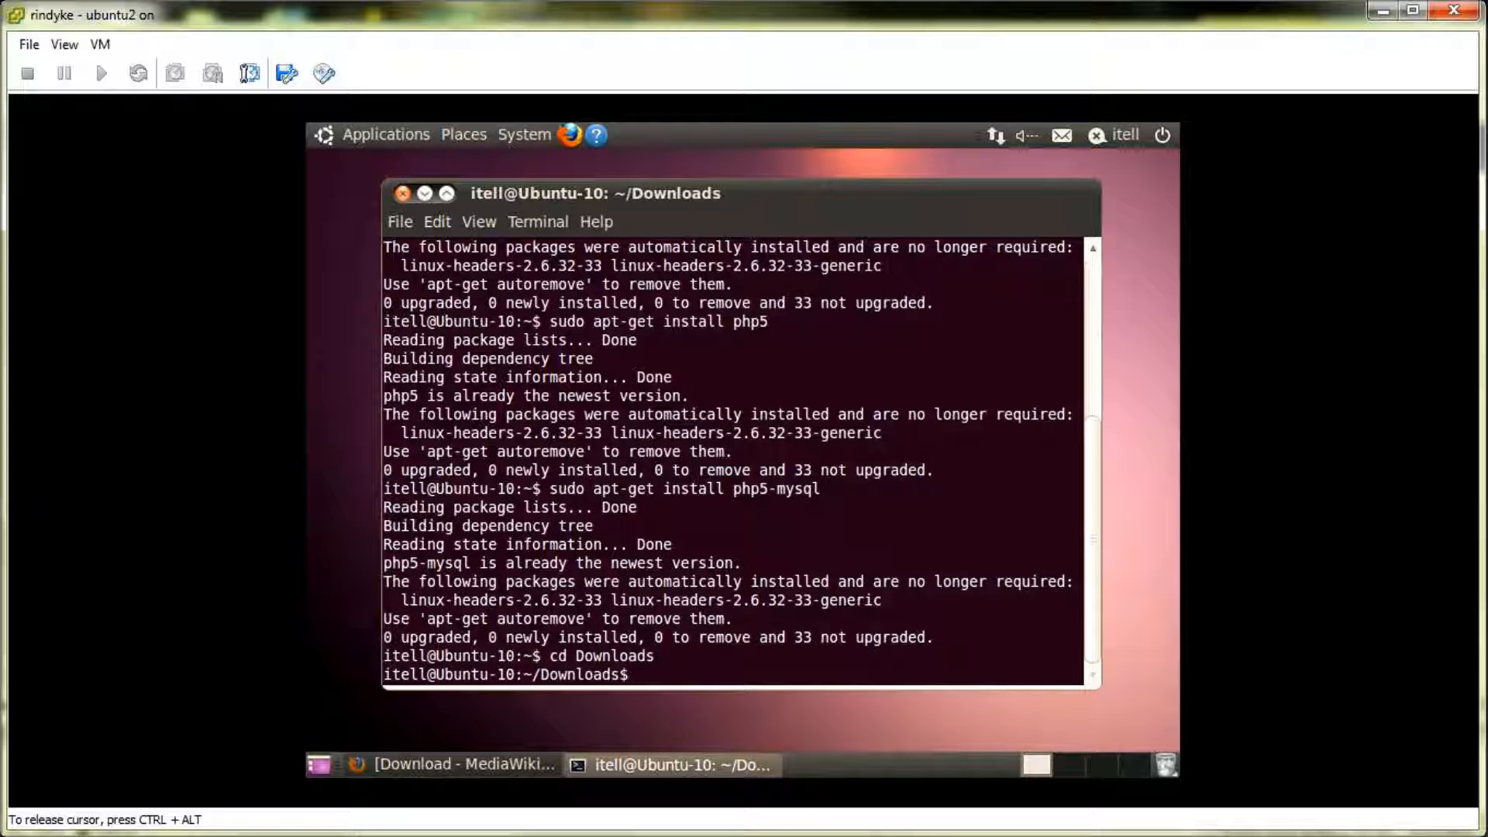
text(cd)
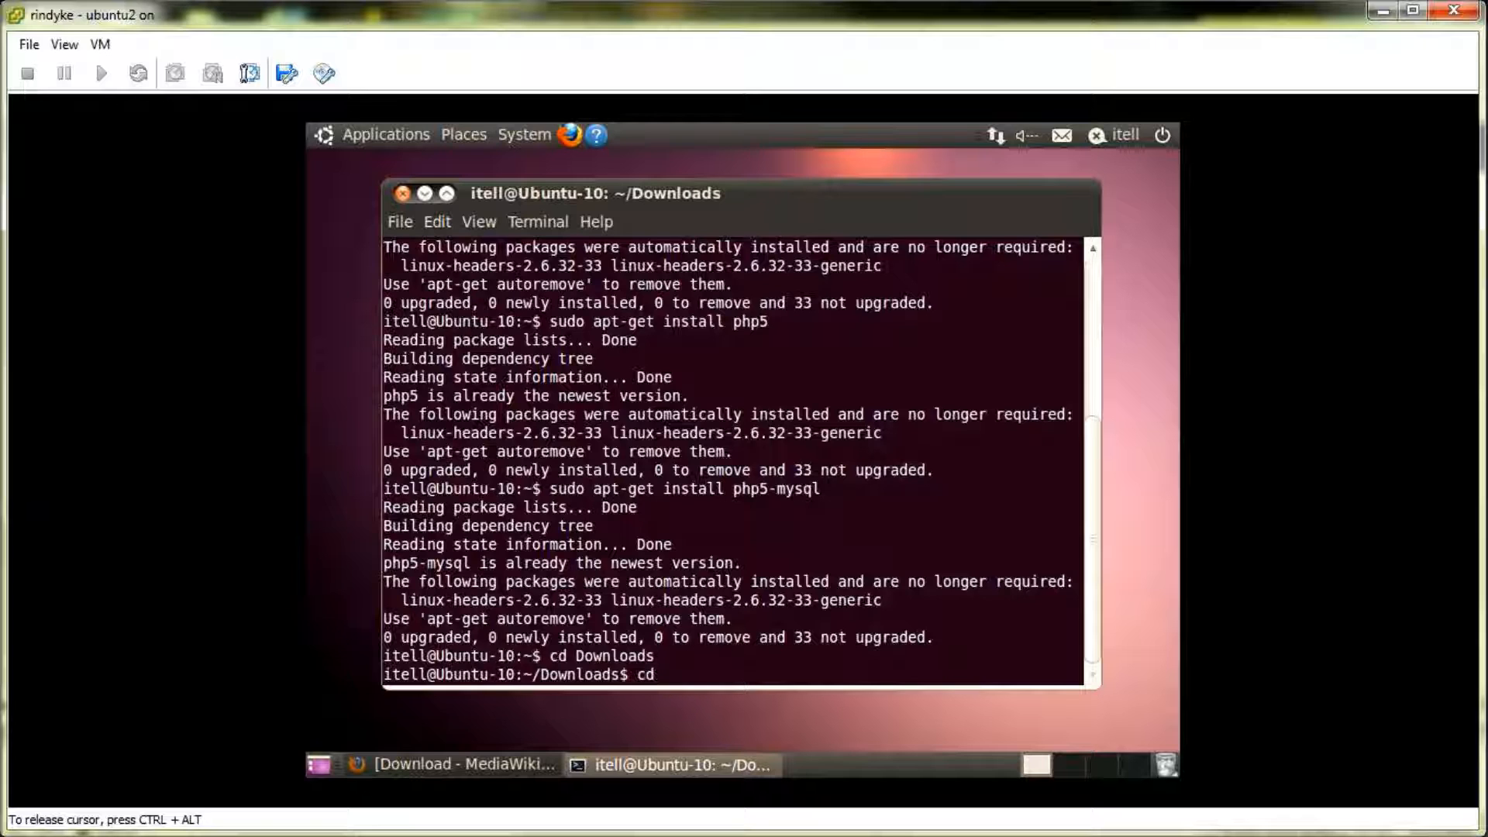
text(mediaw)
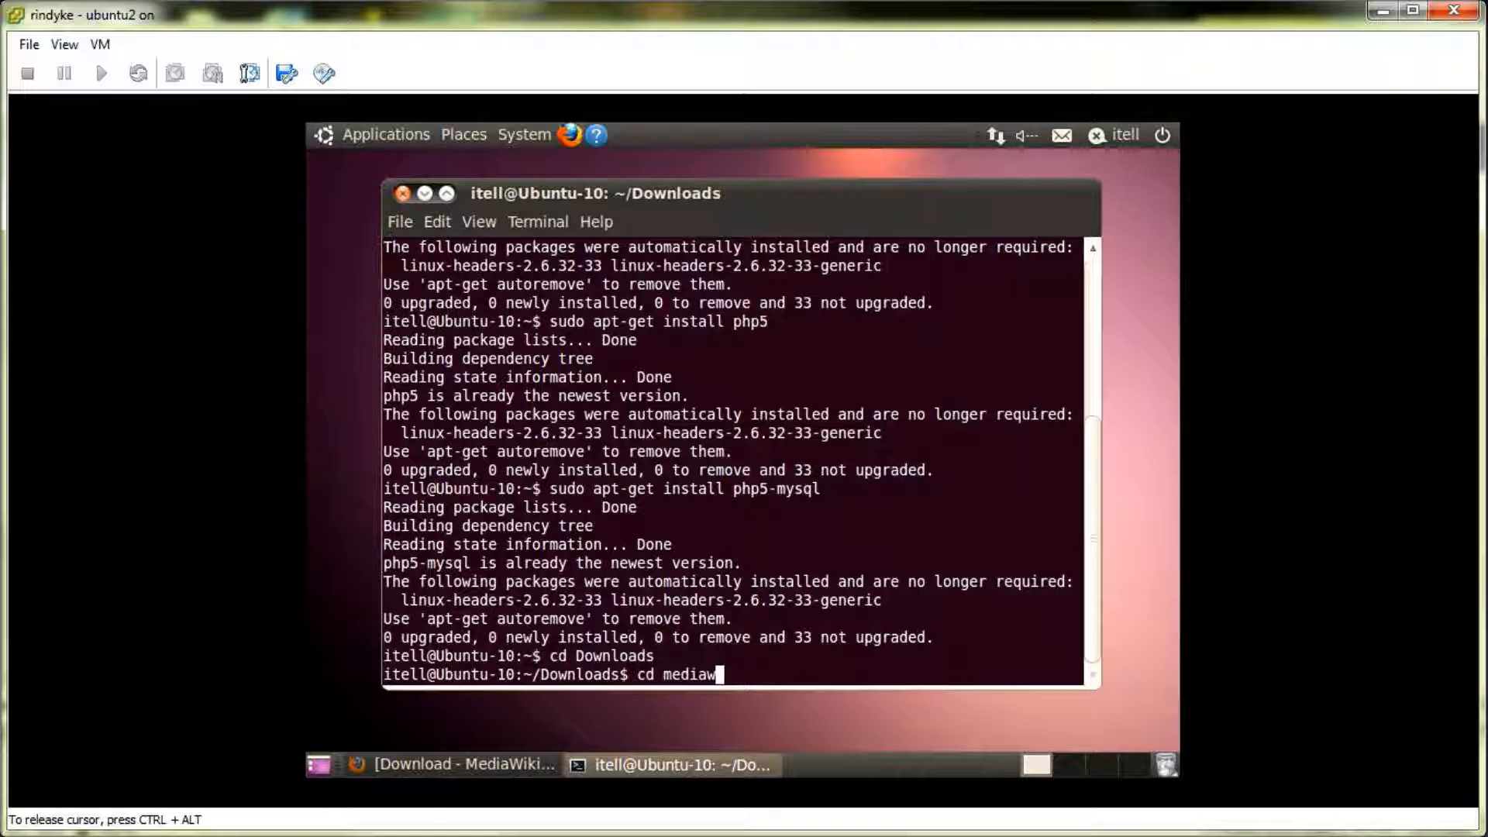
text(iki)
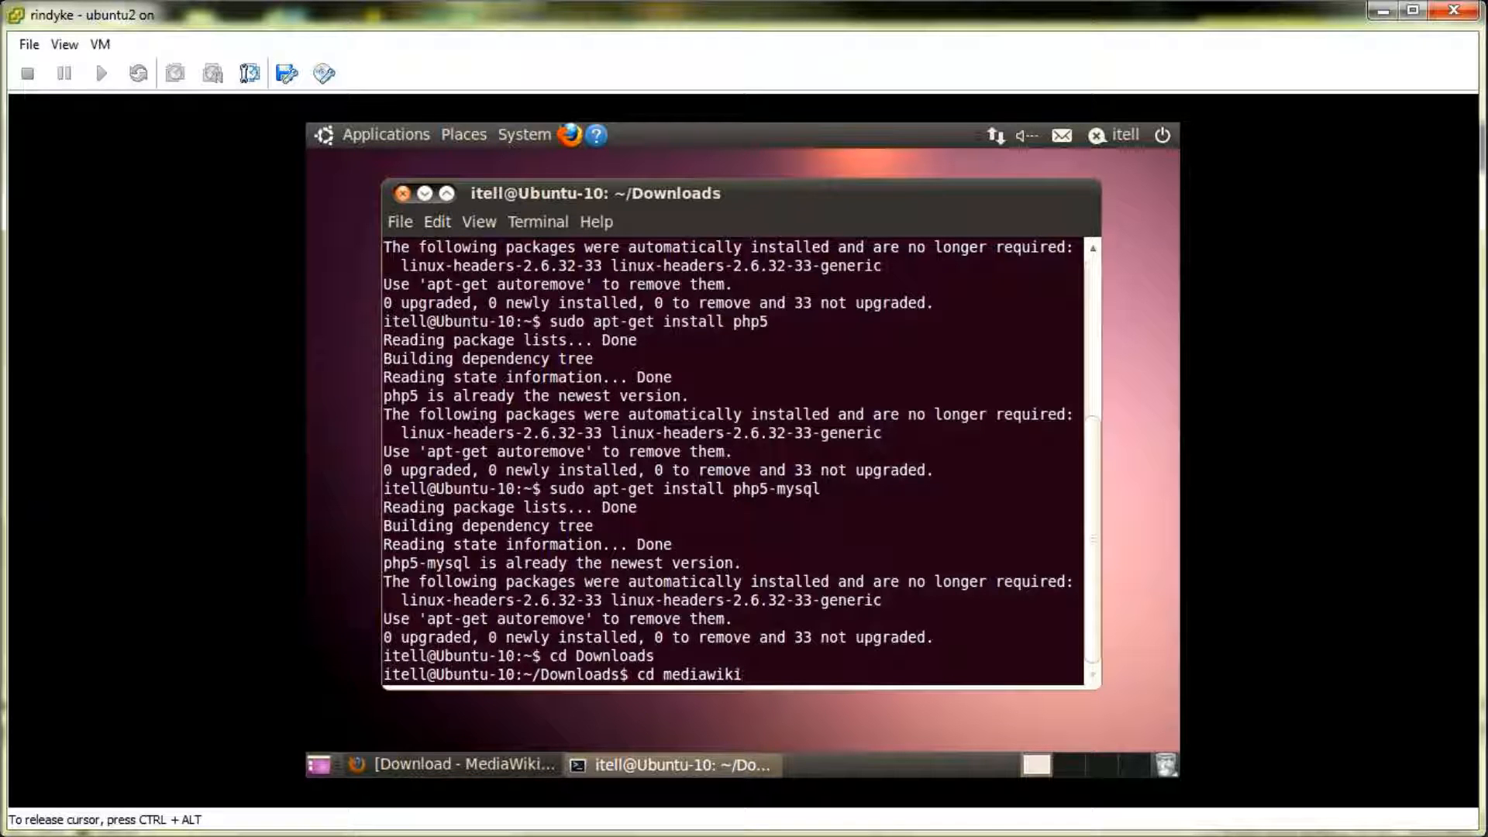
text(-)
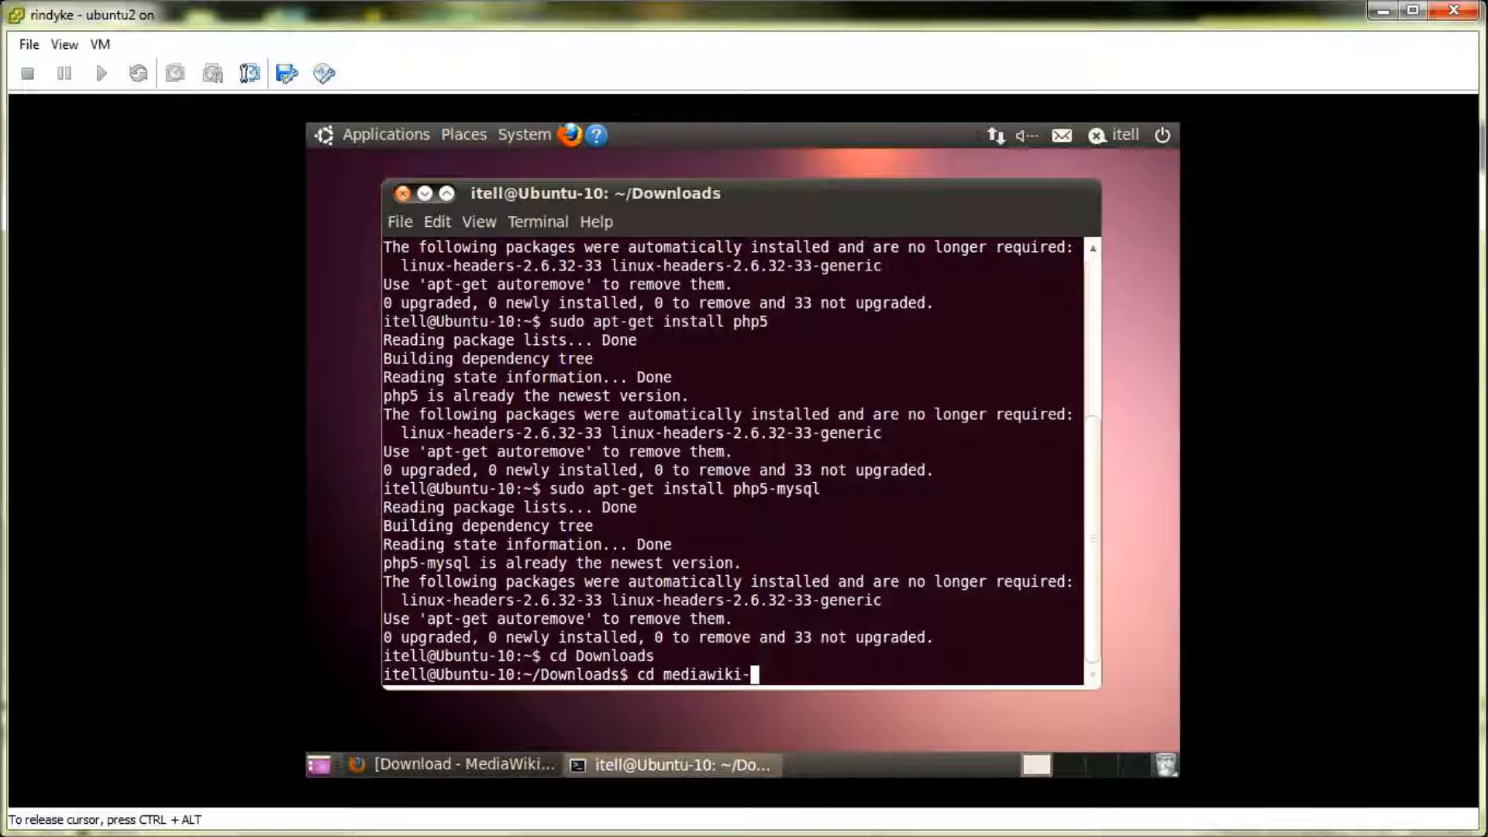
text(1.18)
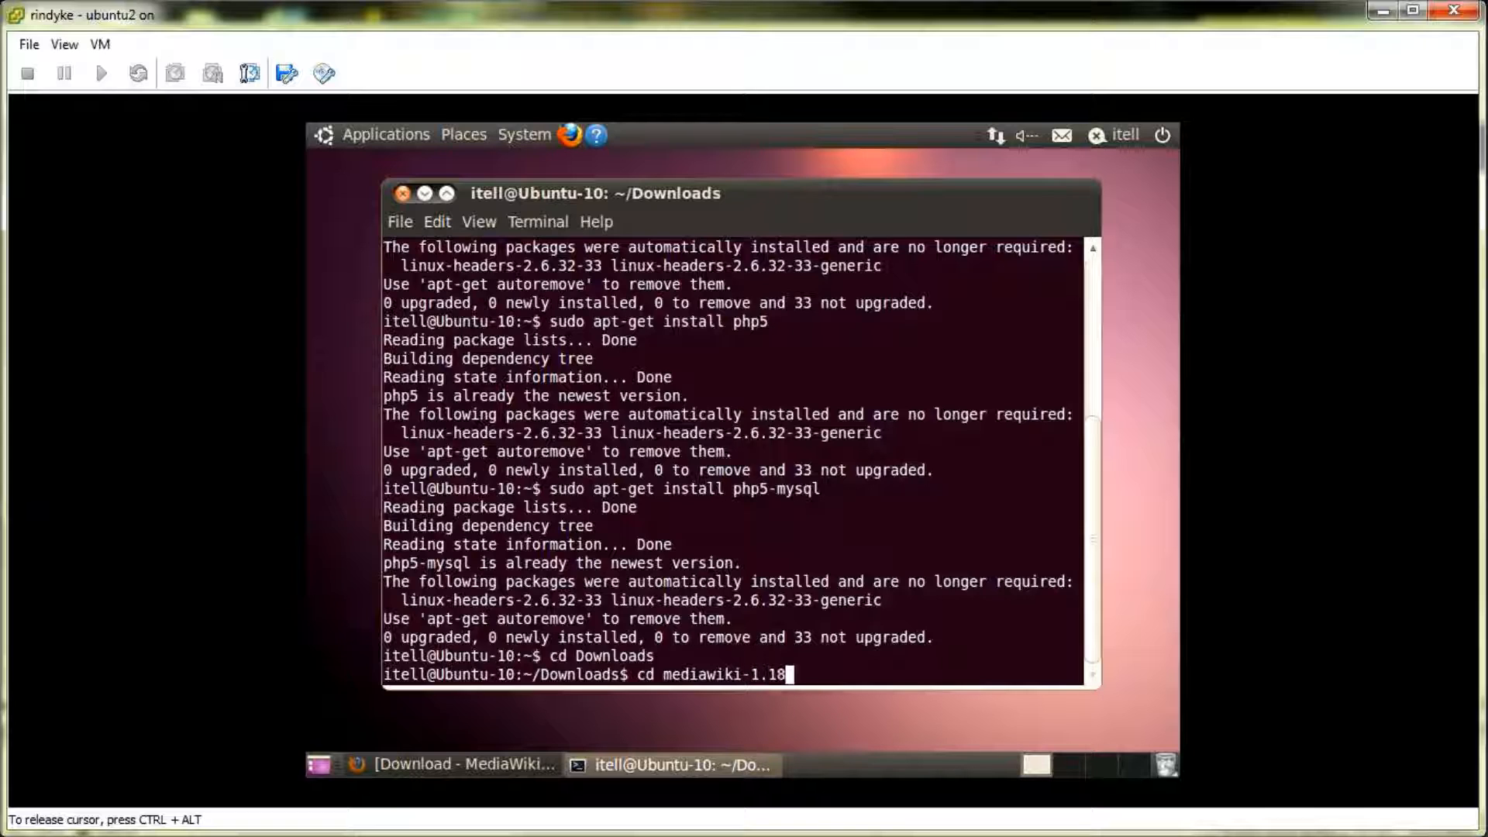
text(.)
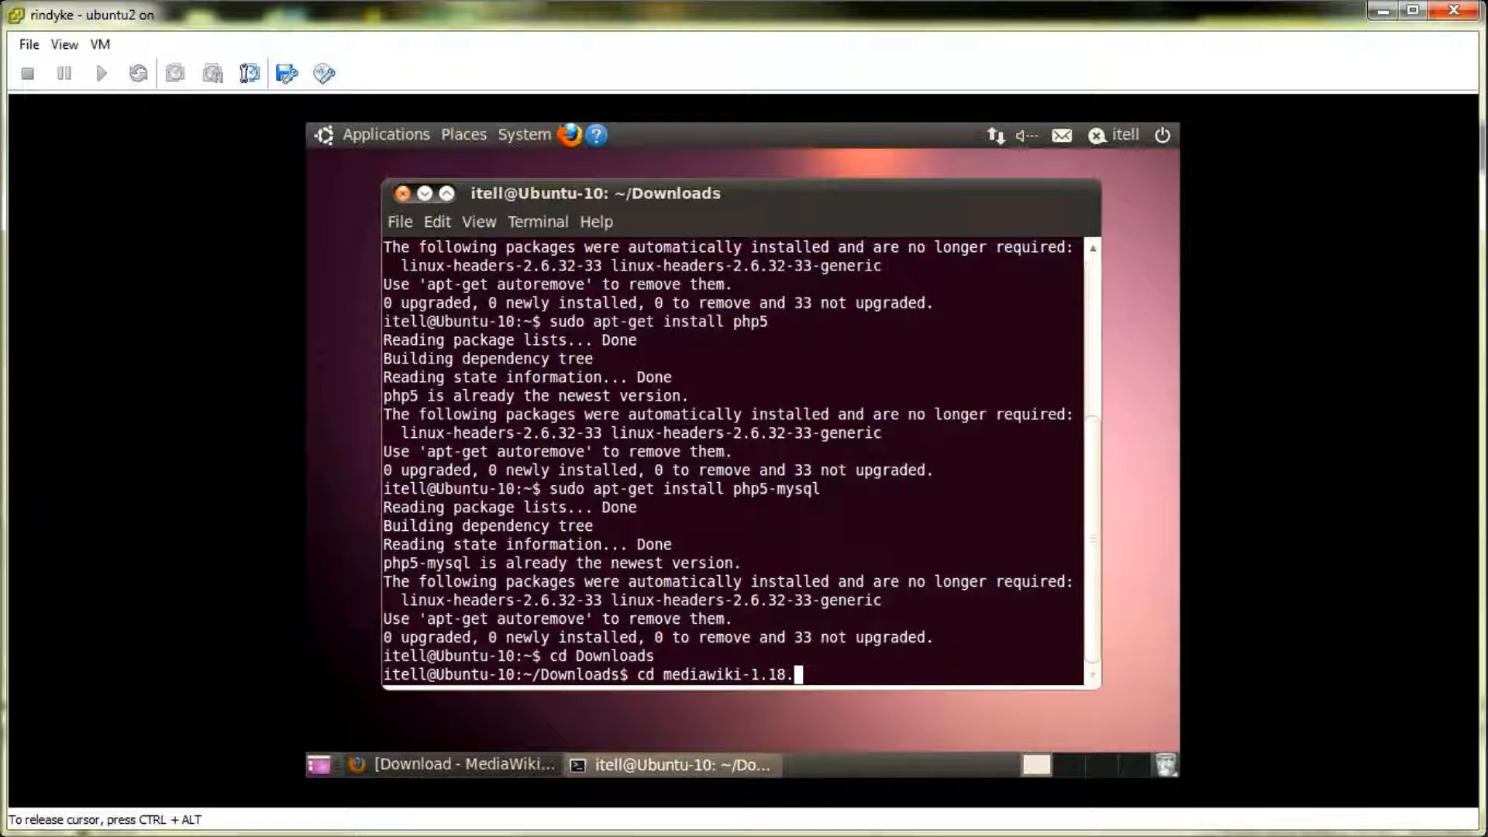
text(0)
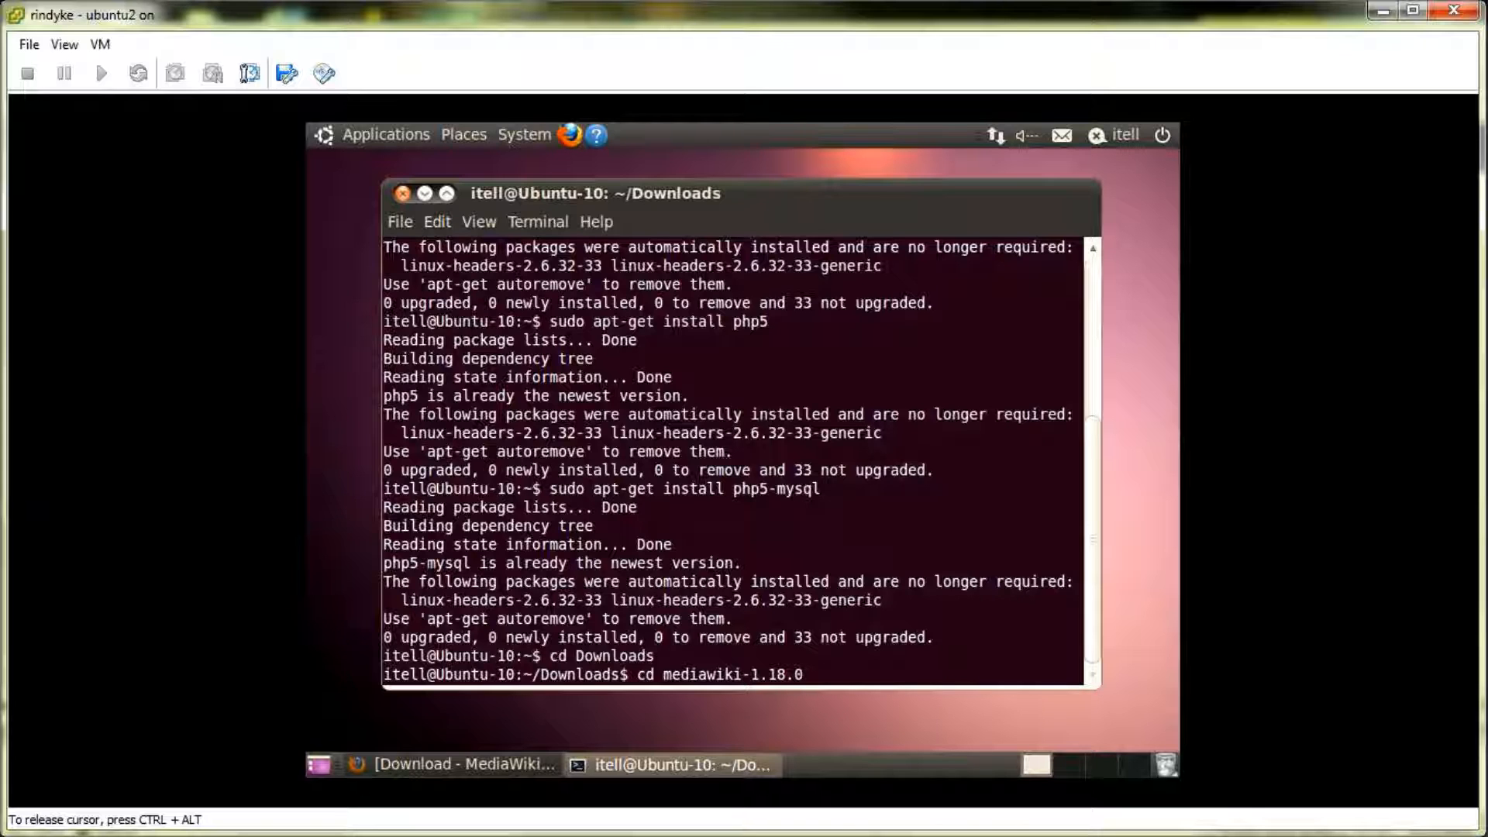
key(Return)
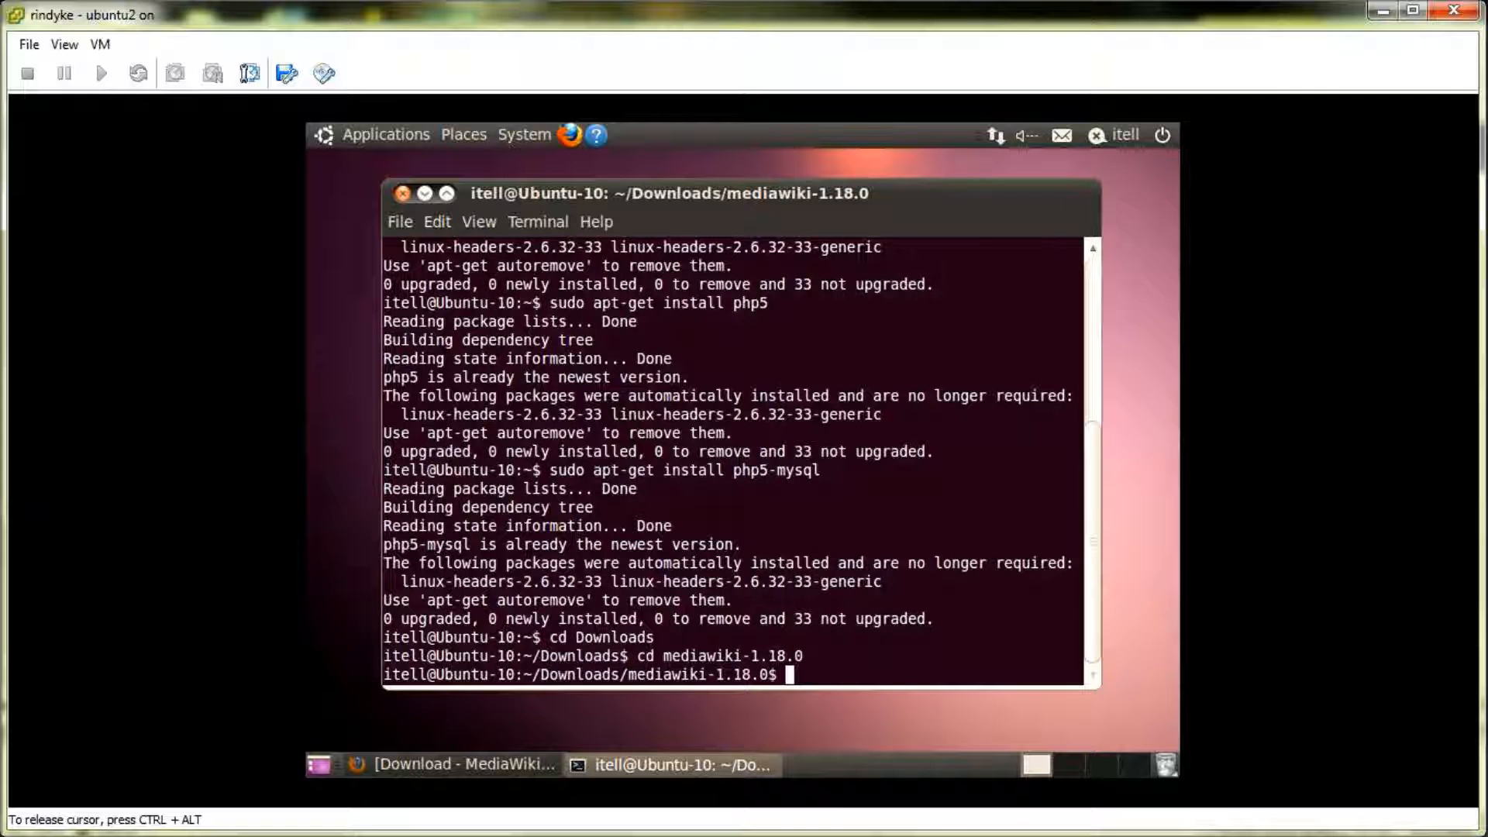
List the mediawiki-1.18.0 files including mw-config, then cd back to the home directory.
text(ls)
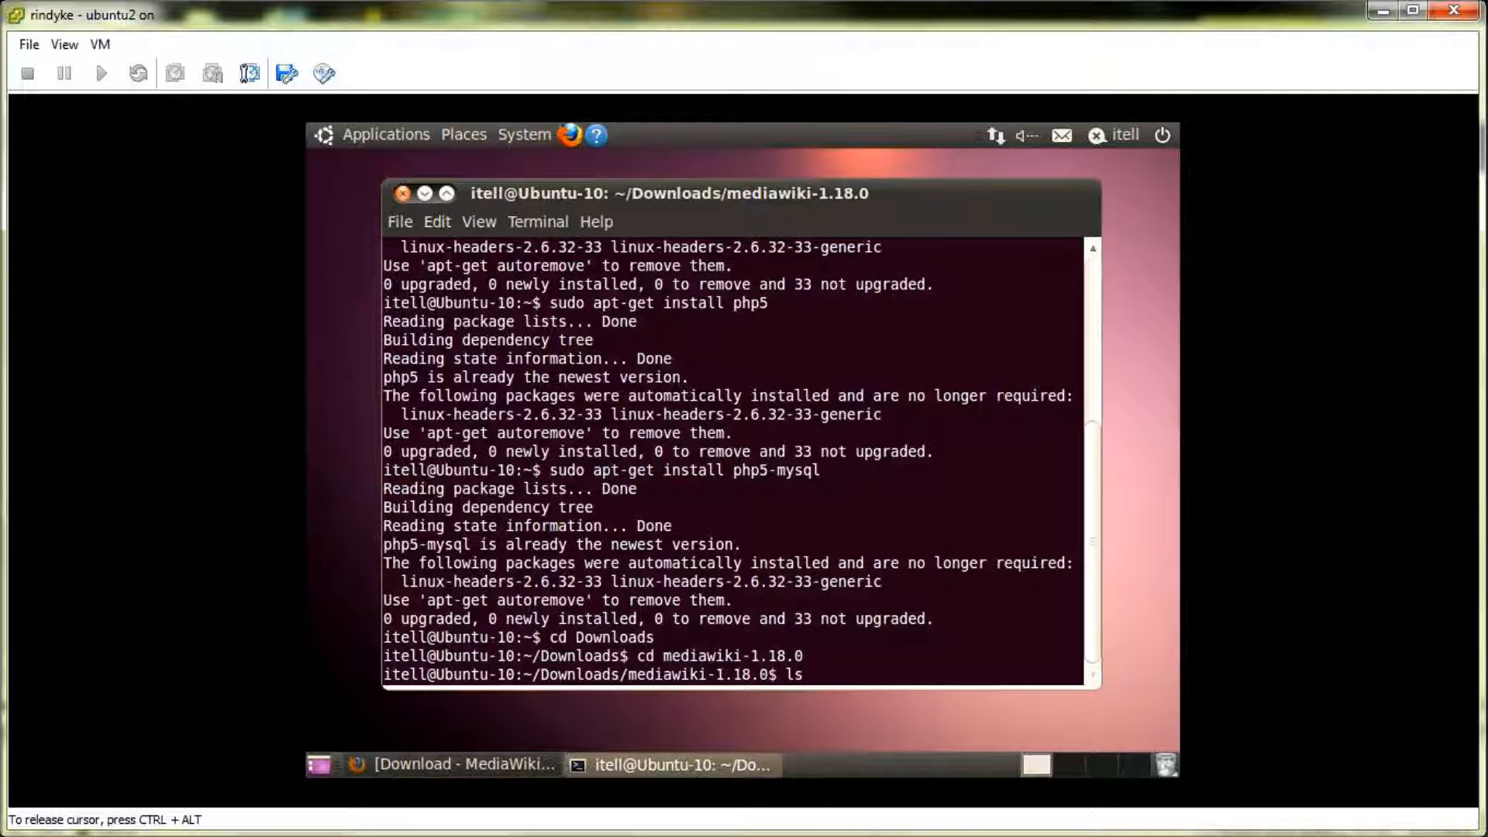
key(Return)
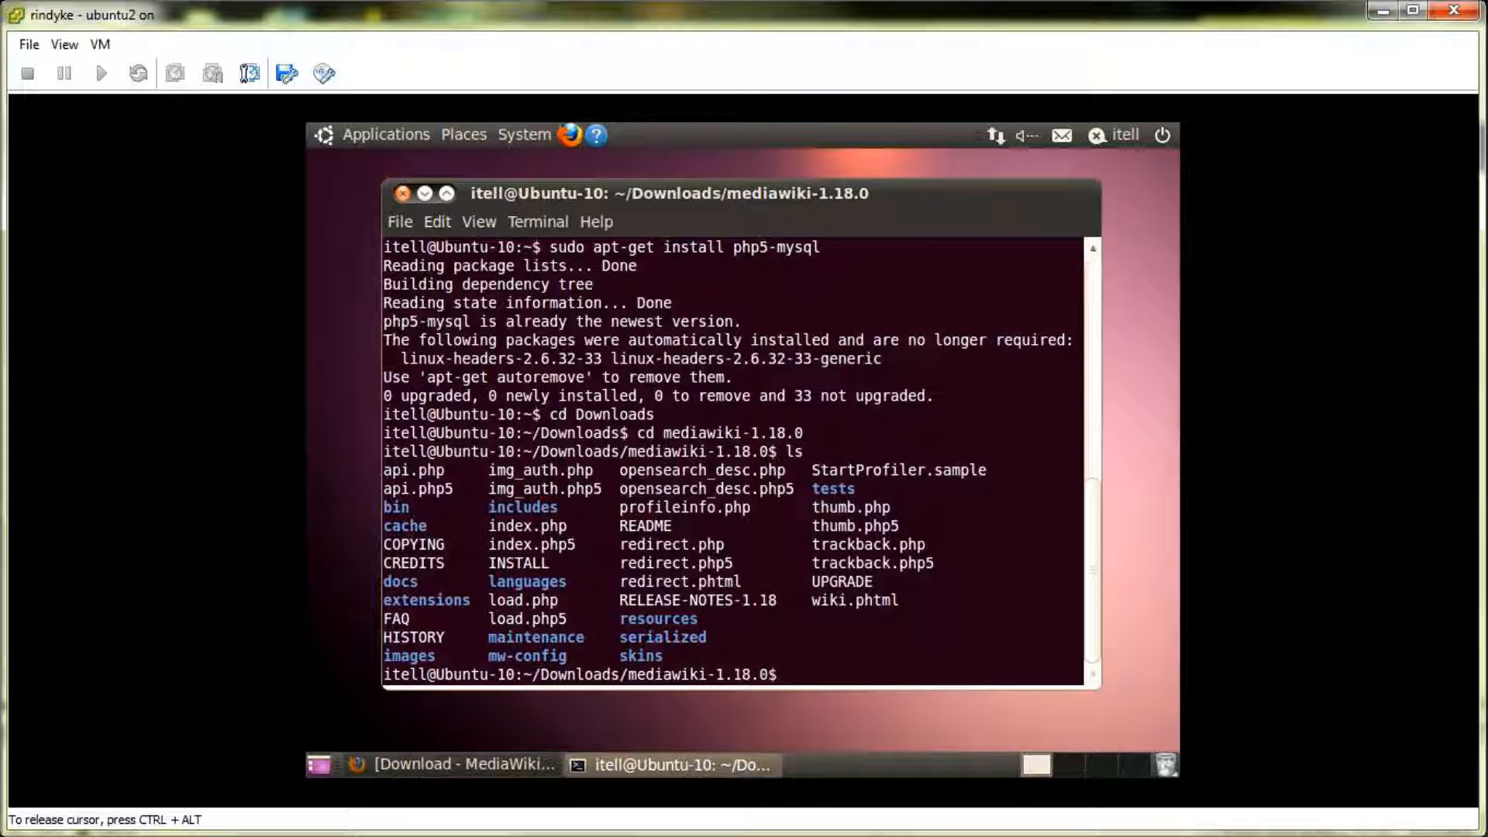
text(cd)
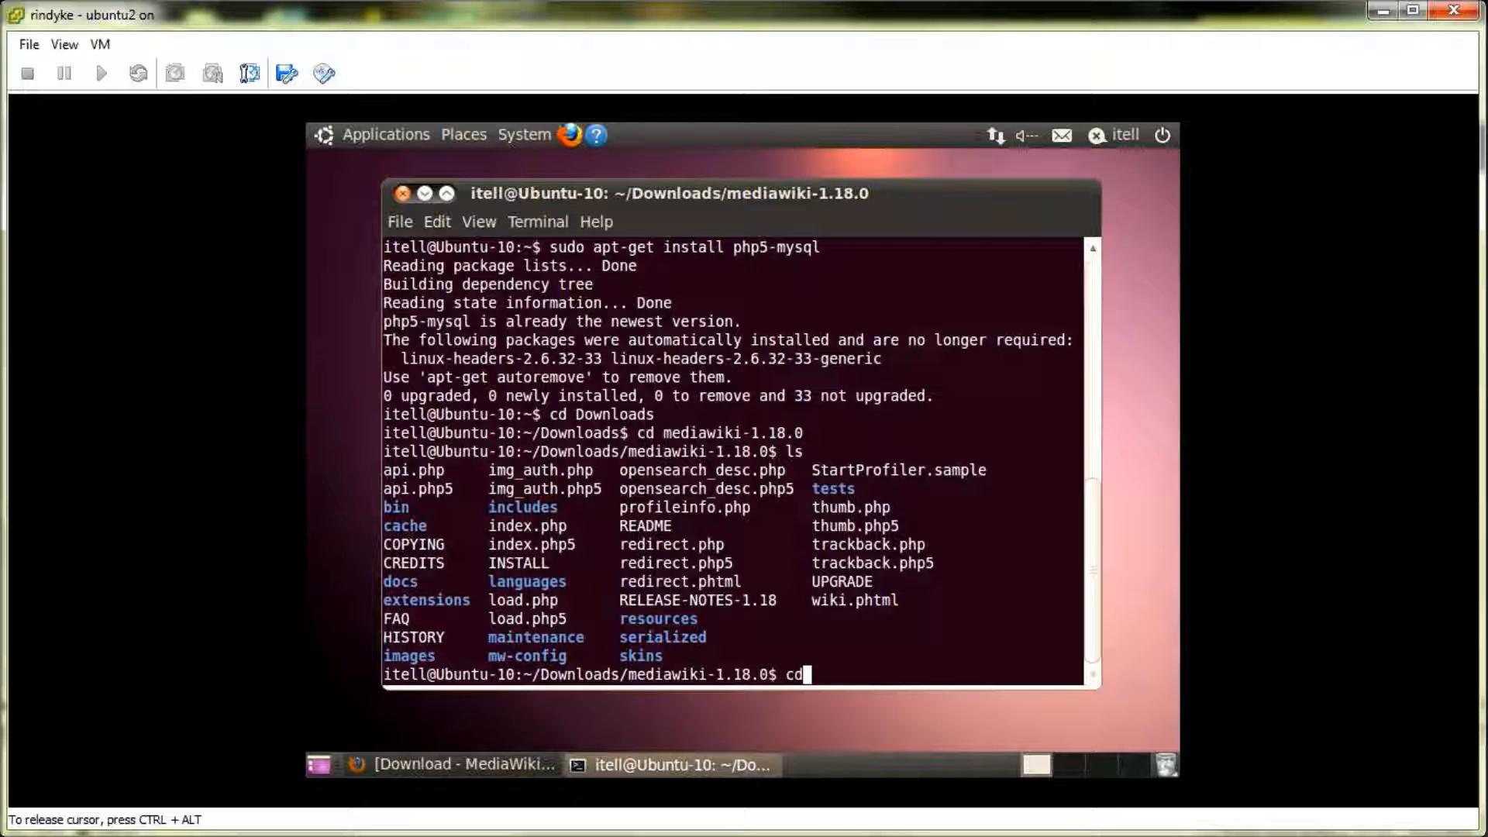
key(Return)
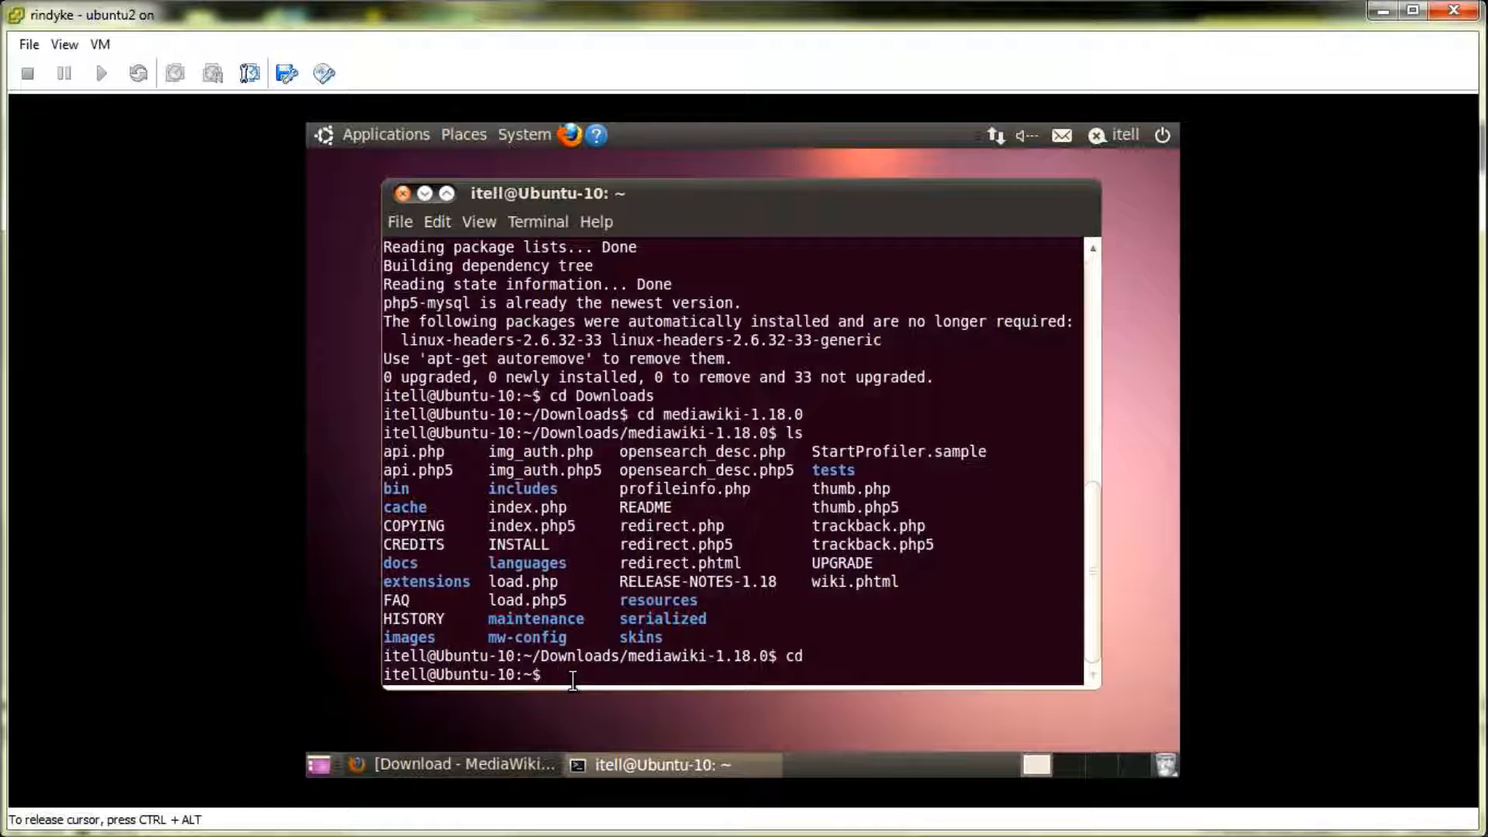
Launch sudo gedit /etc/apache2/apache2.conf to edit the Apache configuration as administrator.
text(sudo)
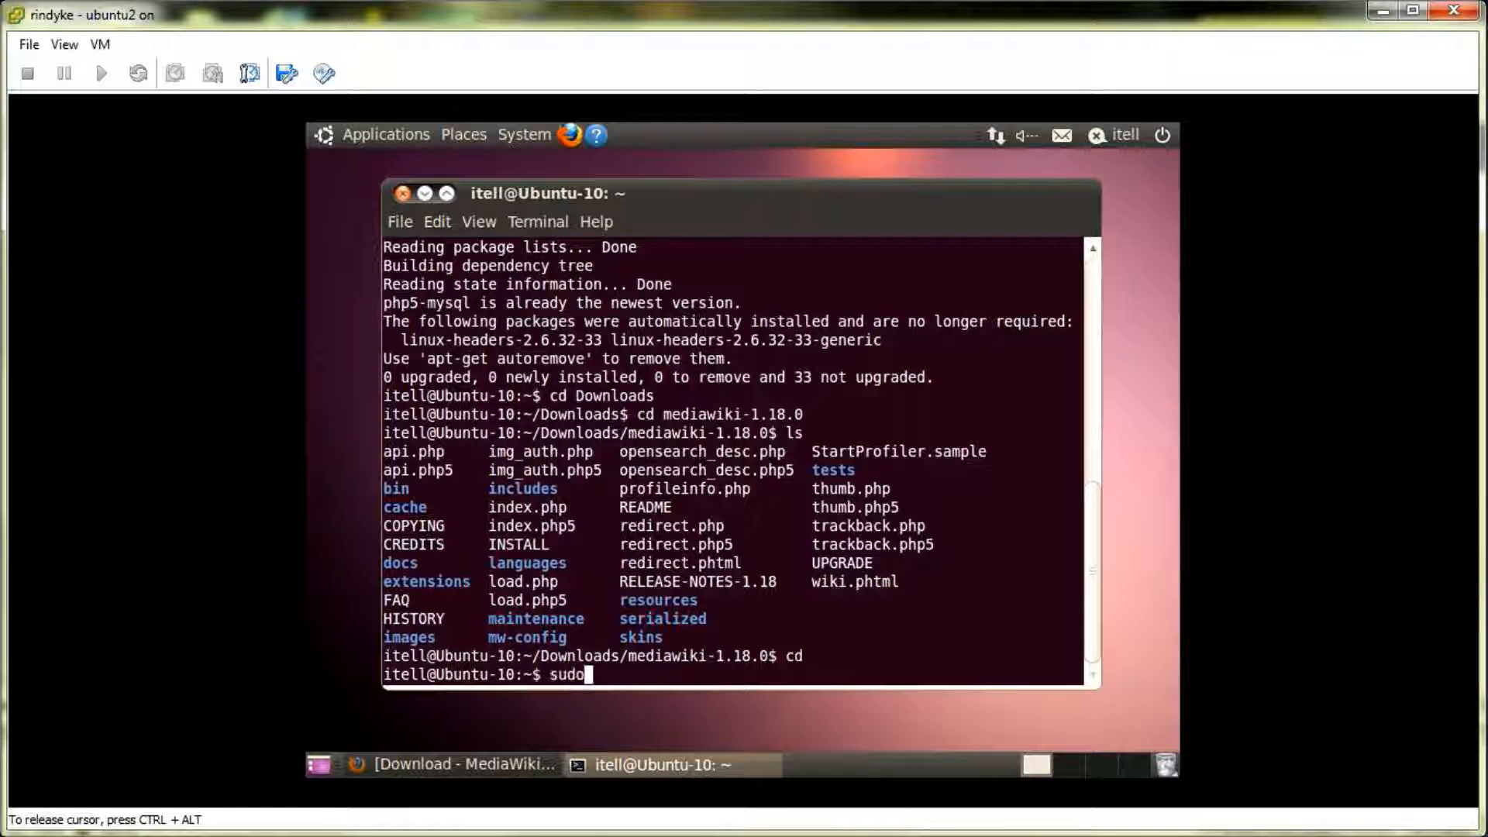
text(gedit)
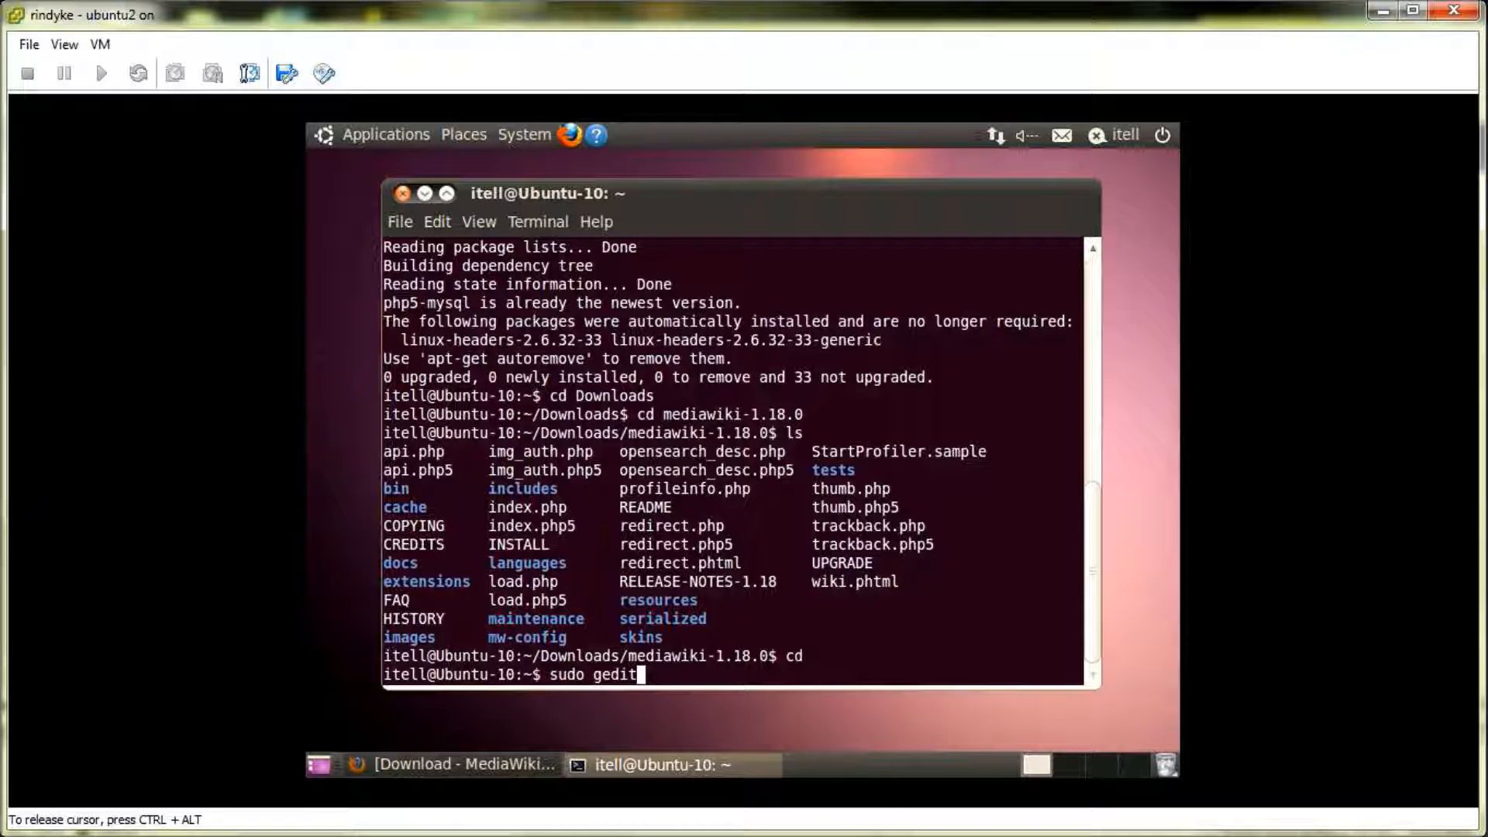
text(/etc)
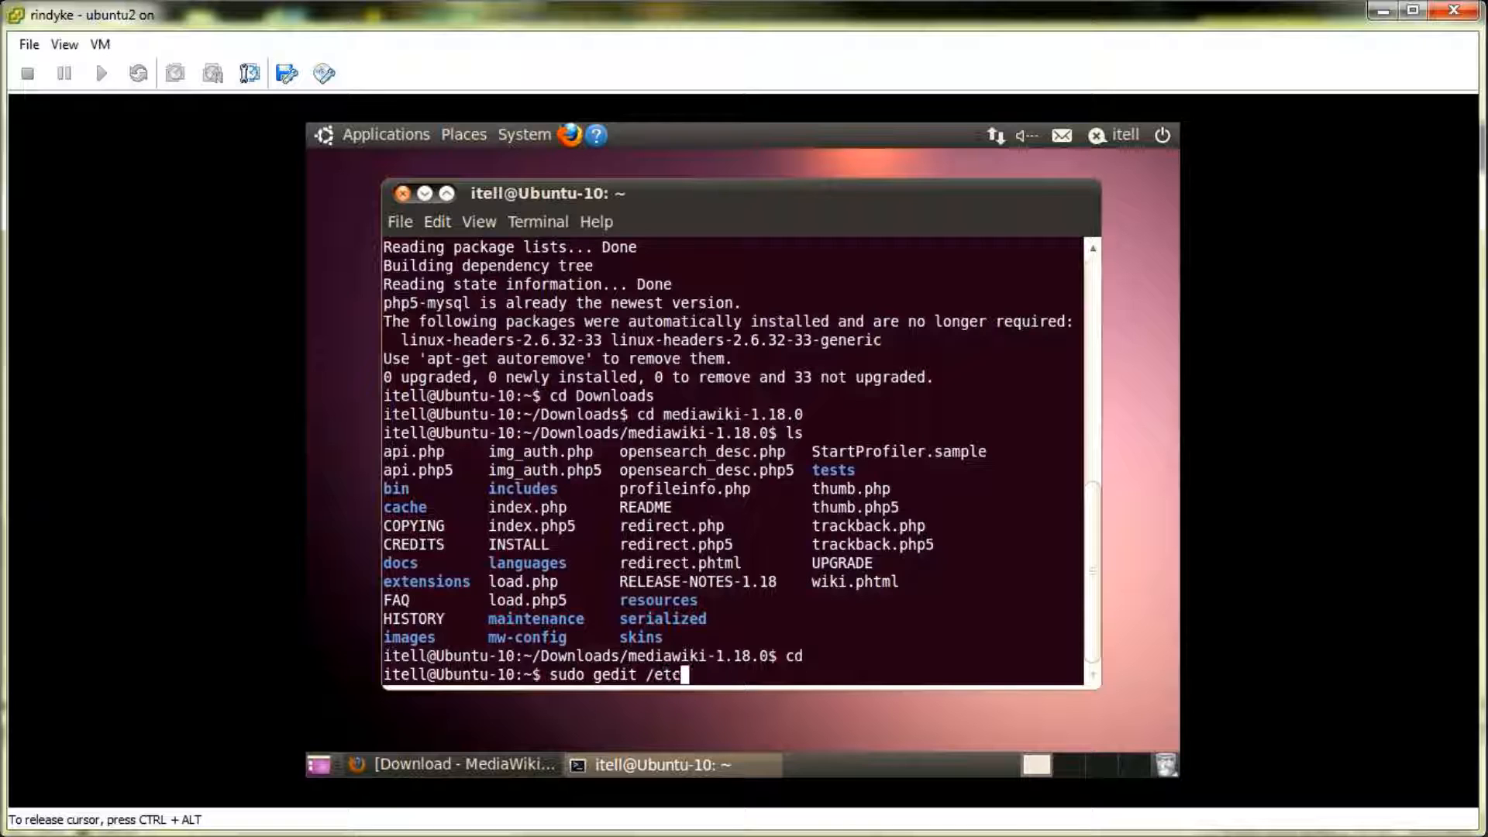
text(apache)
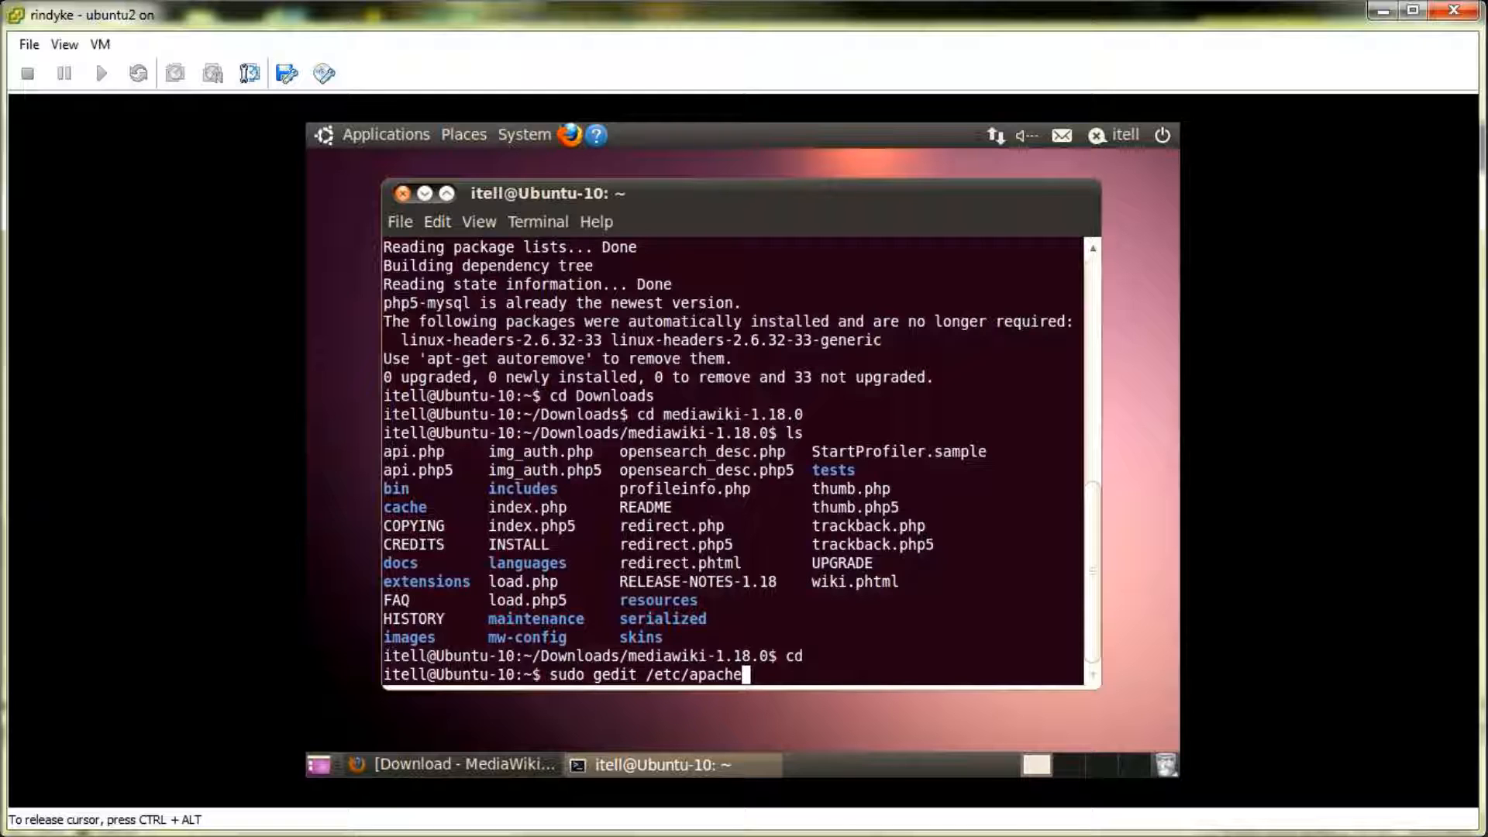
text(2/apache2.)
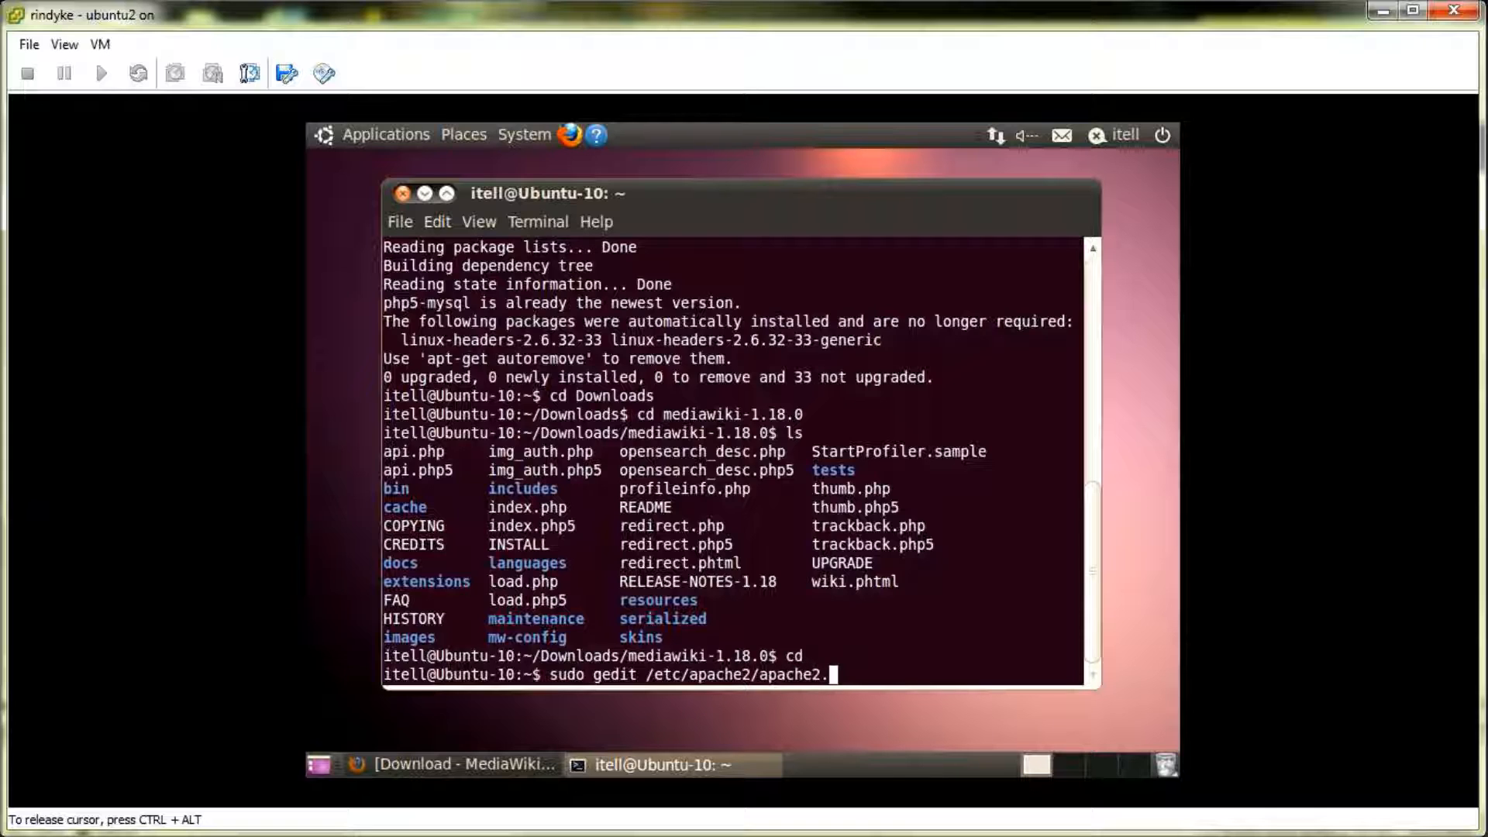
text(conf)
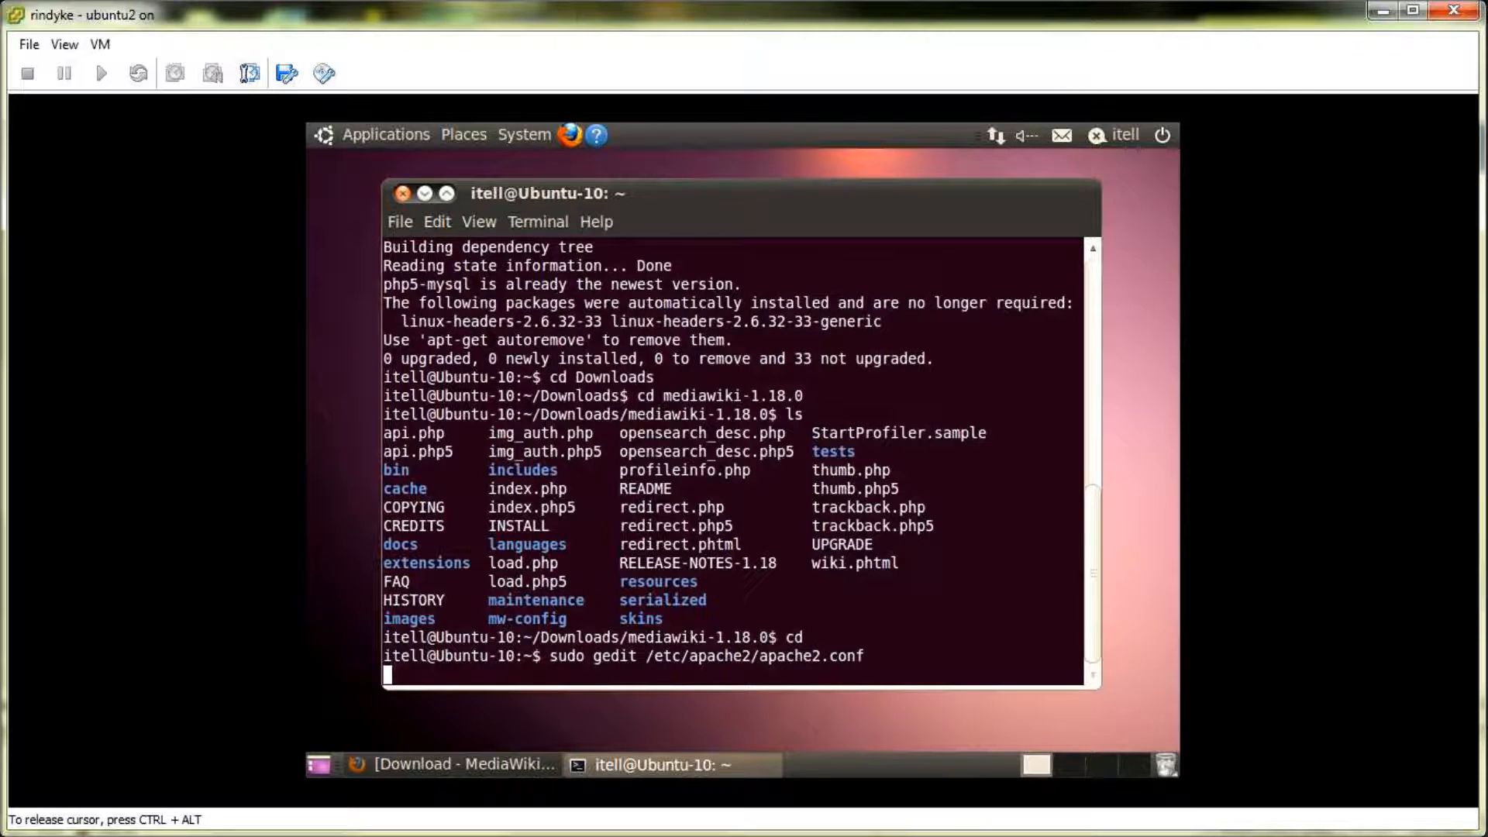
key(Return)
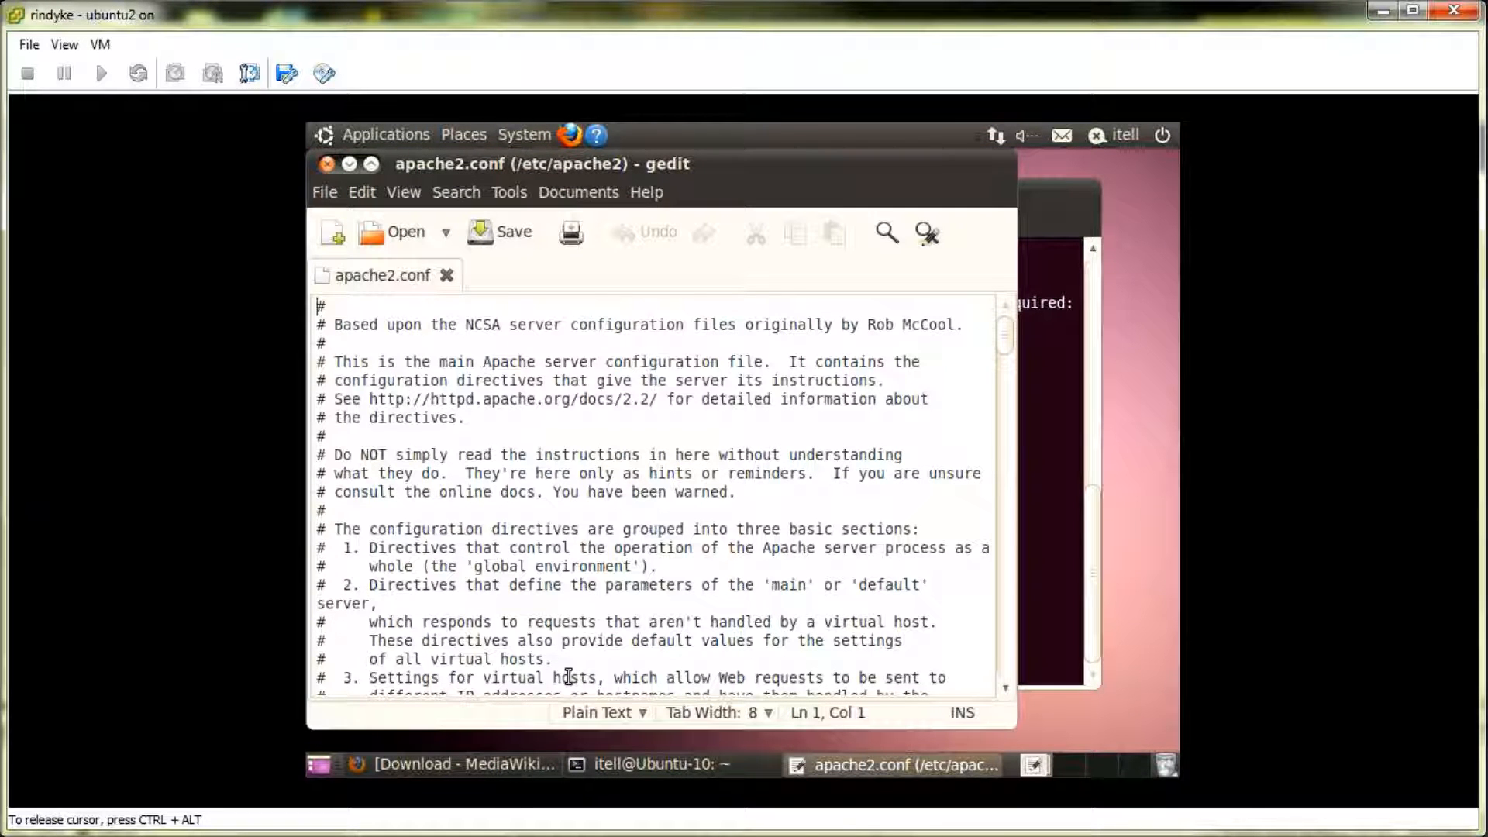
mouse_move(813, 183)
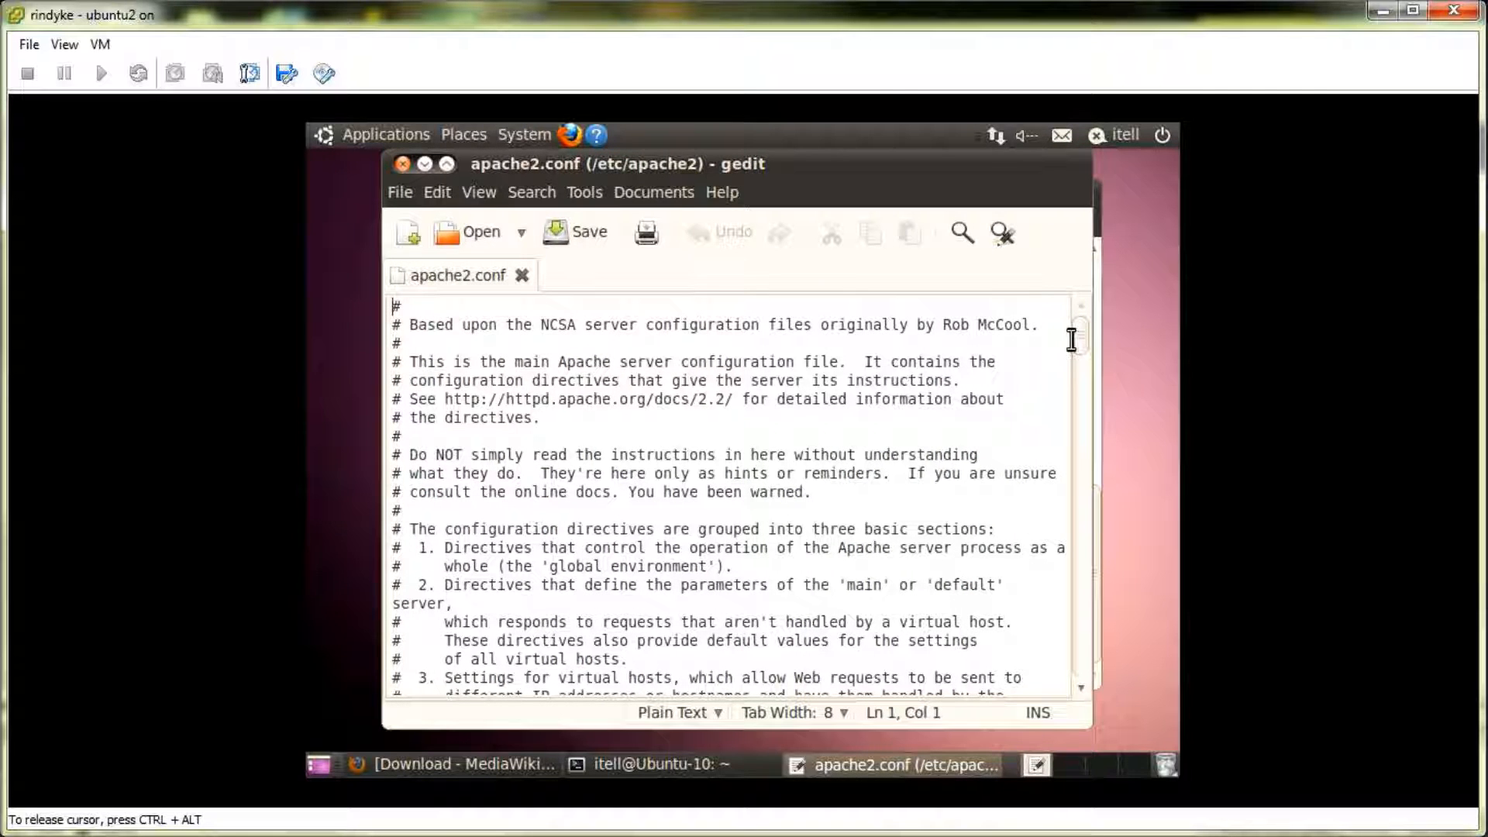
mouse_move(1091, 667)
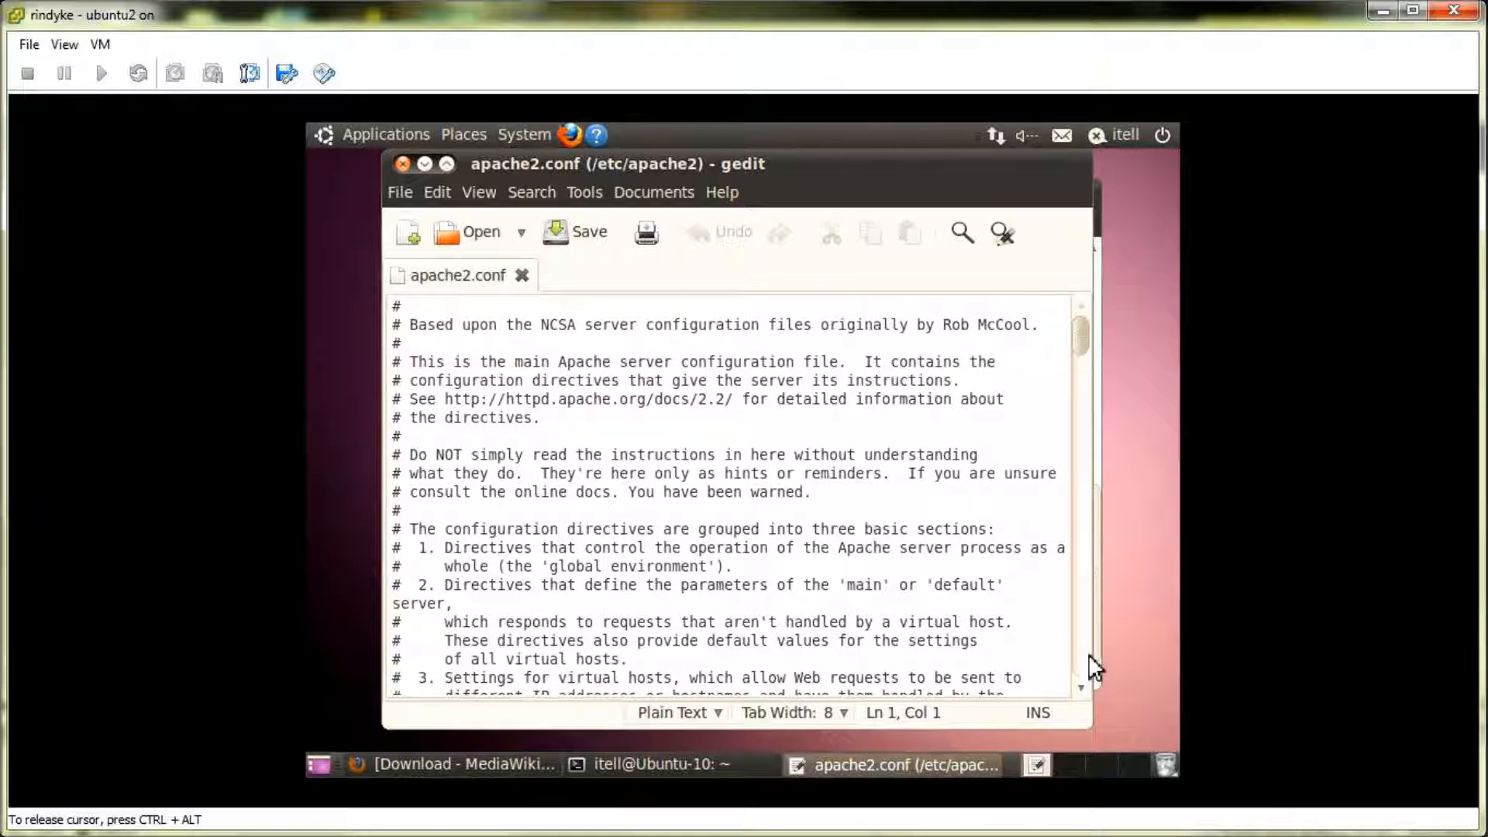
With 'AddType application/x-httpd-php .html' at the end of apache2.conf, quit gedit via File > Quit.
scroll(down, 3)
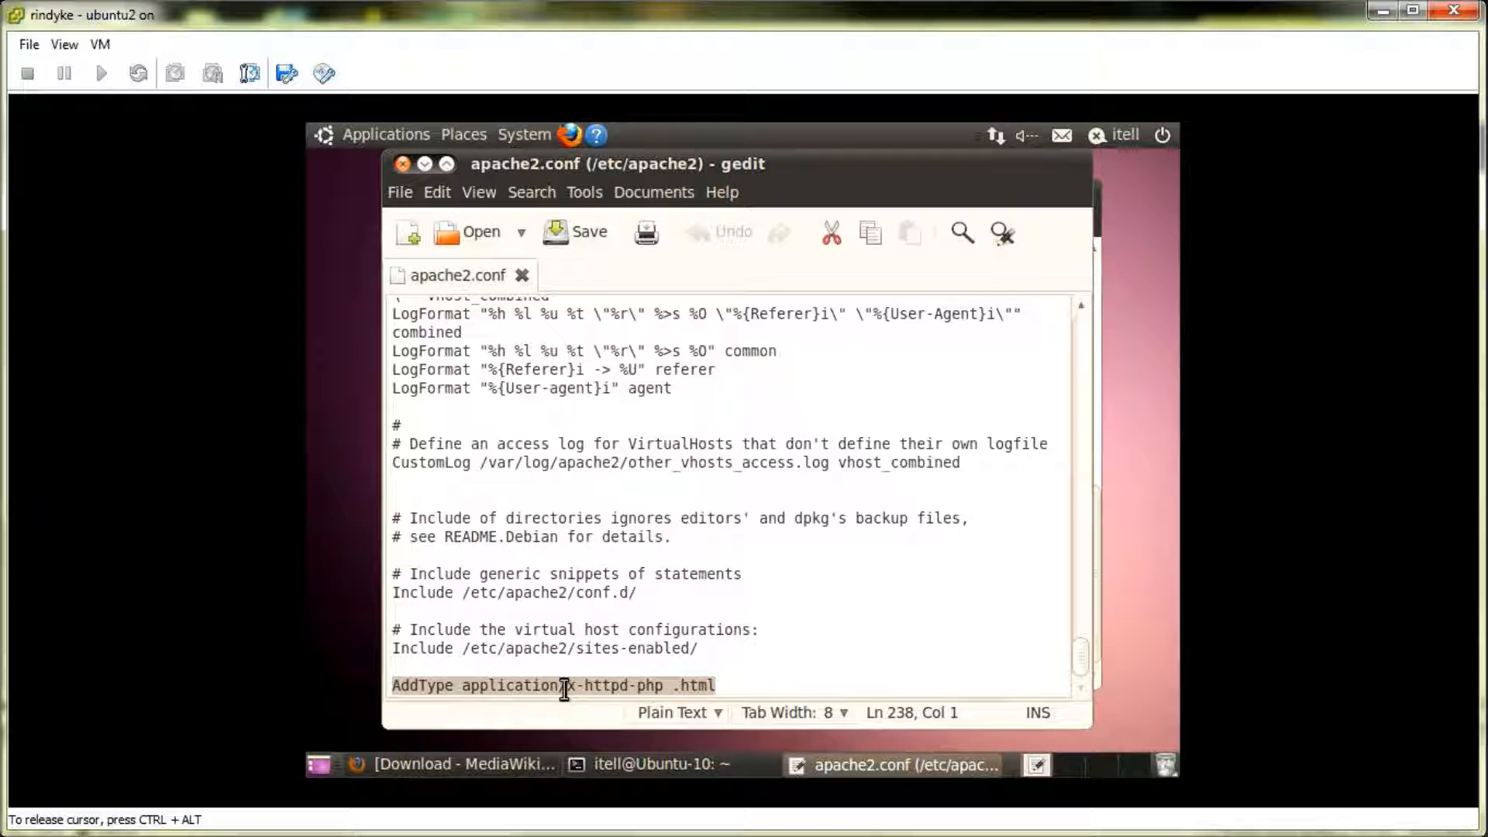
mouse_move(598, 692)
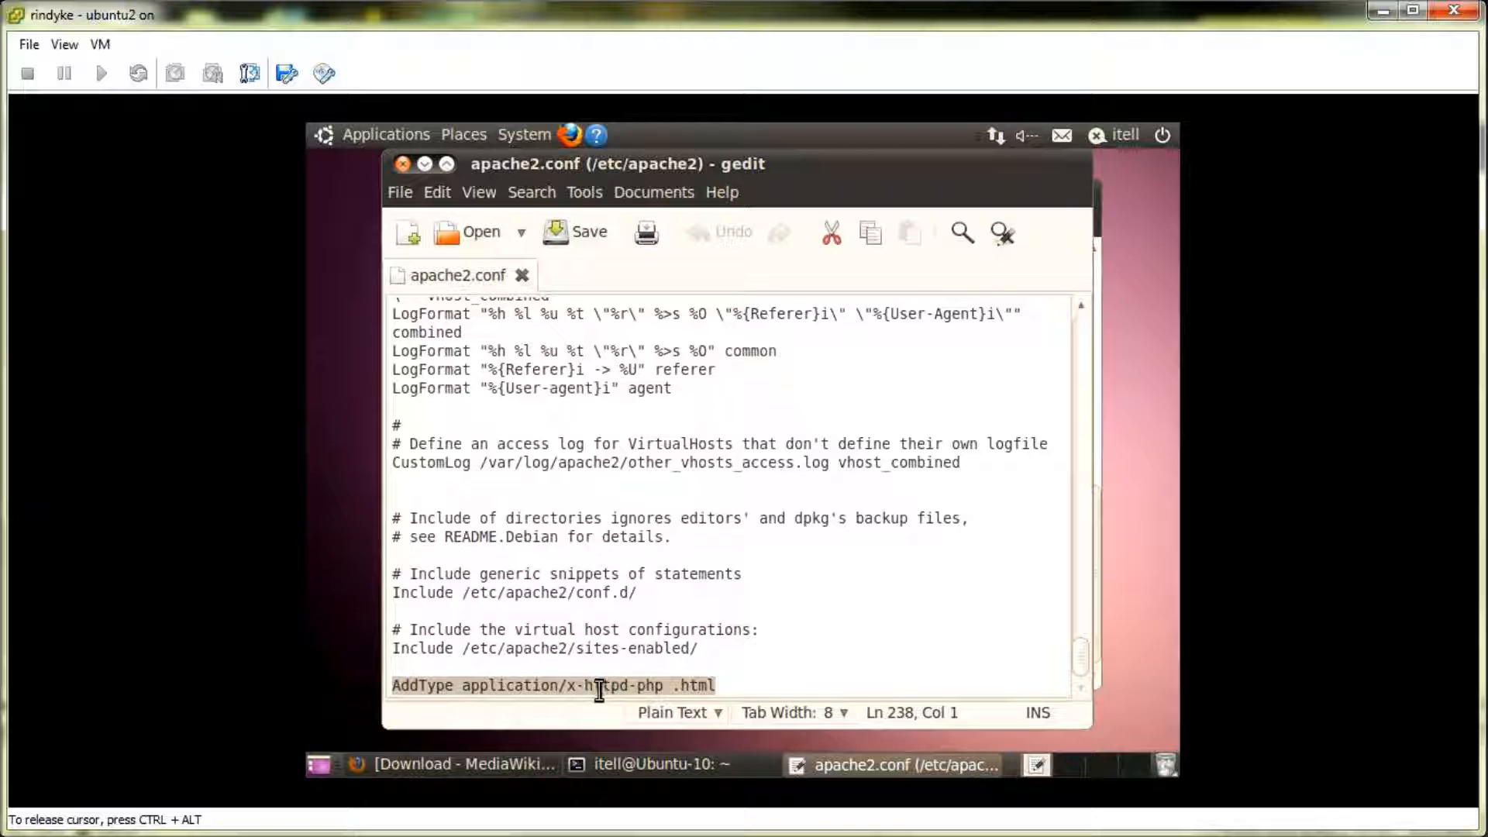
mouse_move(760, 688)
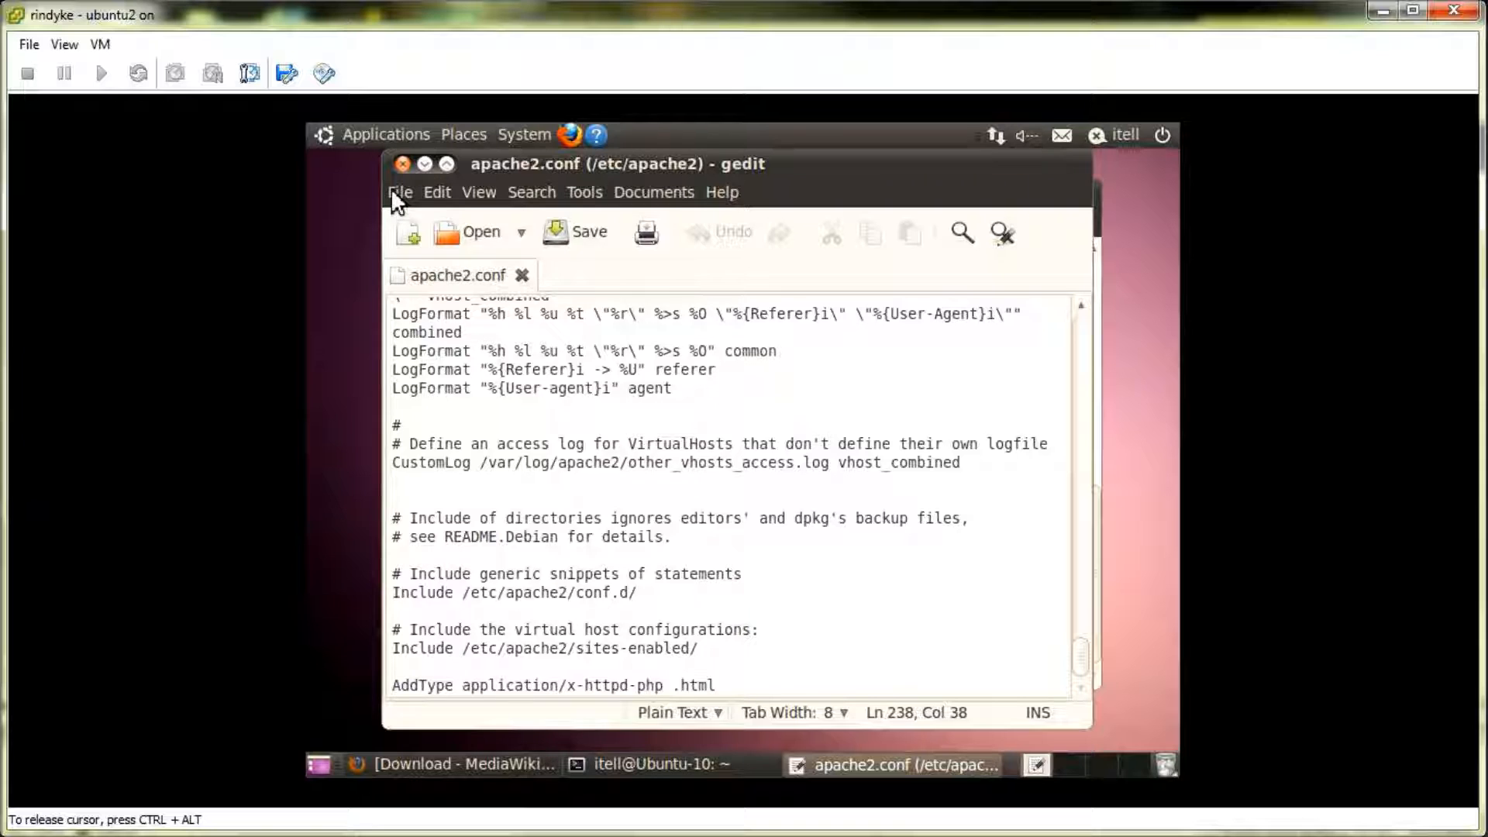
click(400, 192)
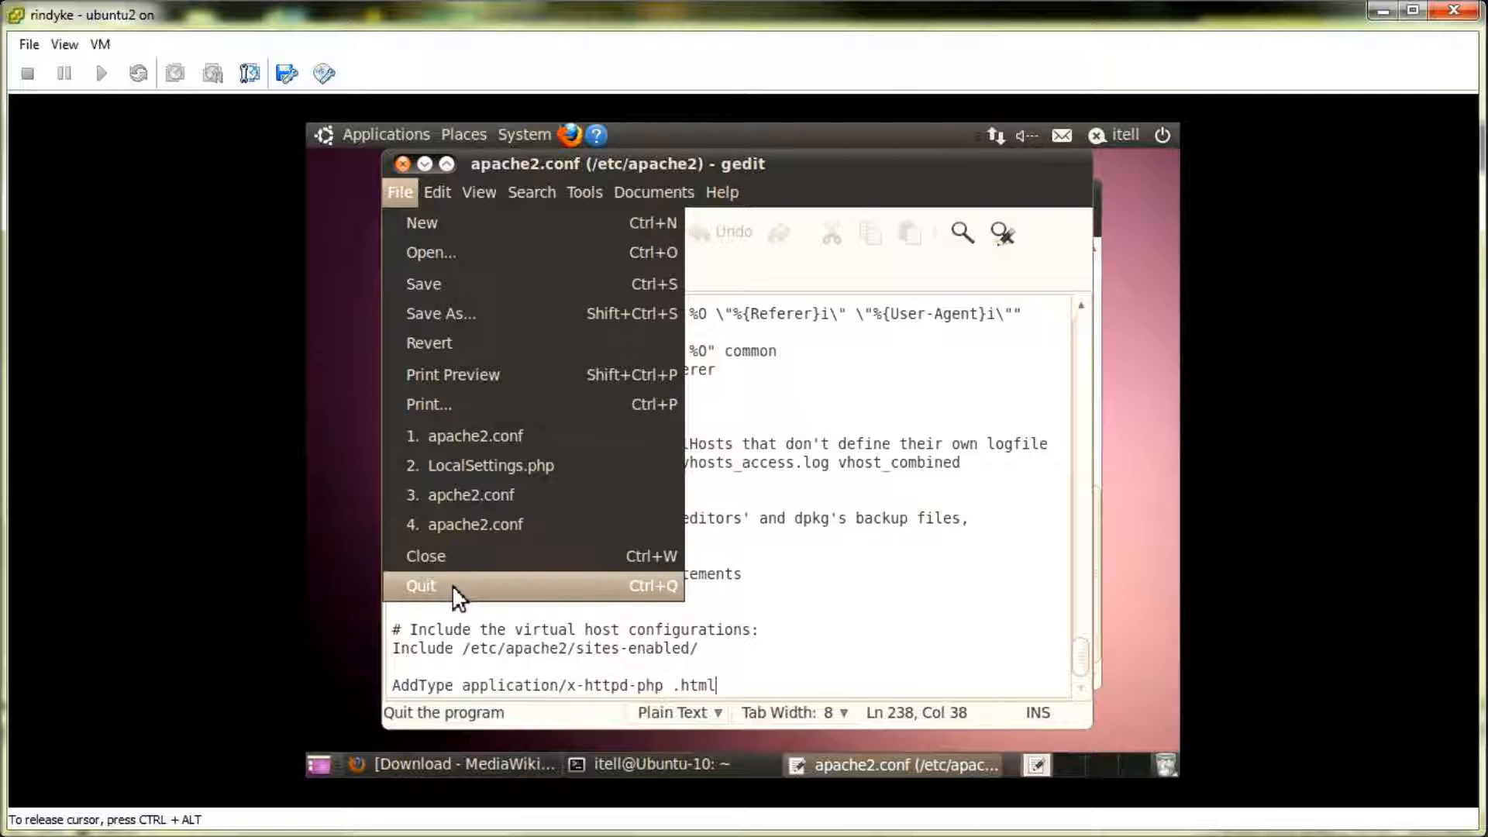
click(420, 586)
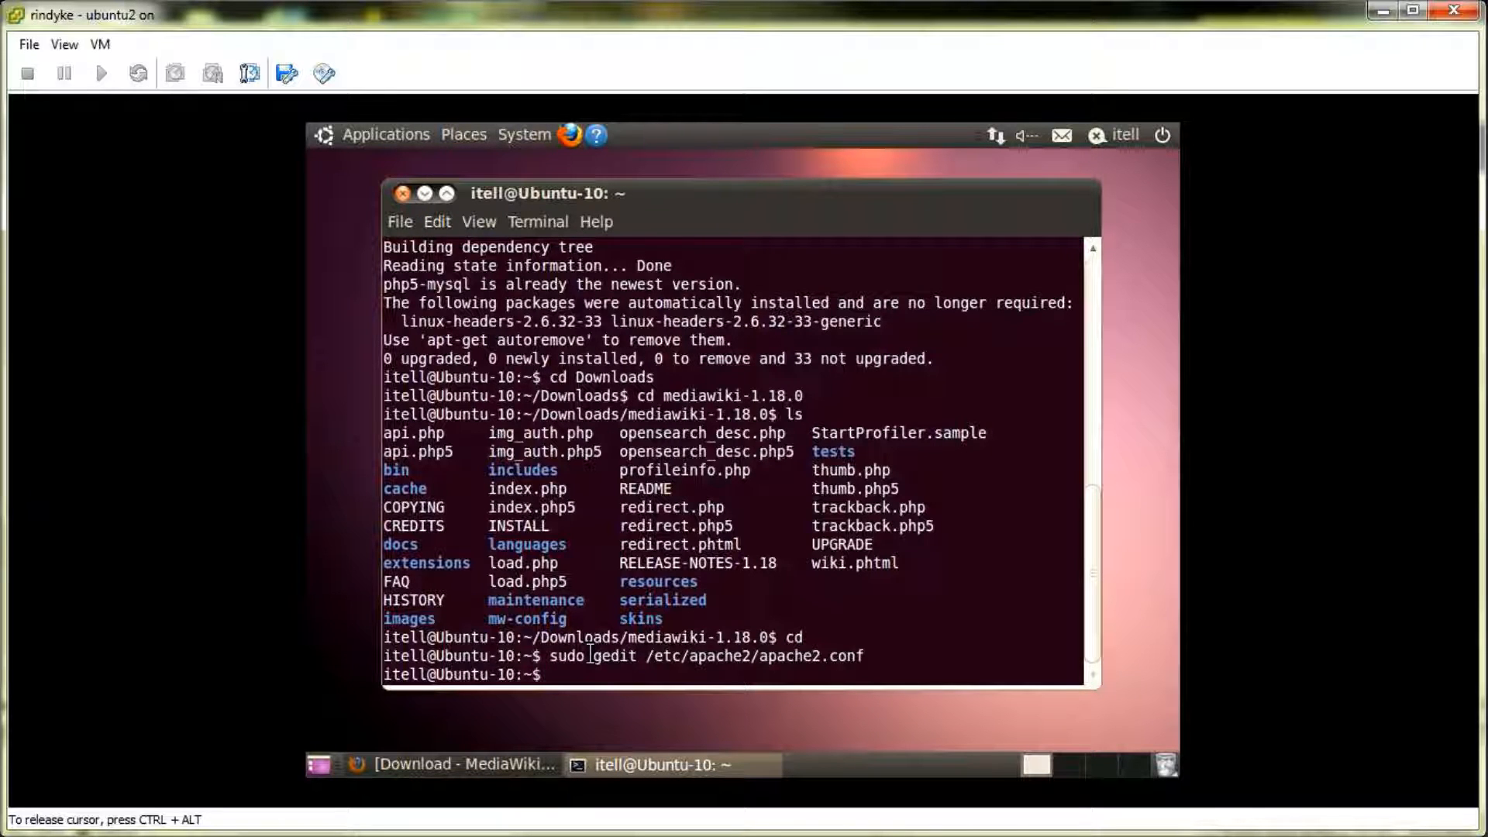
Restart Apache with sudo /etc/init.d/apache2 restart, which reports OK.
text(sudo)
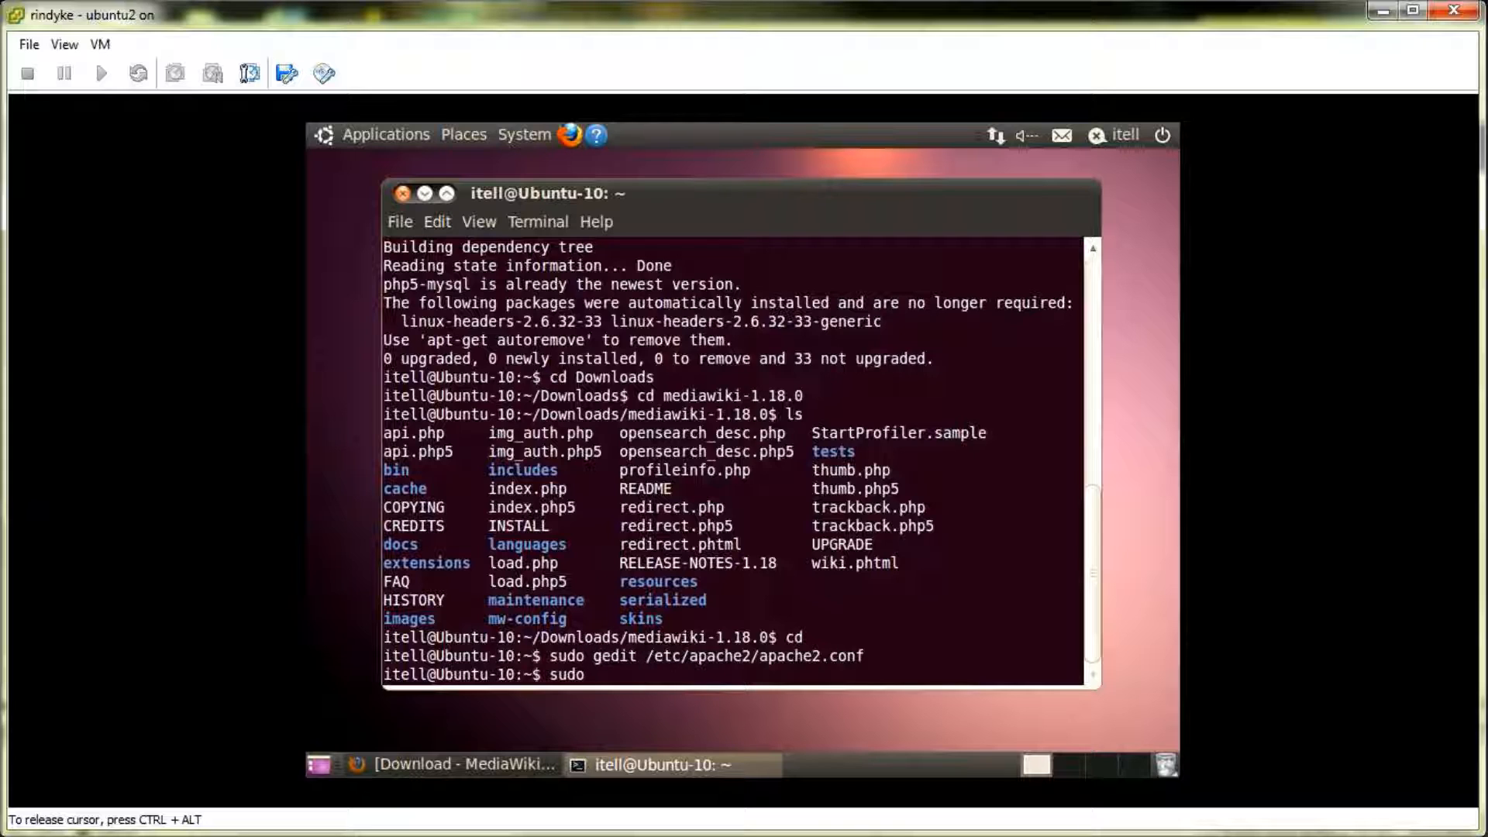
text(/et)
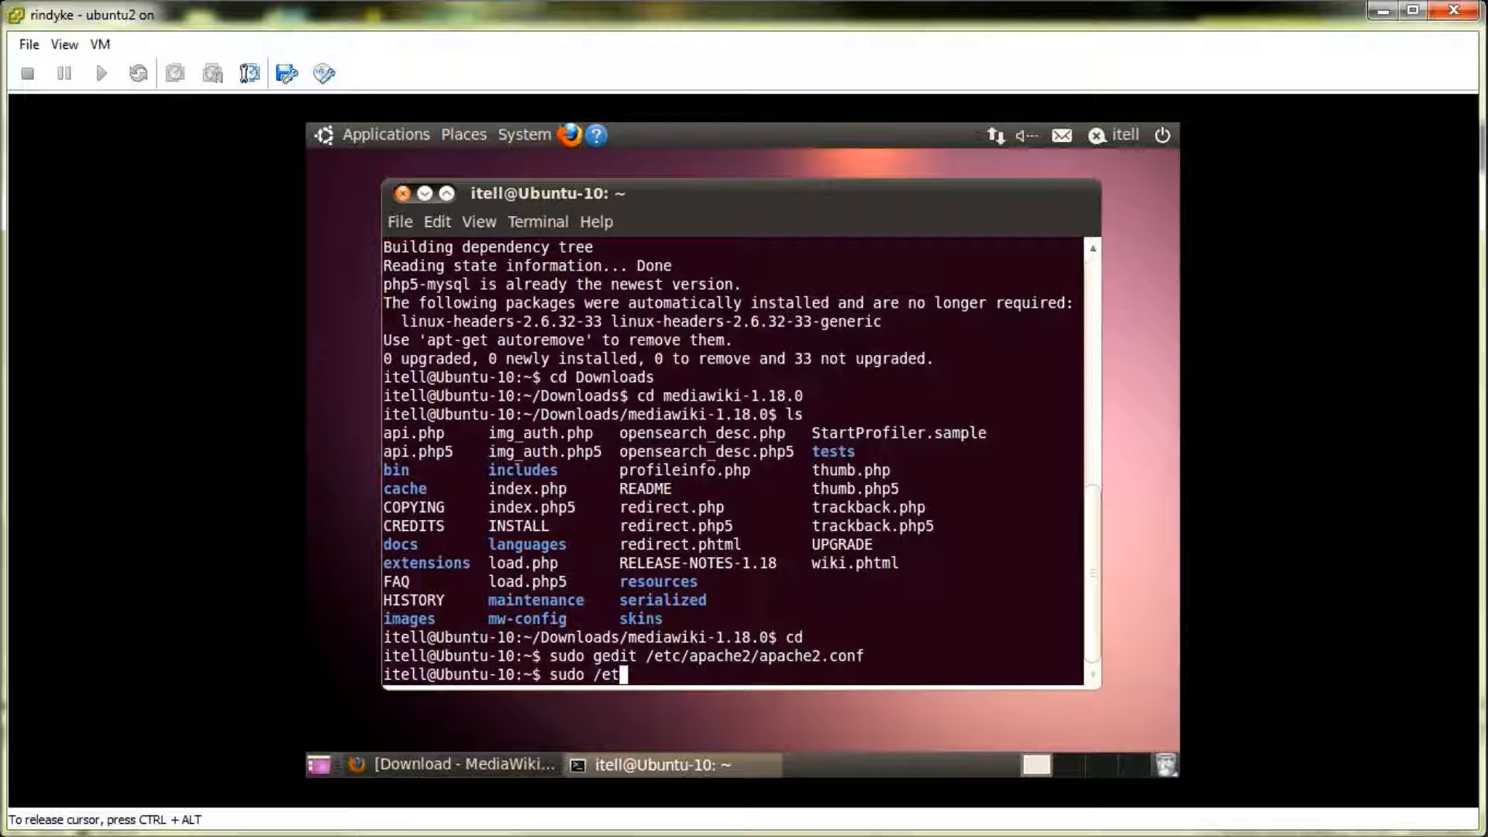
text(c)
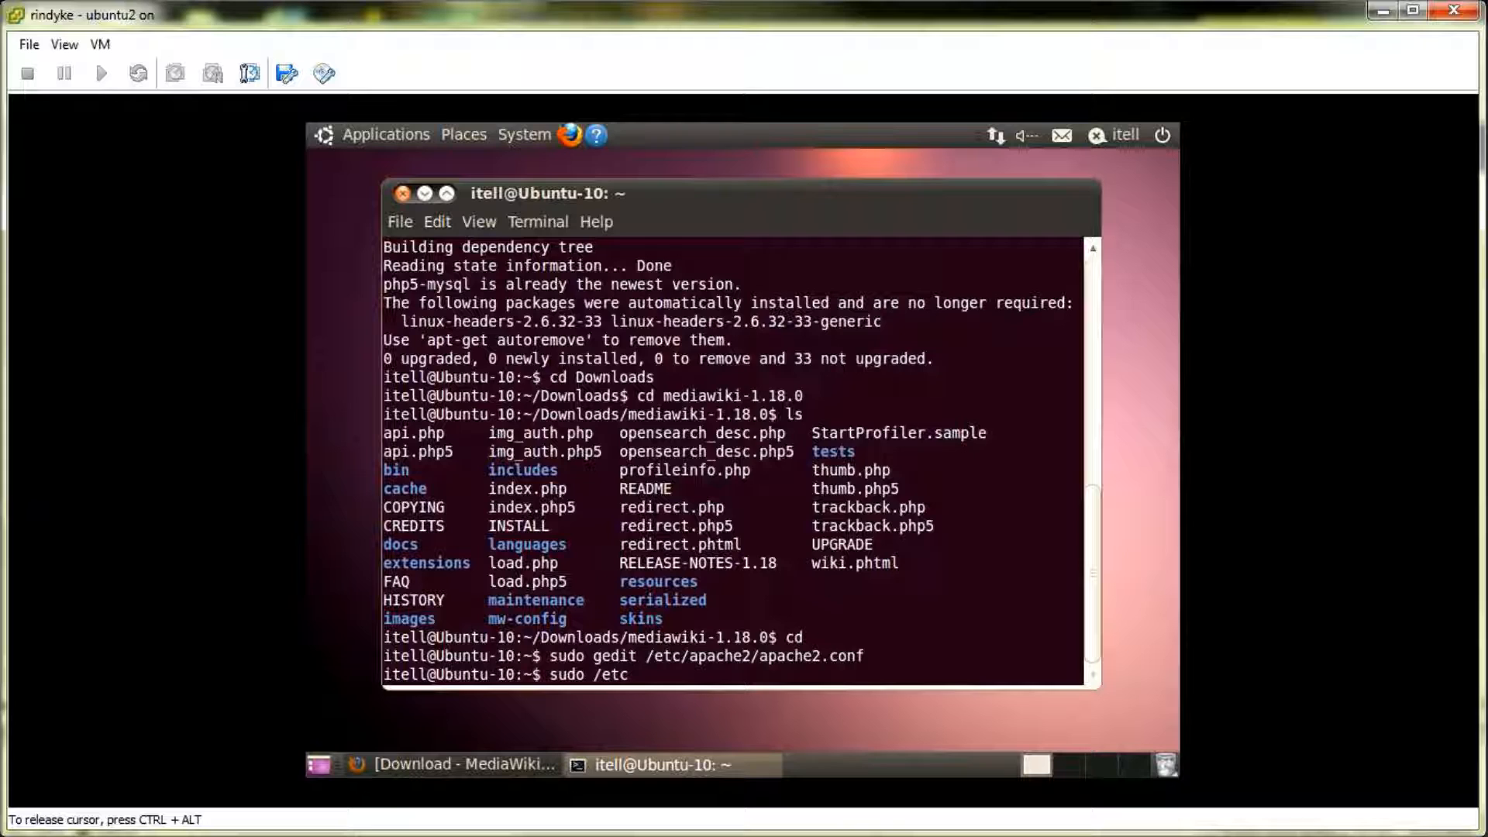
text(i)
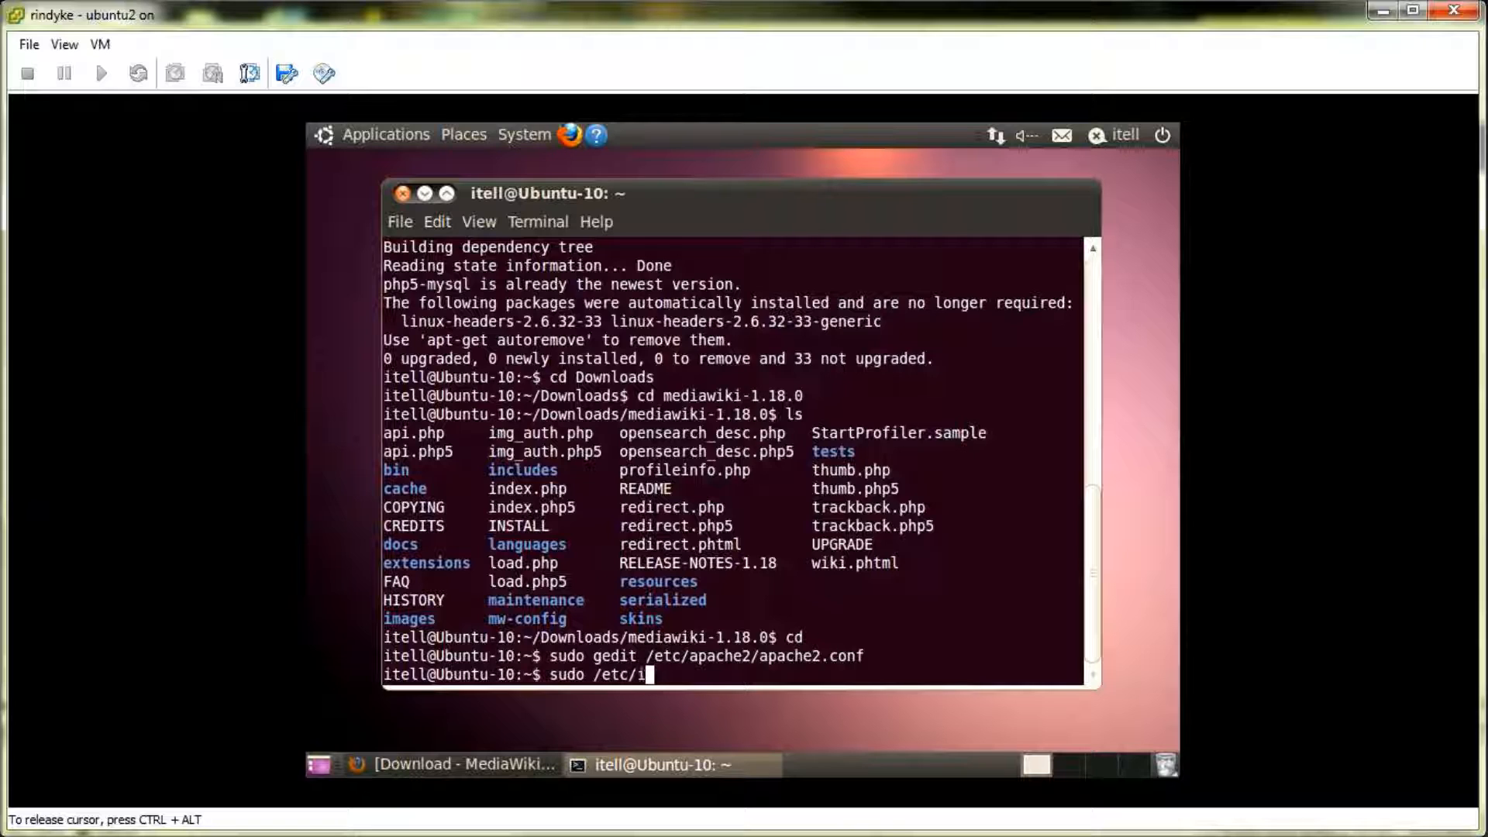
text(nit)
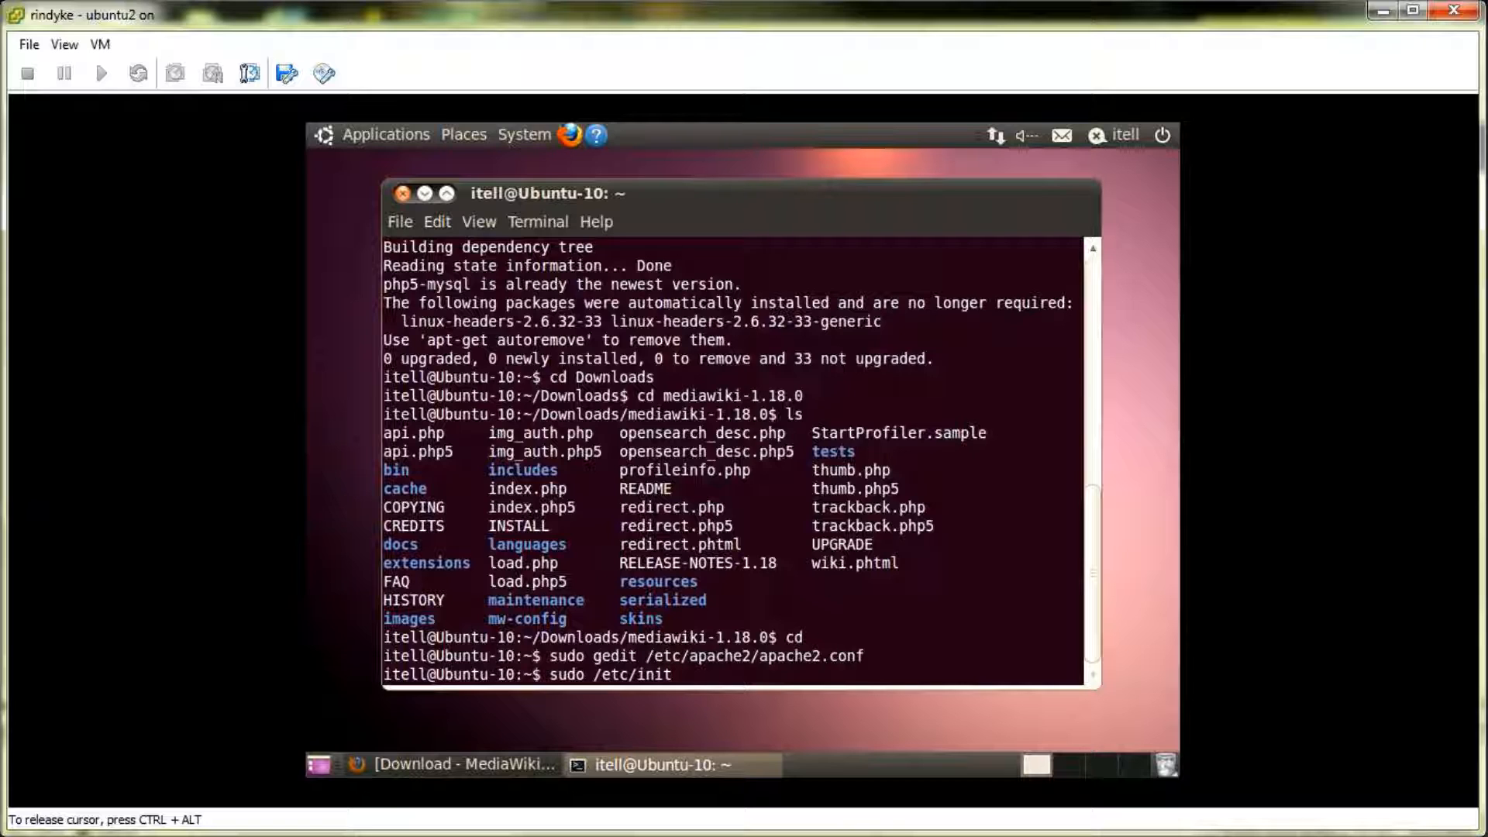
text(.d/a)
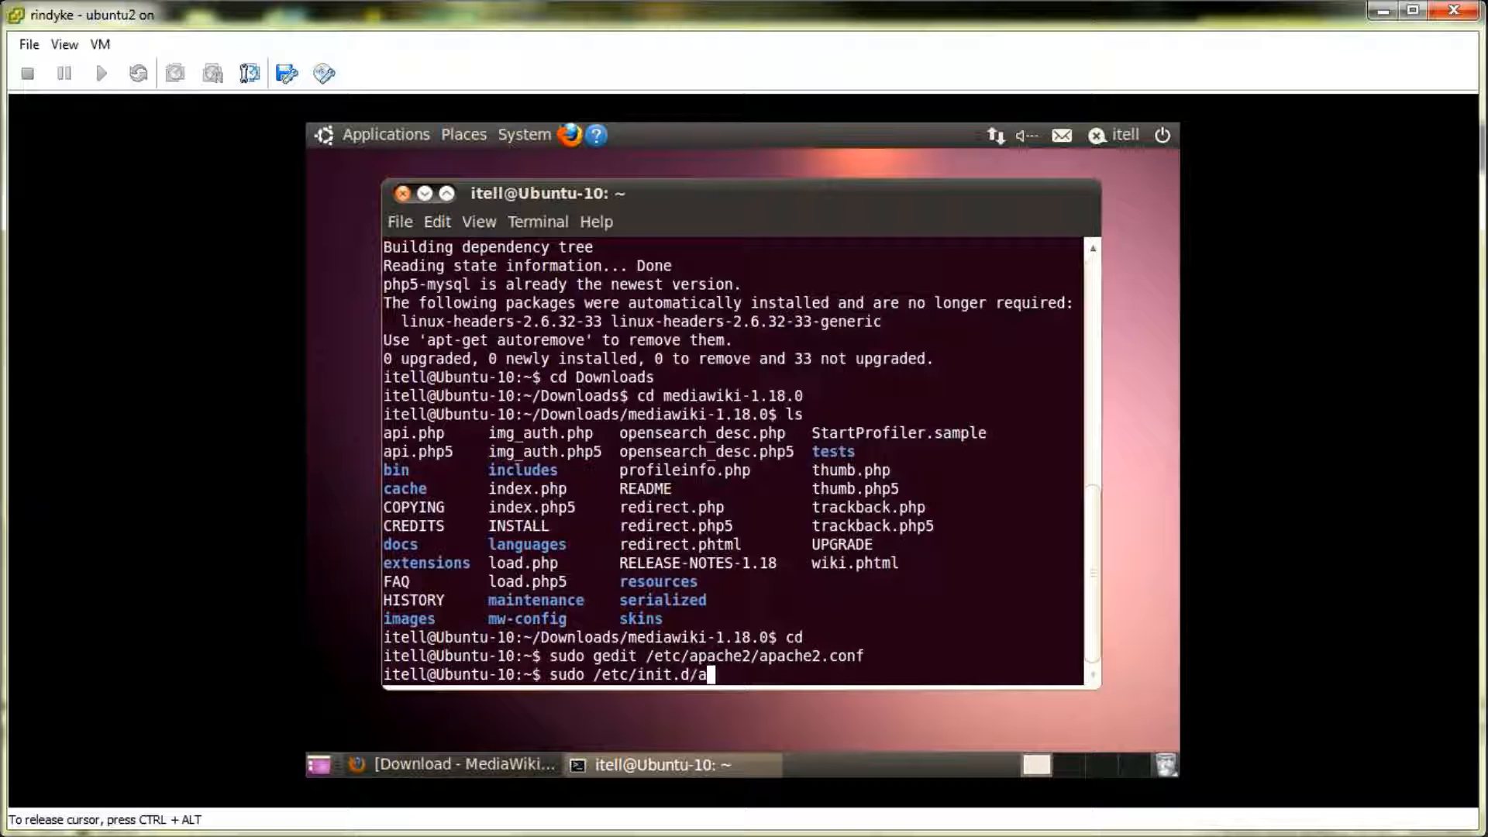
text(pac)
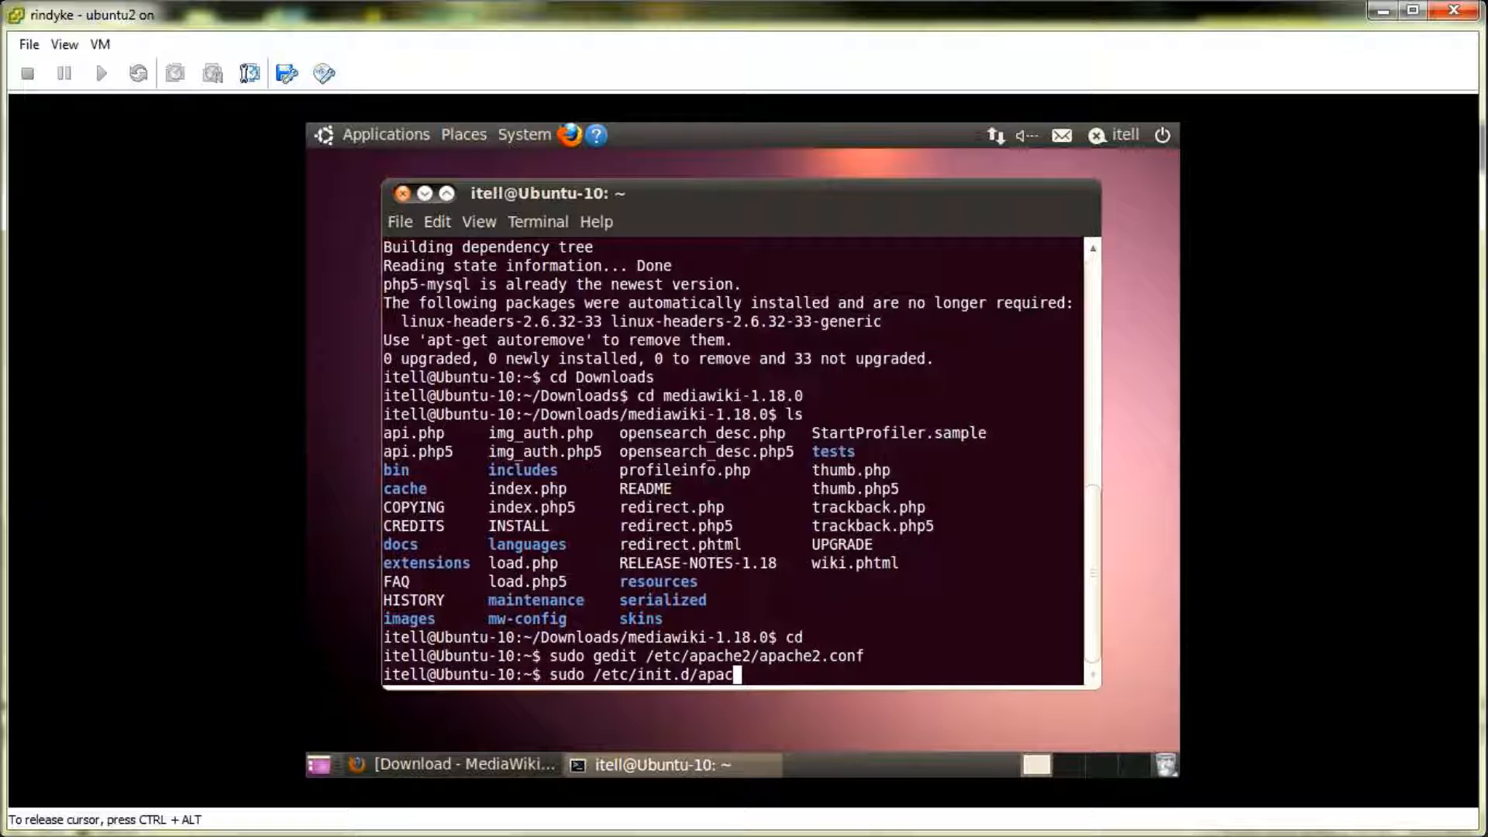
text(he2 resta)
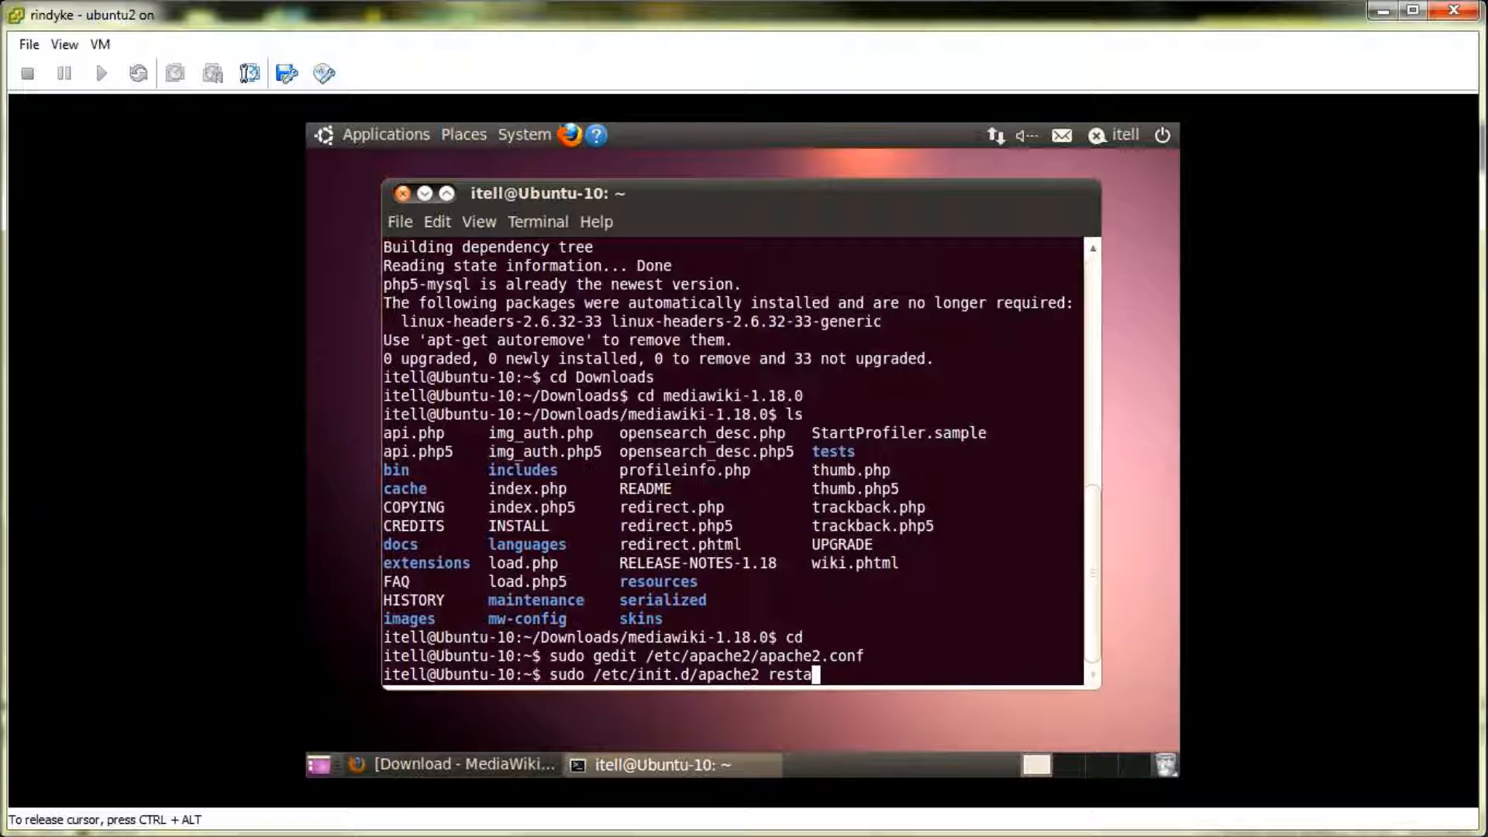
text(rt)
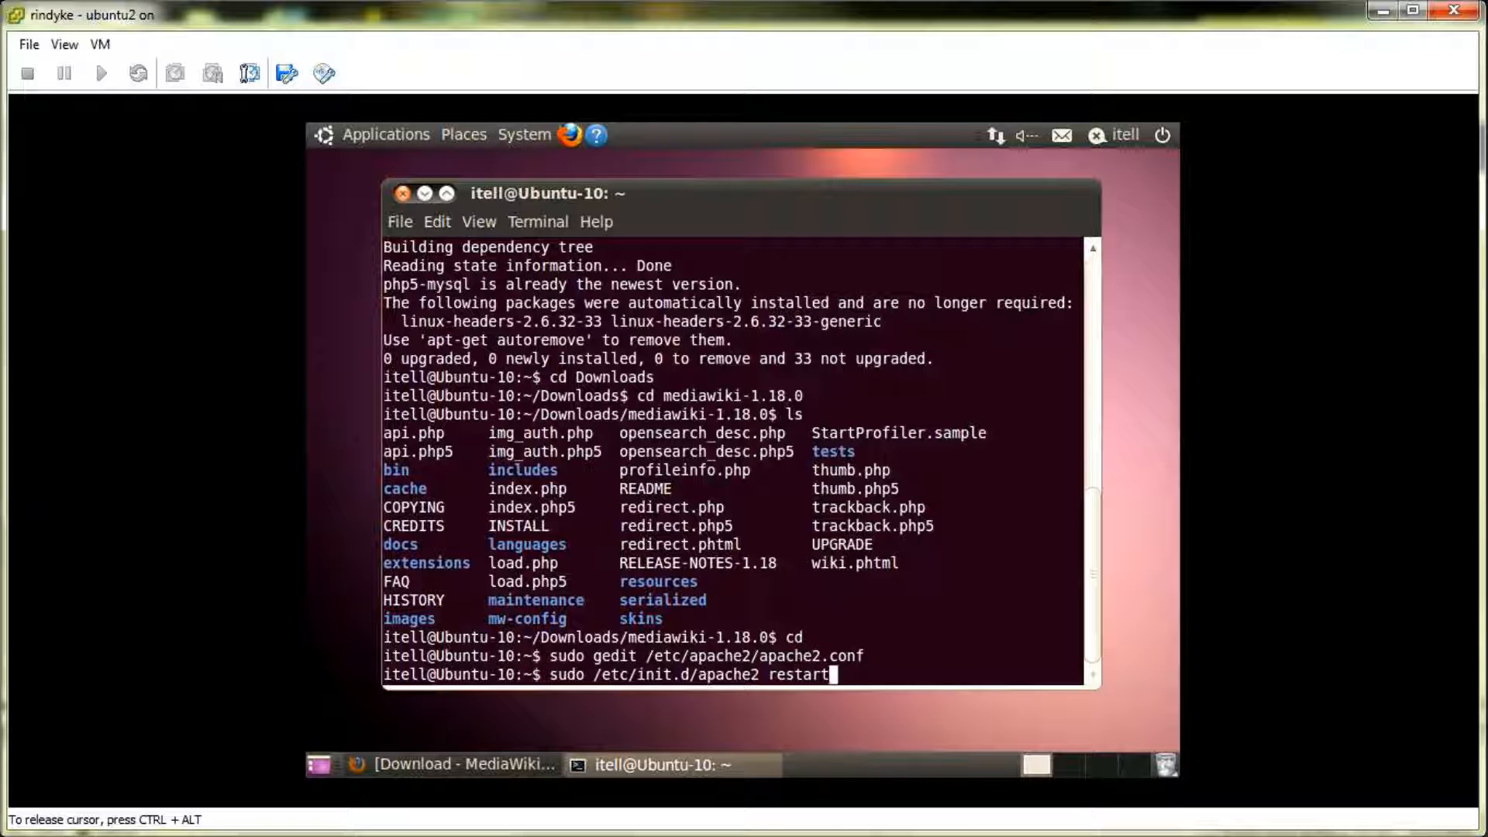
key(Return)
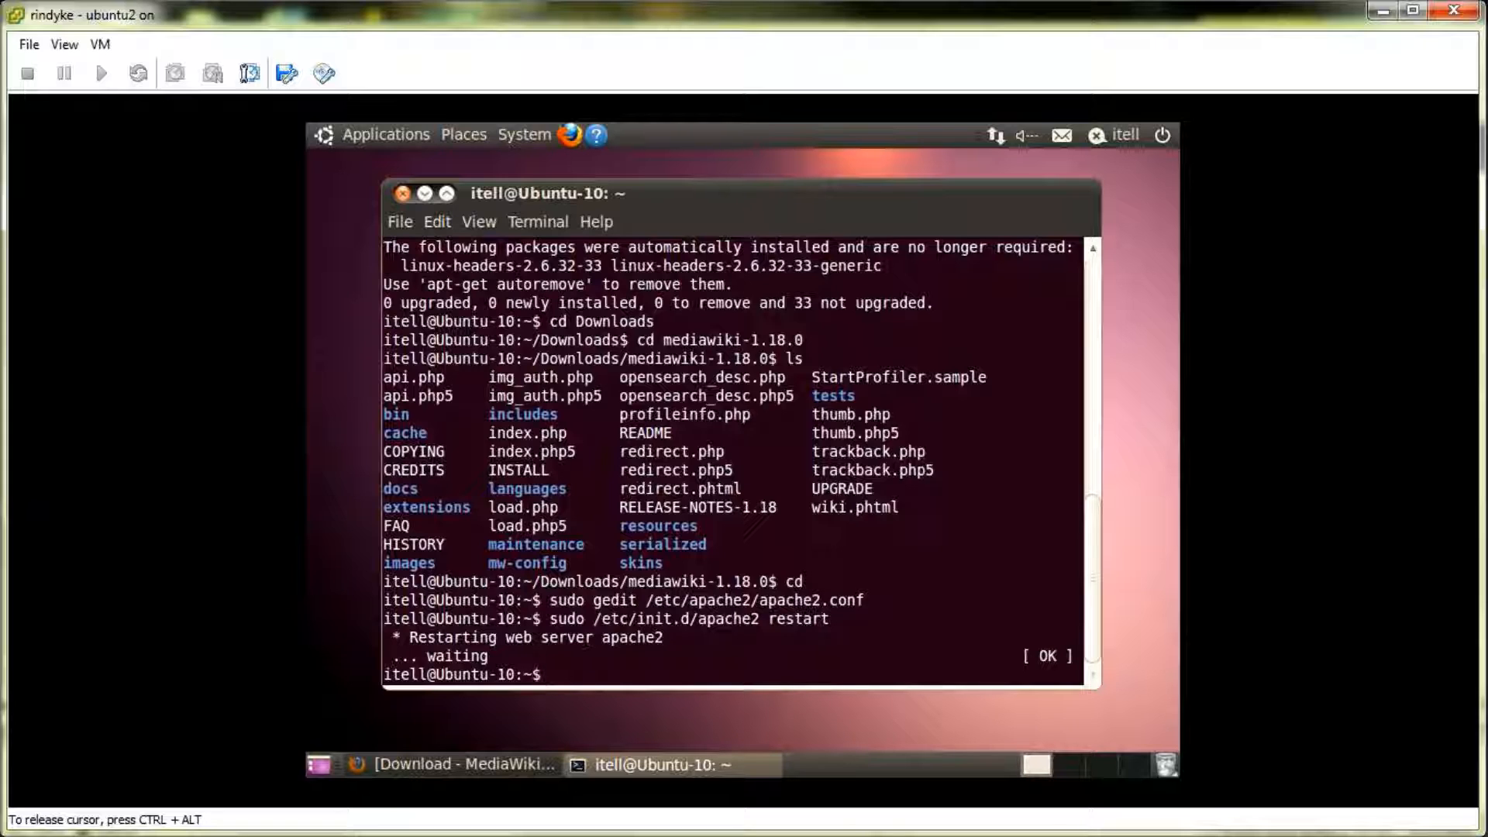
Run the mistyped 'sudo mysql install db' command, which fails.
text(sudo)
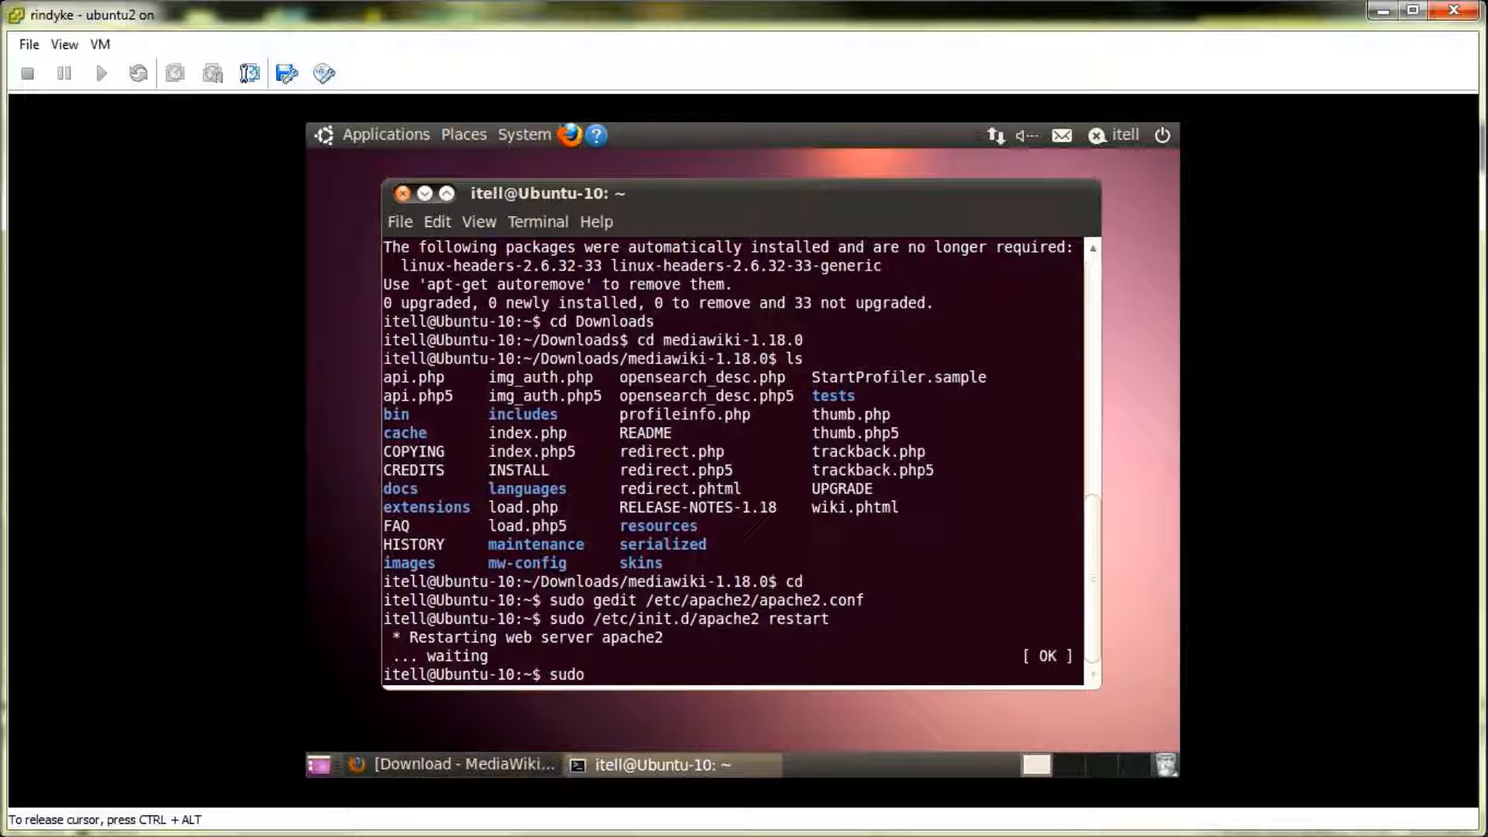
text(mysql)
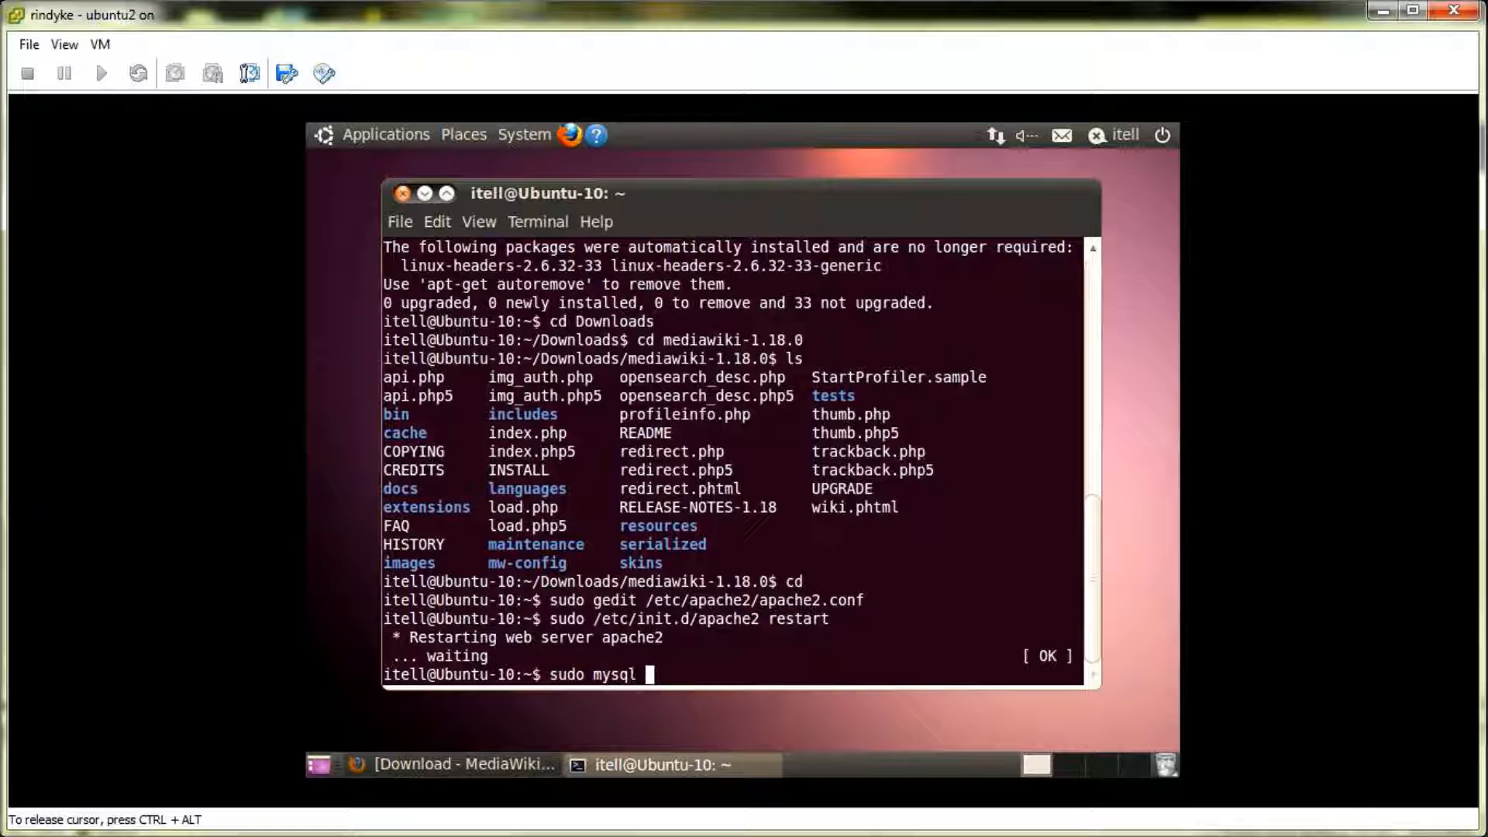
text(install)
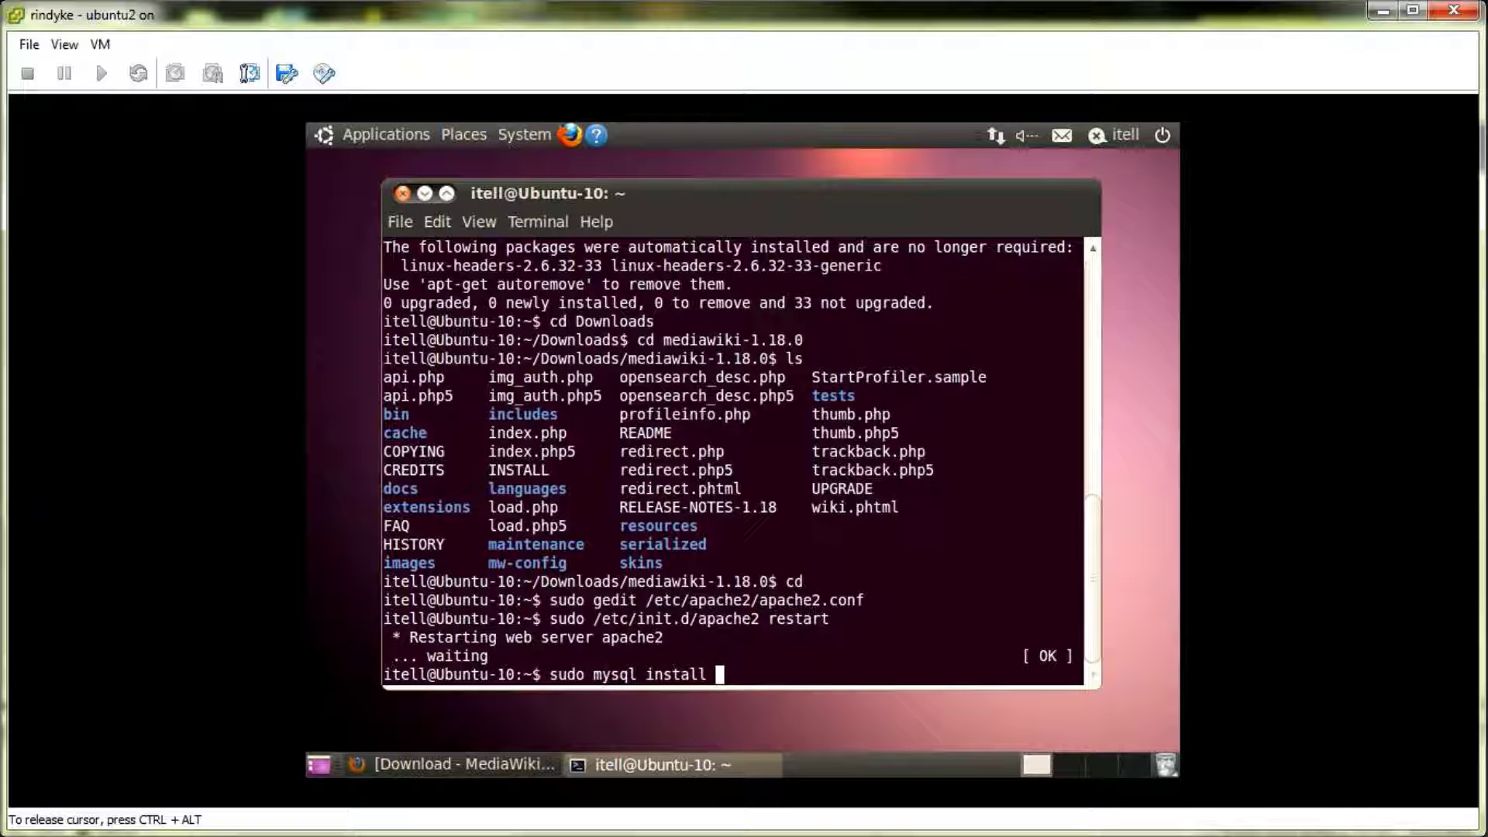
text(db)
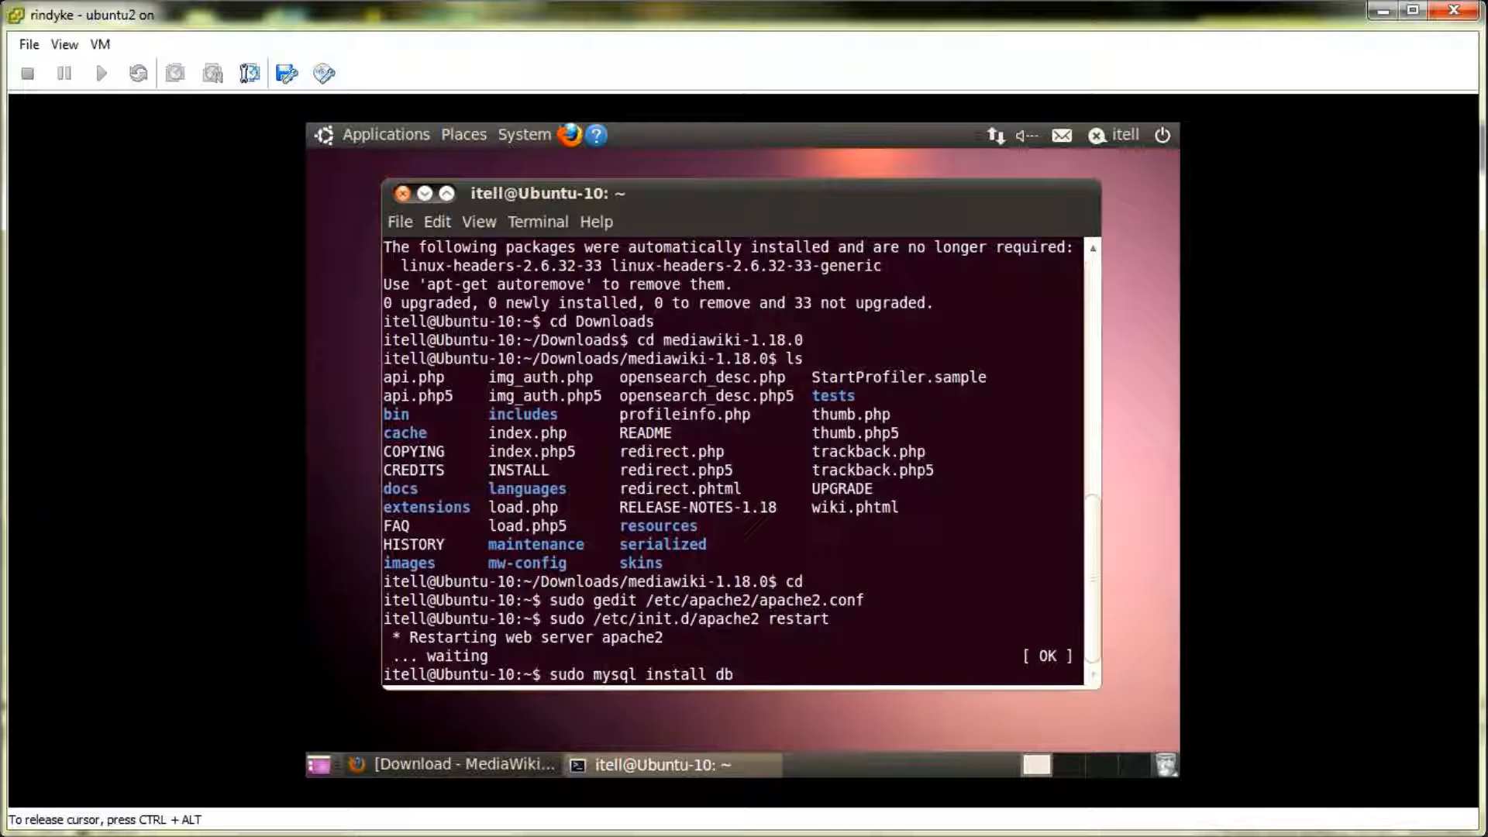
key(Return)
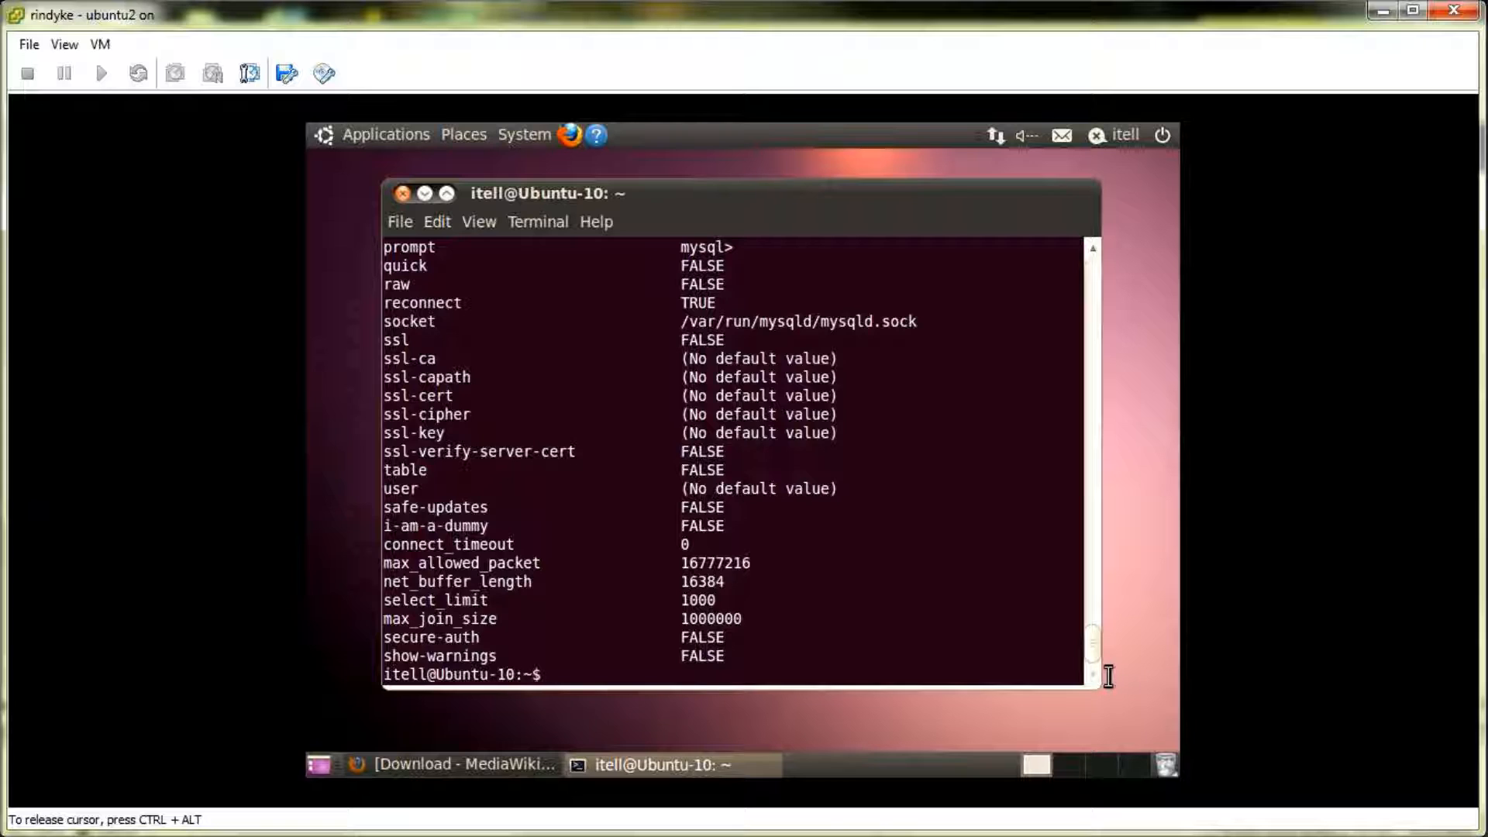
Run the corrected sudo mysql_install_db to initialise the MySQL system tables.
text(sudo mysql install db)
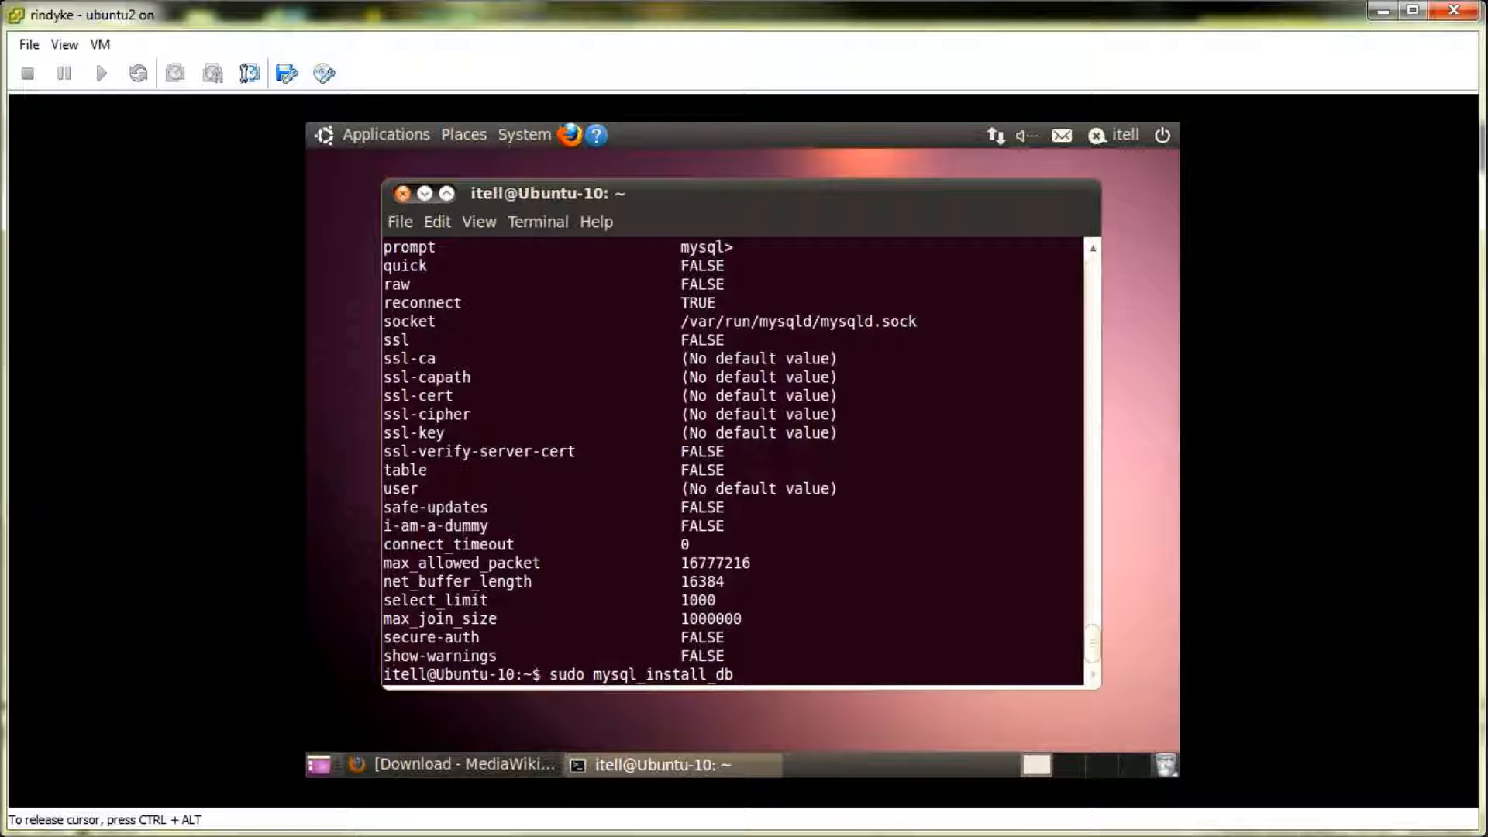
key(Return)
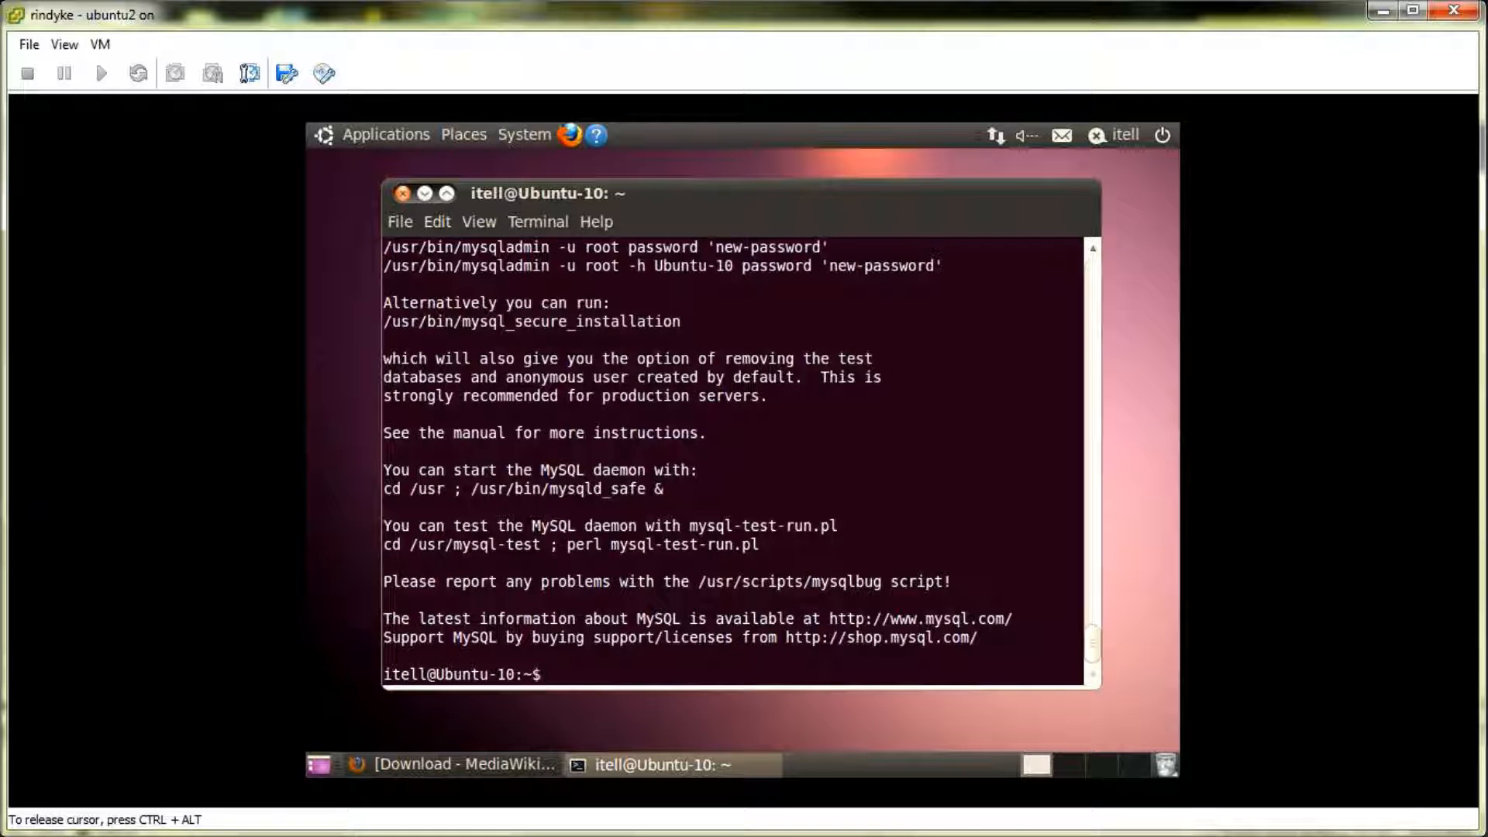
text(s)
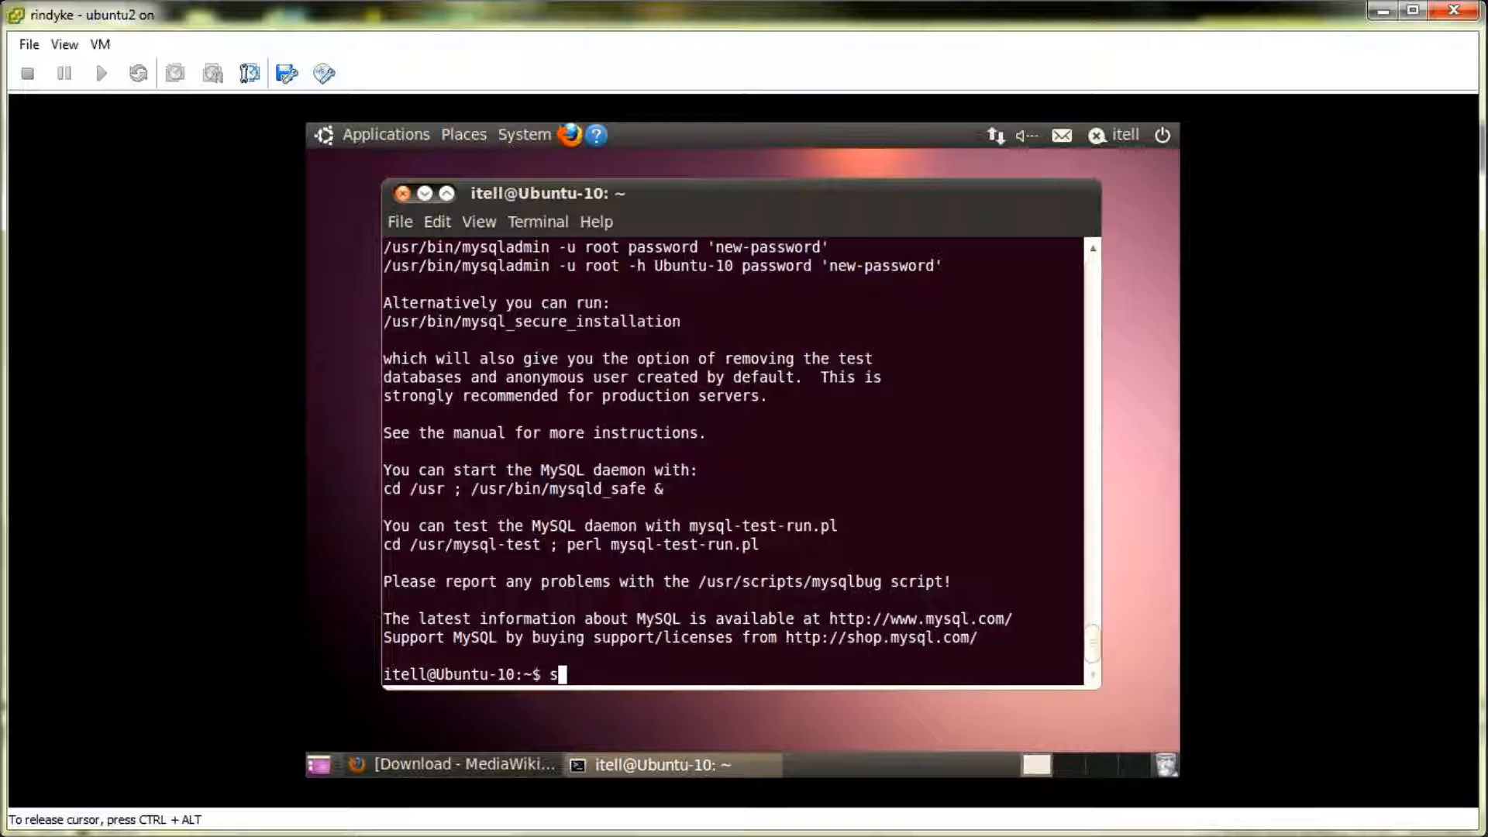
Run the misspelled sudo mysql_secure_install, which is not found.
text(udo mysql)
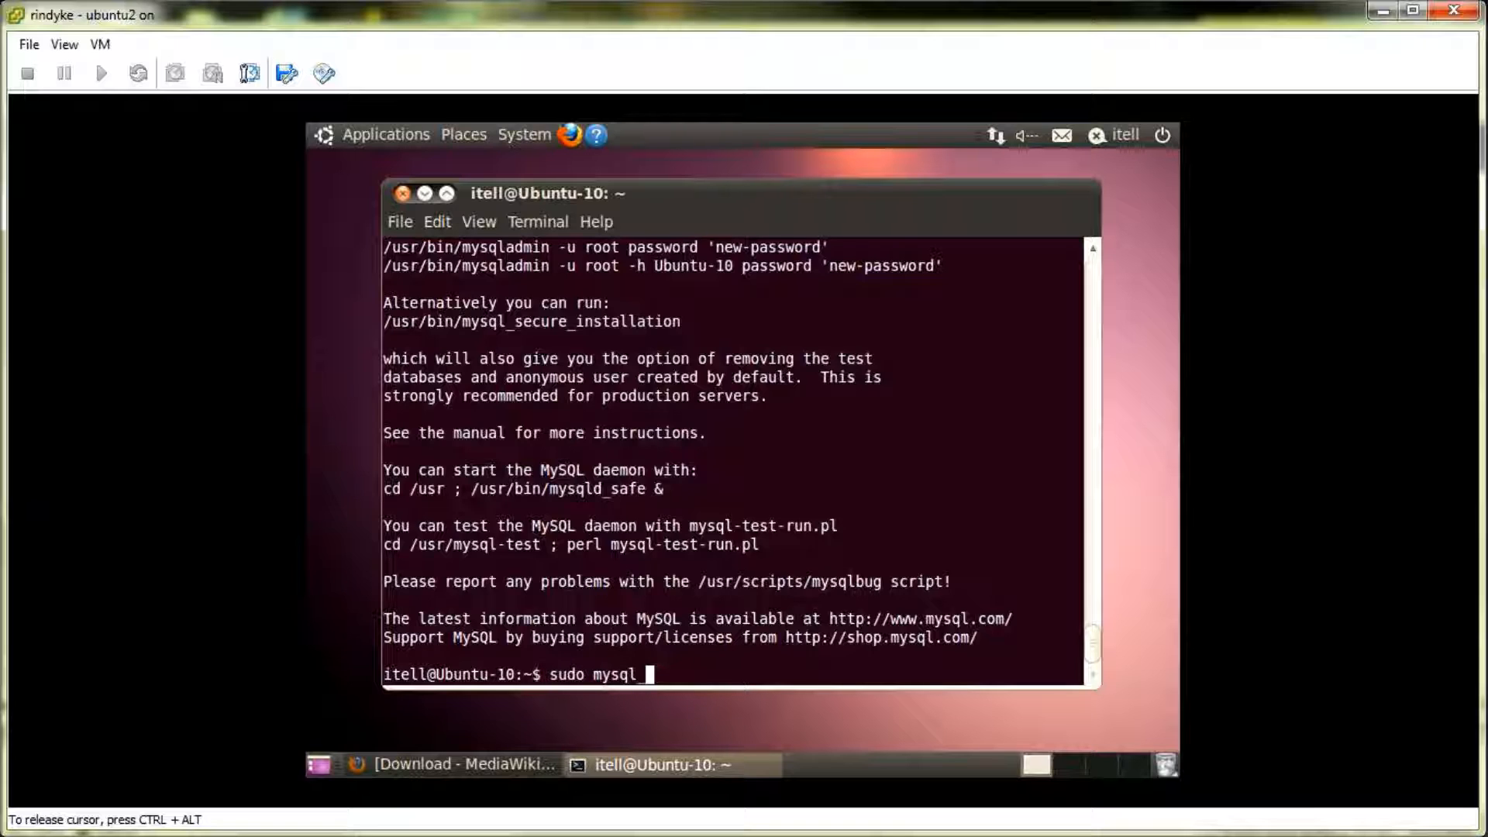
text(_se)
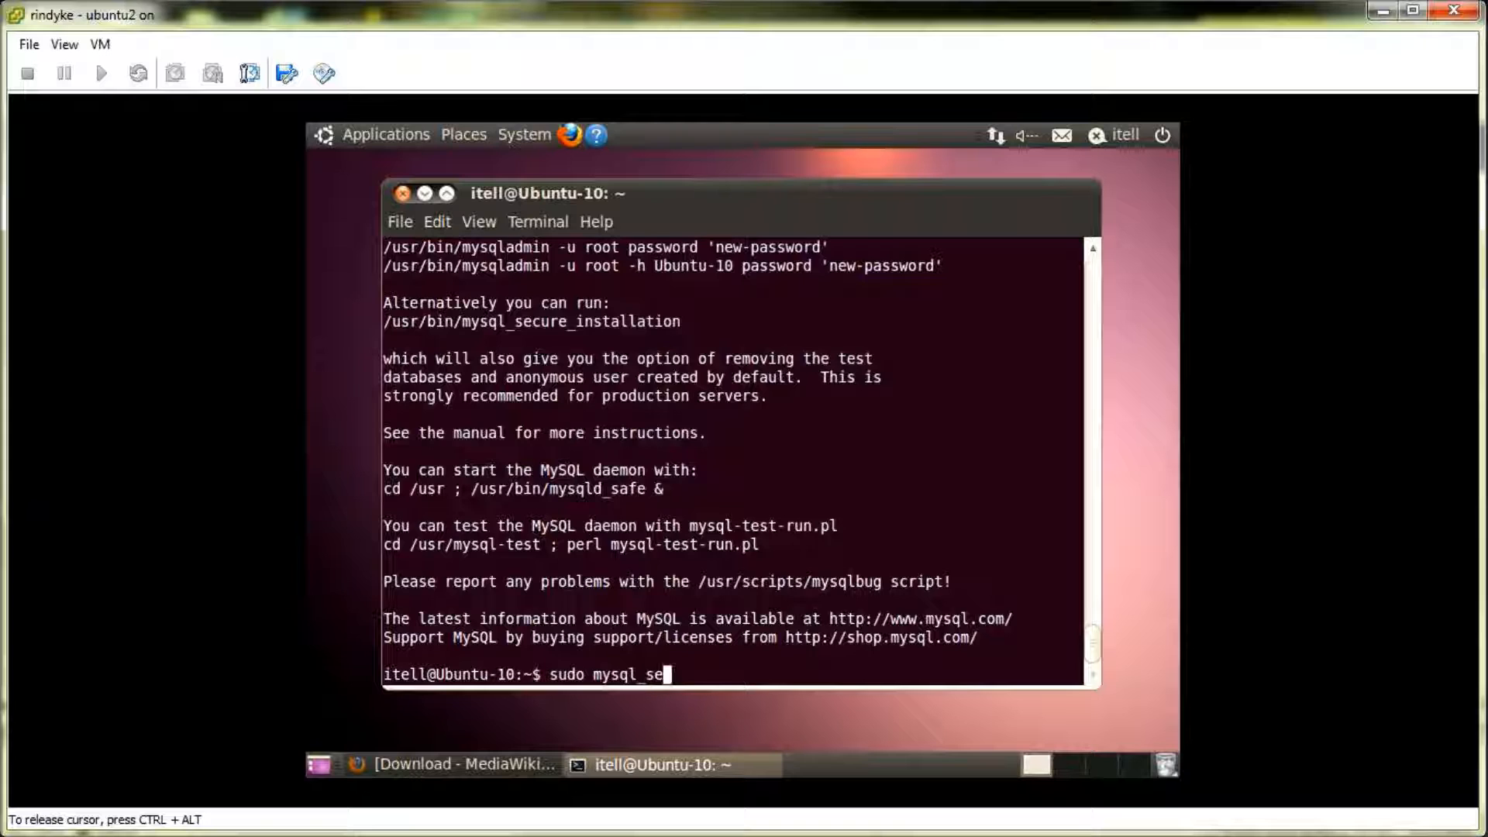
text(cure_)
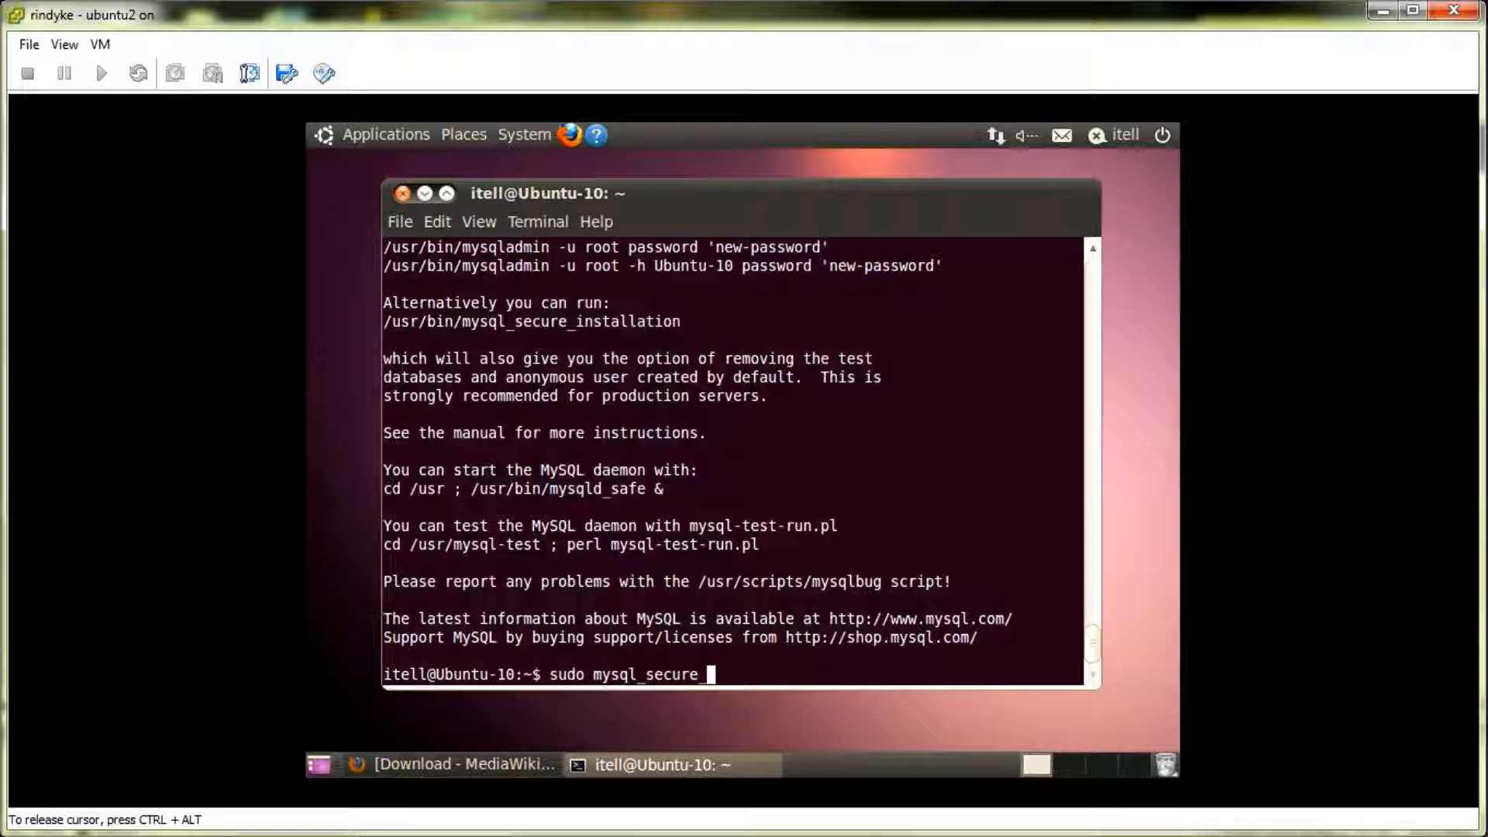
text(install)
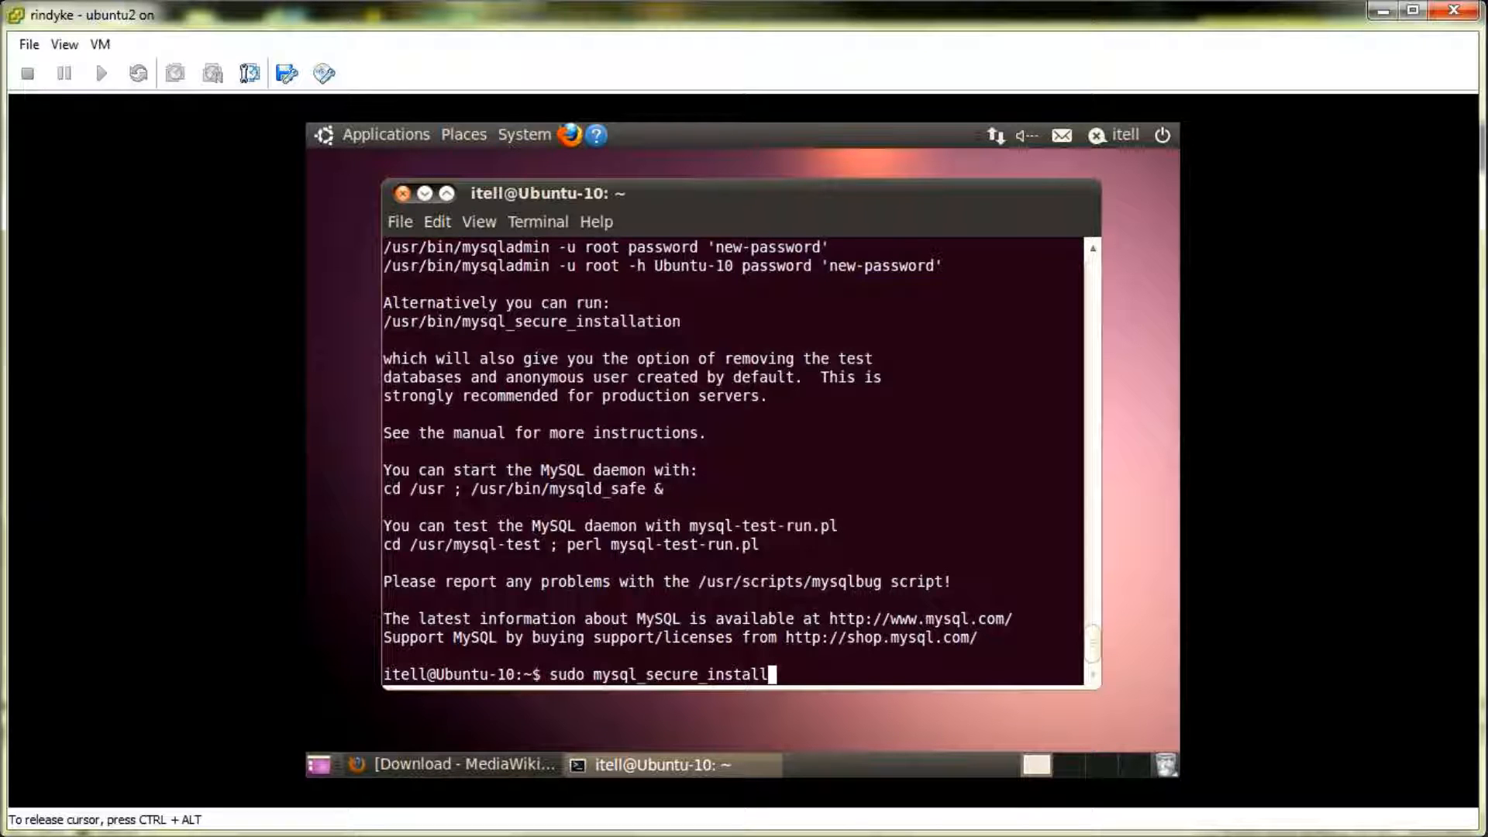
key(Return)
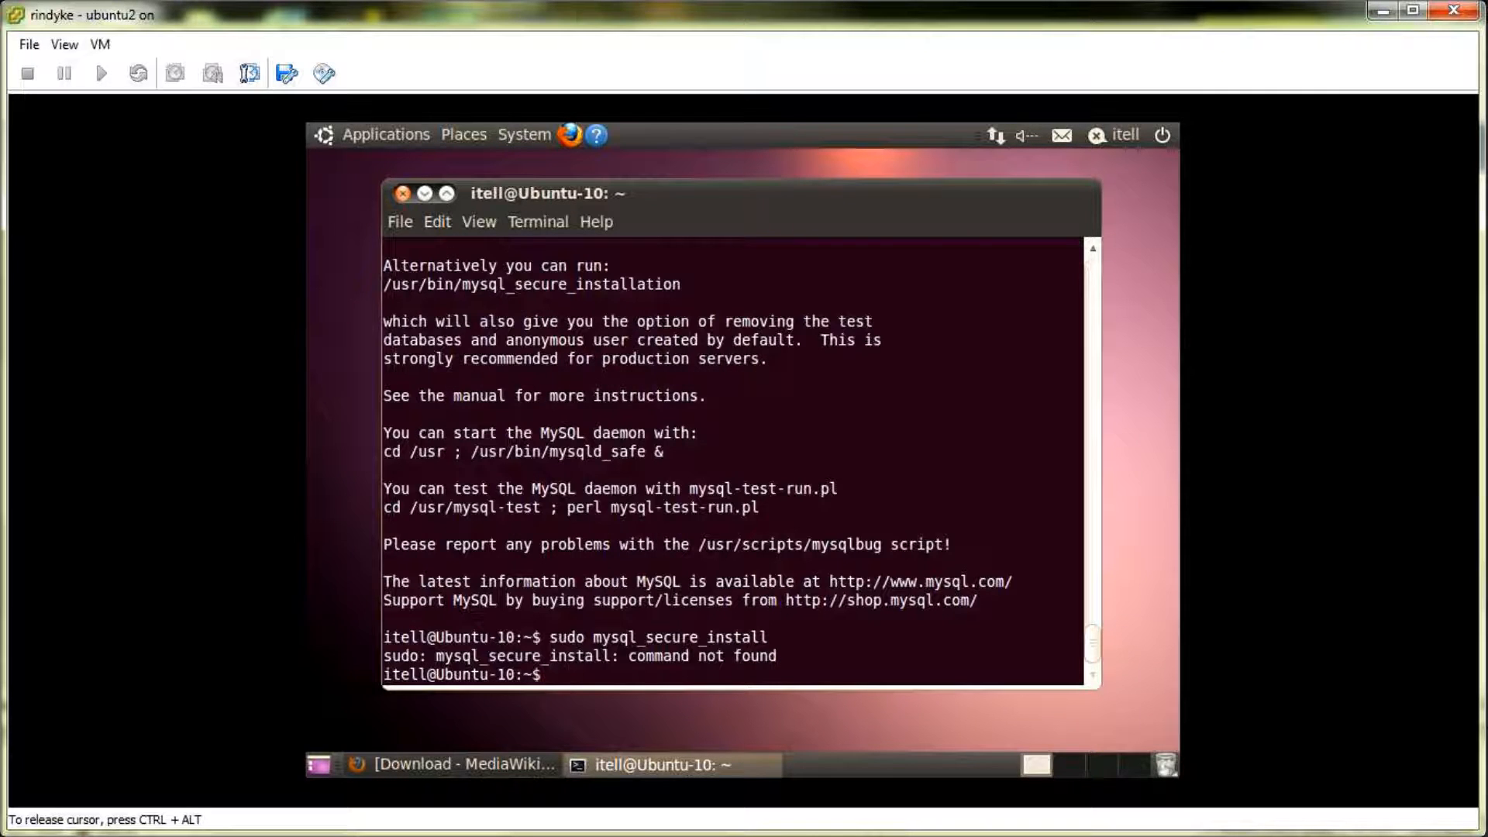
Run sudo mysql_secure_installation and supply the current root password so the script proceeds.
text(sudo mysql_secure_install)
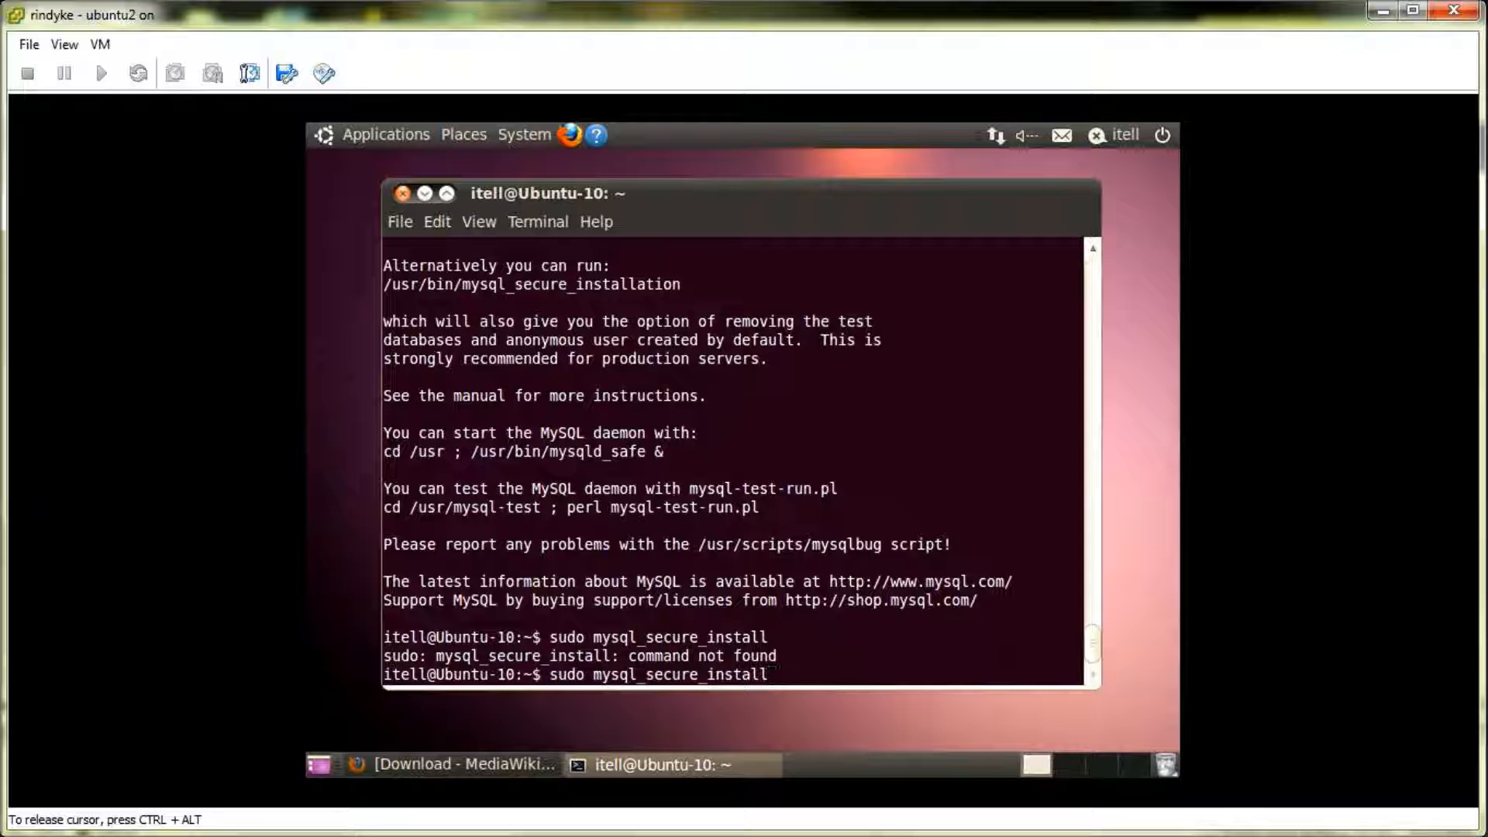
text(a)
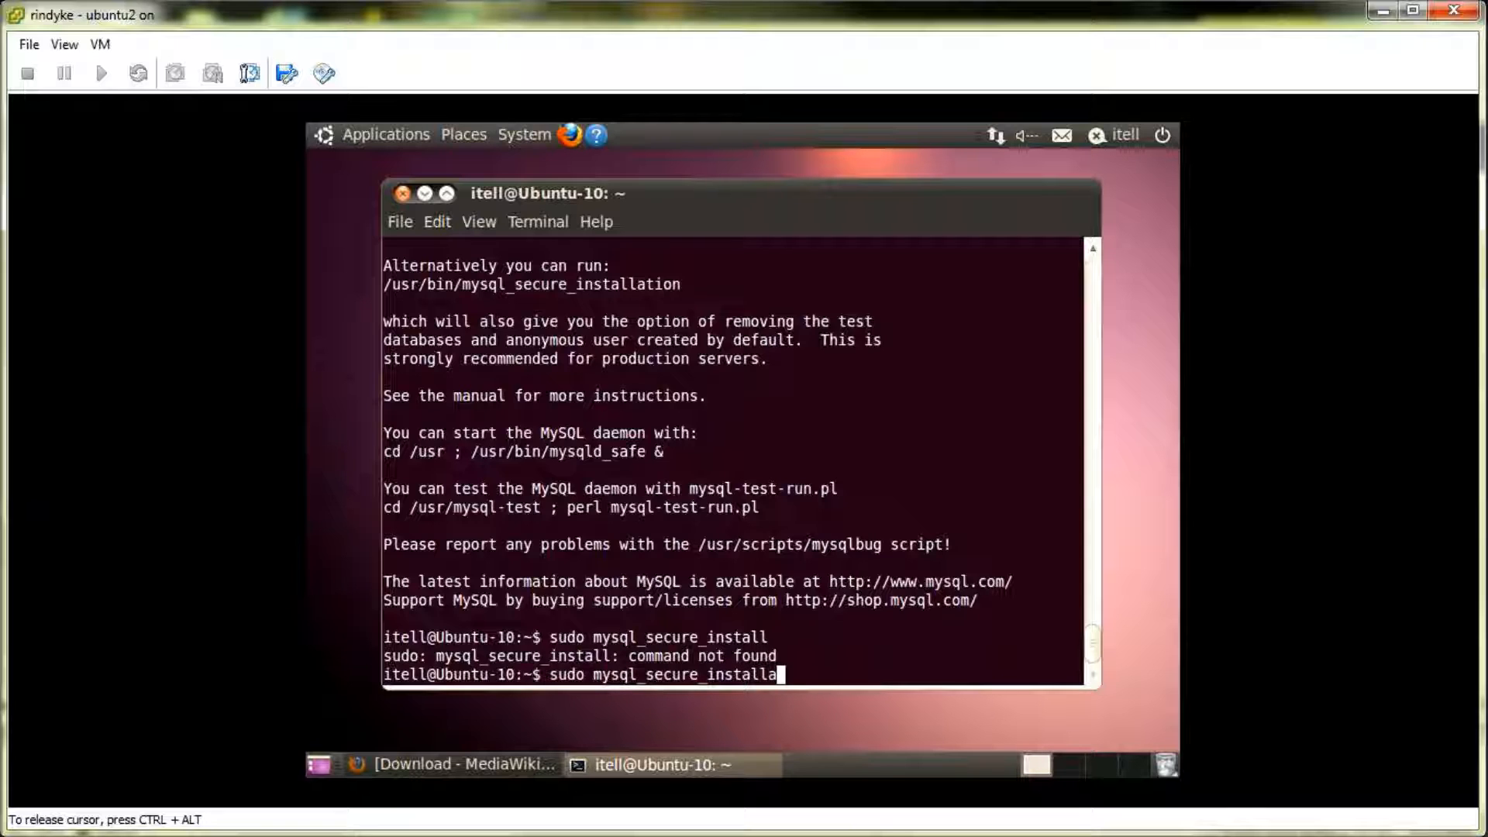
text(tion)
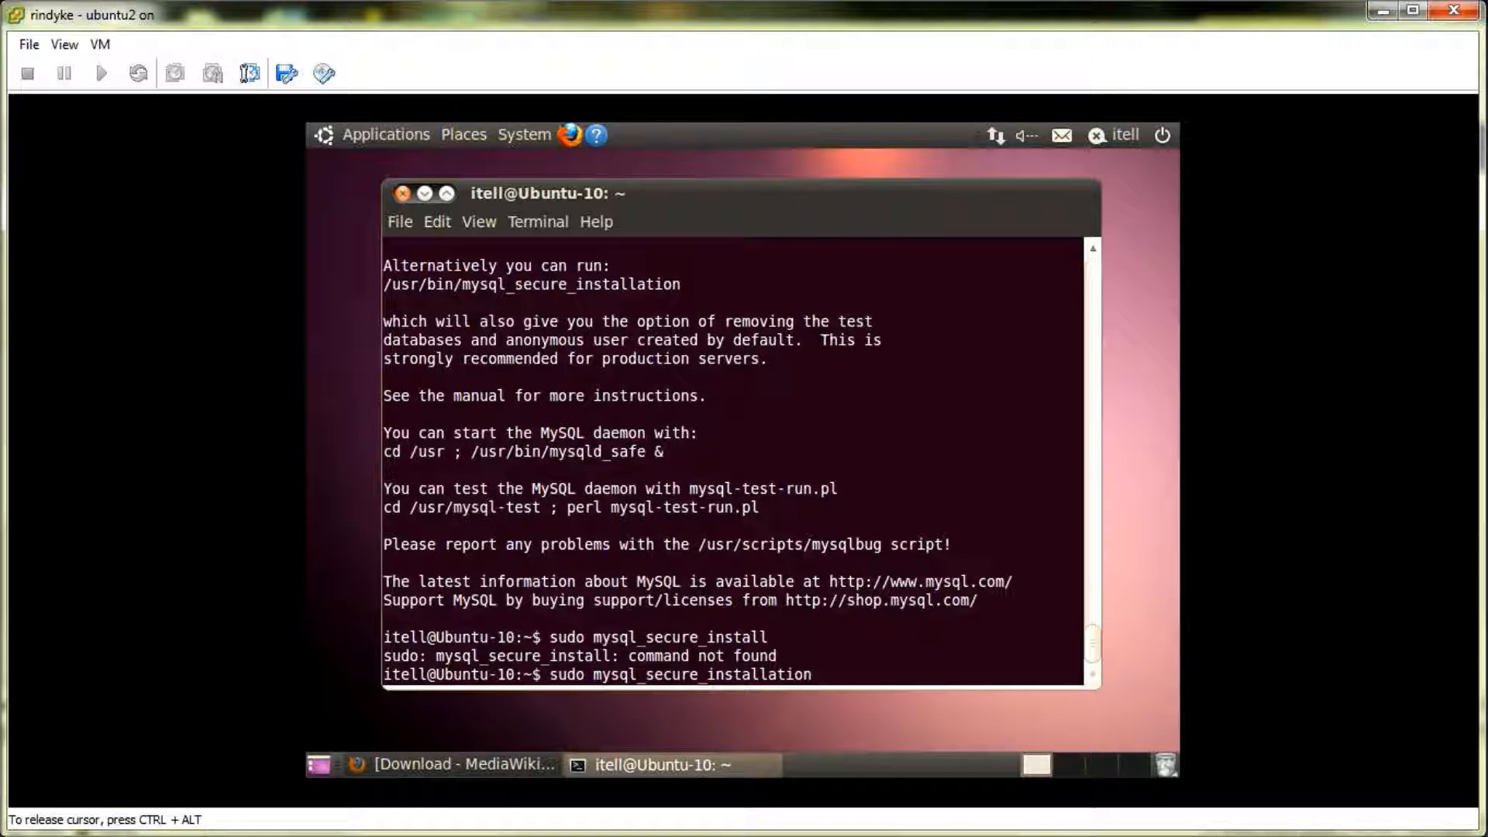
key(Return)
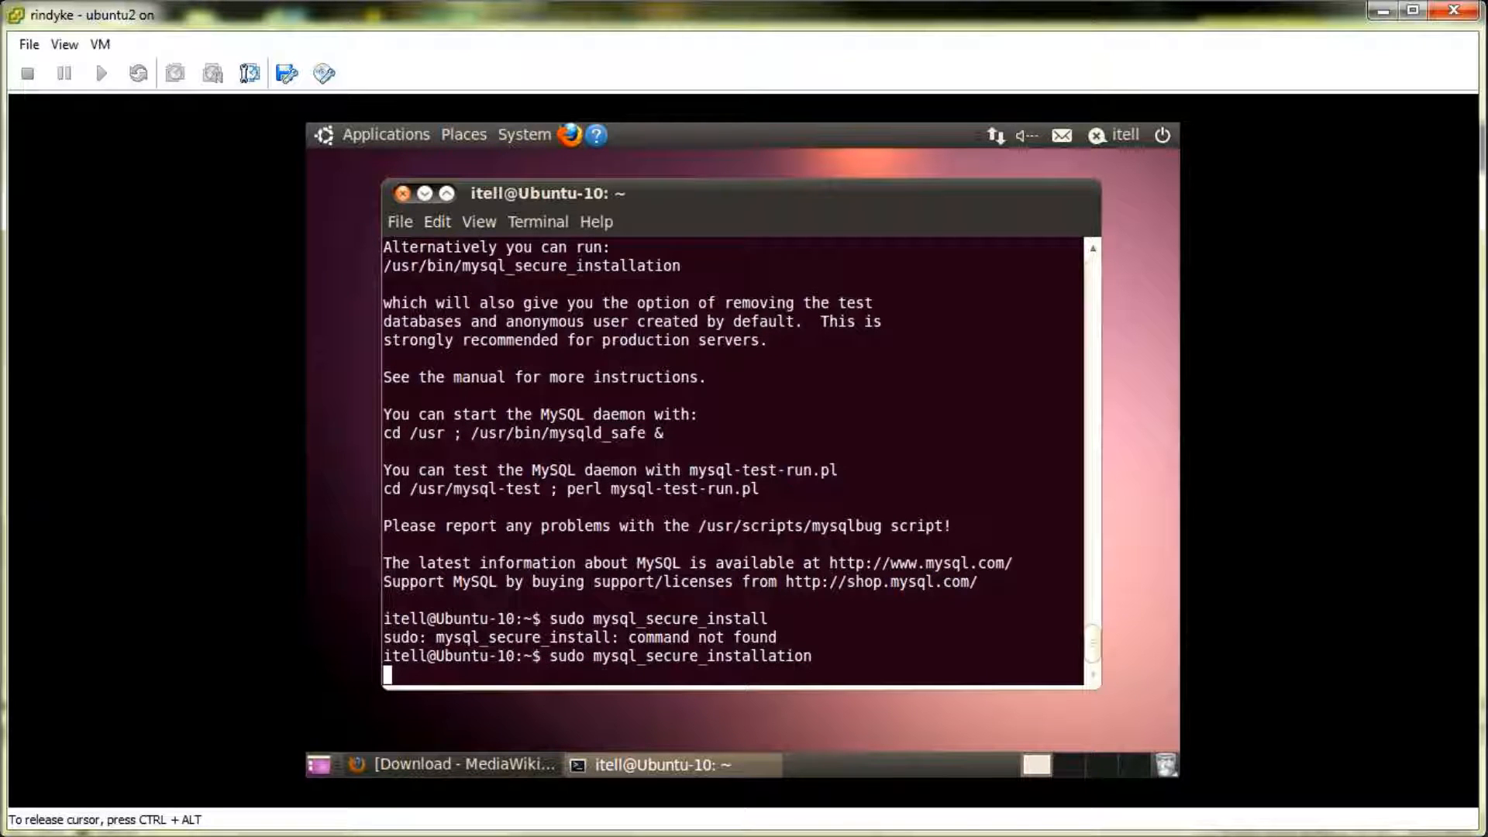
key(Return)
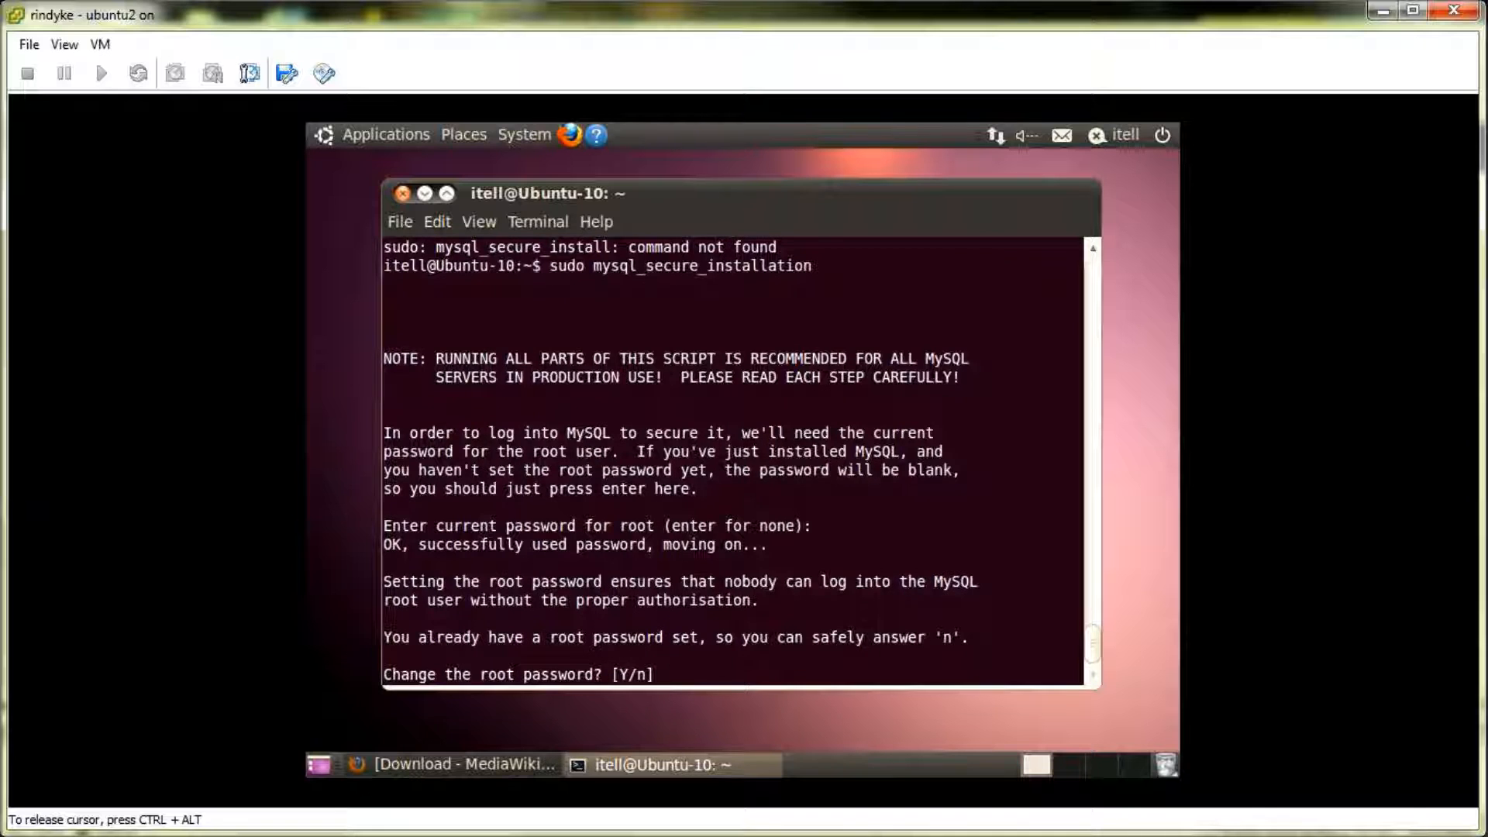
Decline changing the root password, then accept removing anonymous users, remote root login, test database and reloading privileges.
text(n)
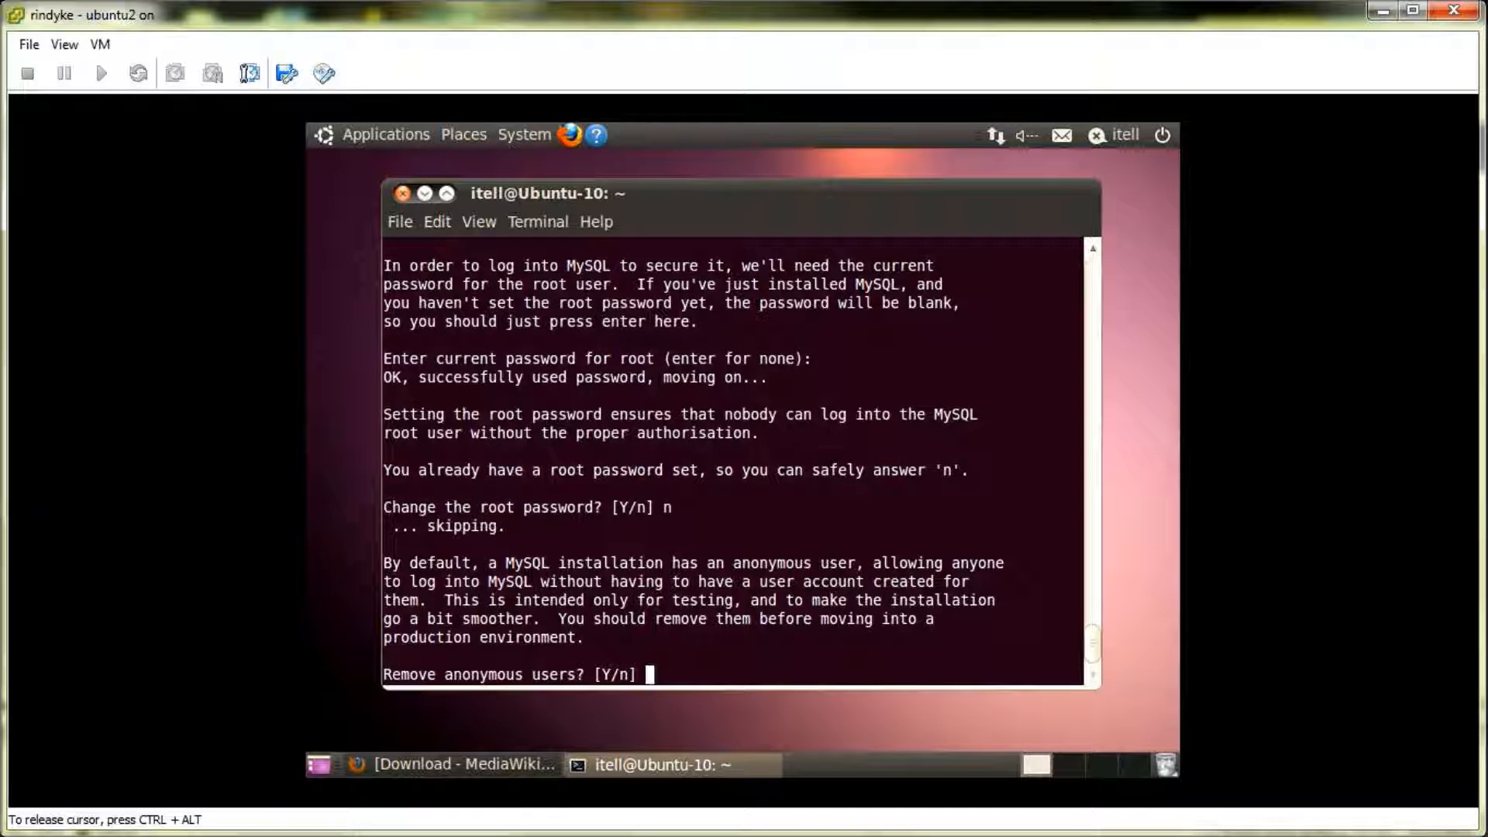
text(y)
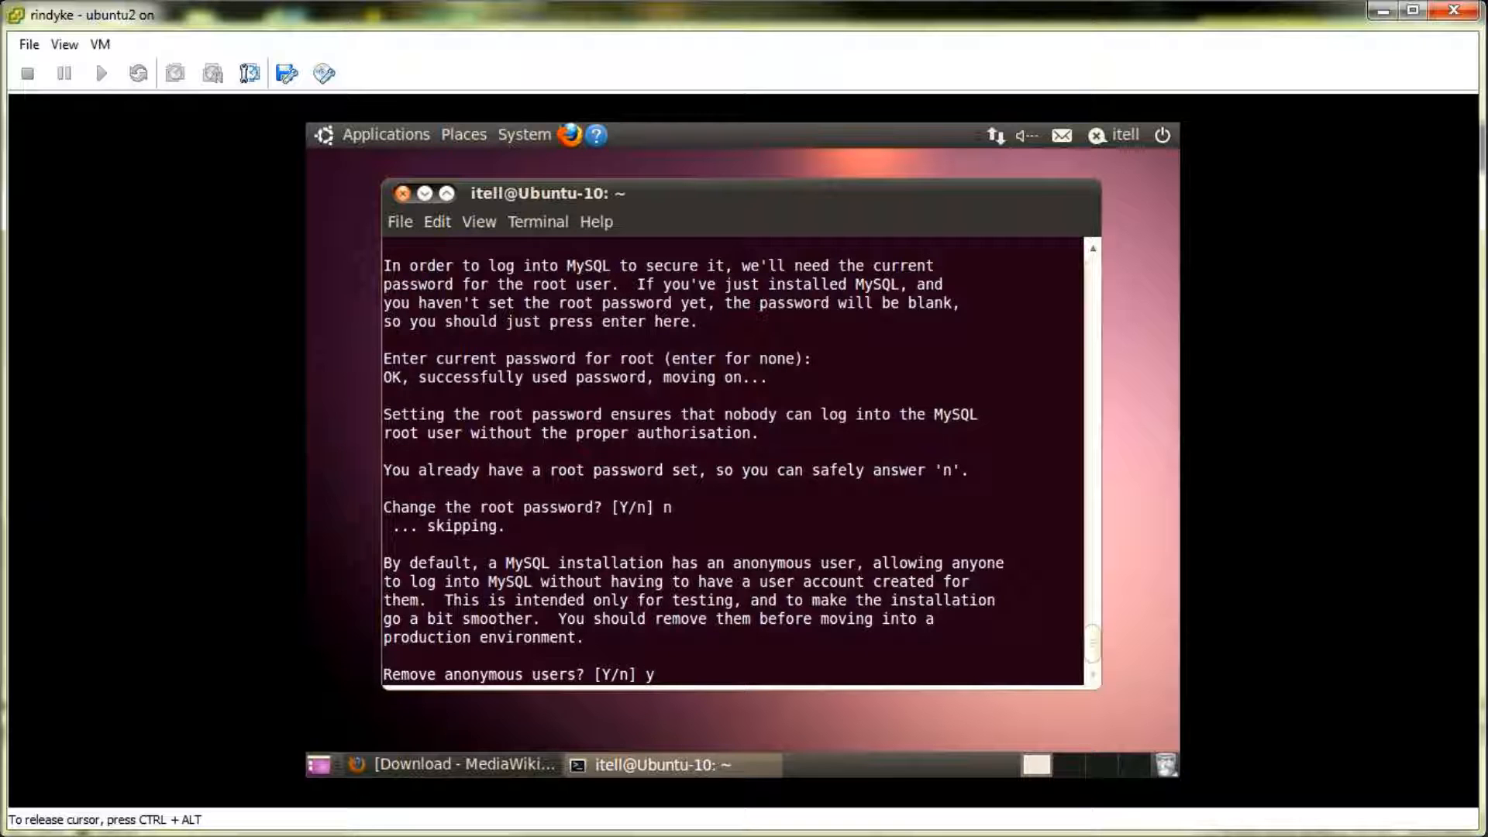
text(y? [Y/n)
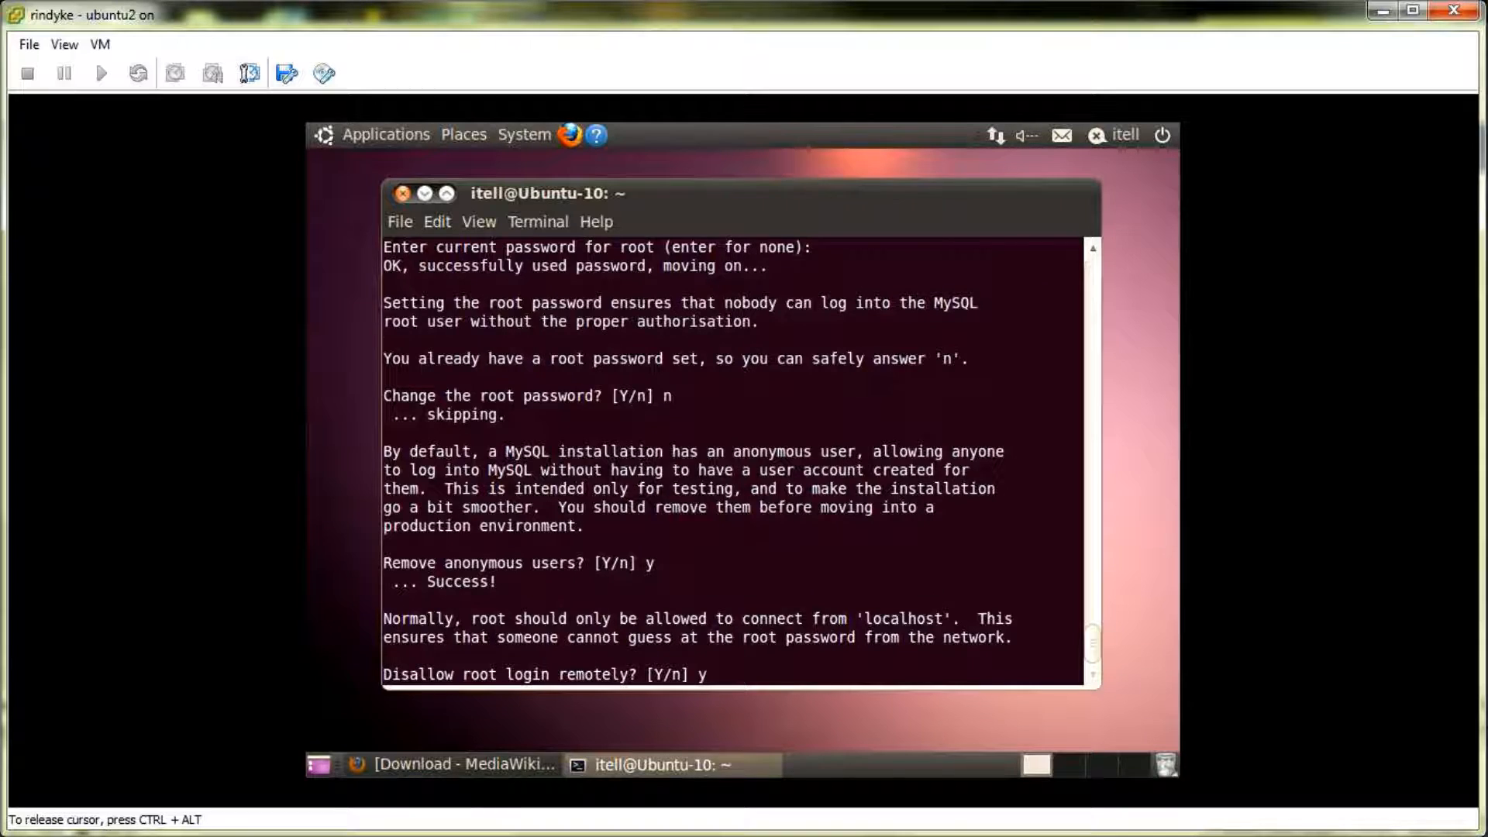
text(y)
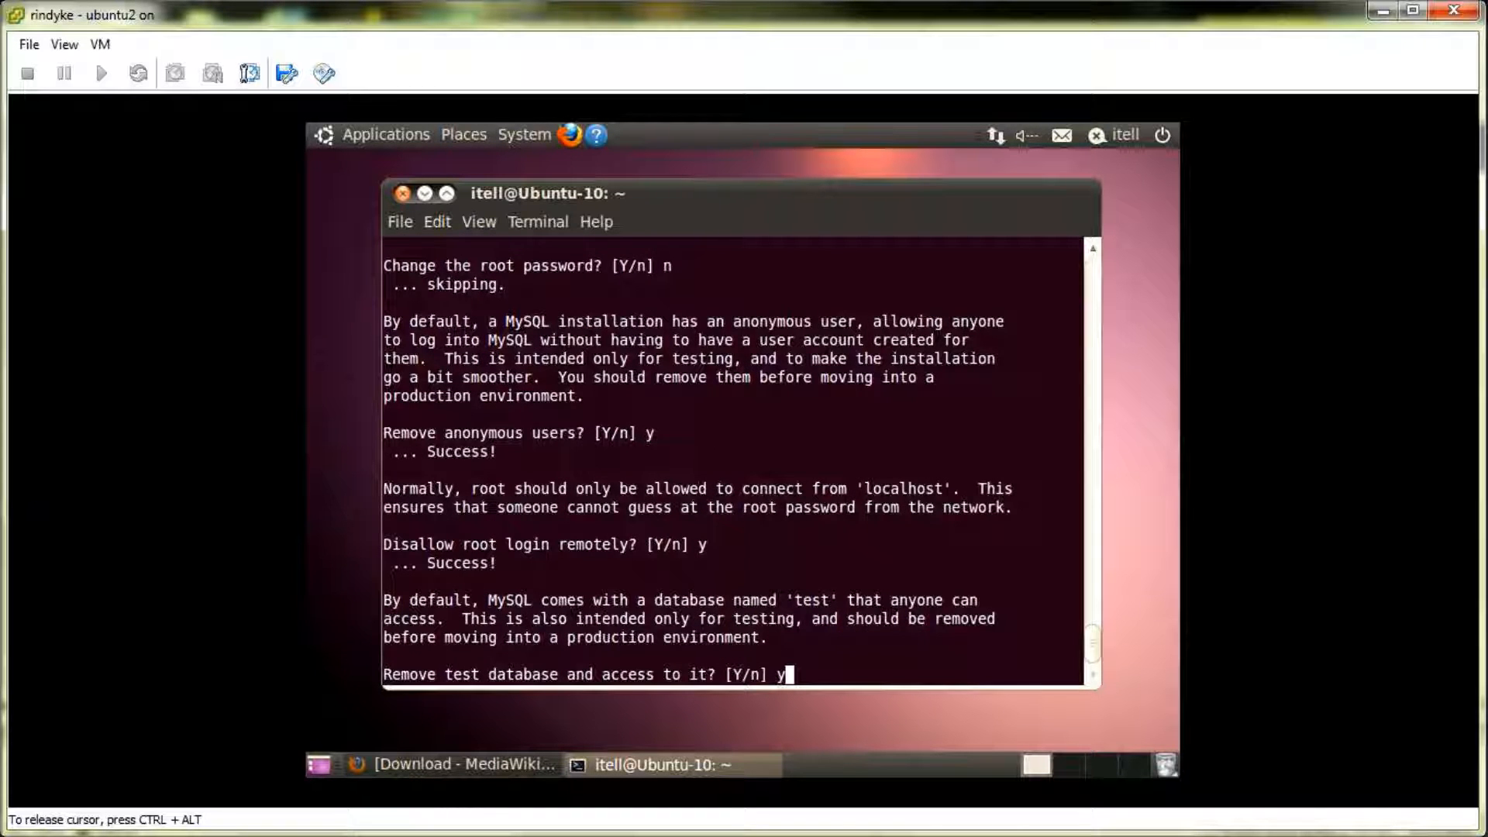
key(Return)
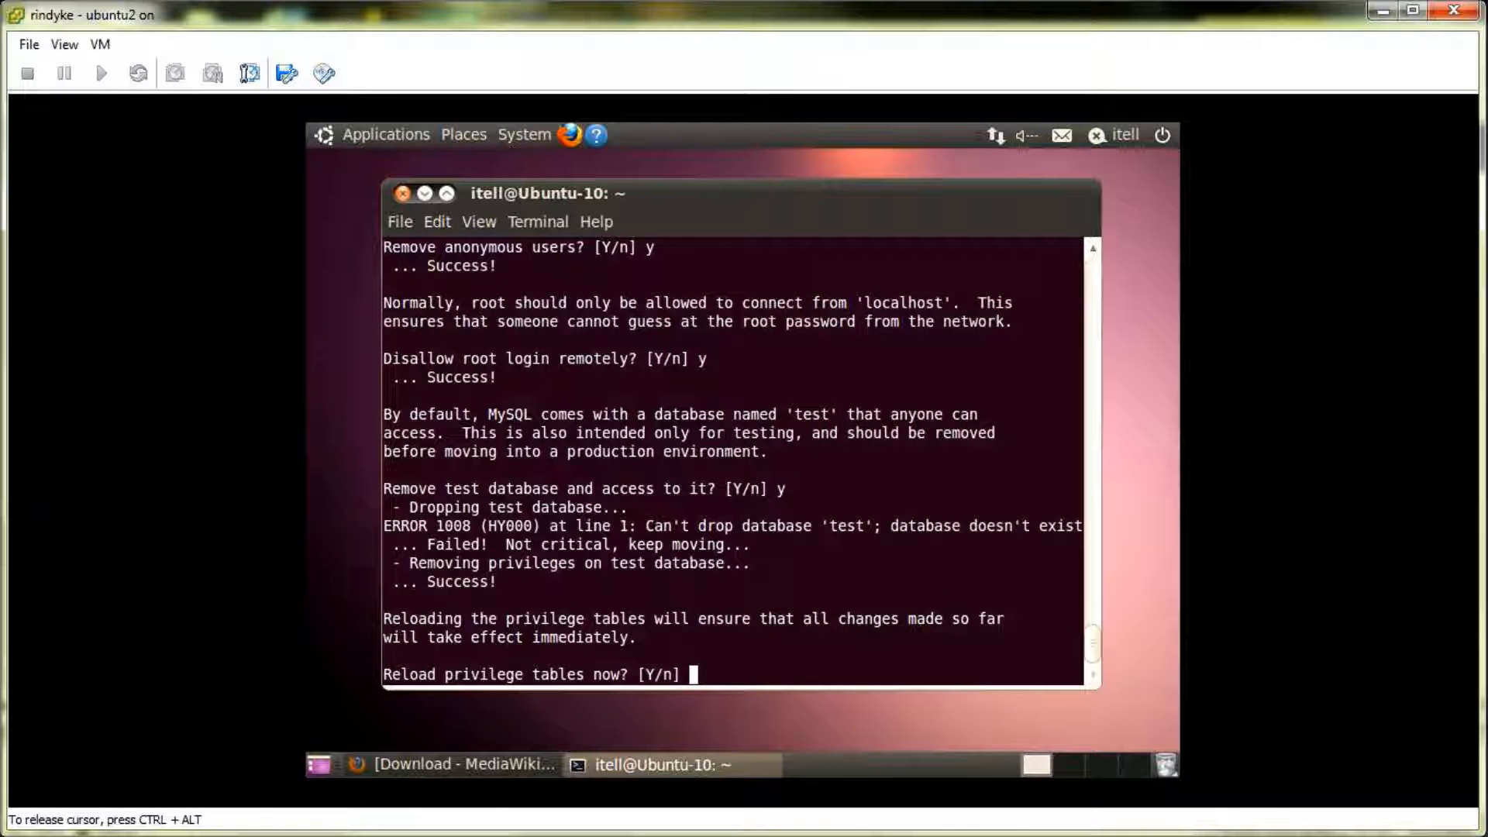
text(y)
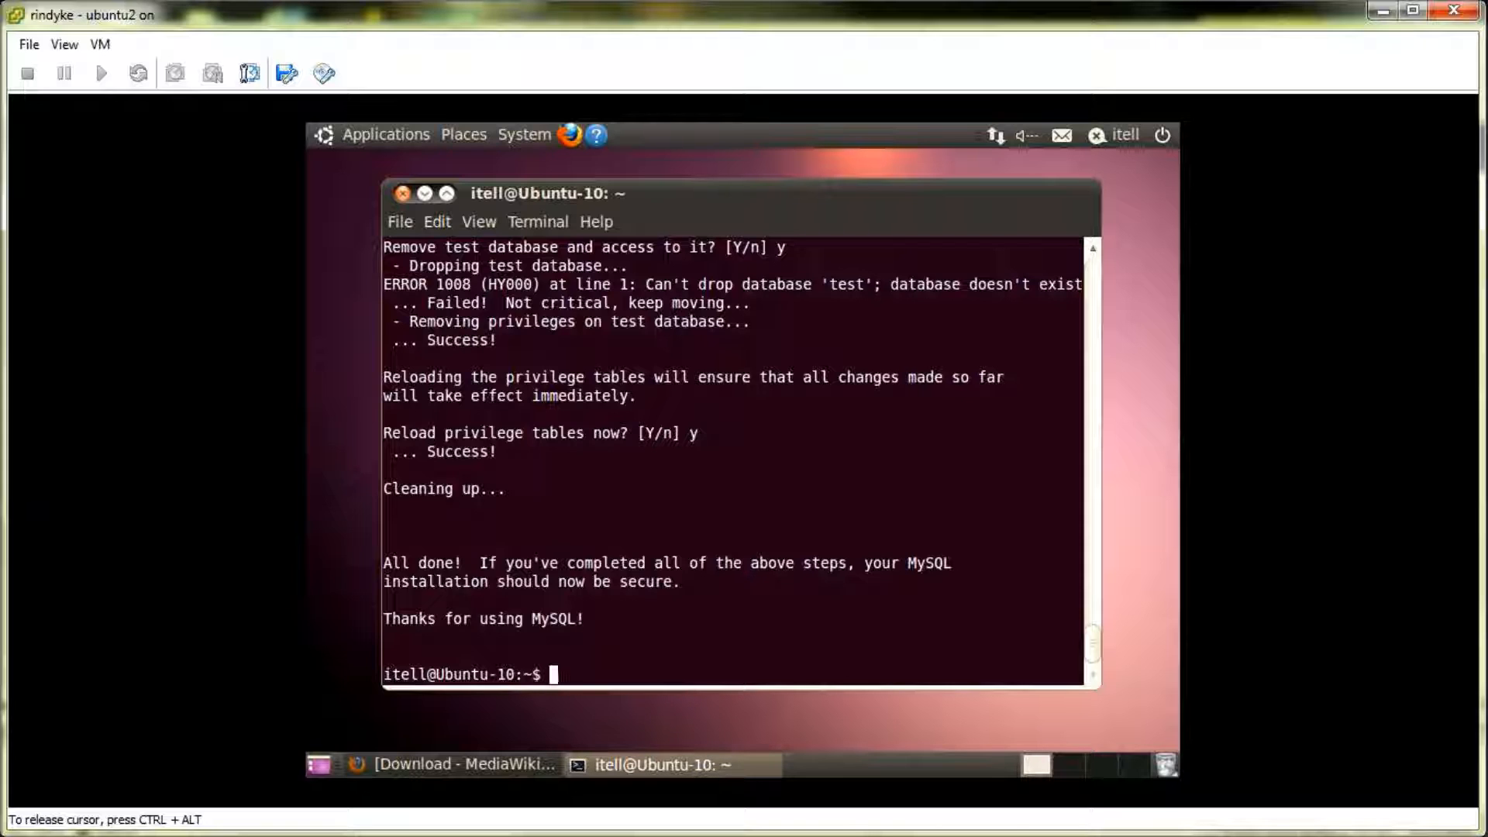
text(my)
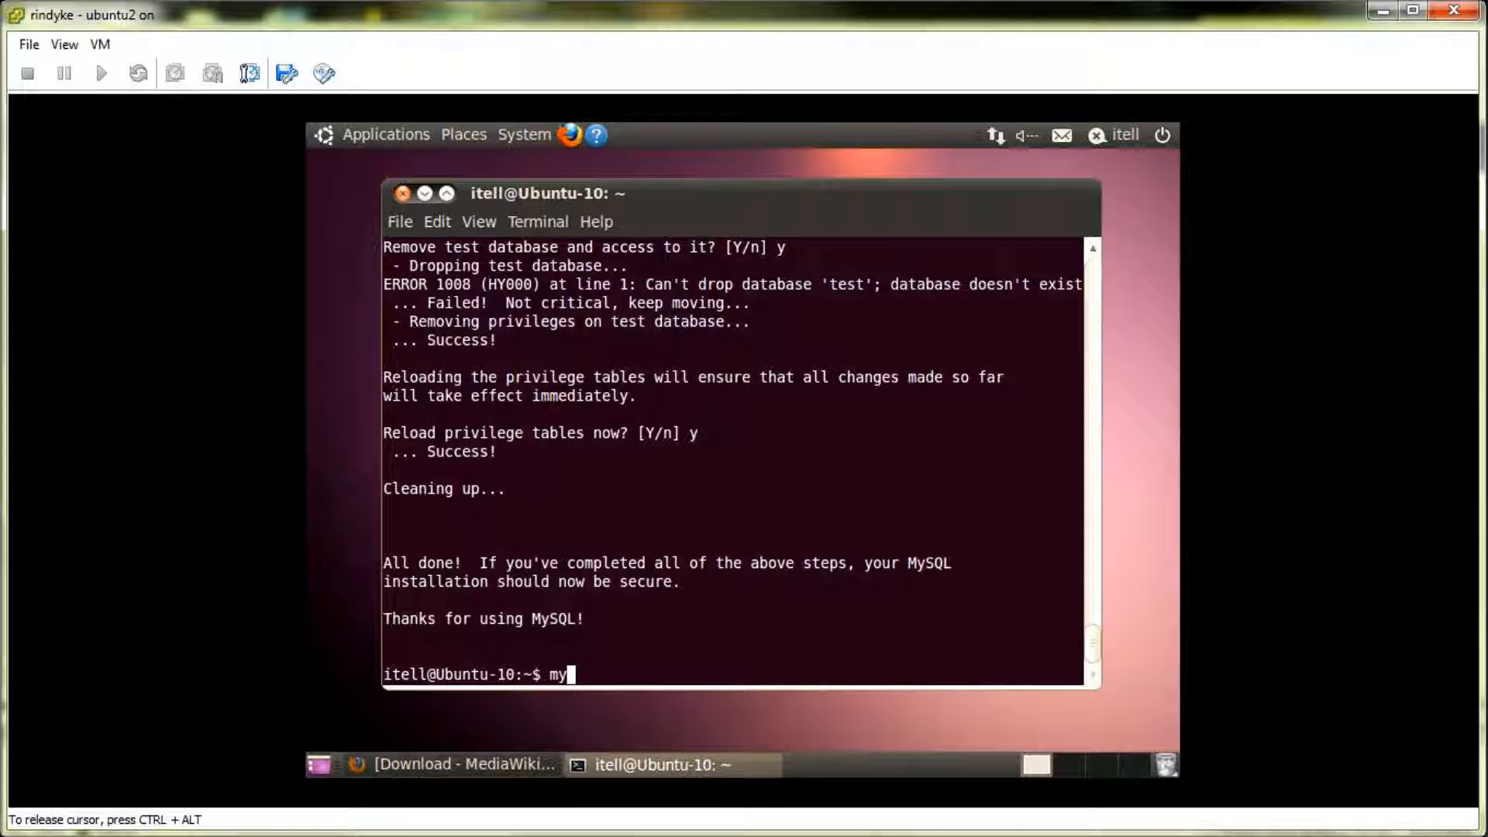
Log into the MySQL monitor as root via mysql -u root -p with the root password.
text(sql)
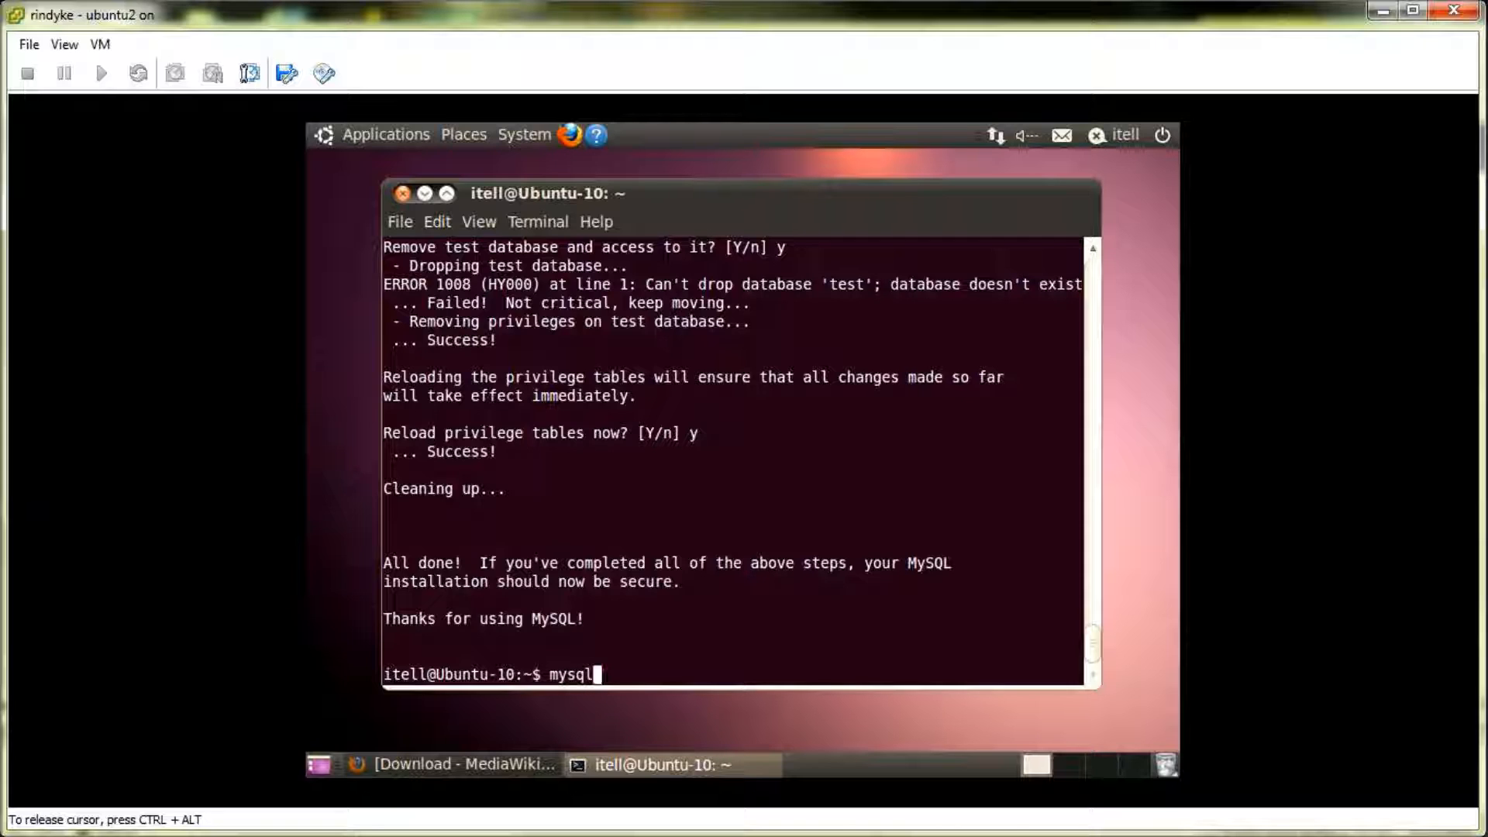
text(-u r)
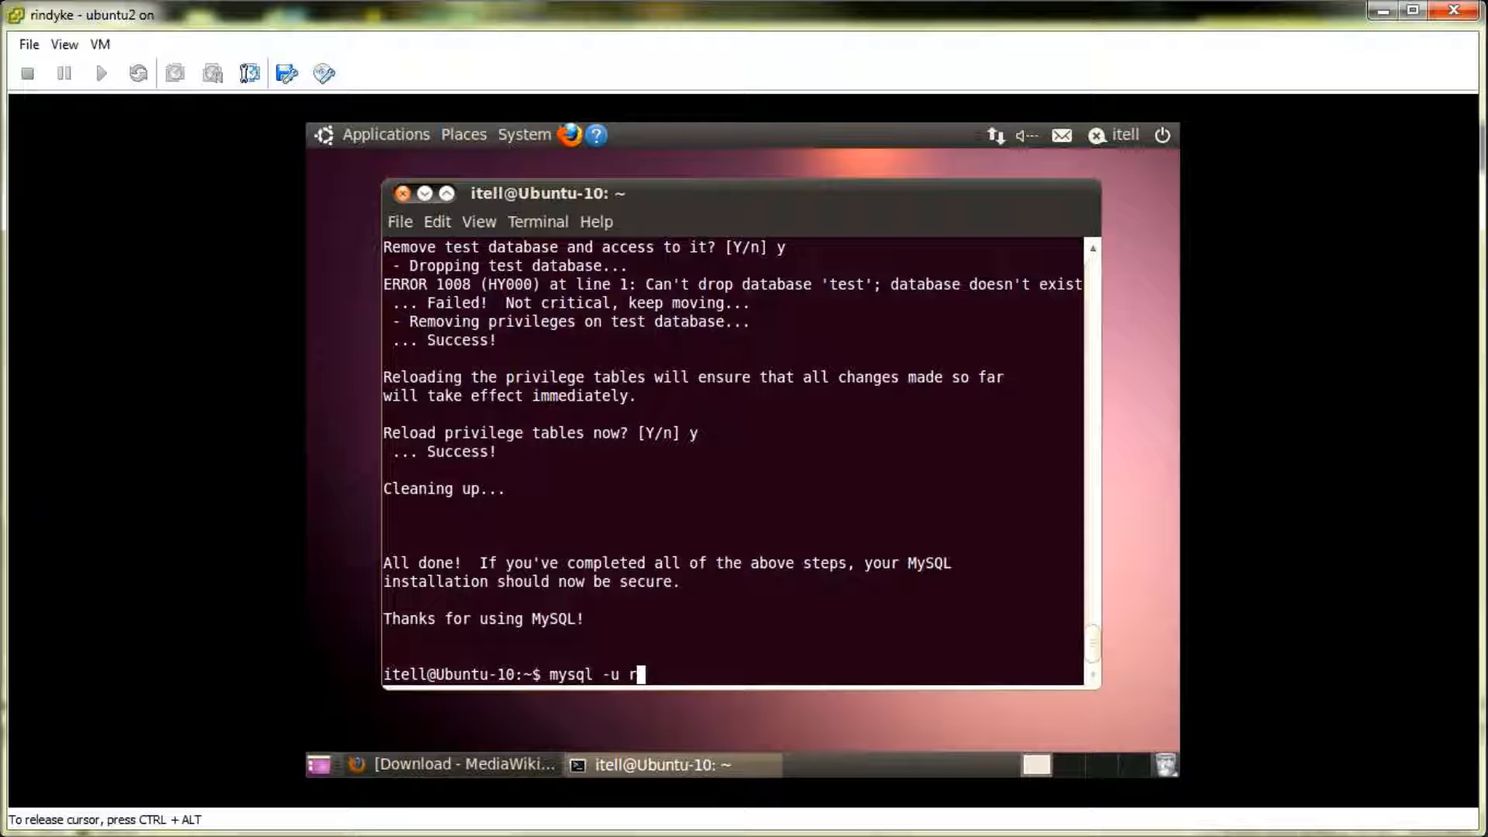
text(oot -p)
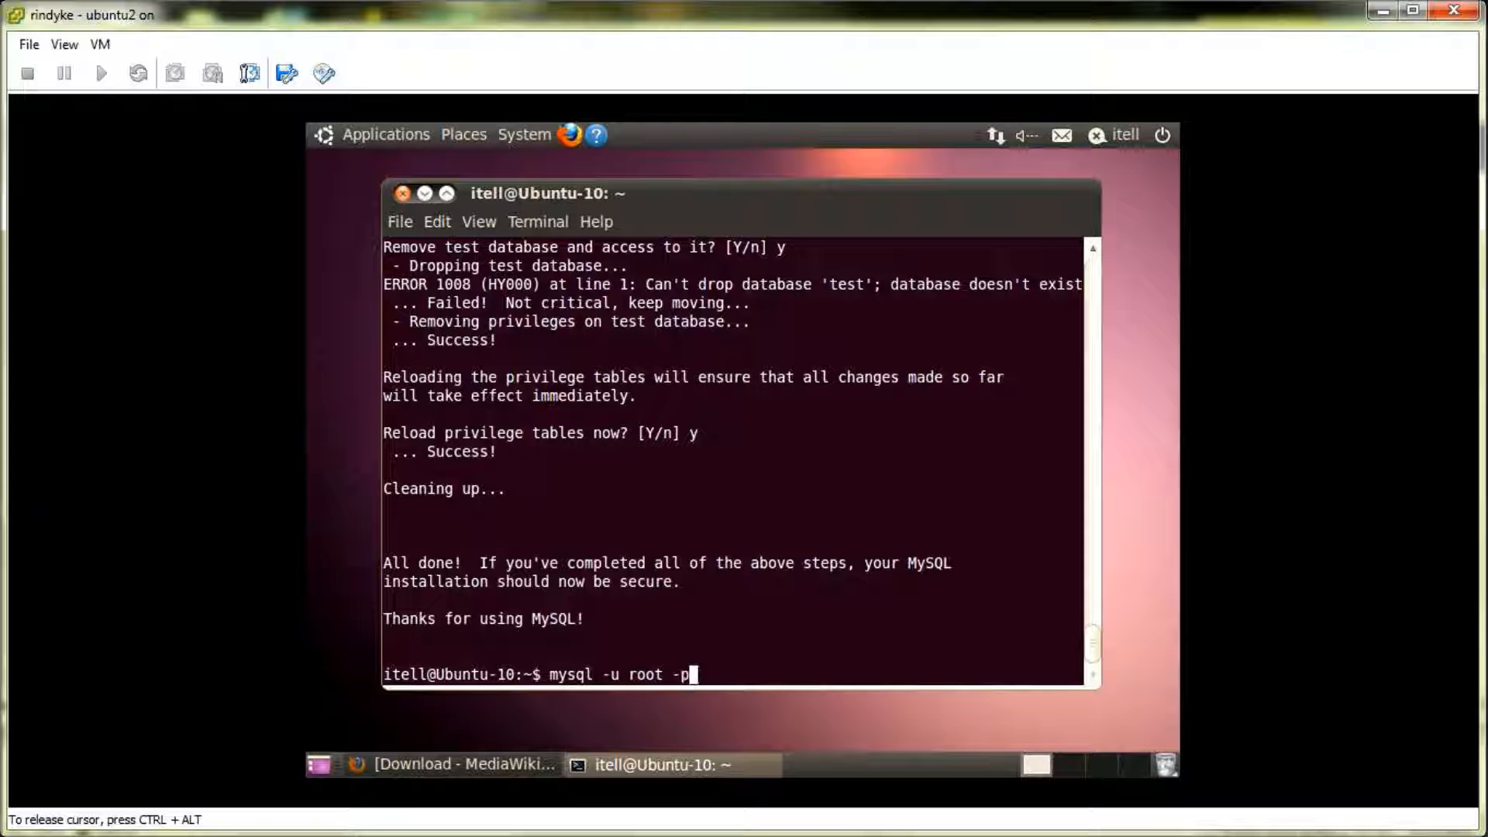
key(Return)
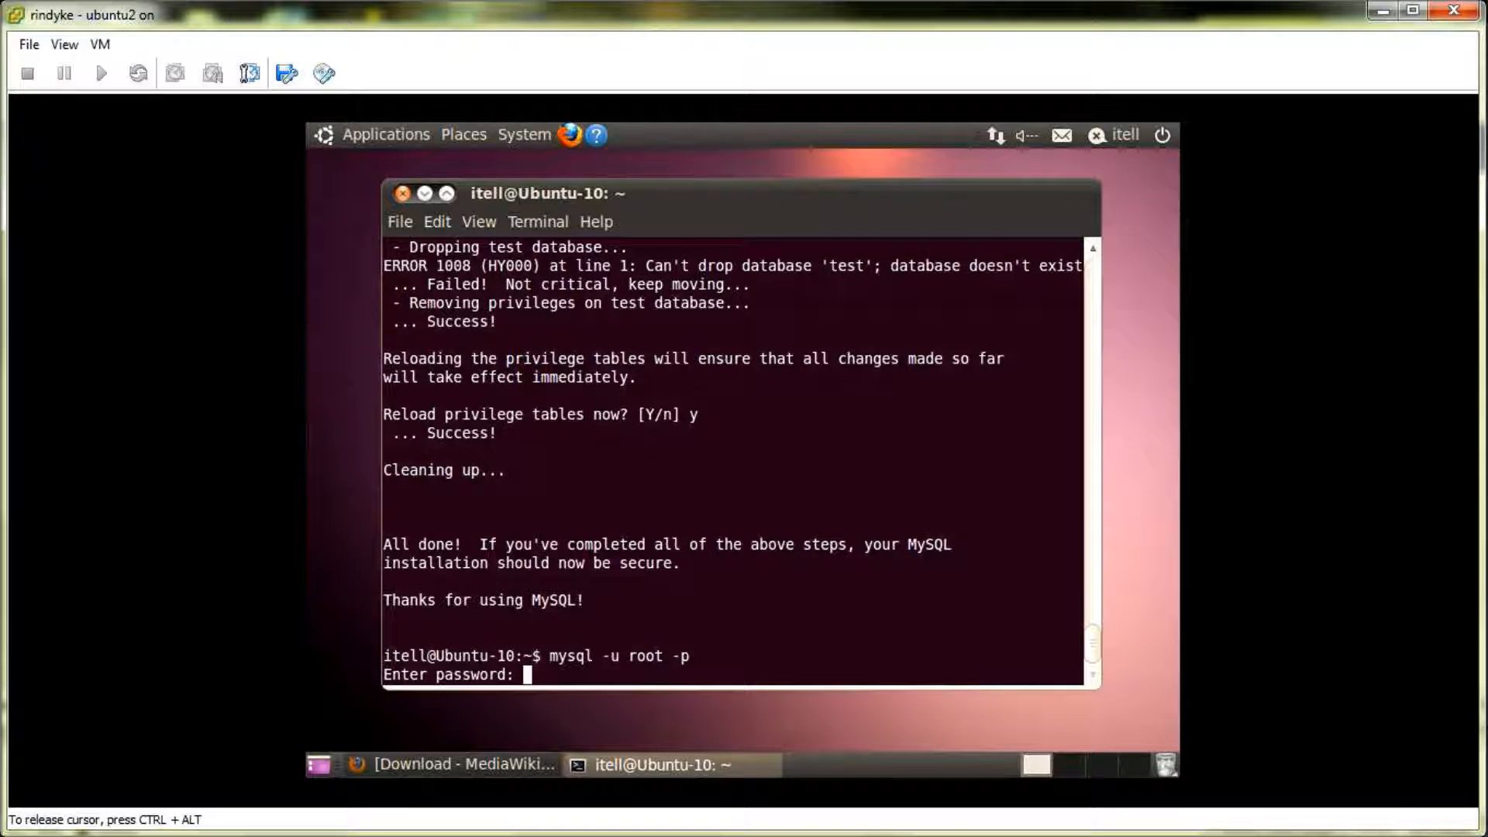
key(Return)
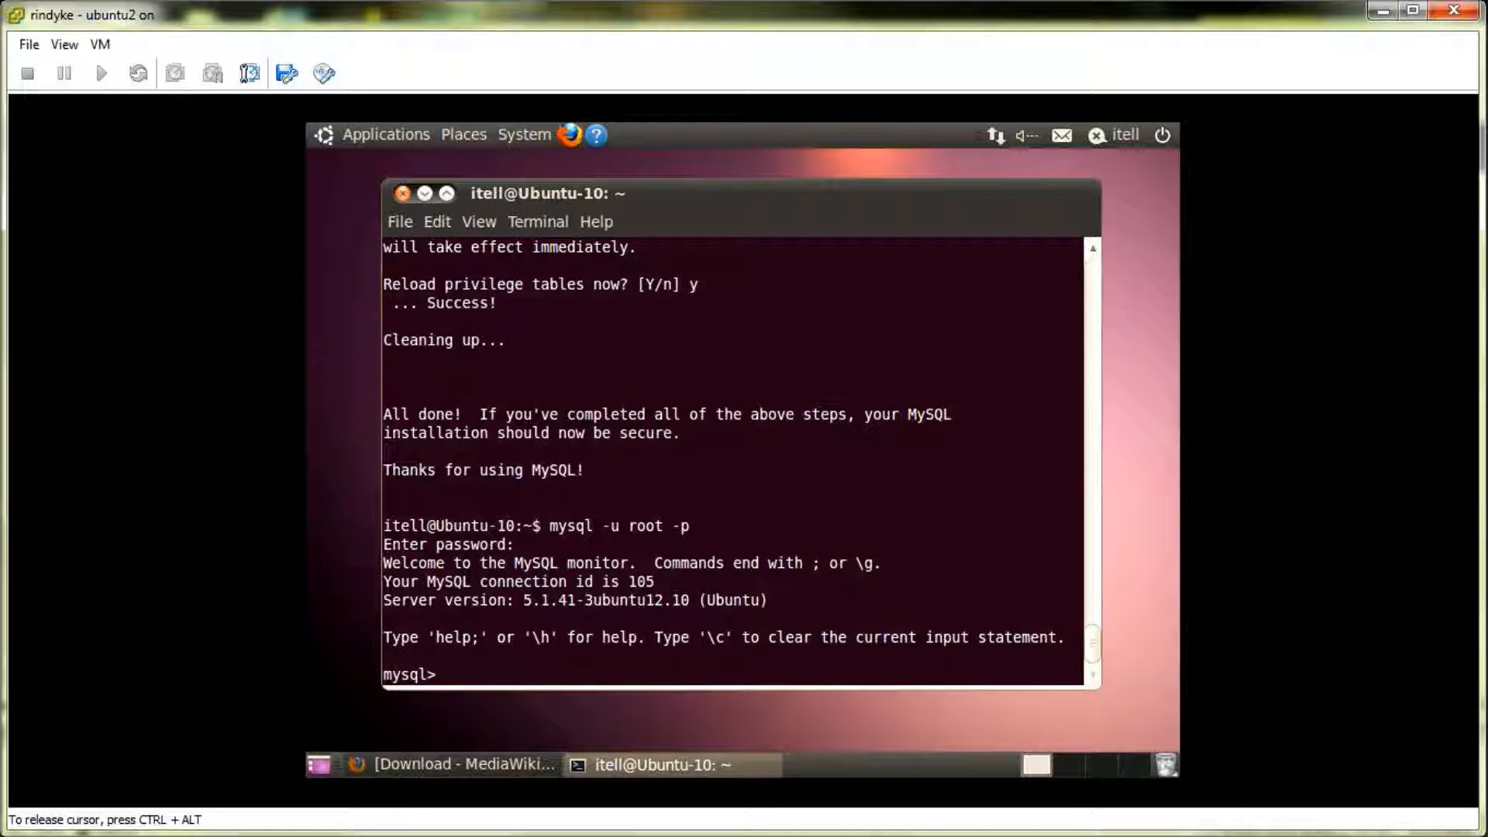
text(CREATE)
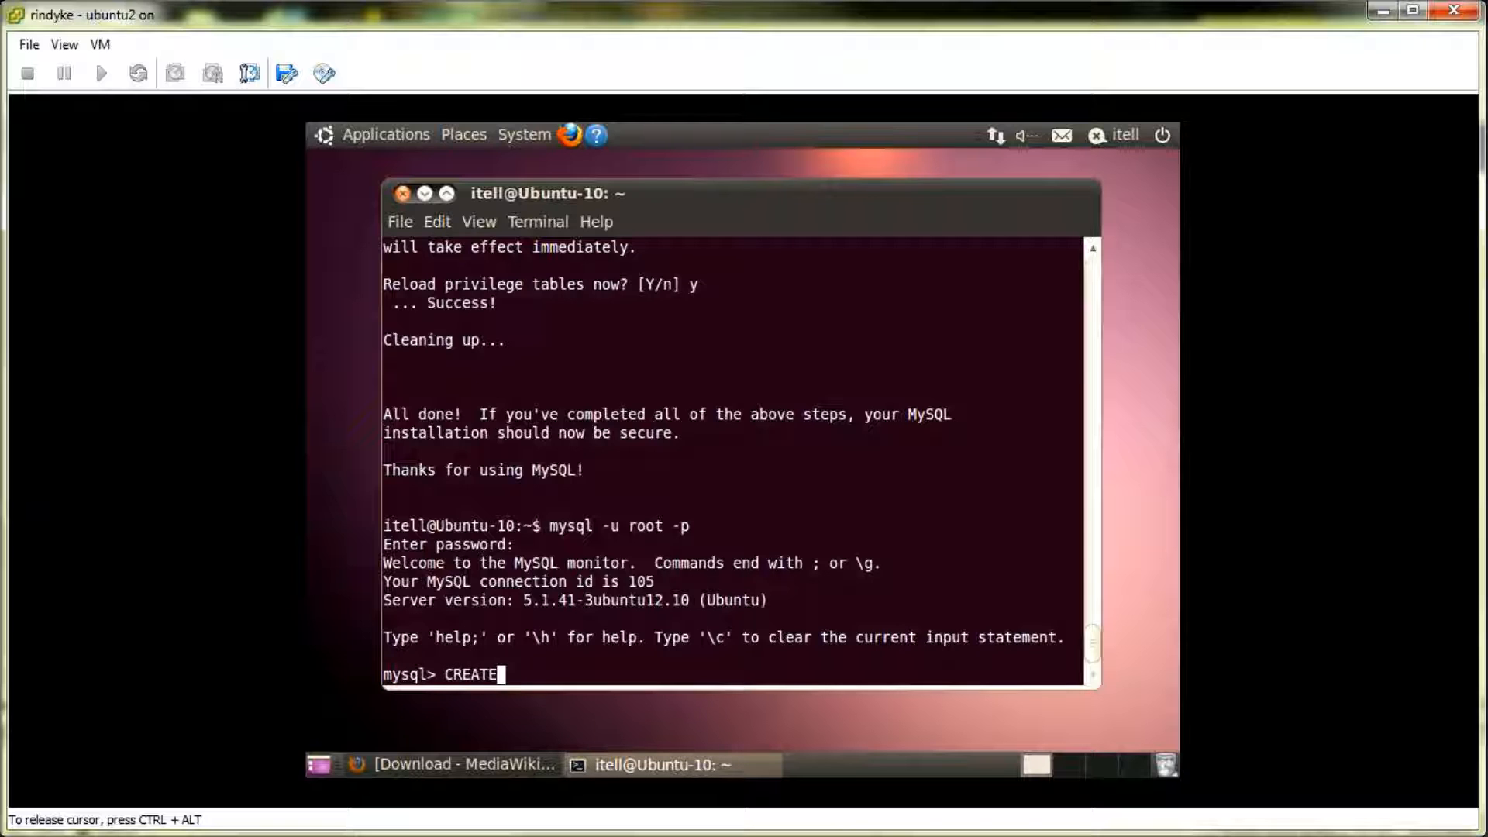
Create a MySQL database named test with CREATE DATABASE test;.
text(BAT)
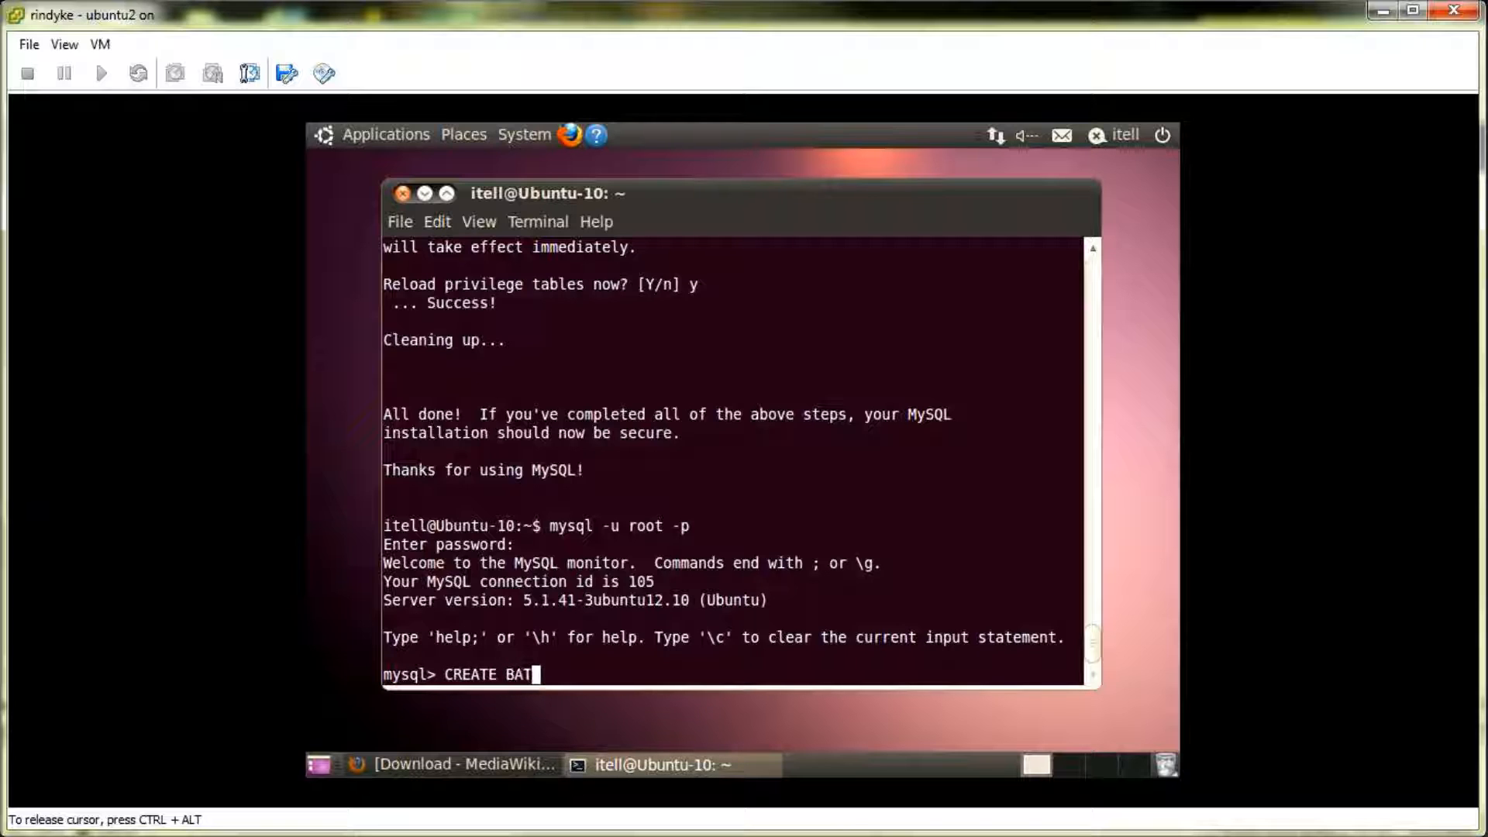
key(BackSpace)
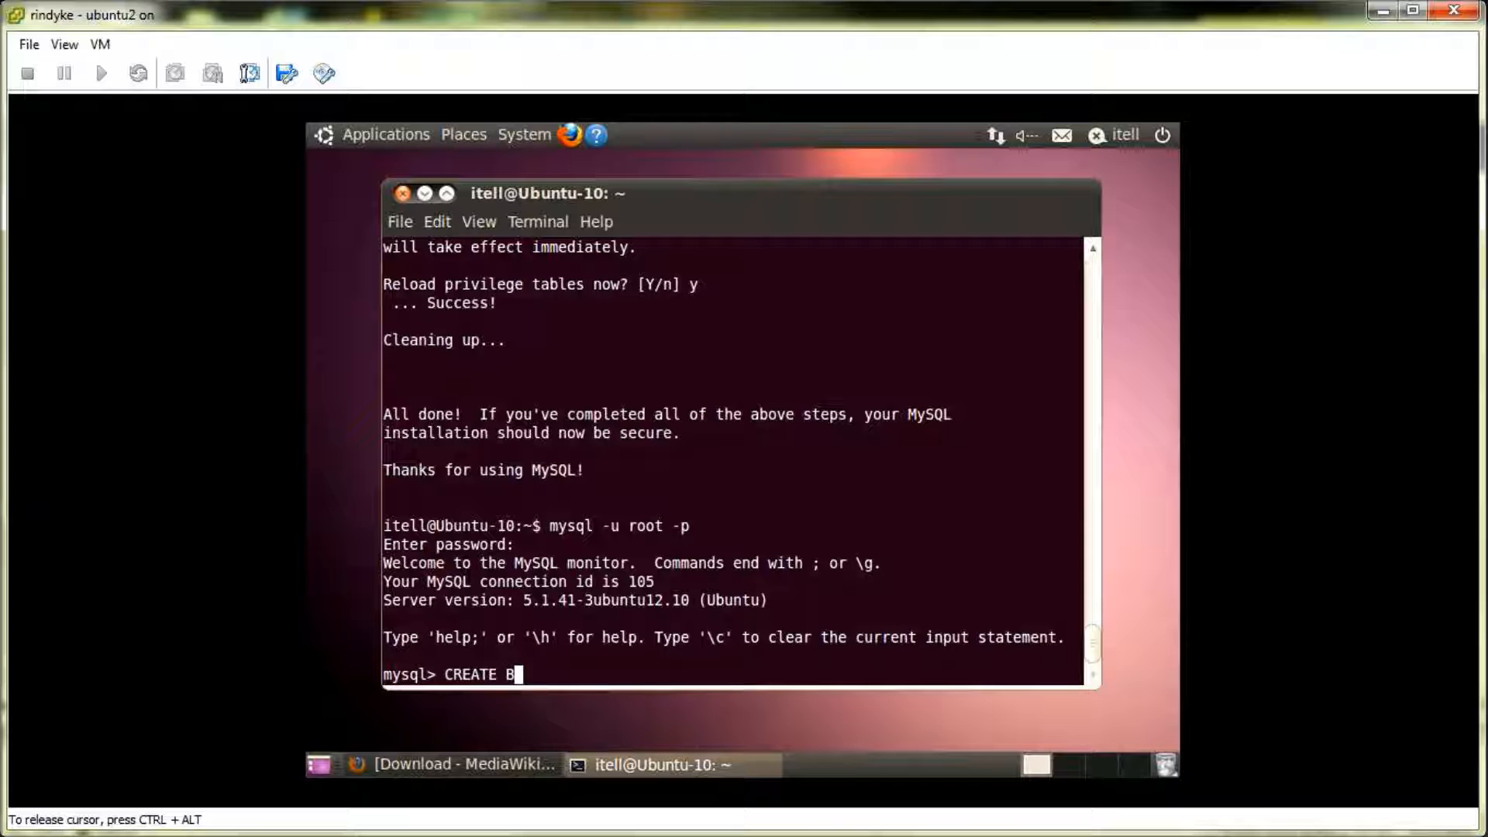
text(ATA)
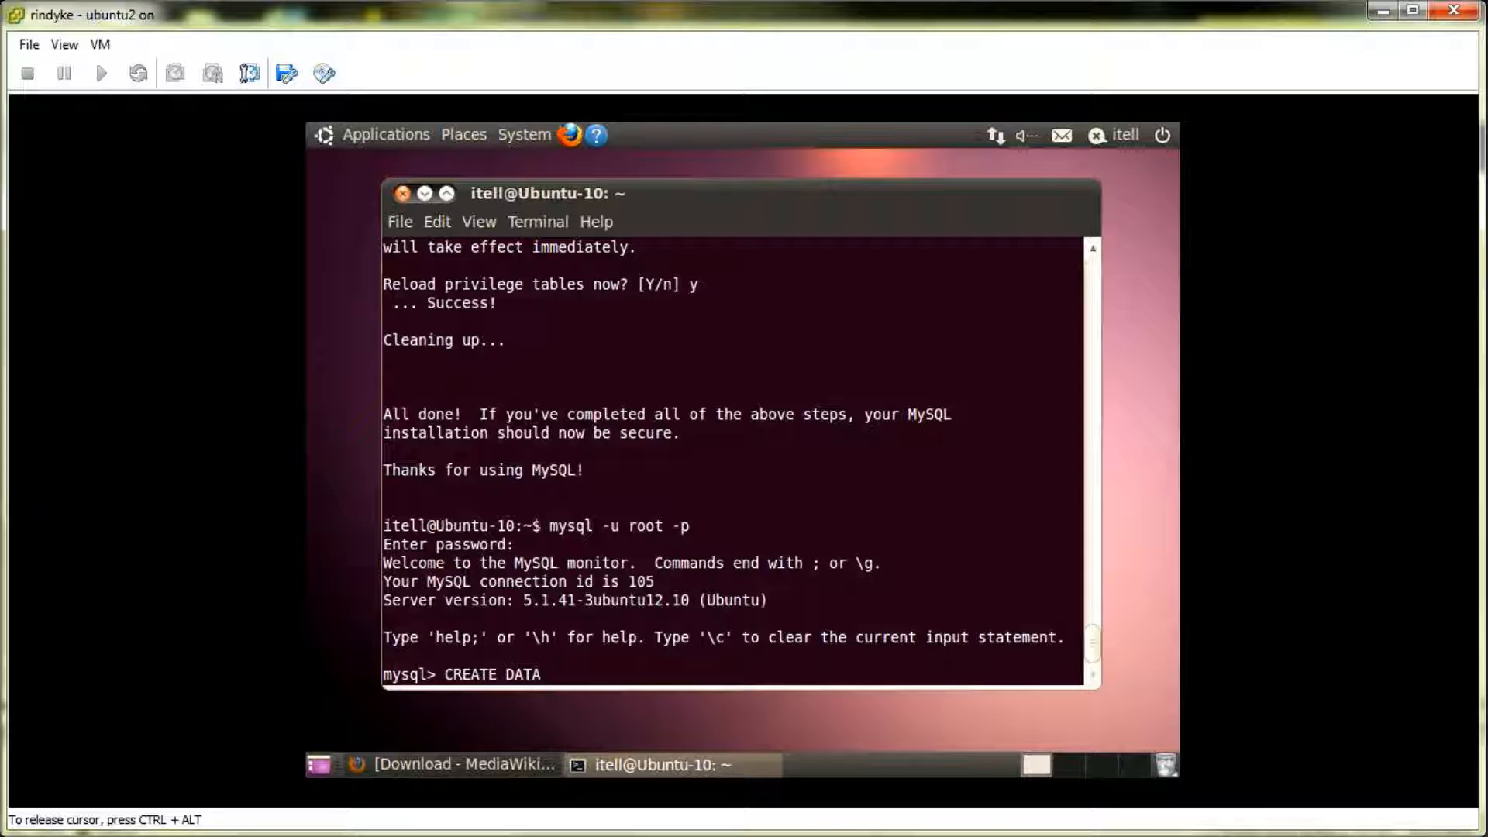
text(BASE)
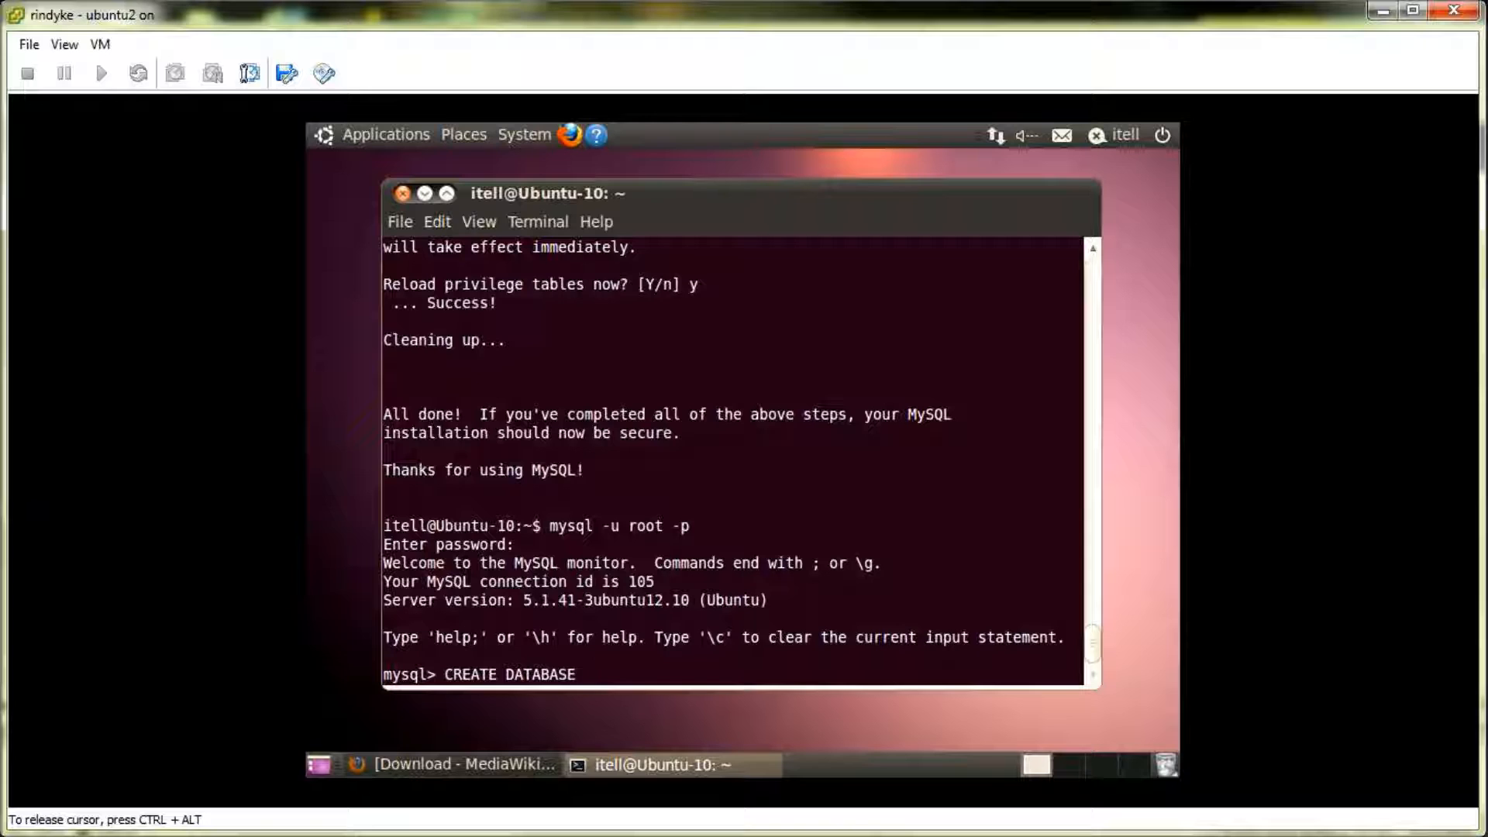
text(test)
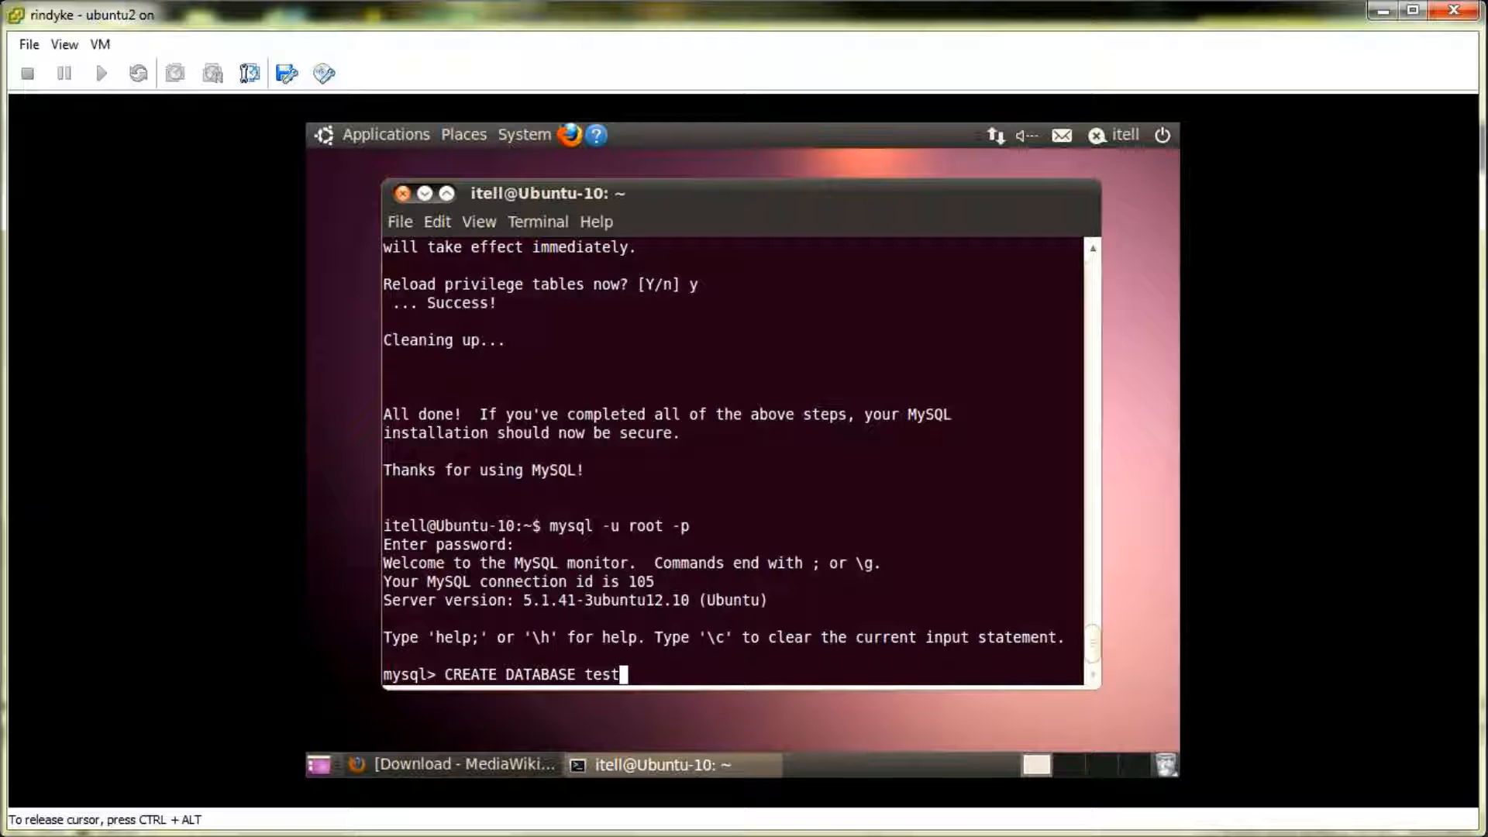
text(;)
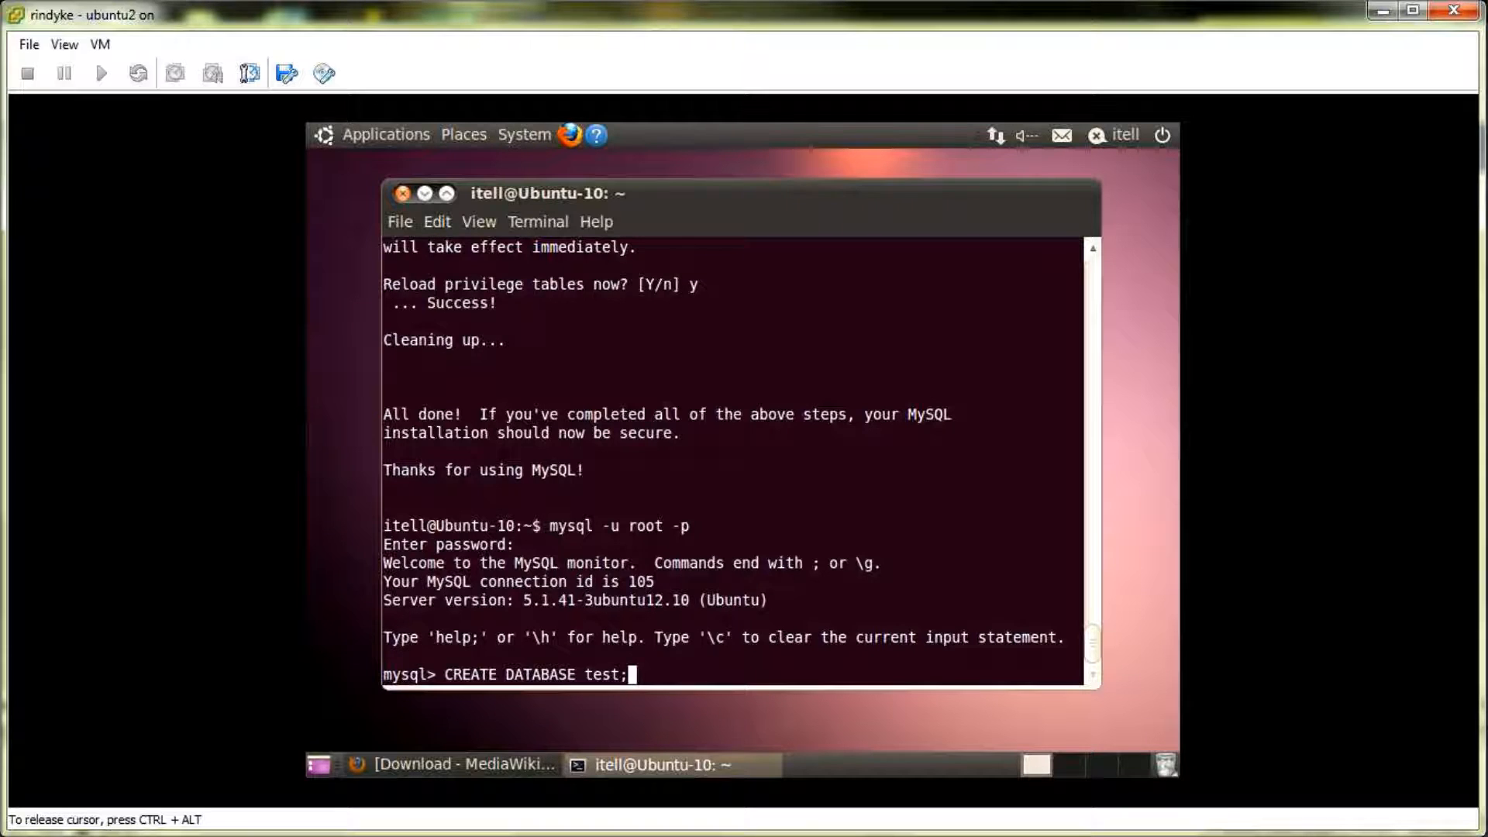
key(Return)
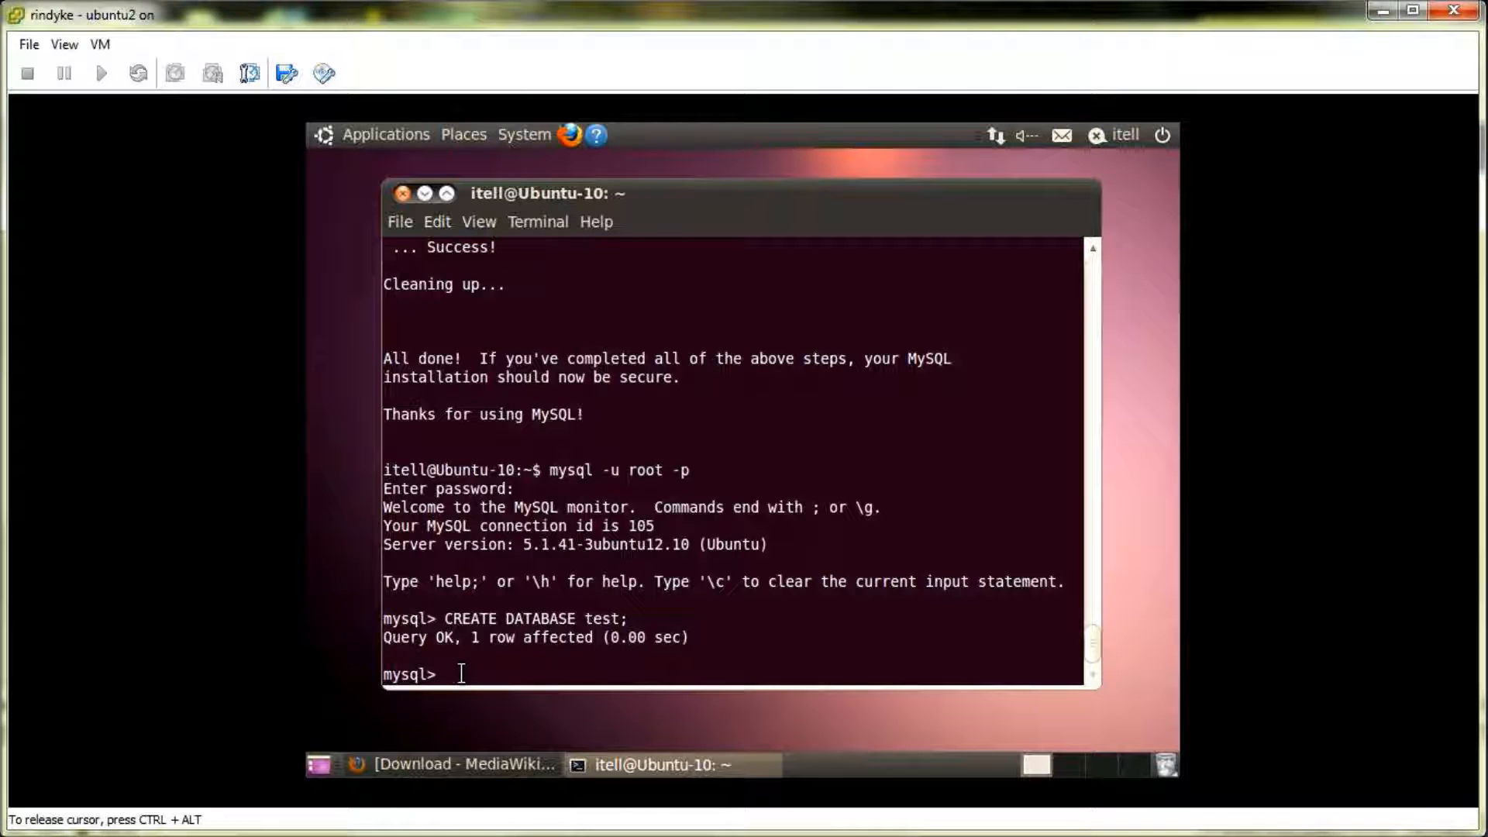
text(cr)
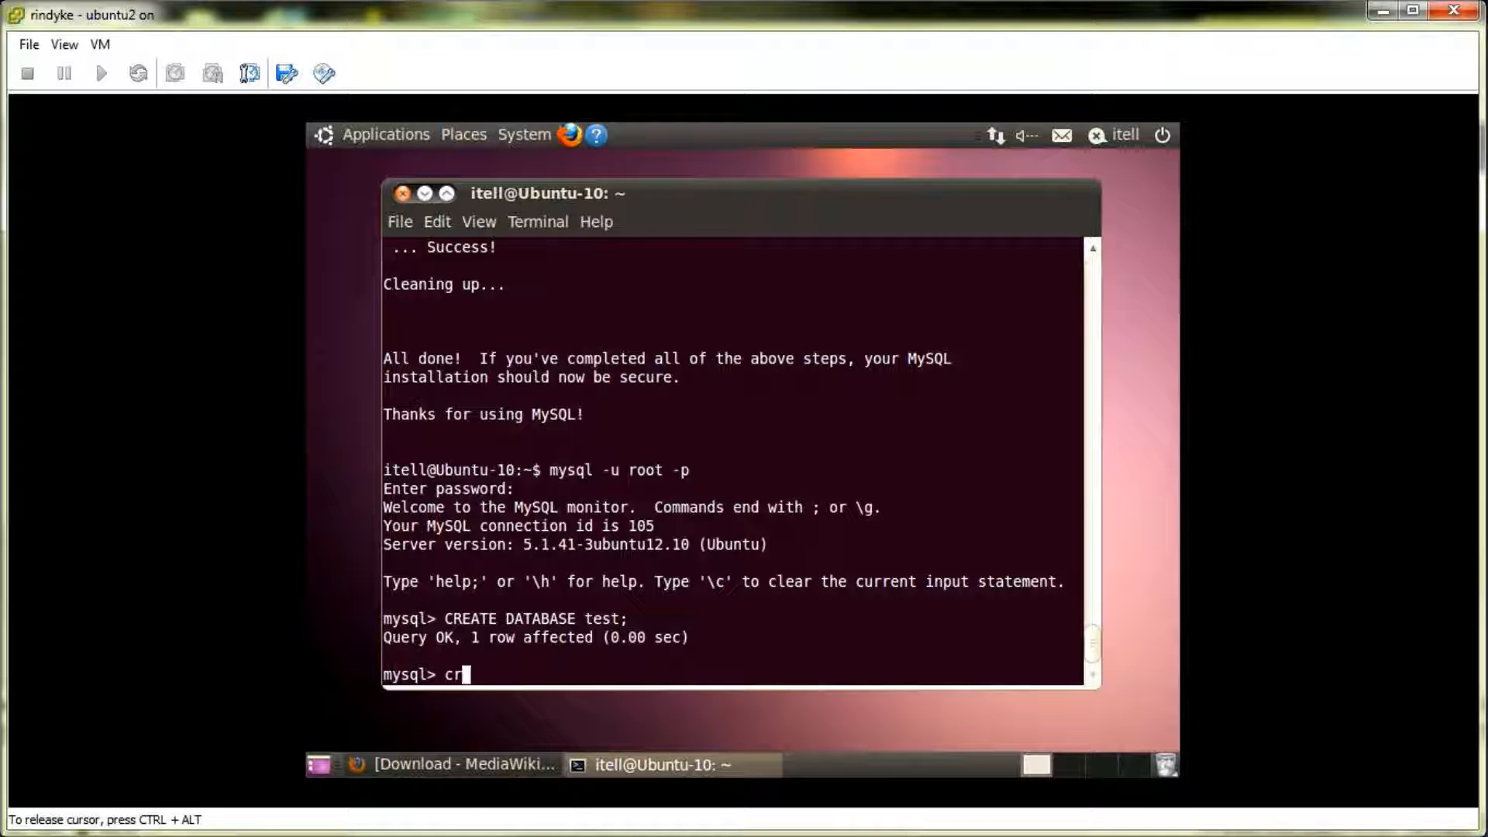
Create the MySQL user rindy.
text(eate use)
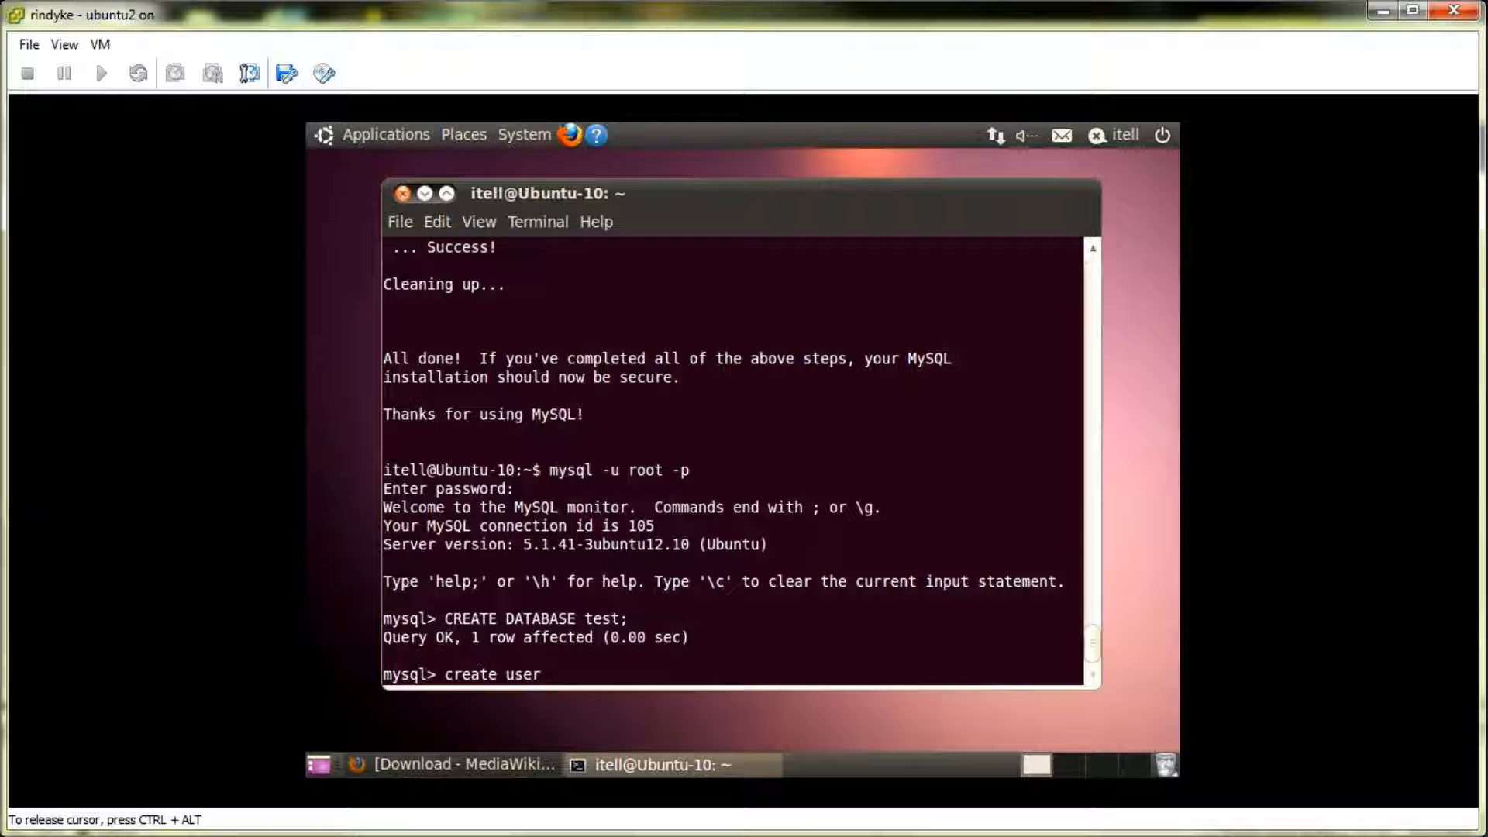
text(rind)
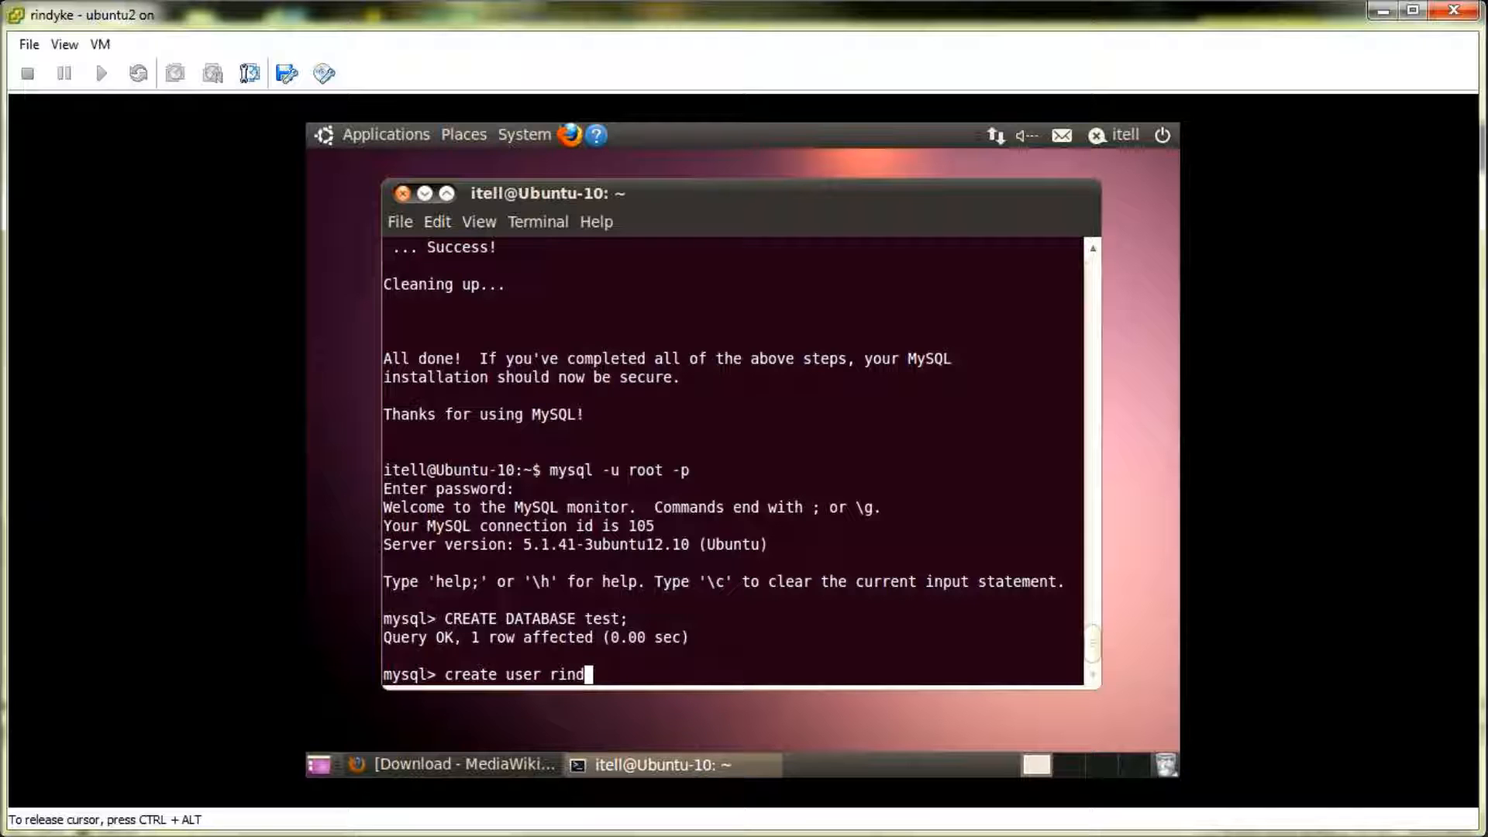
text(y)
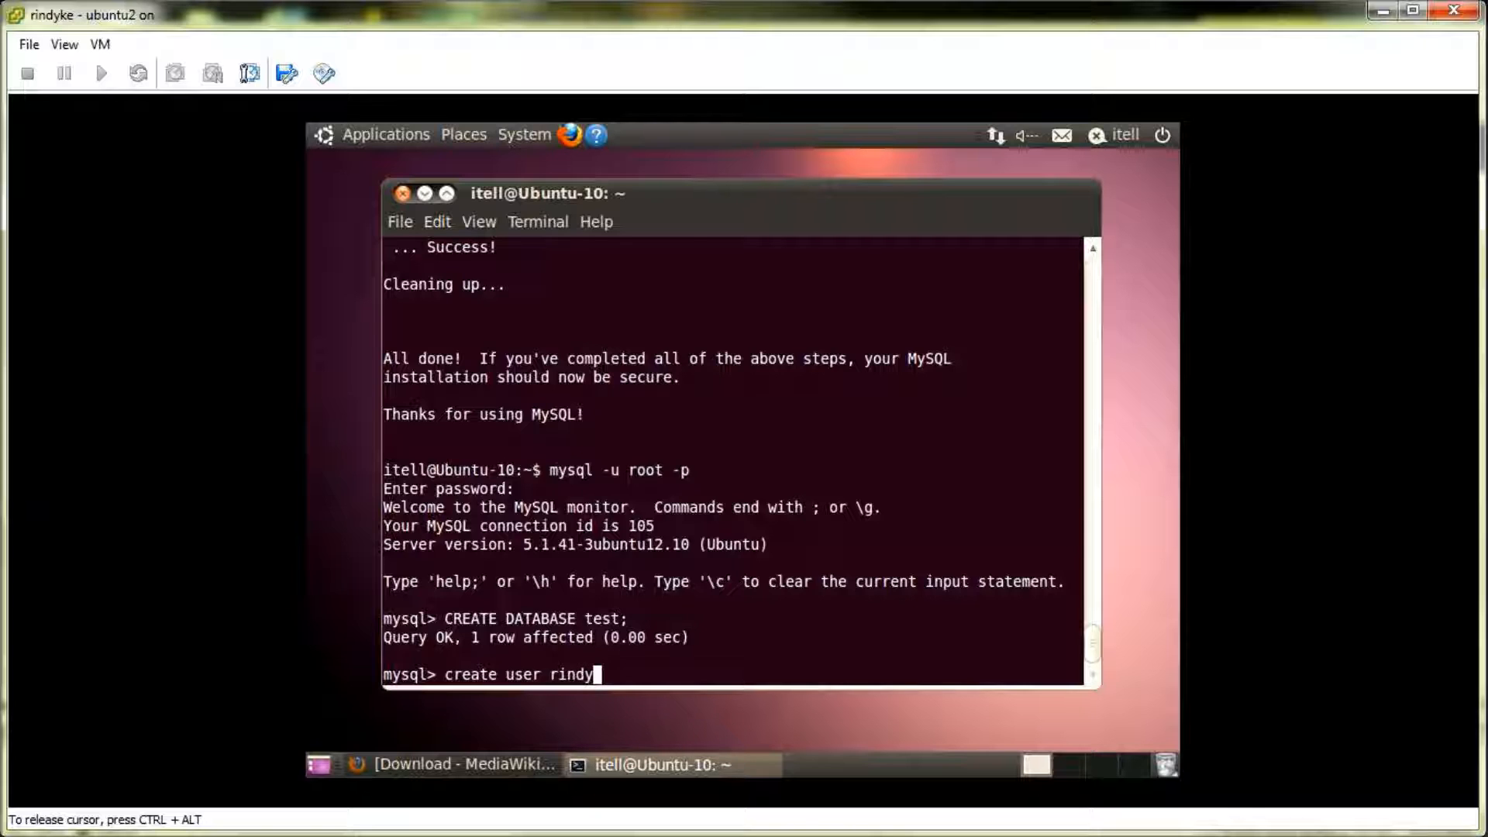
text(;)
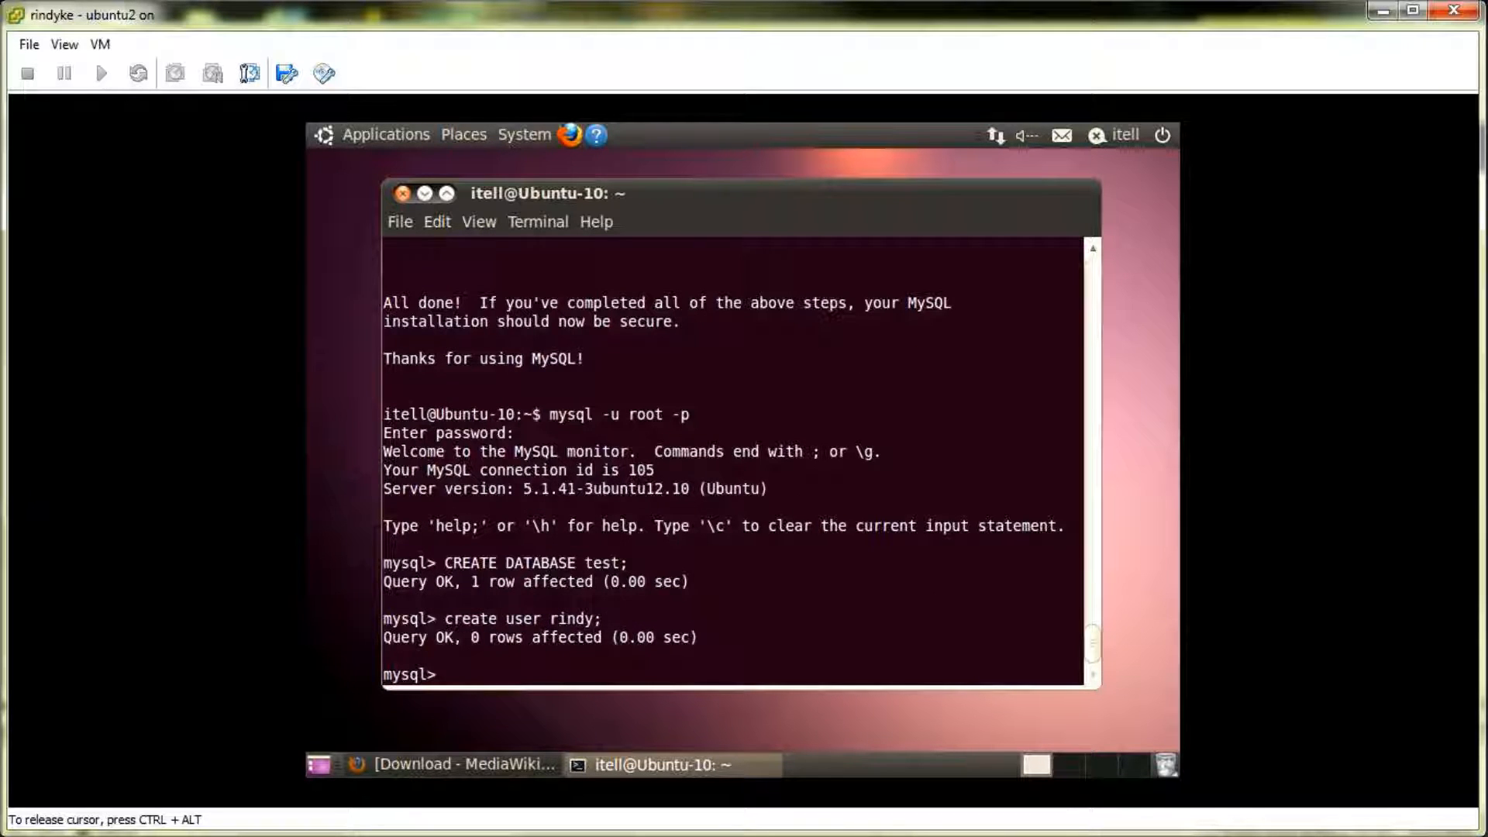
text(SET PA)
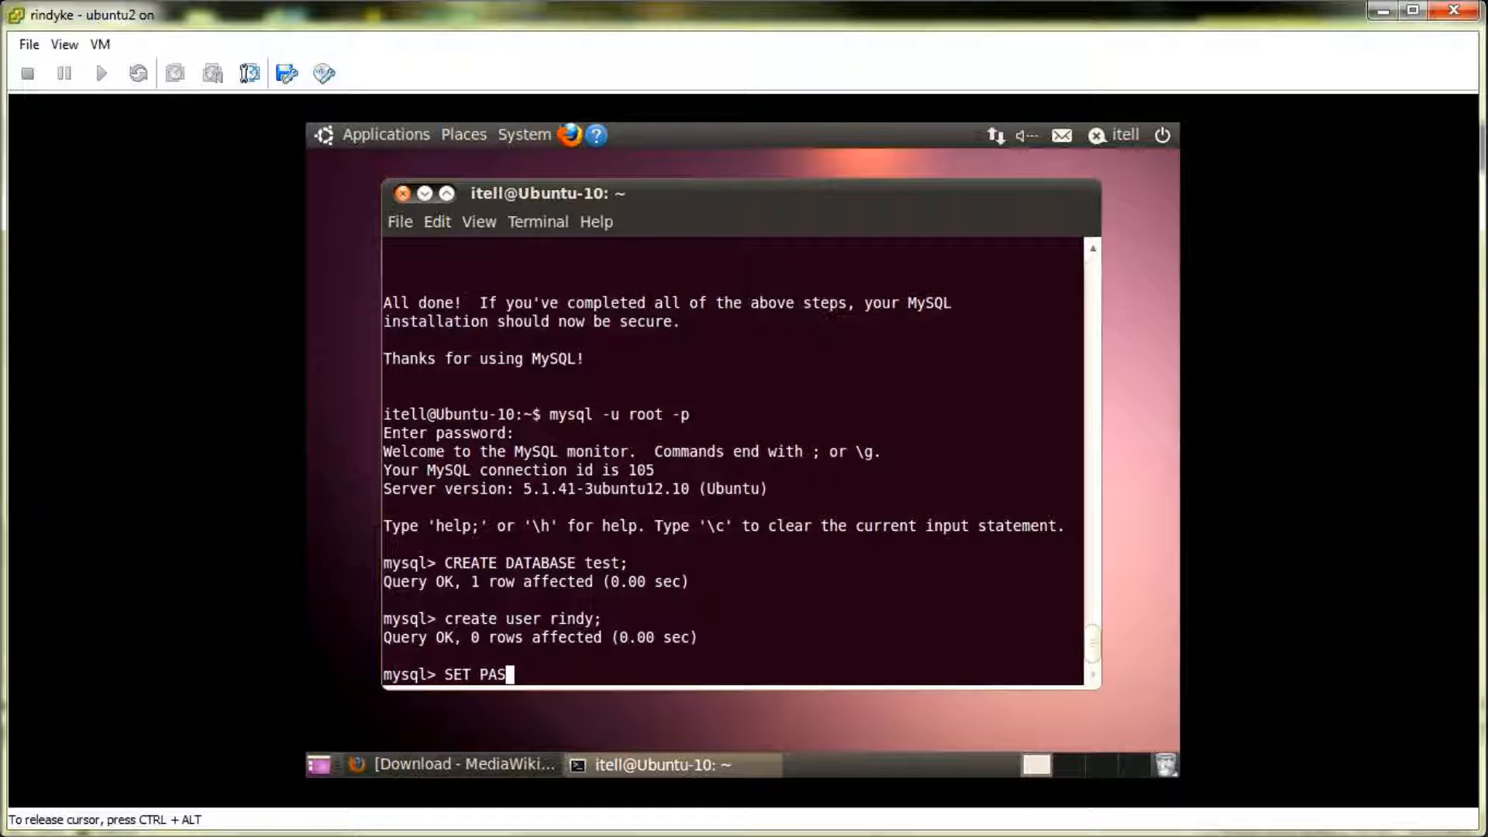
text(SWORD)
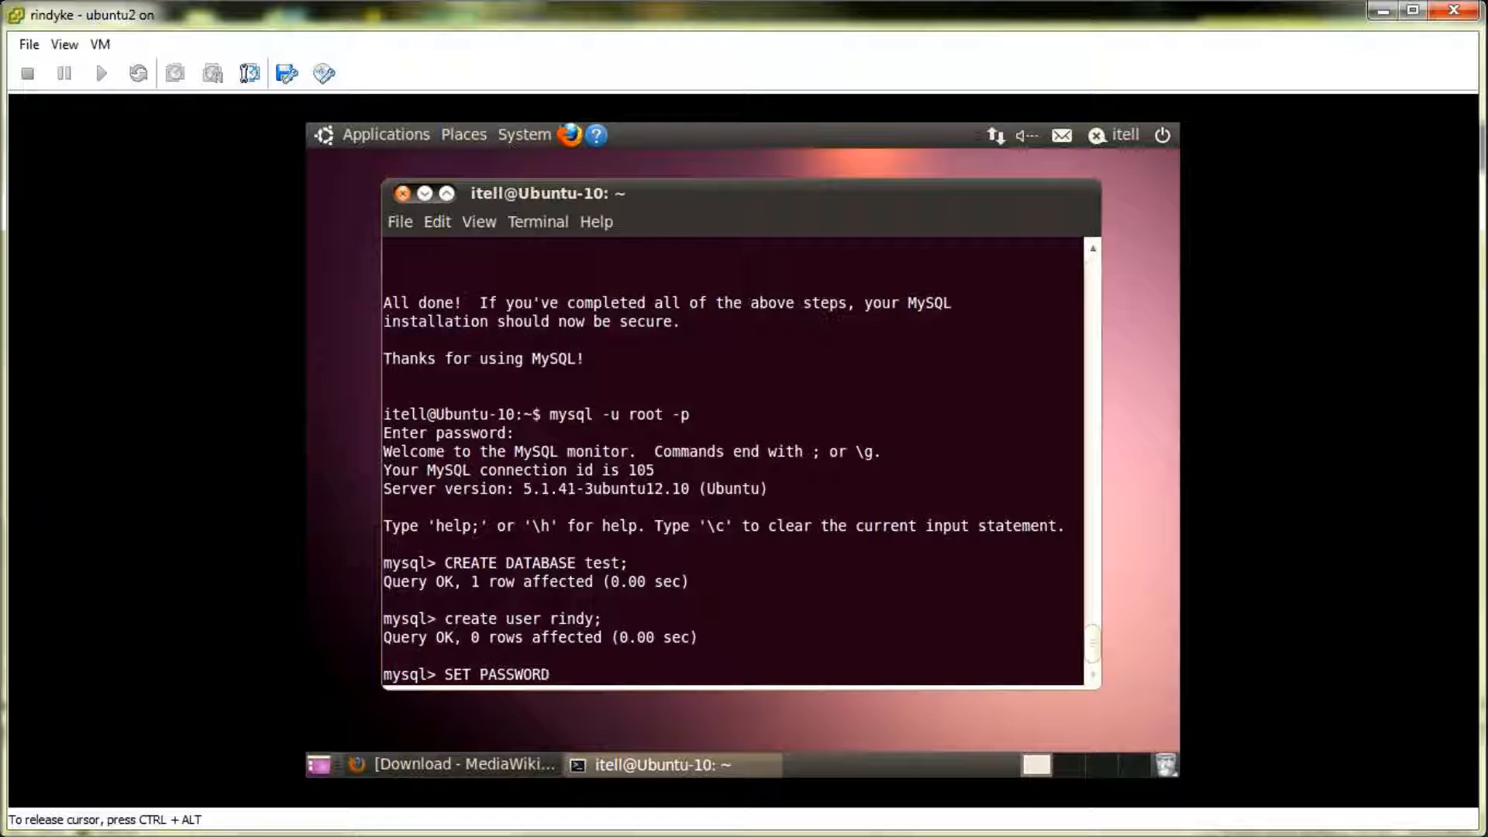
text(FOR)
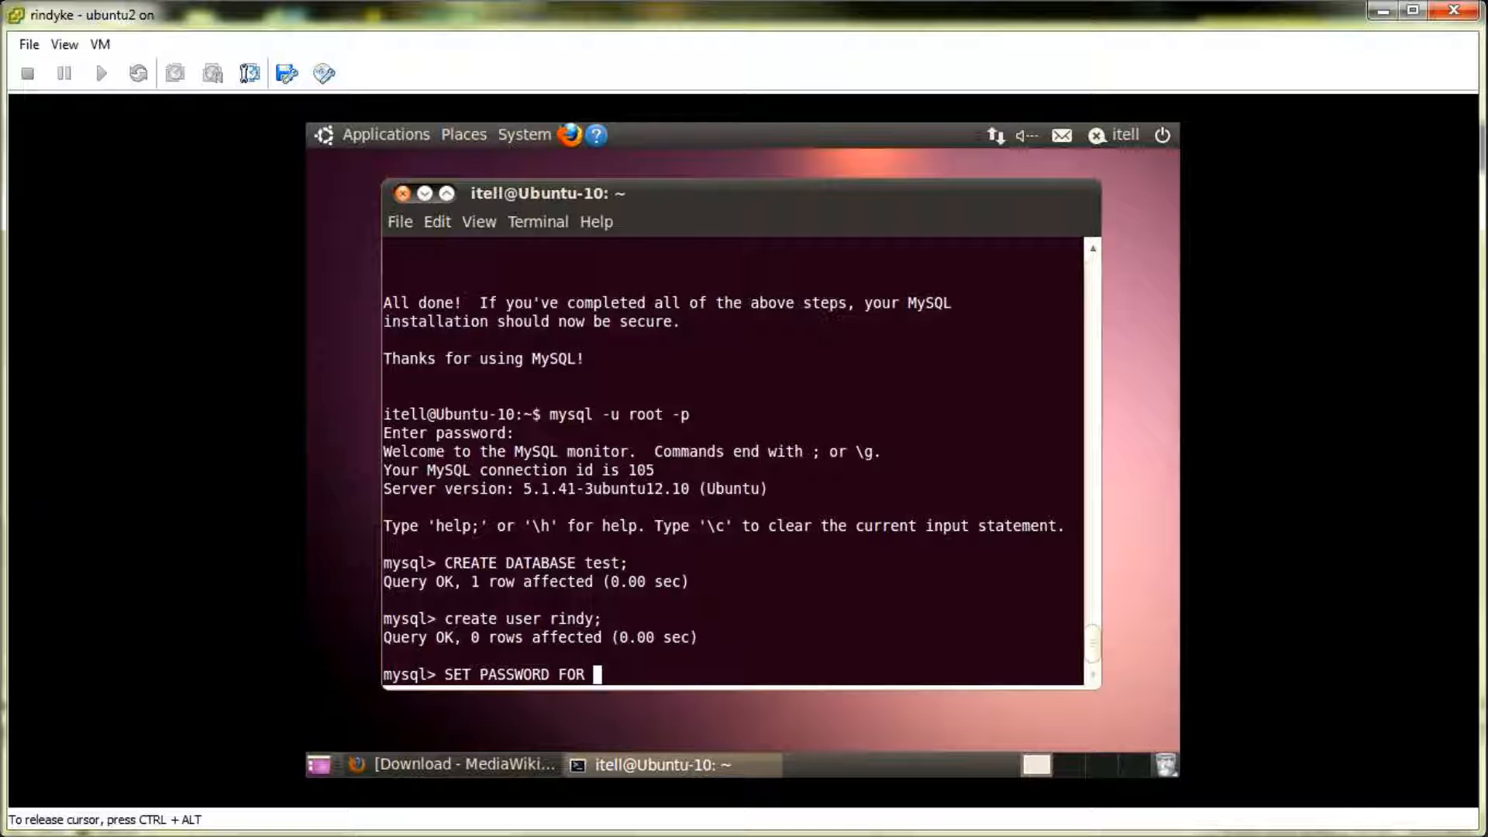
text(rindyke)
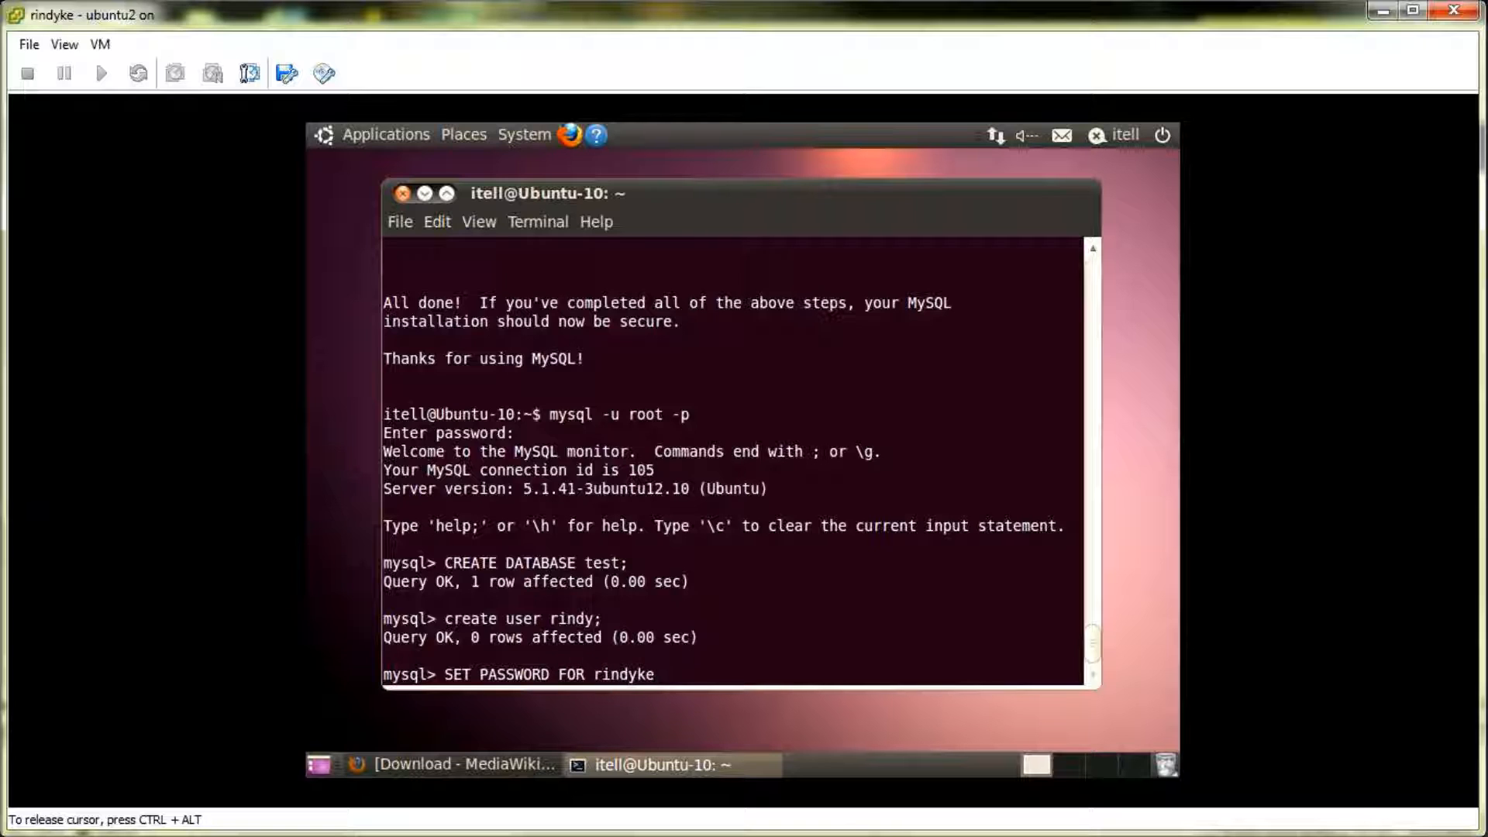
text(= PAS)
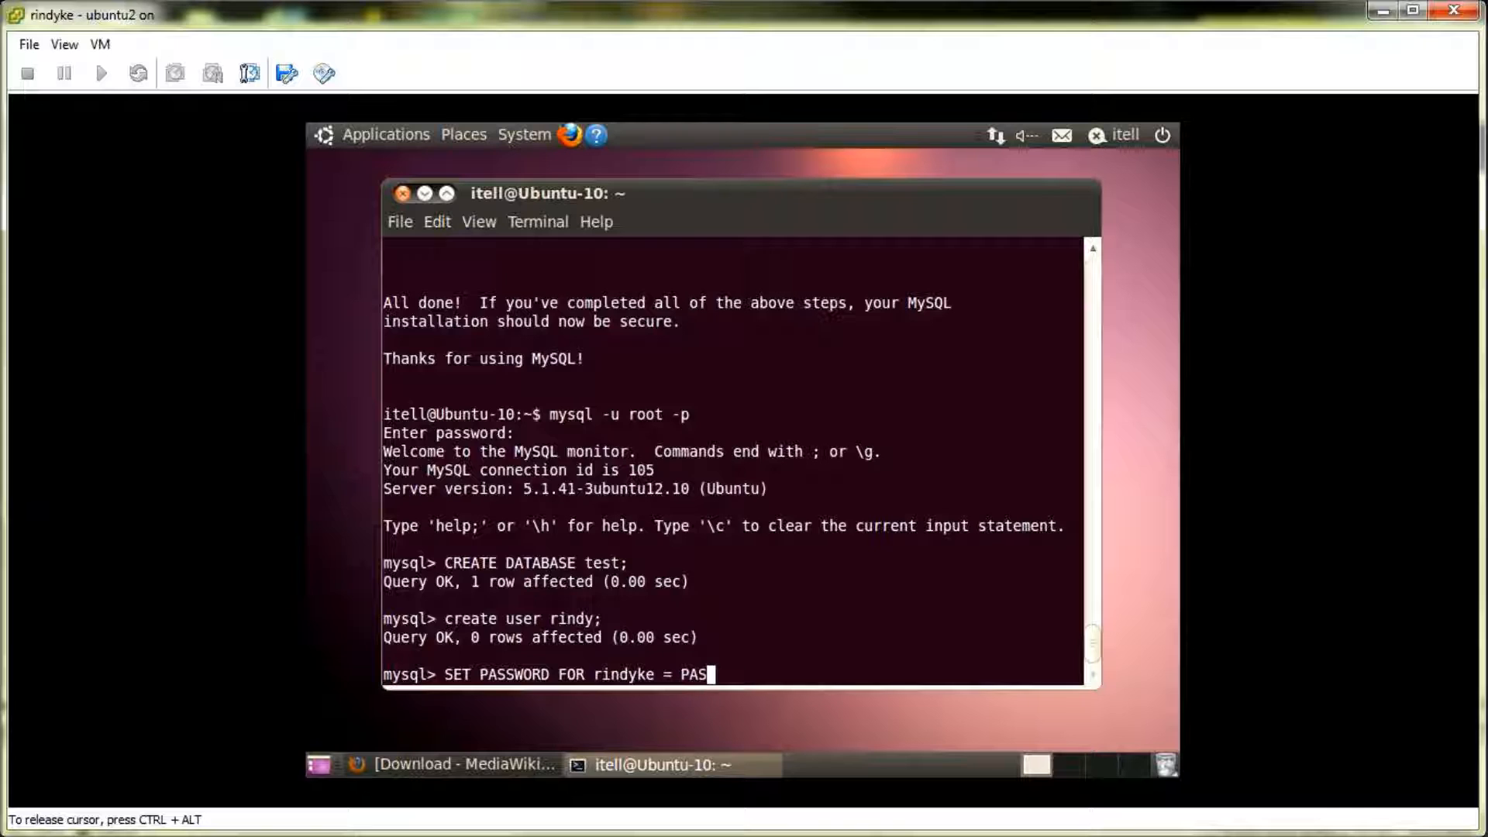
text(SWORD)
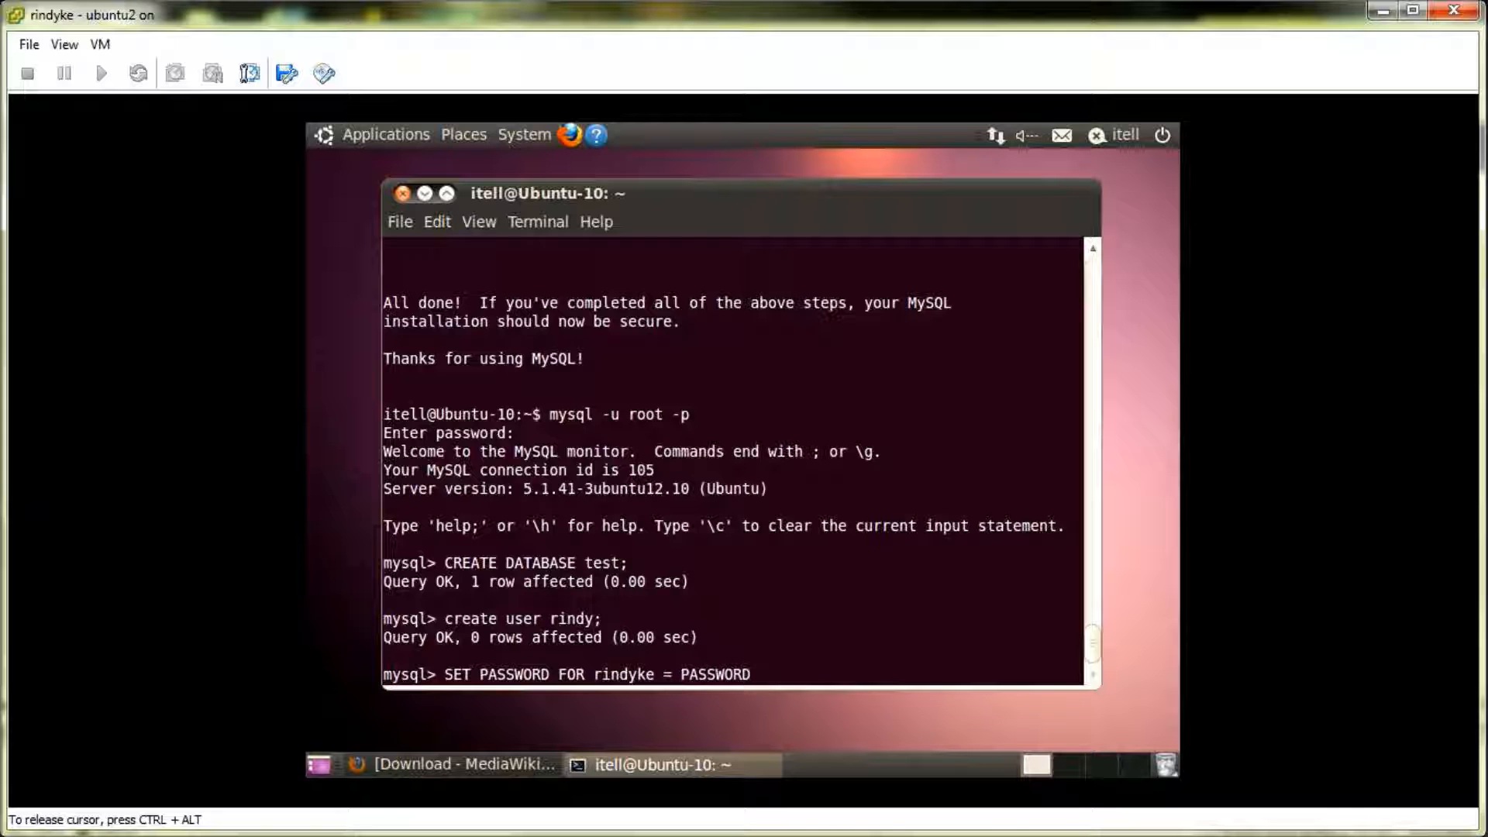
text(()
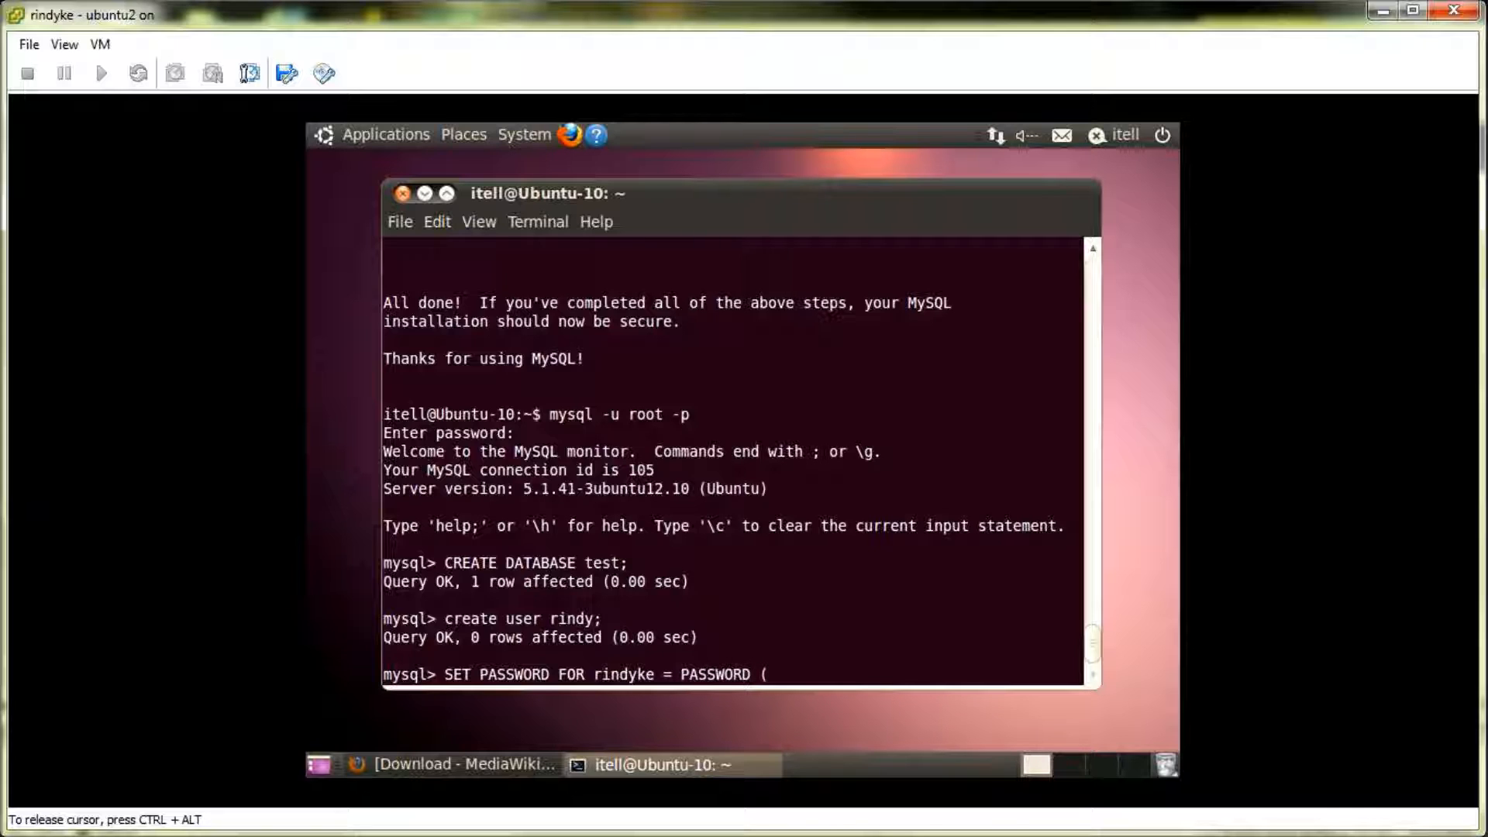
text(")
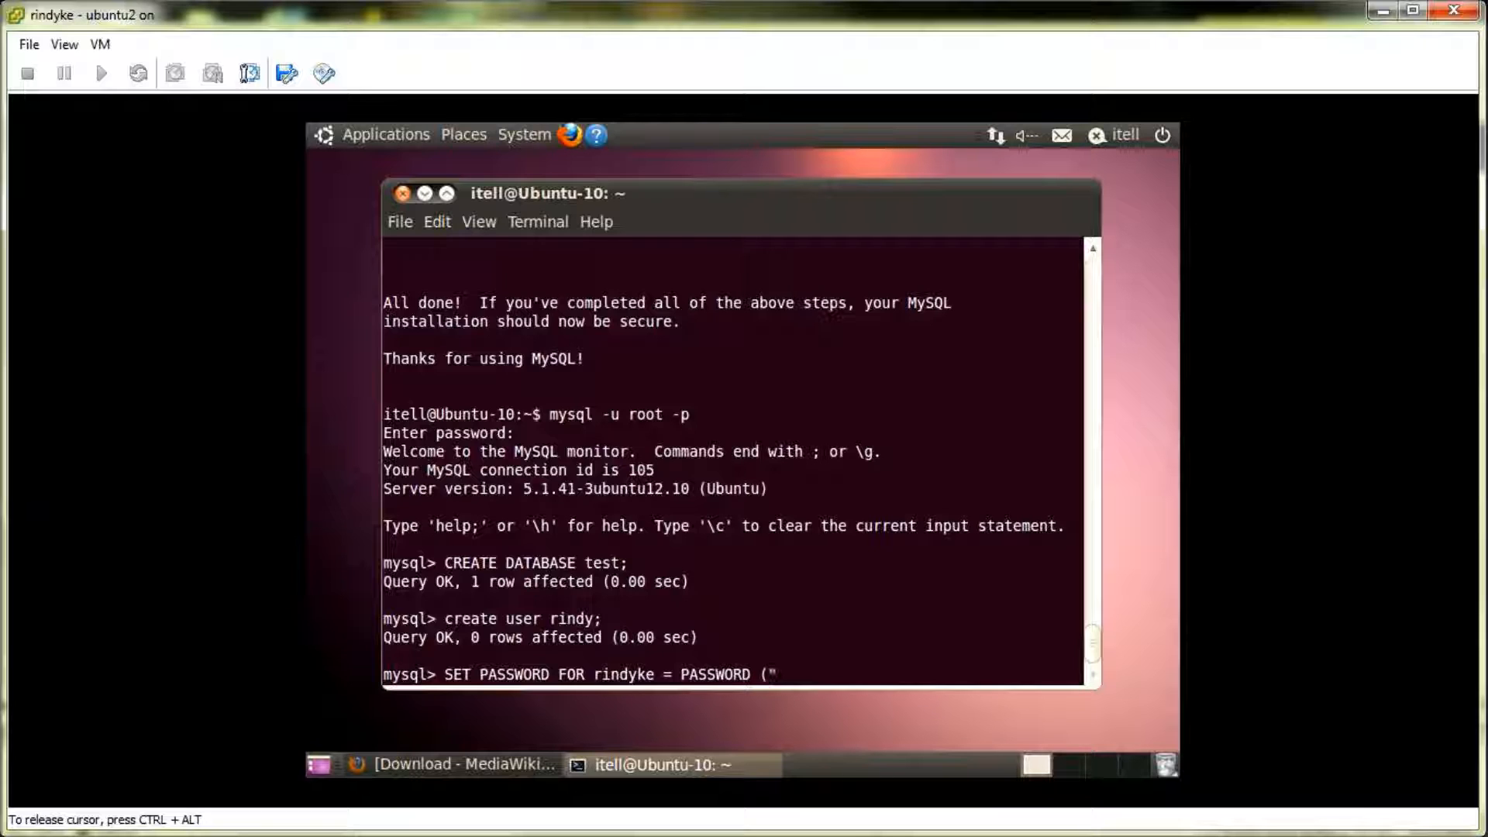
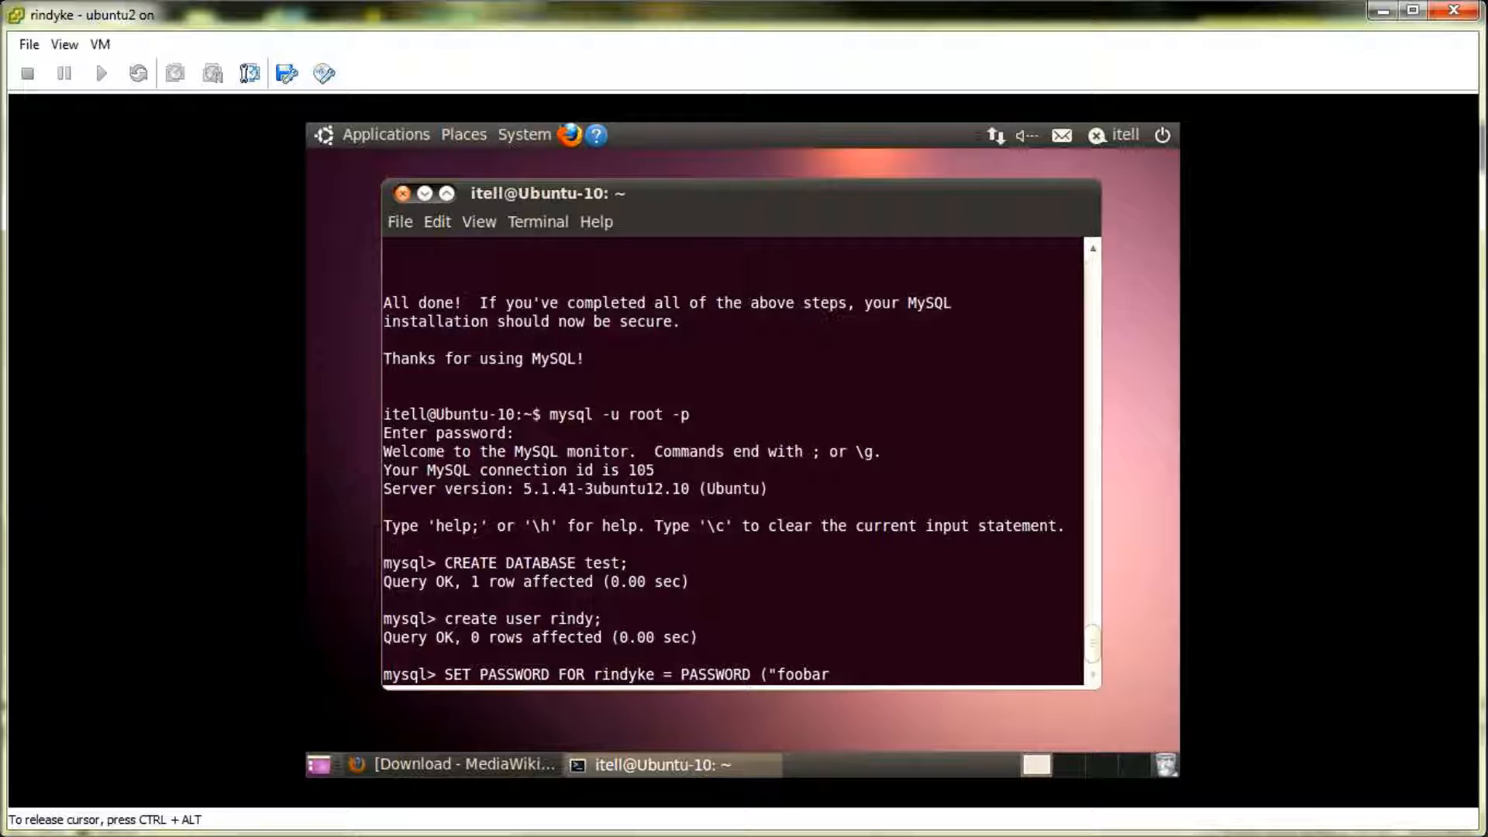
text(");)
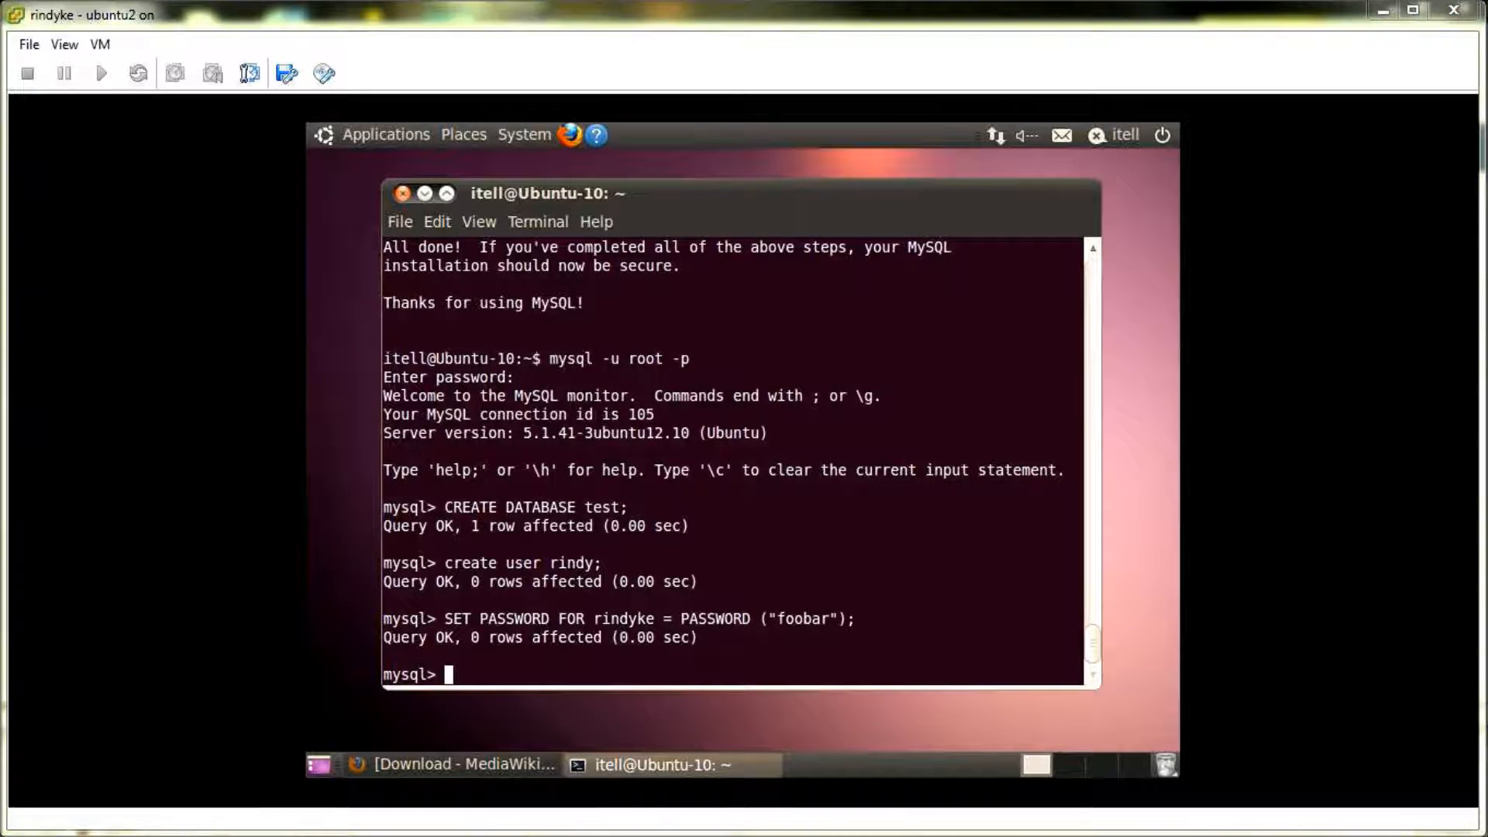
mouse_move(452, 675)
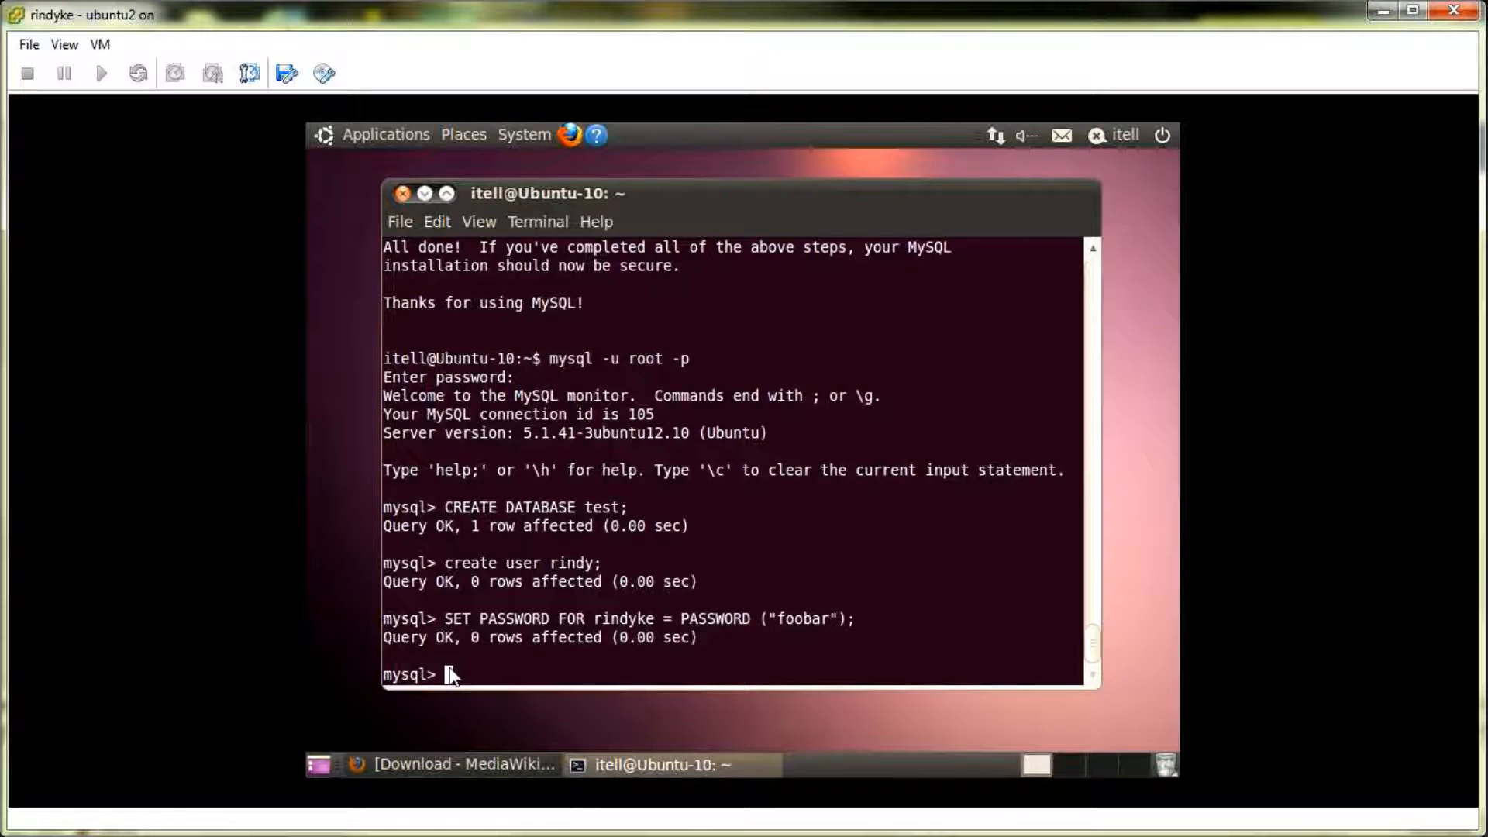
text(GRANT)
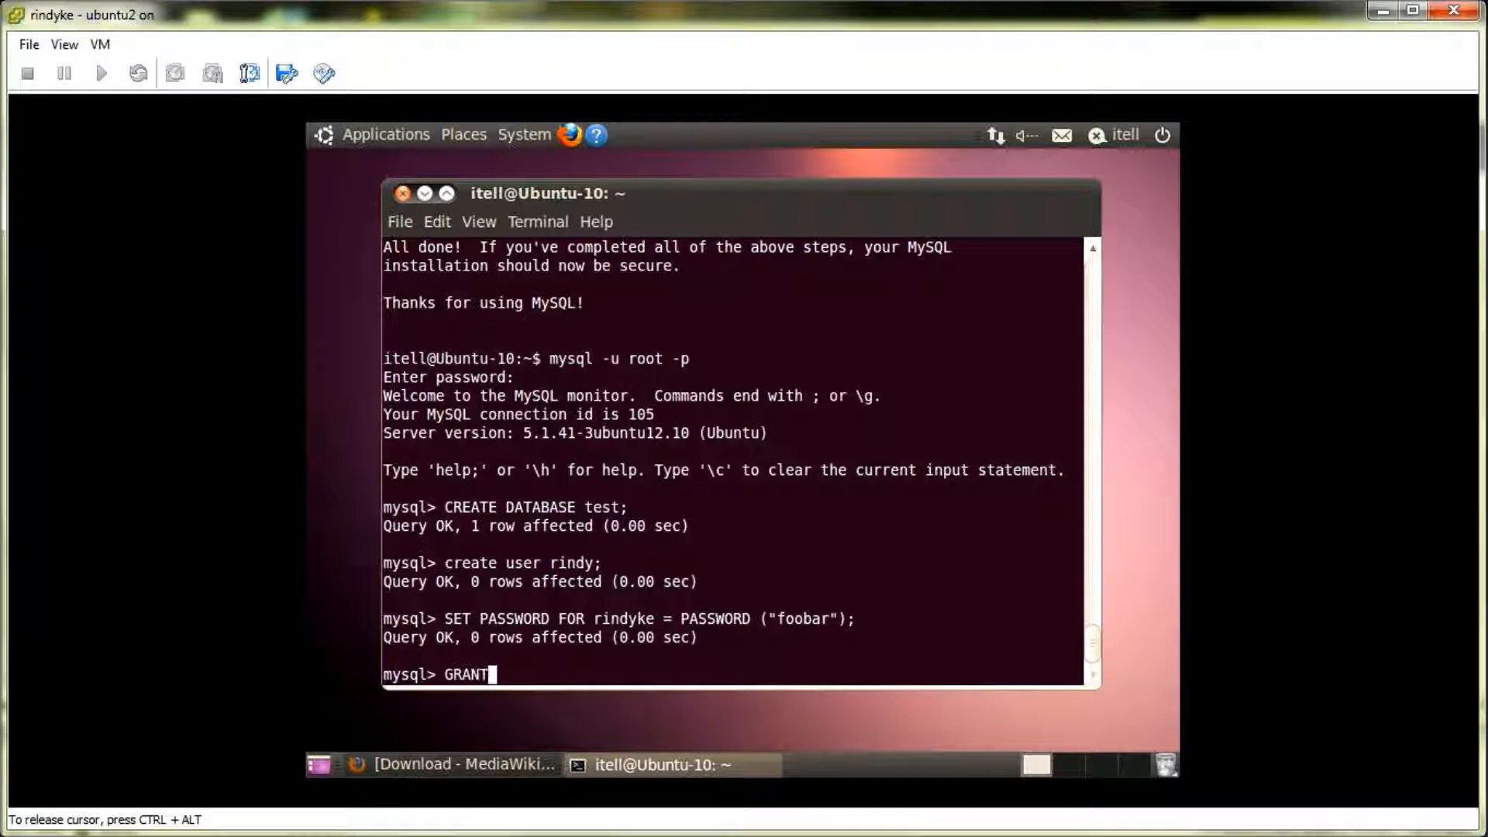
Write GRANT ALL PRIVILEGES ON test.* TO rindy@localhost, correcting the localhost spelling.
text(ALL)
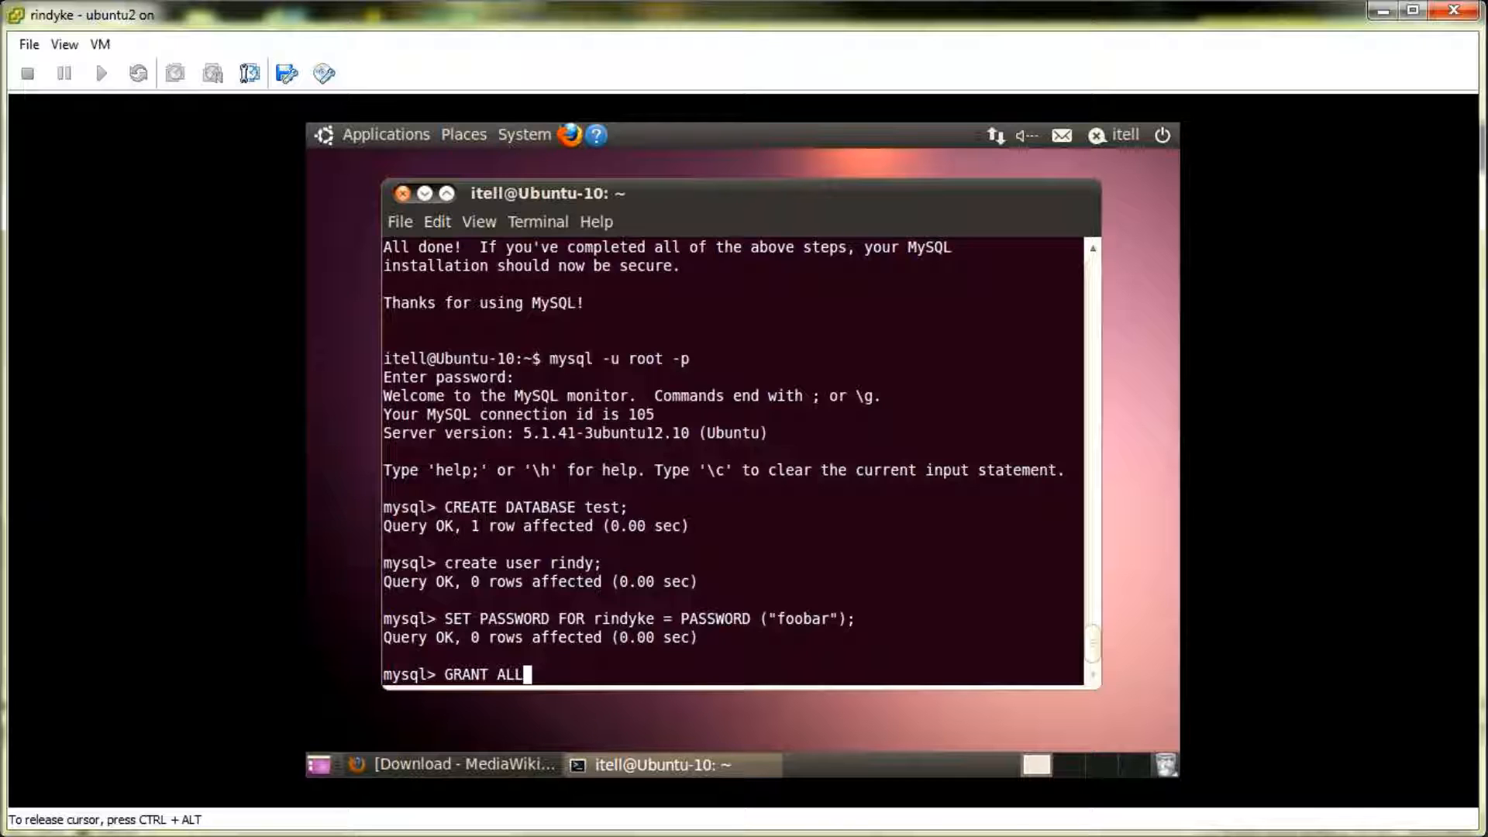
text(P)
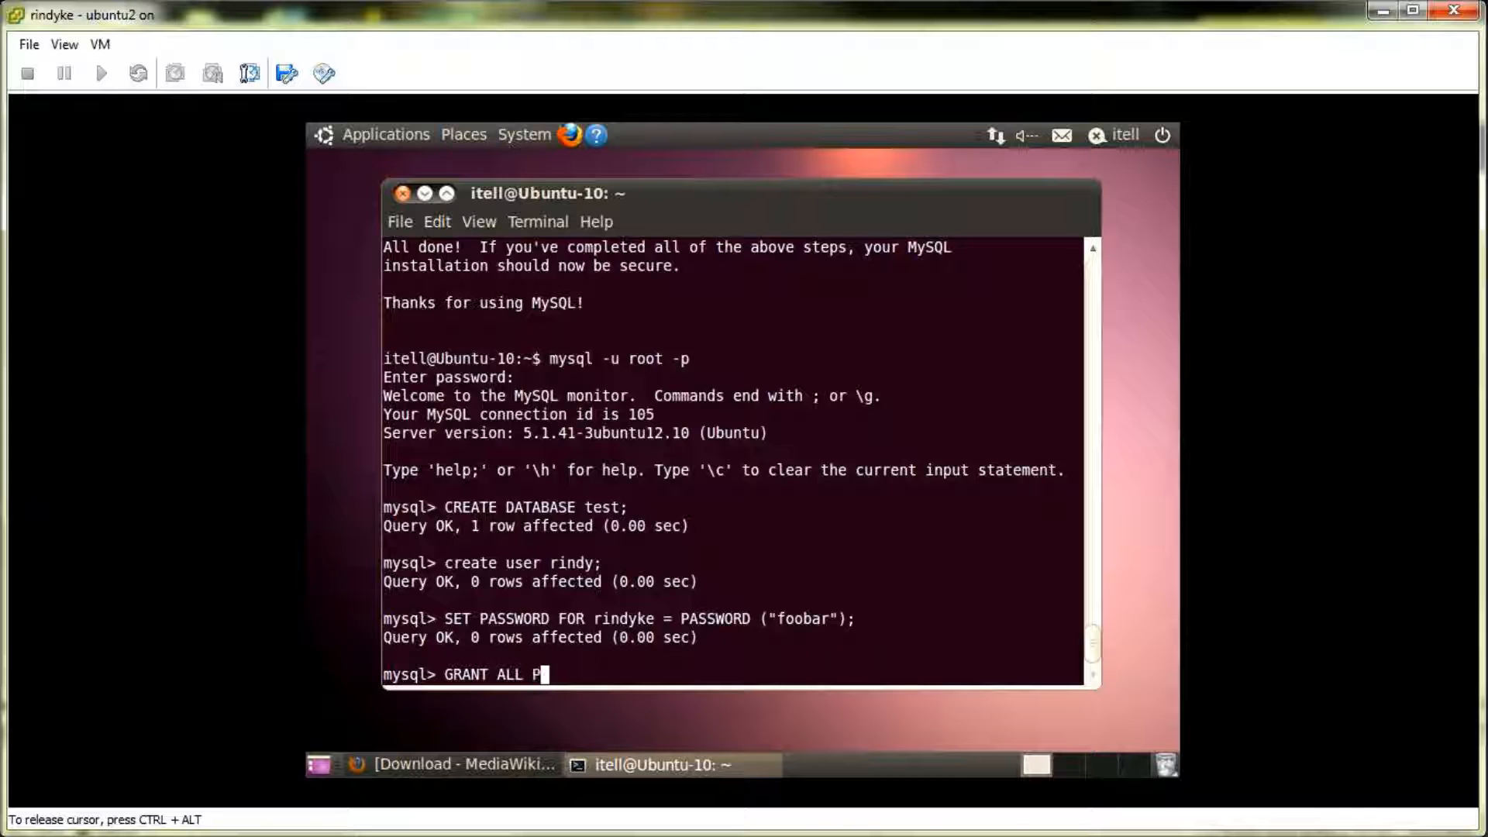
text(RI)
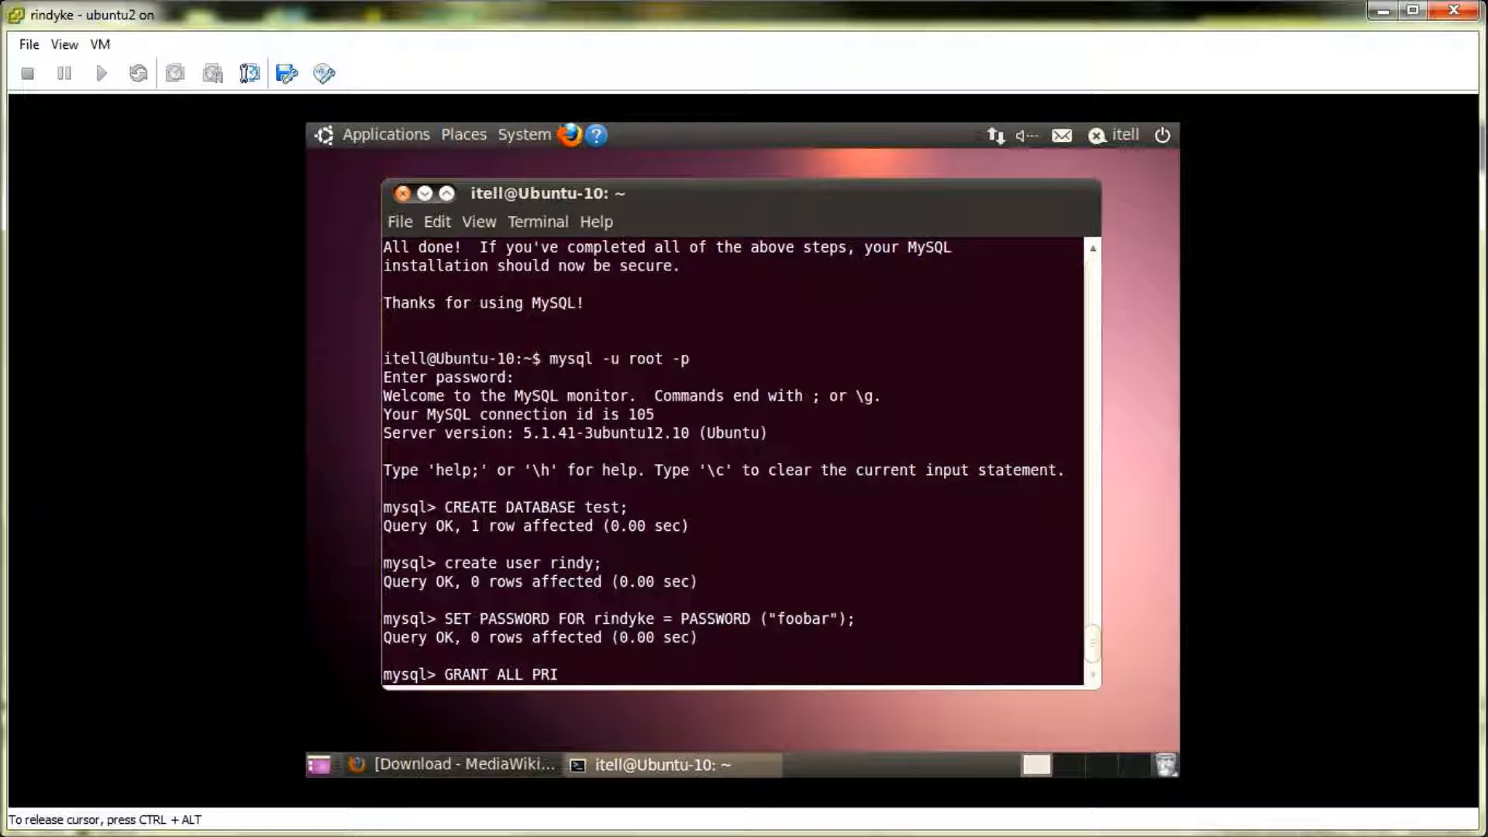
text(VI)
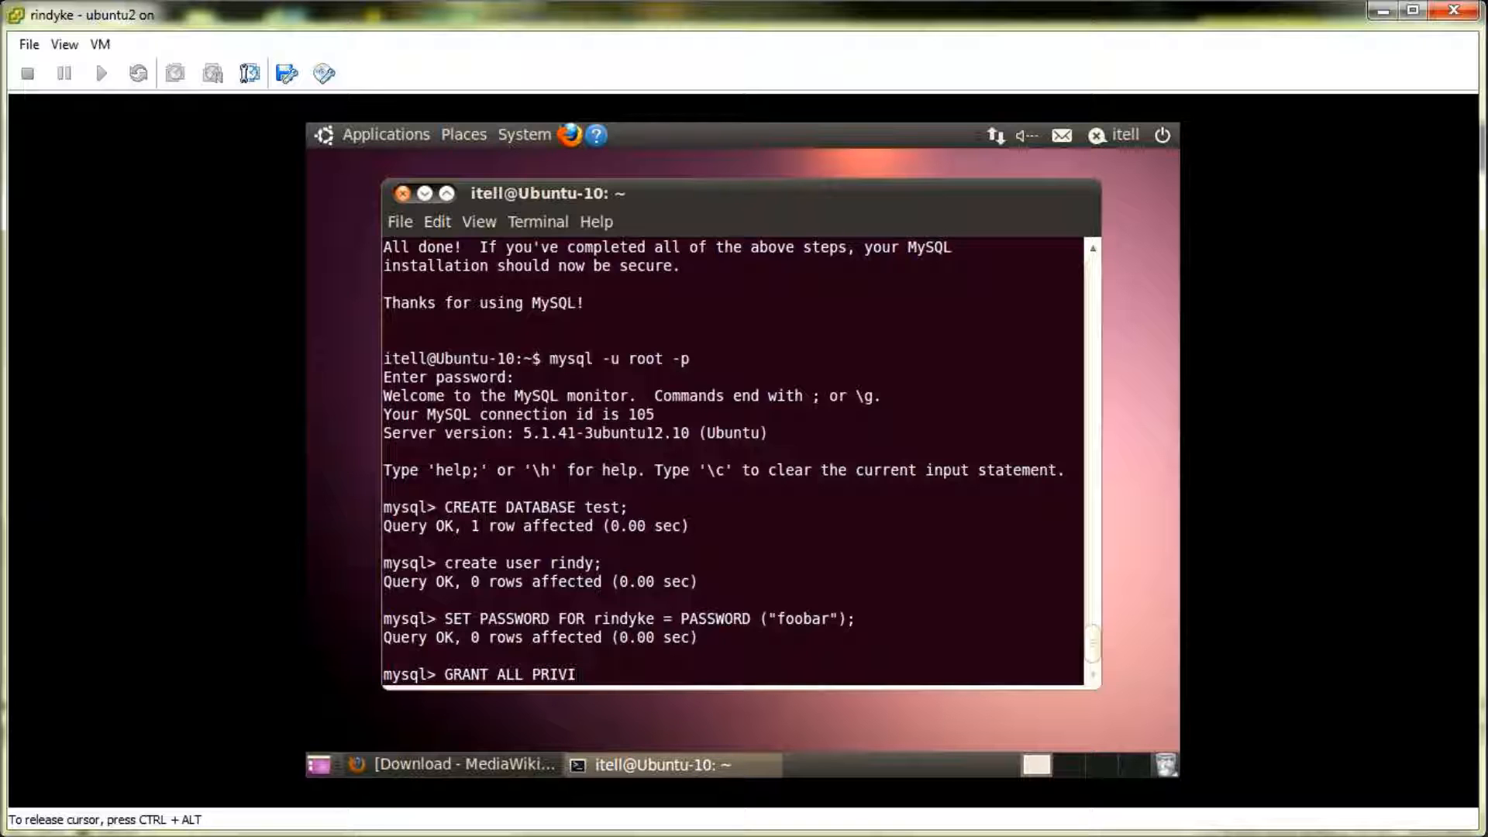
text(LEGES)
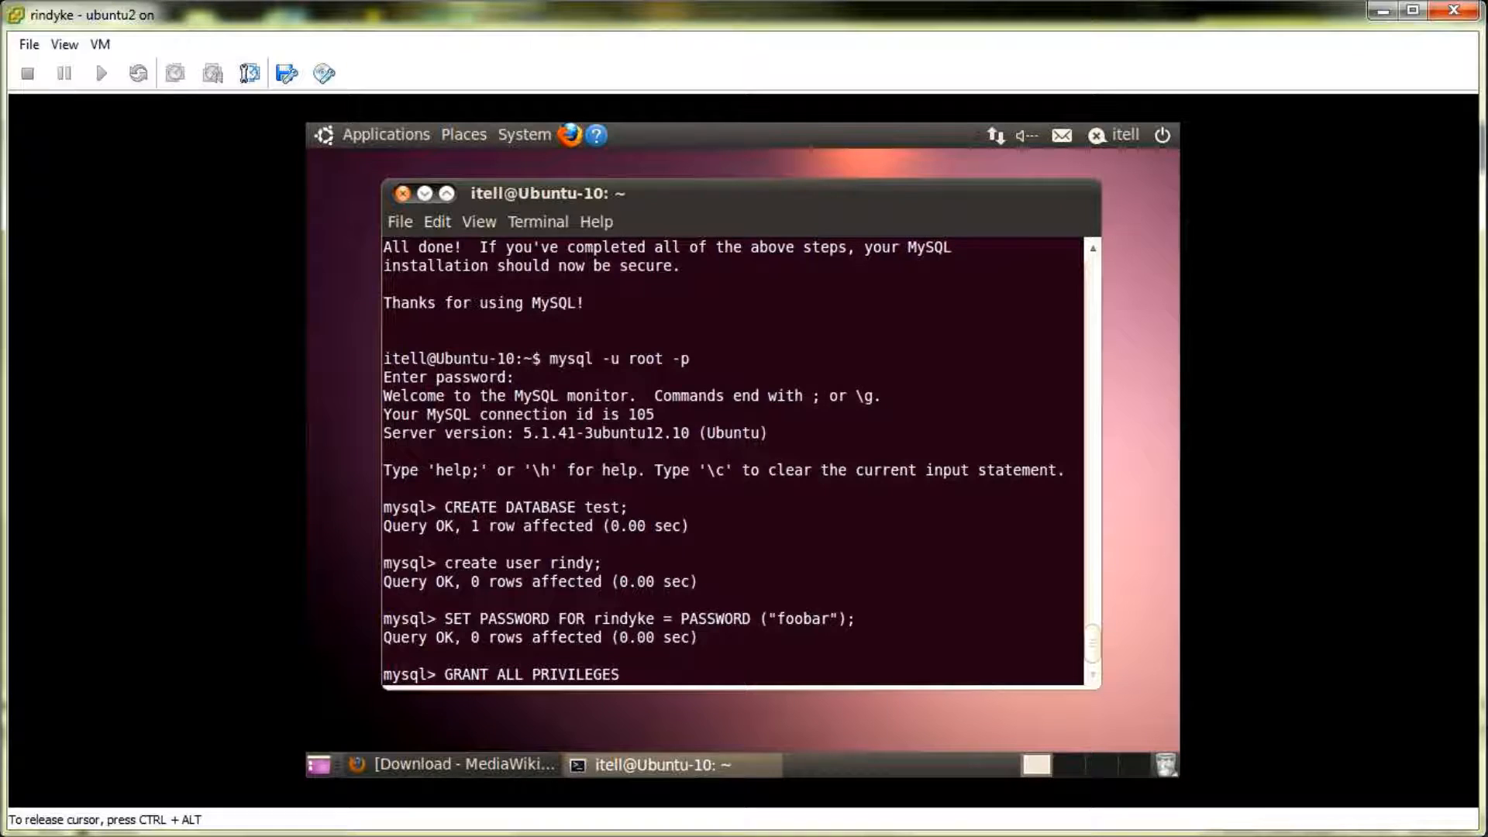
text(ON)
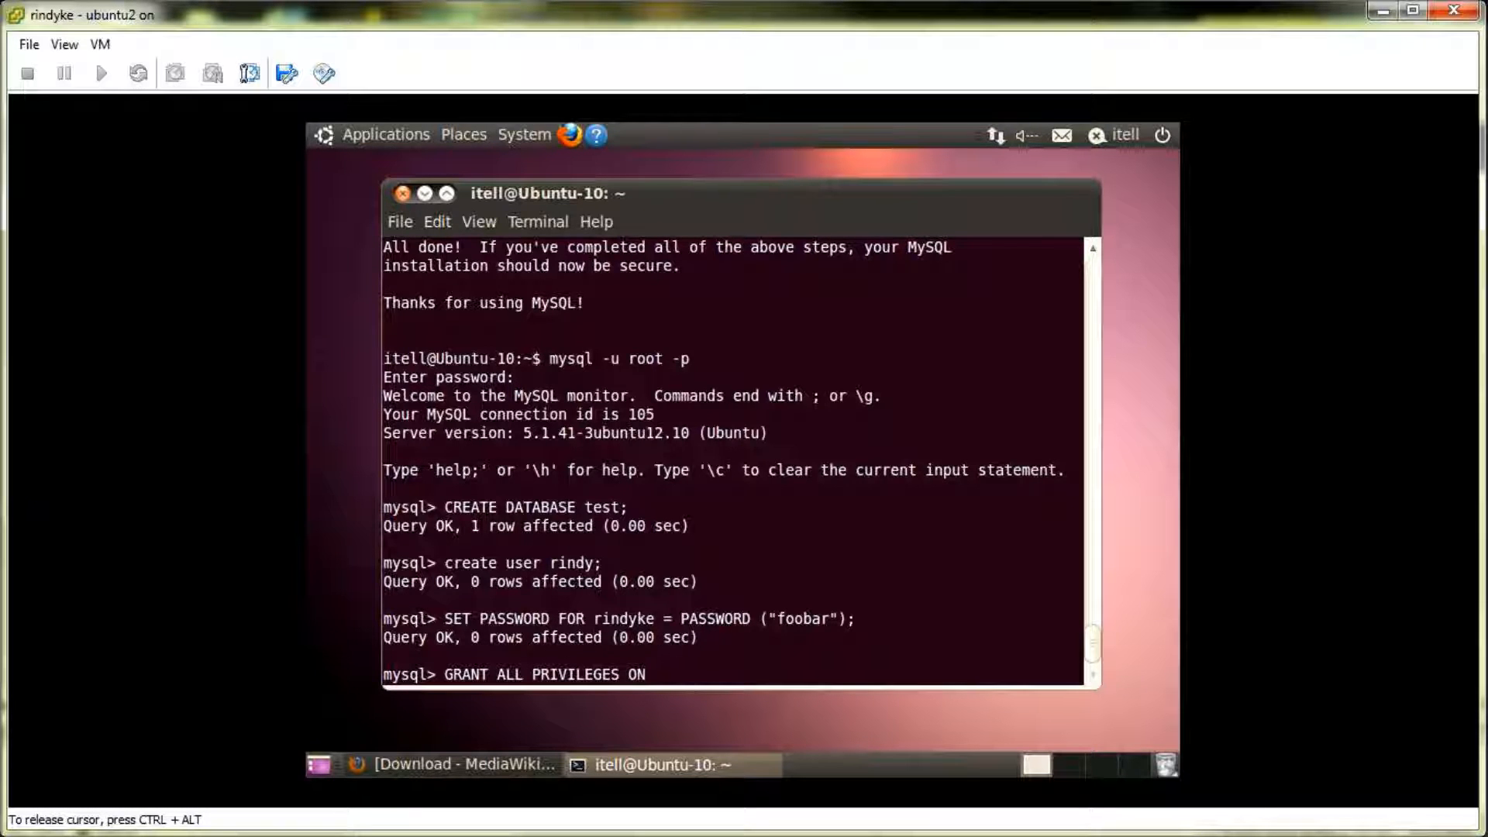
text(test)
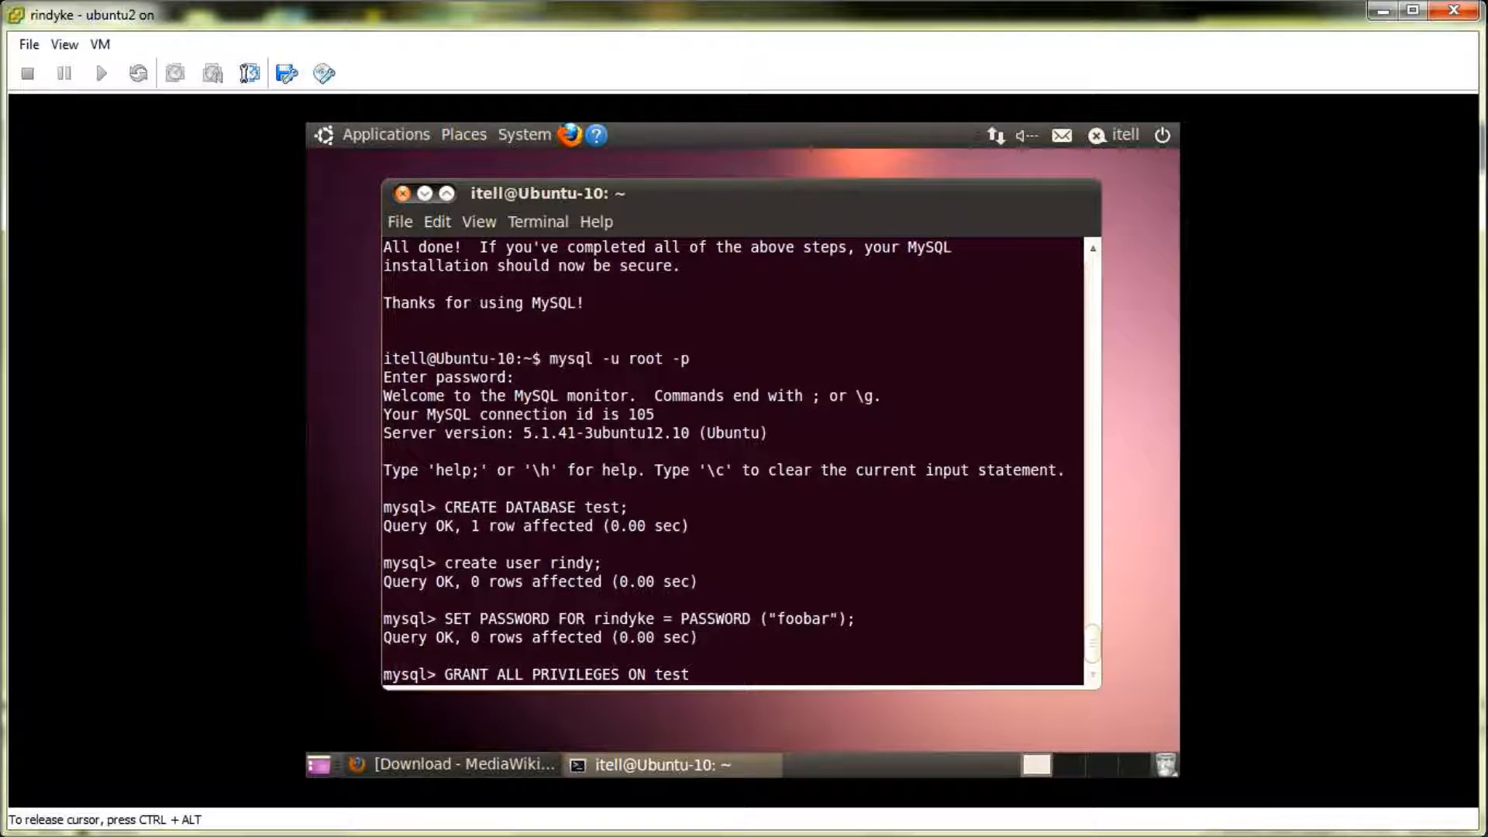
text(.*)
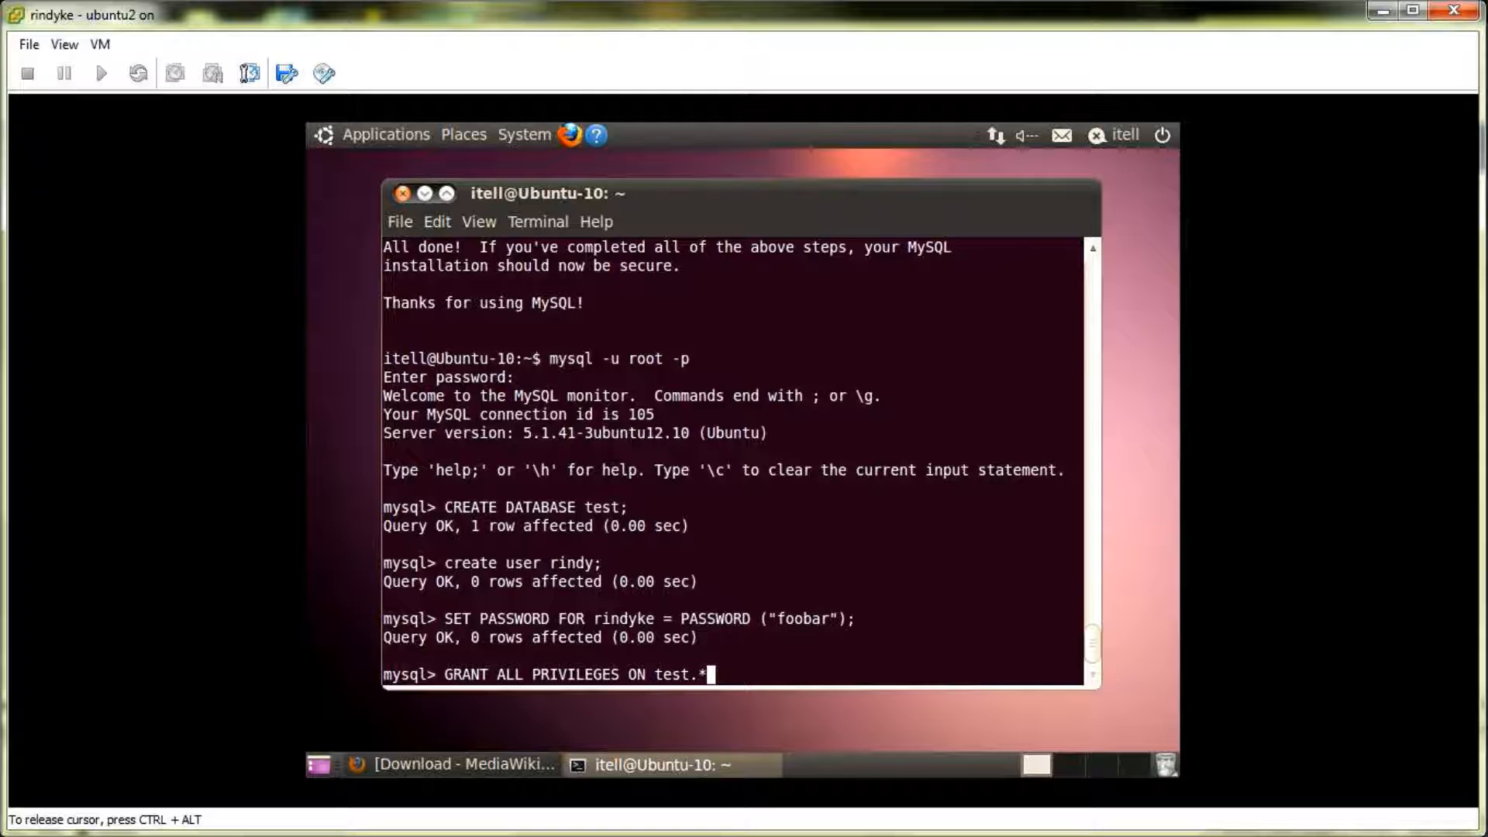
text(TO ri)
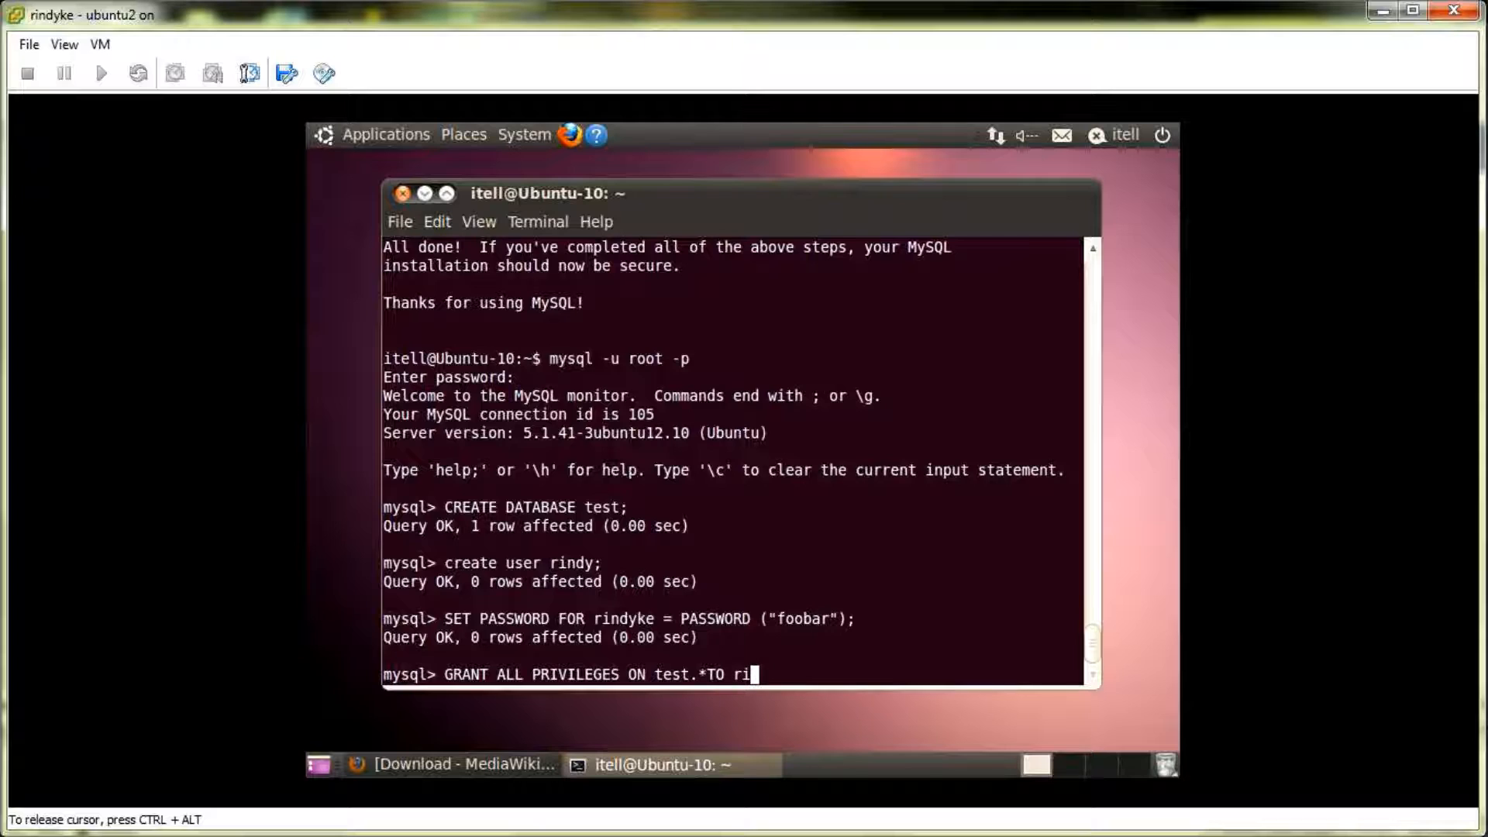
text(ndy)
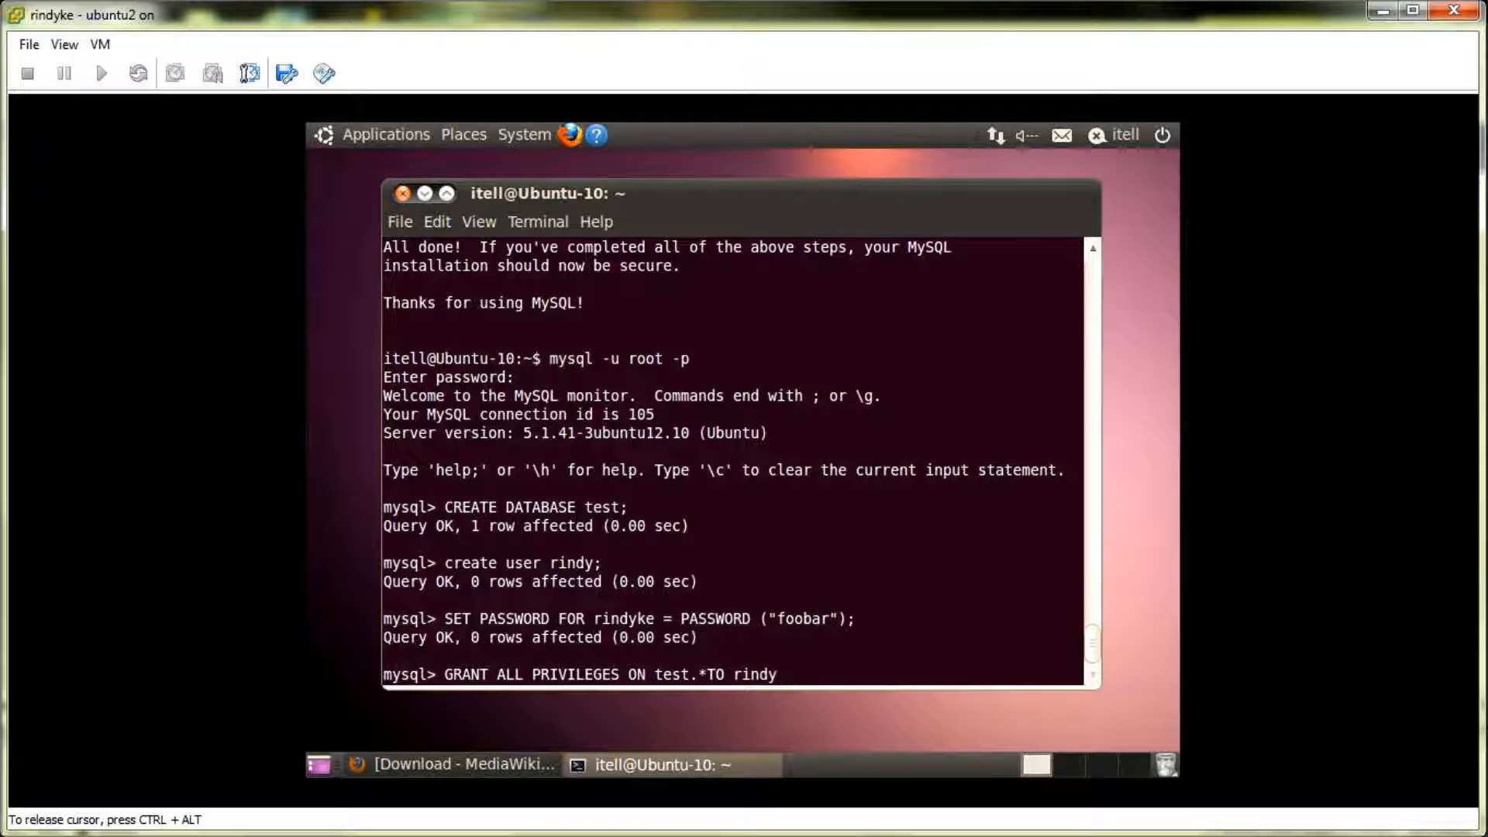
text(@l)
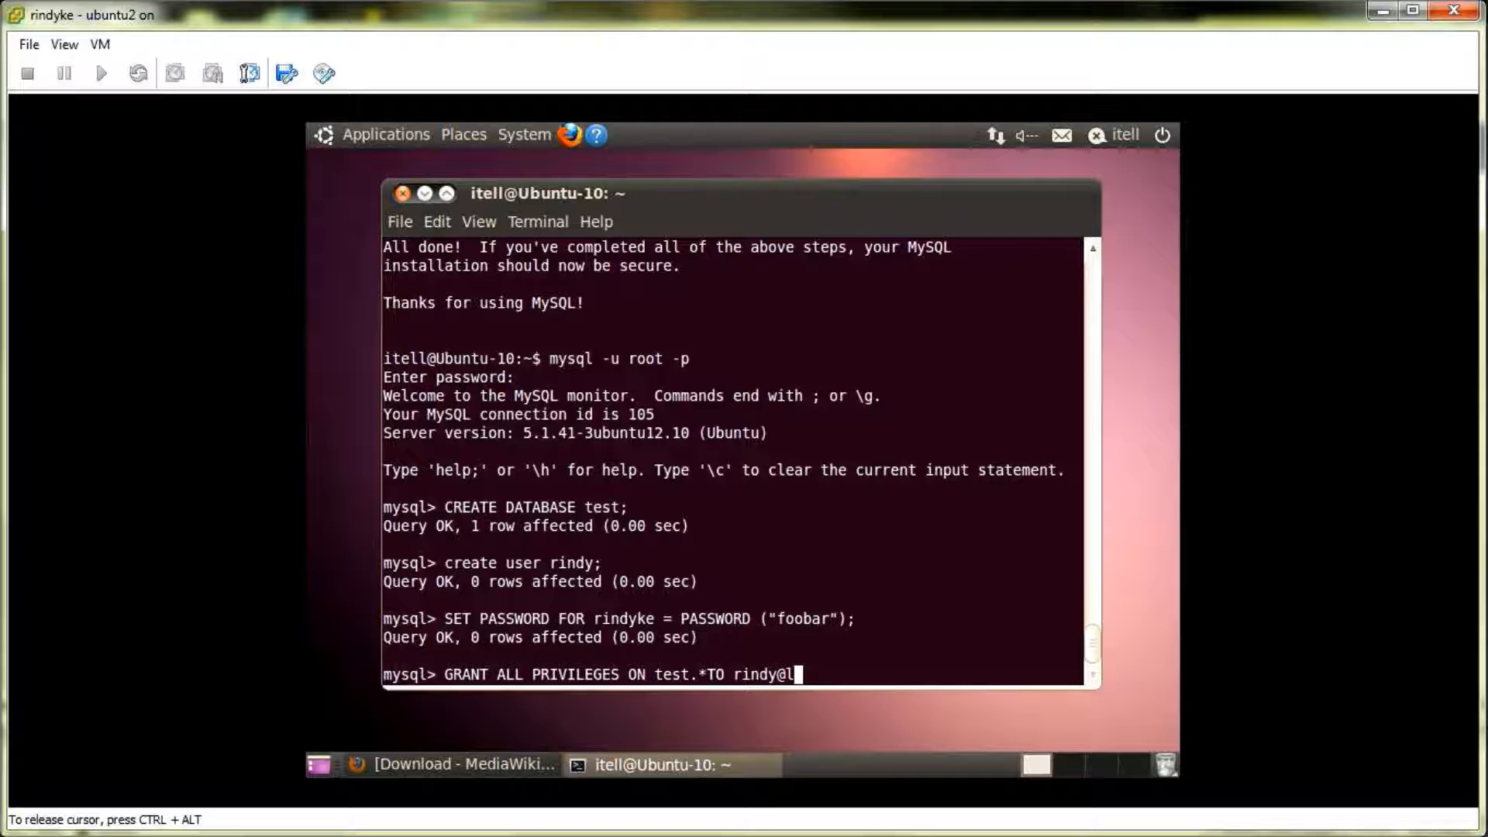
text(ocalhoist)
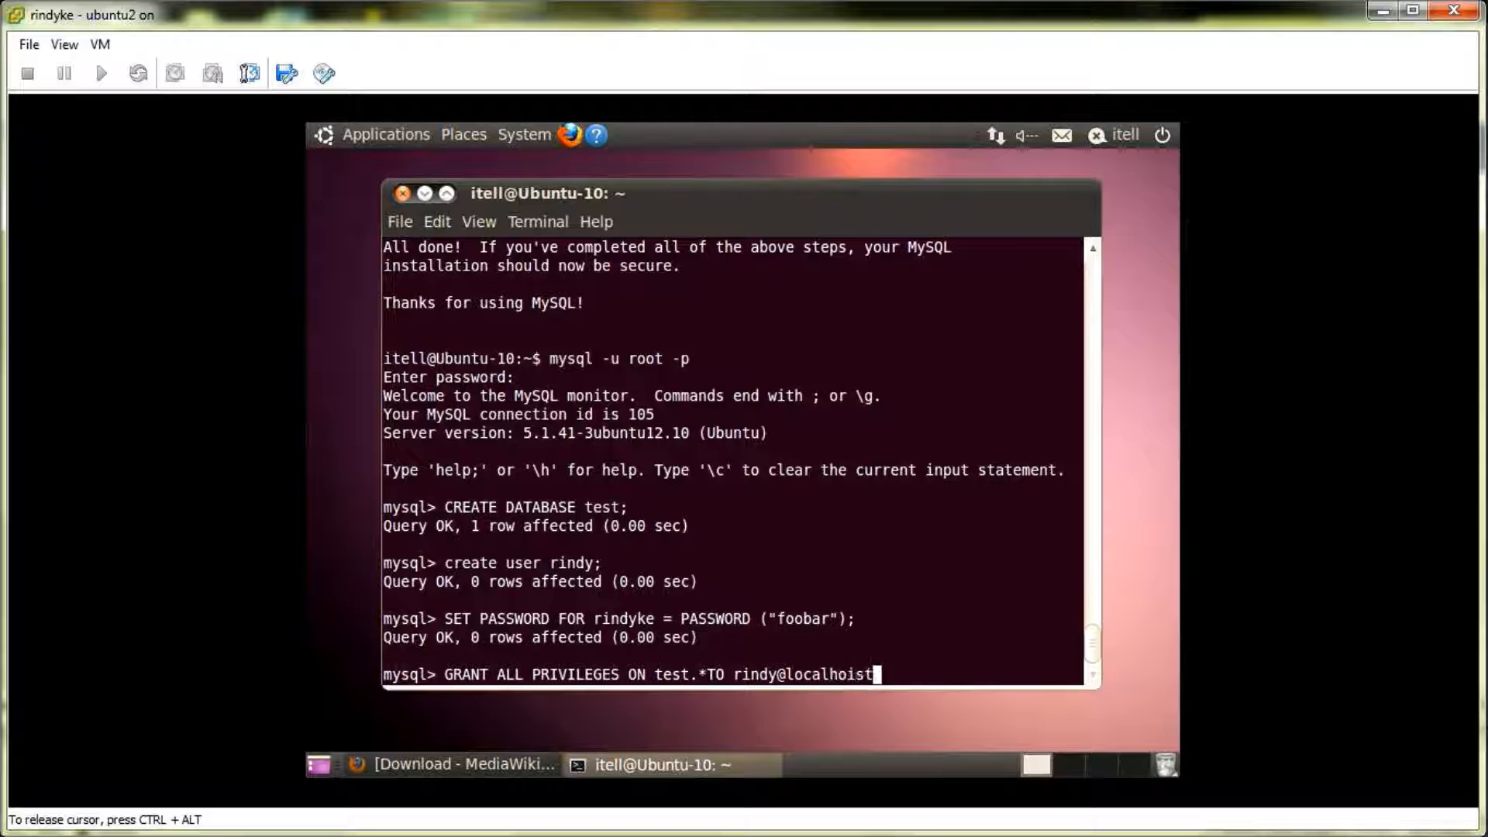
key(BackSpace)
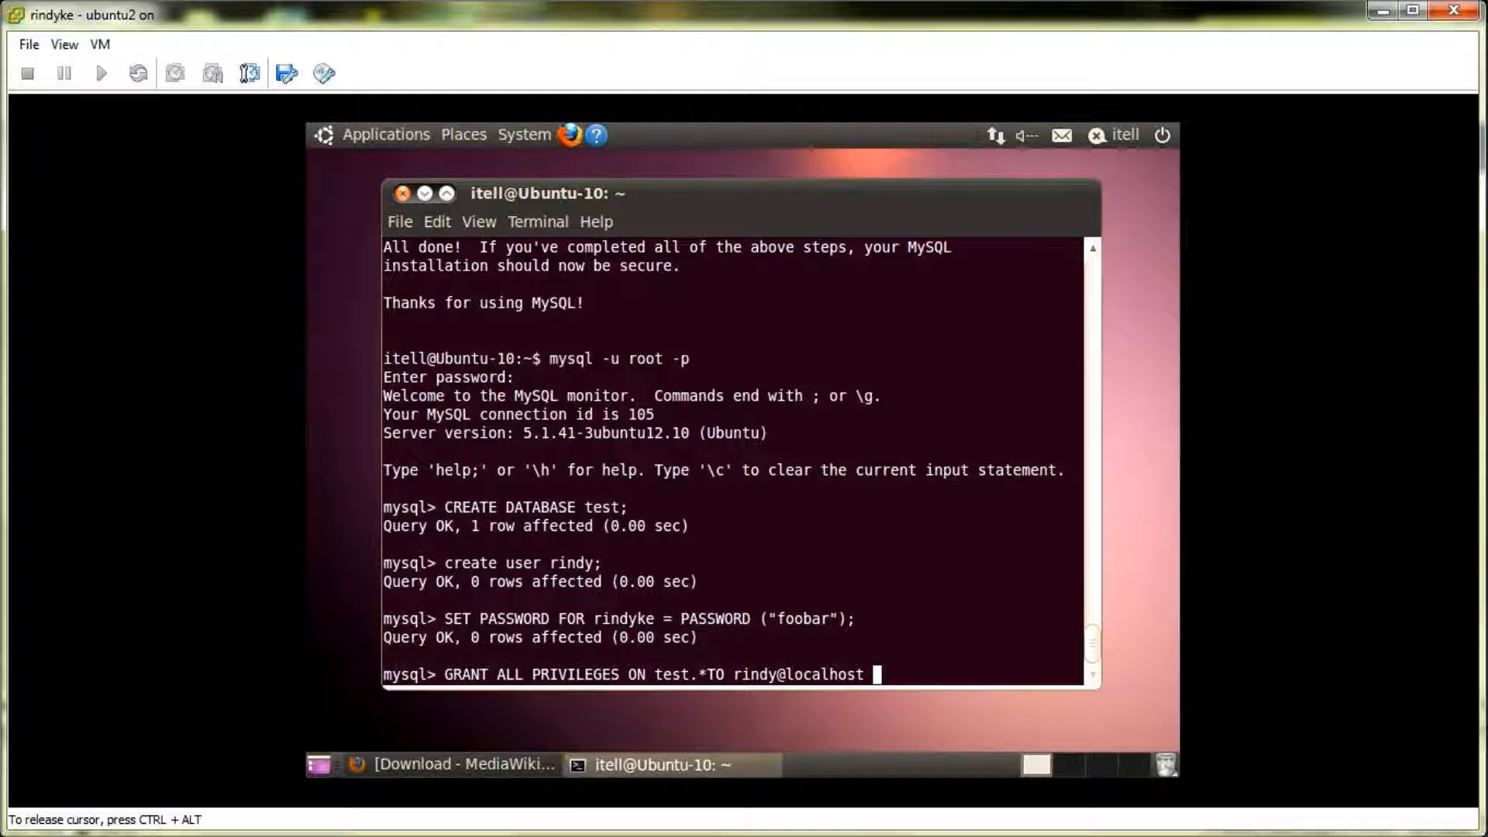
text(IDENT)
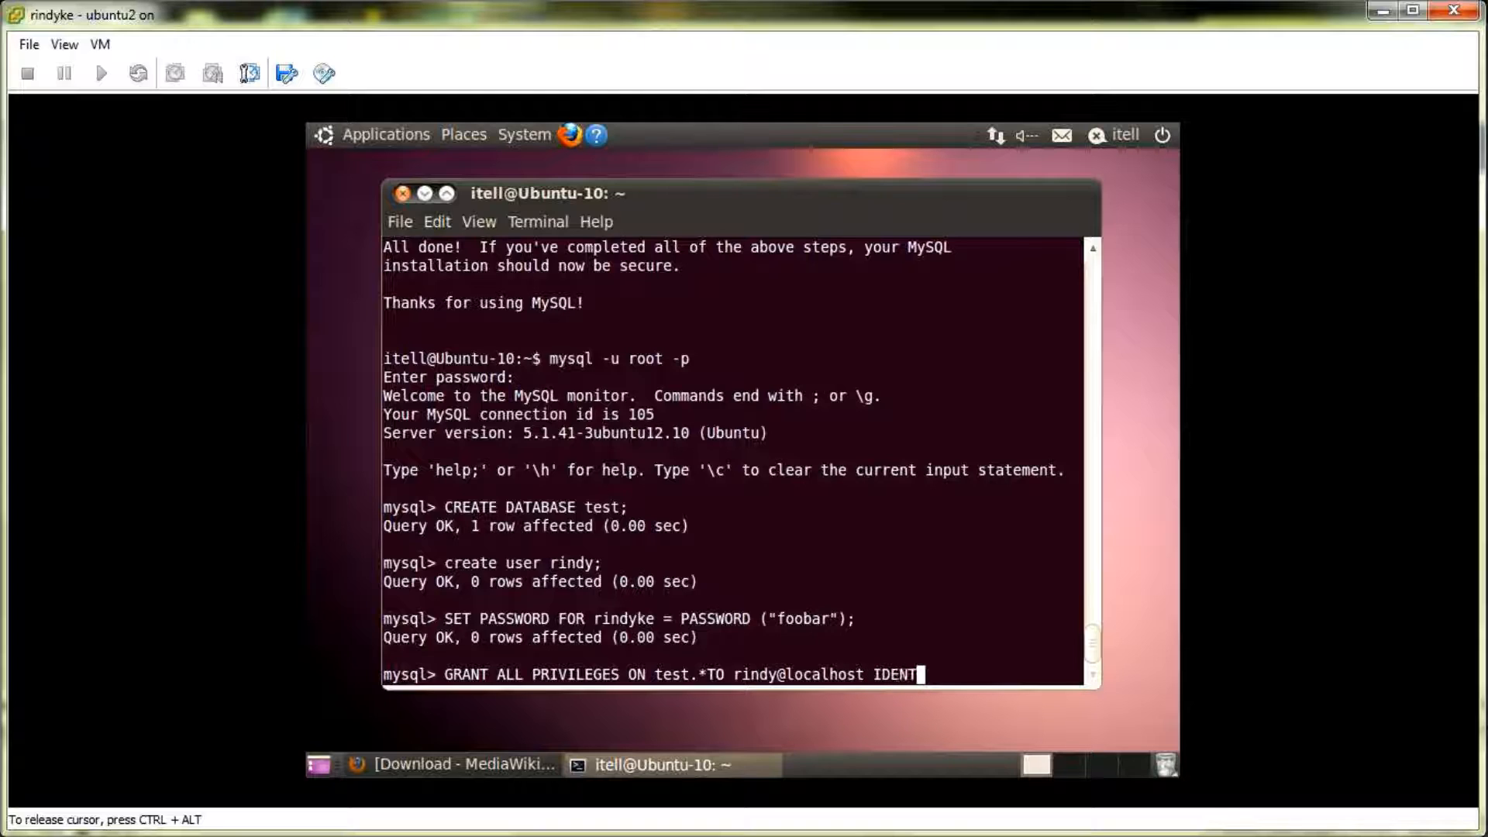
text(IFIED)
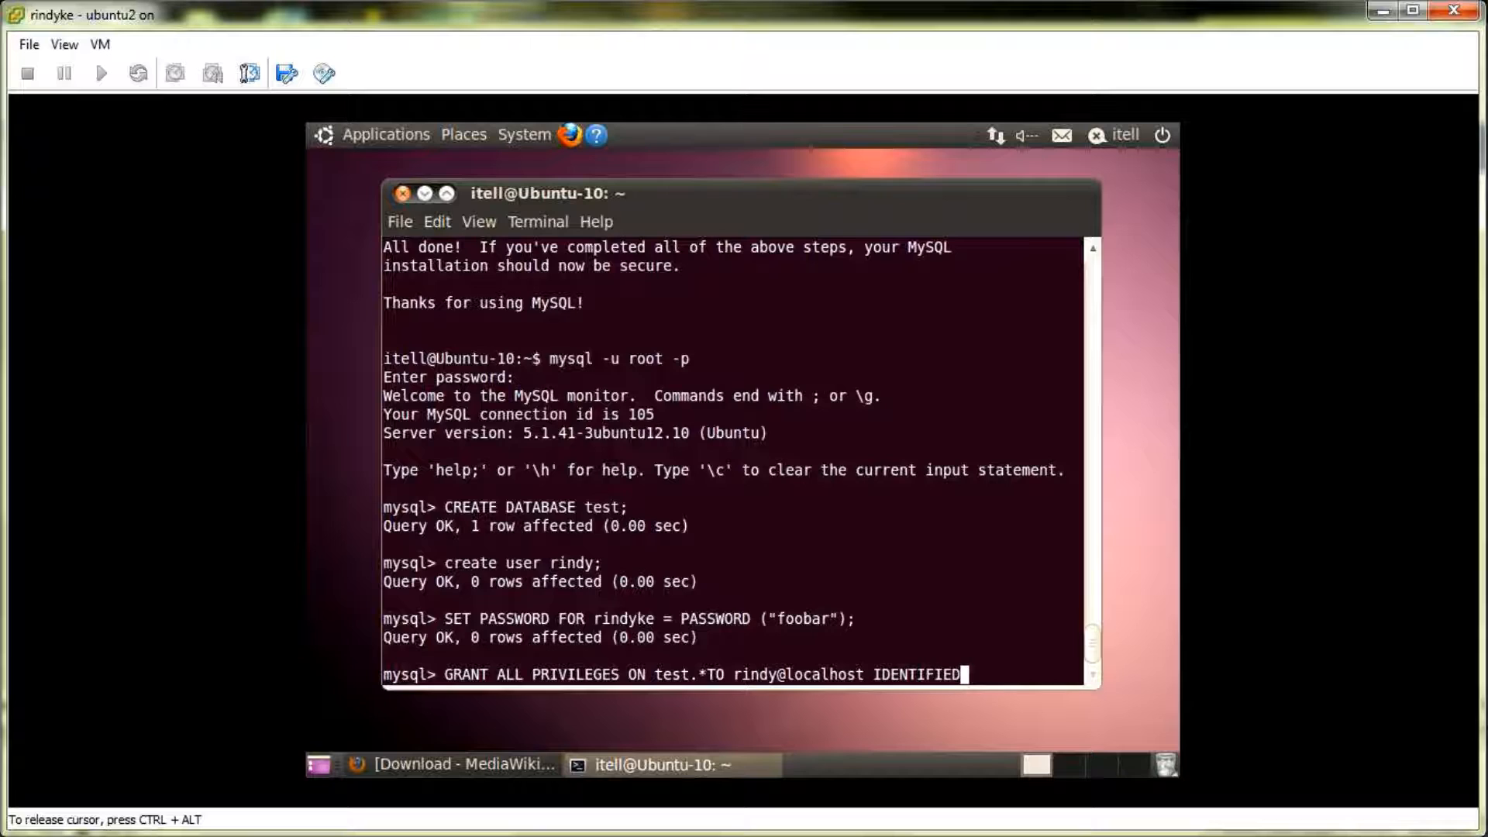
text(BY)
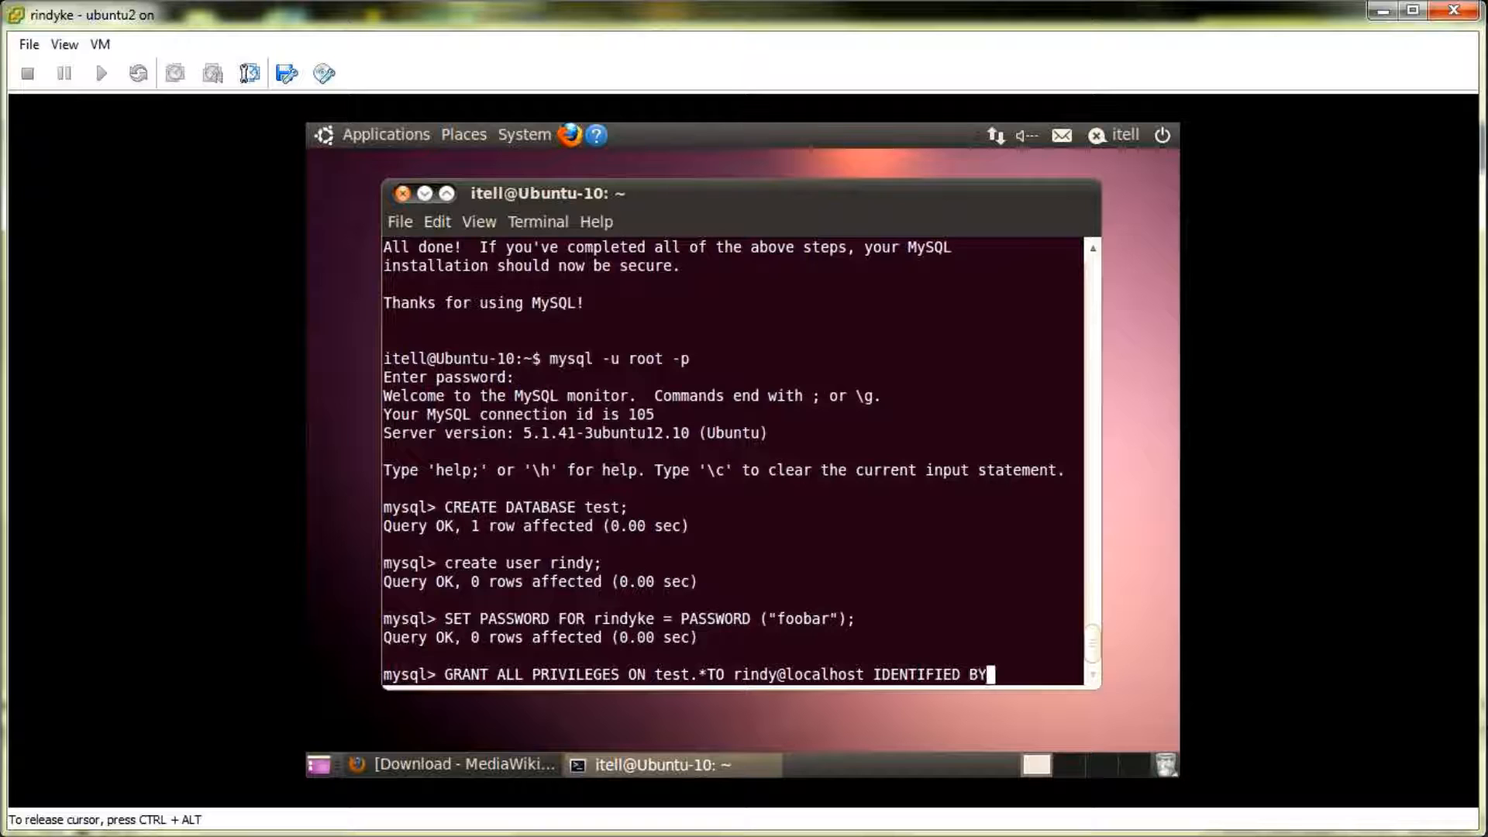
text(')
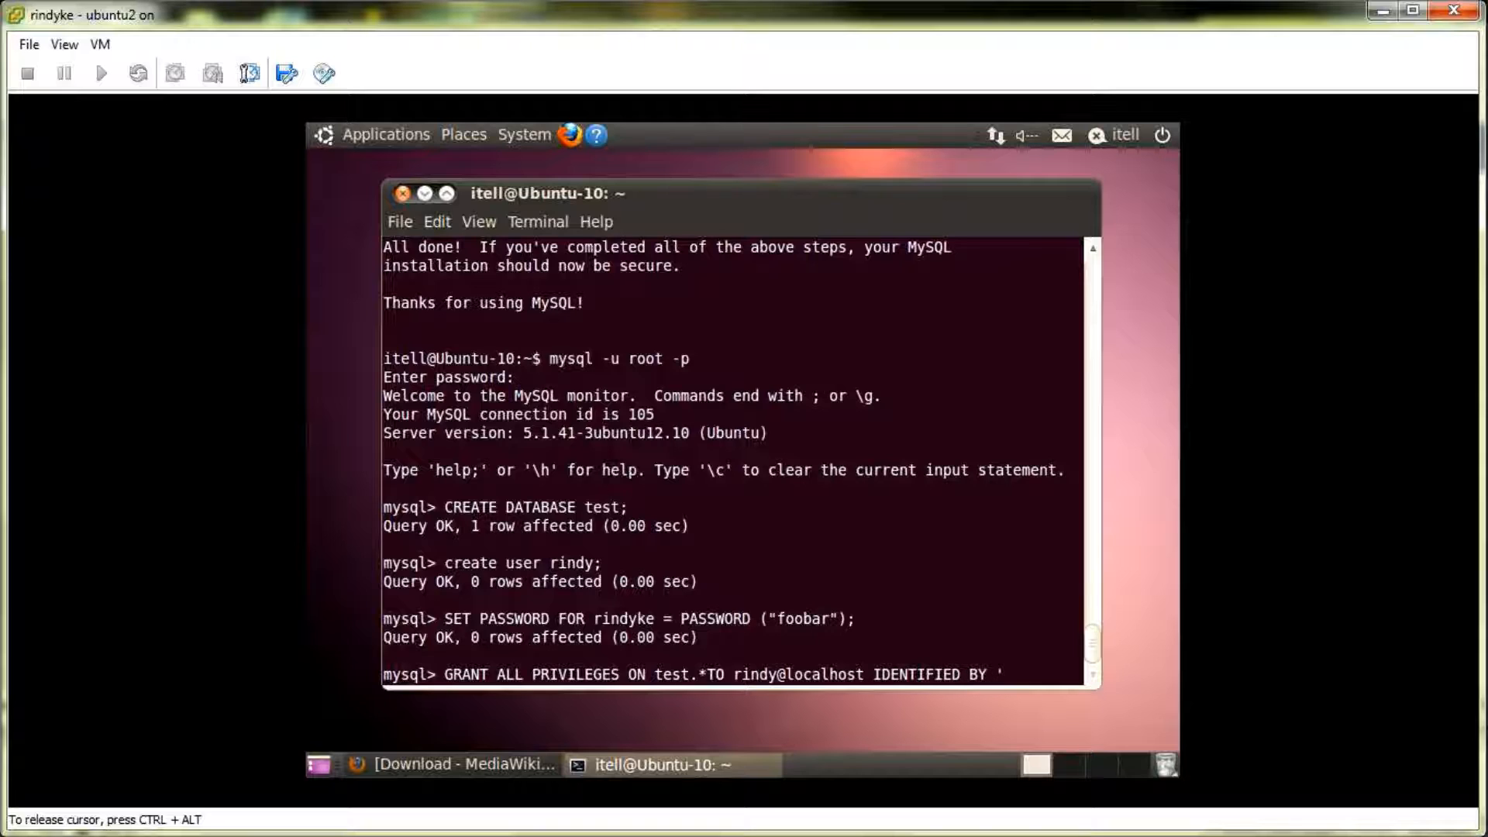
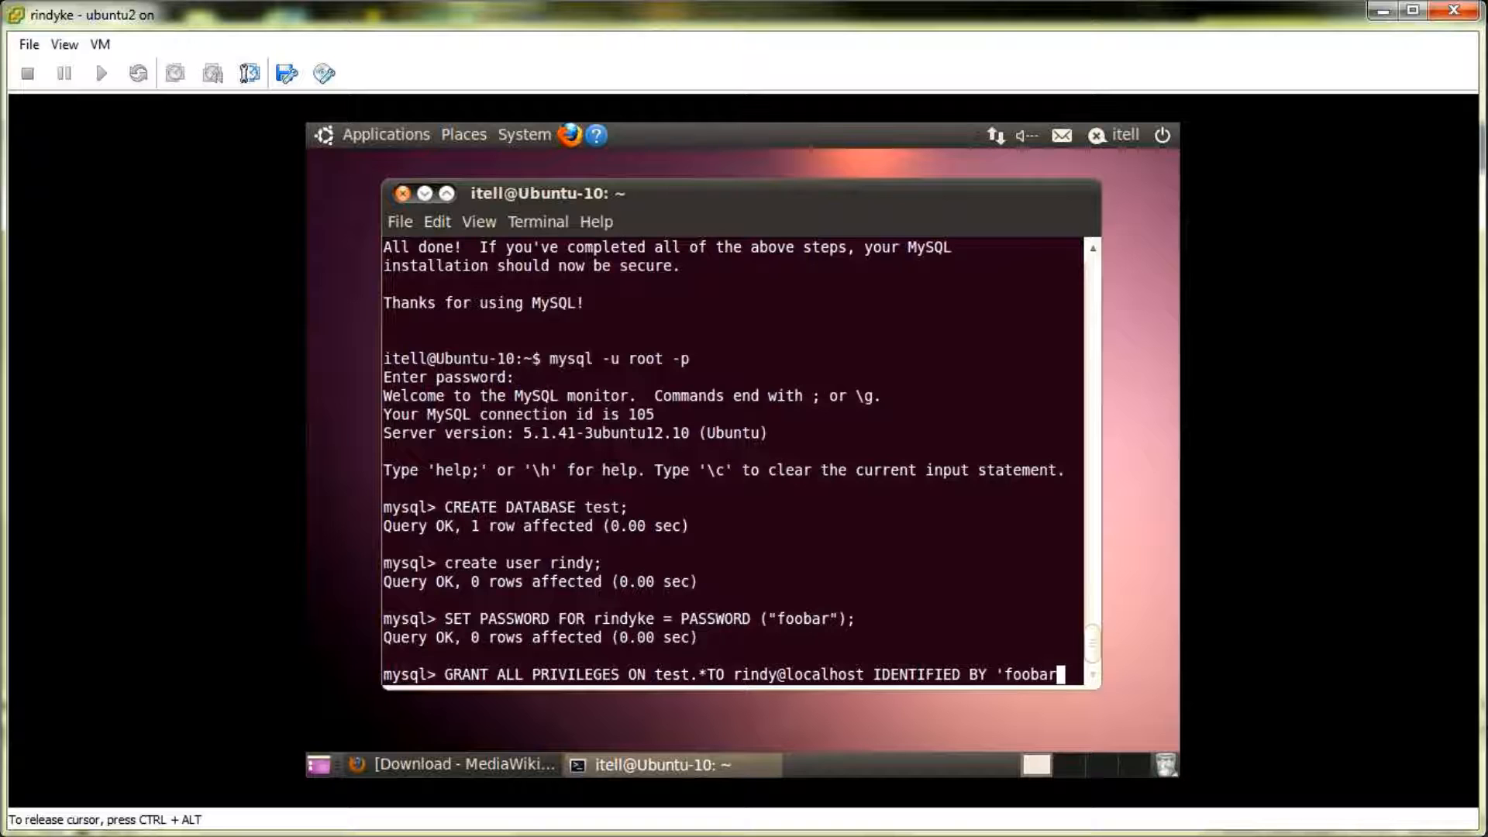
text(")
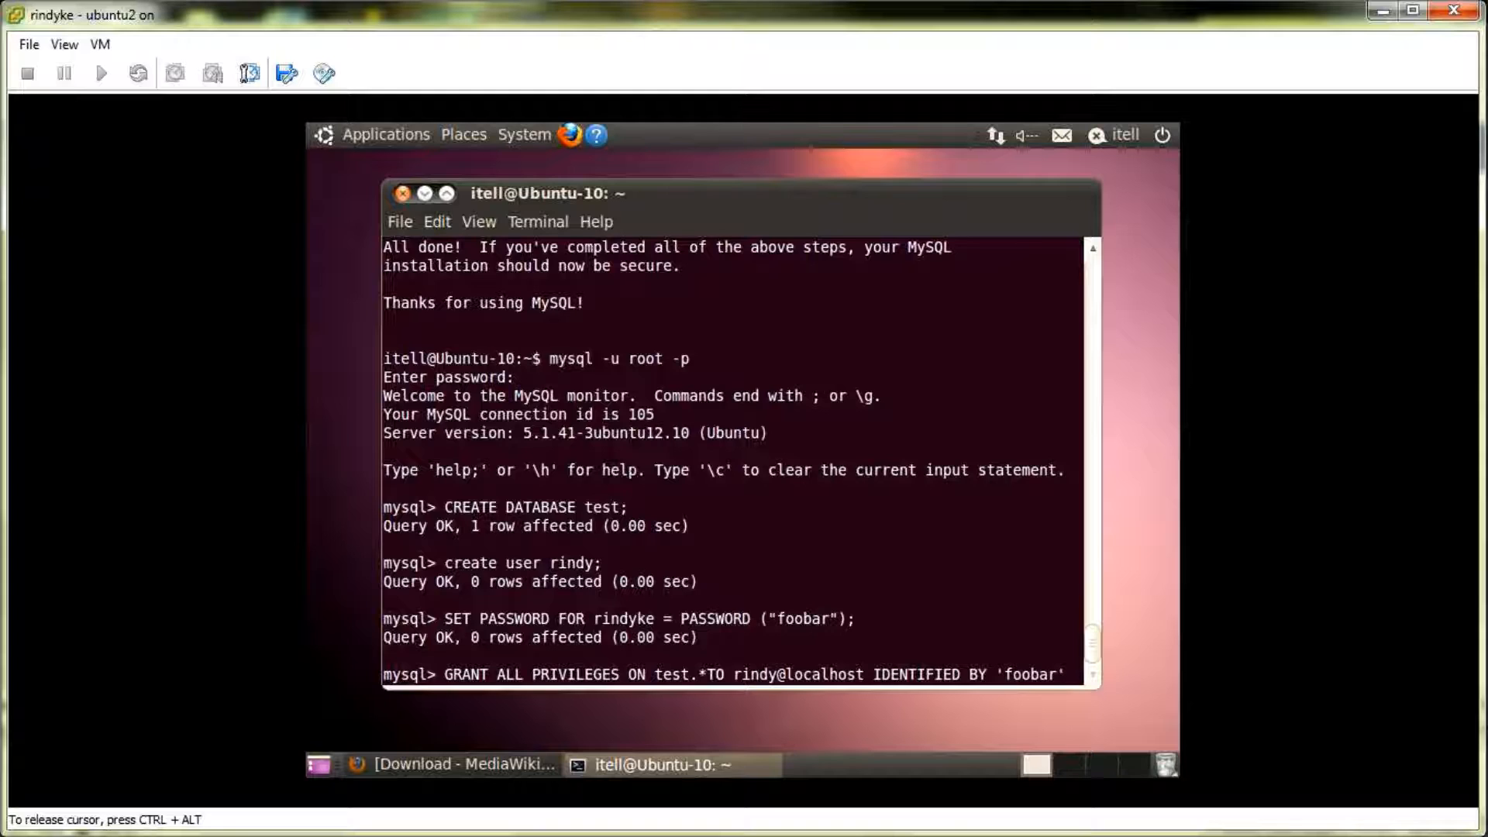
text(;)
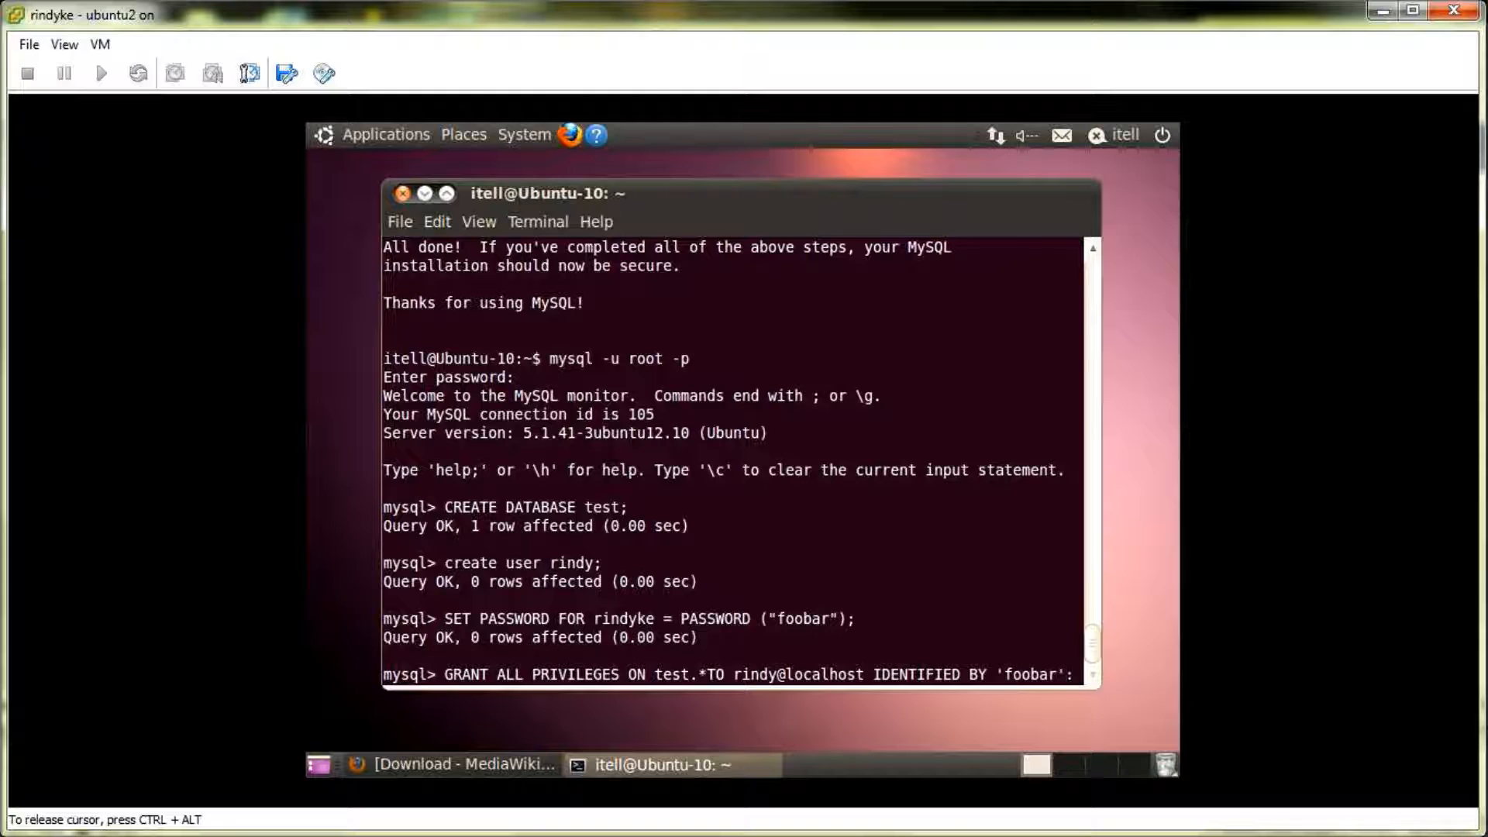
text(;)
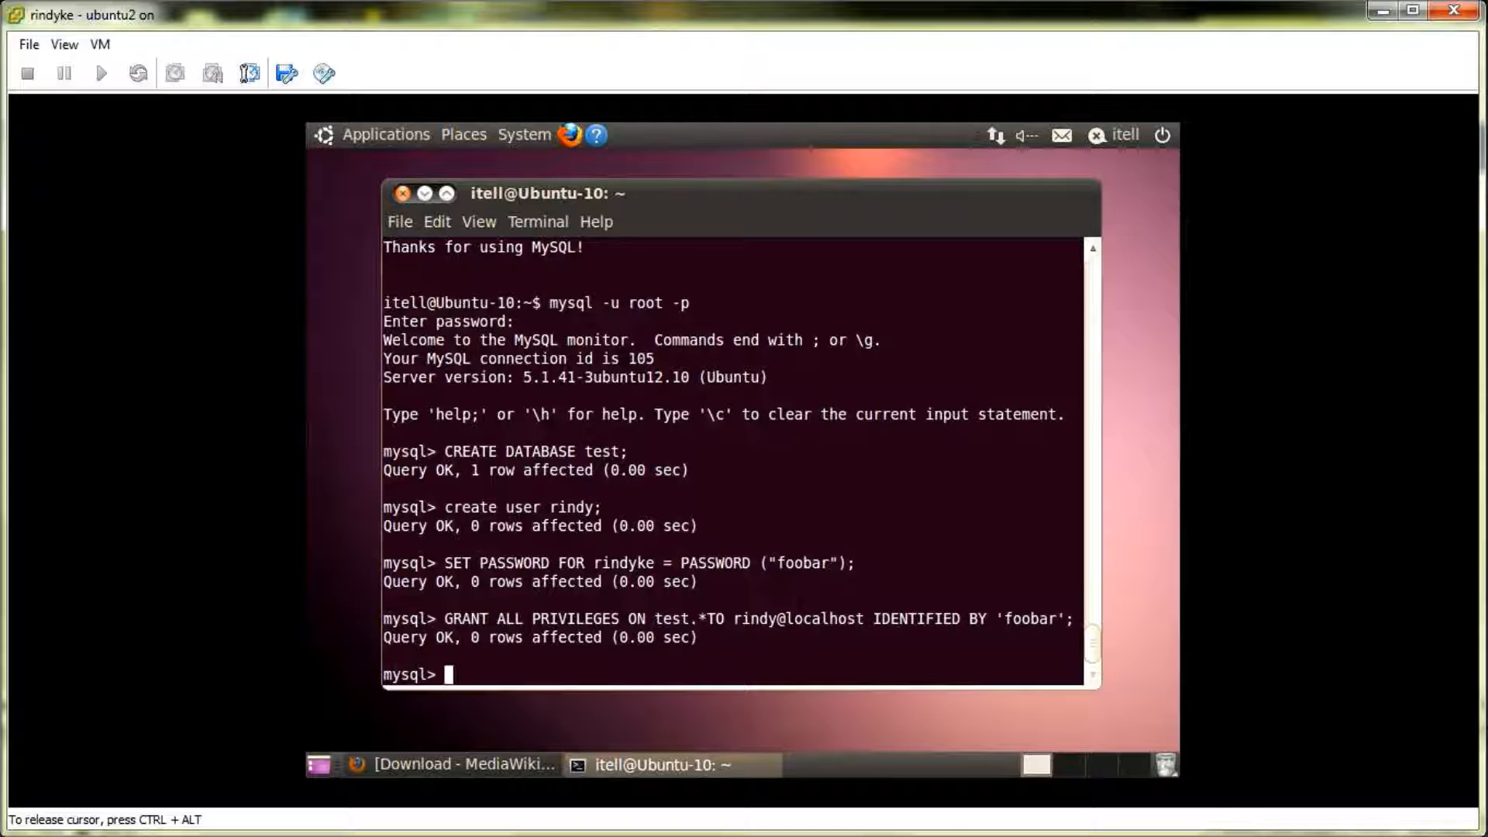
text(exit)
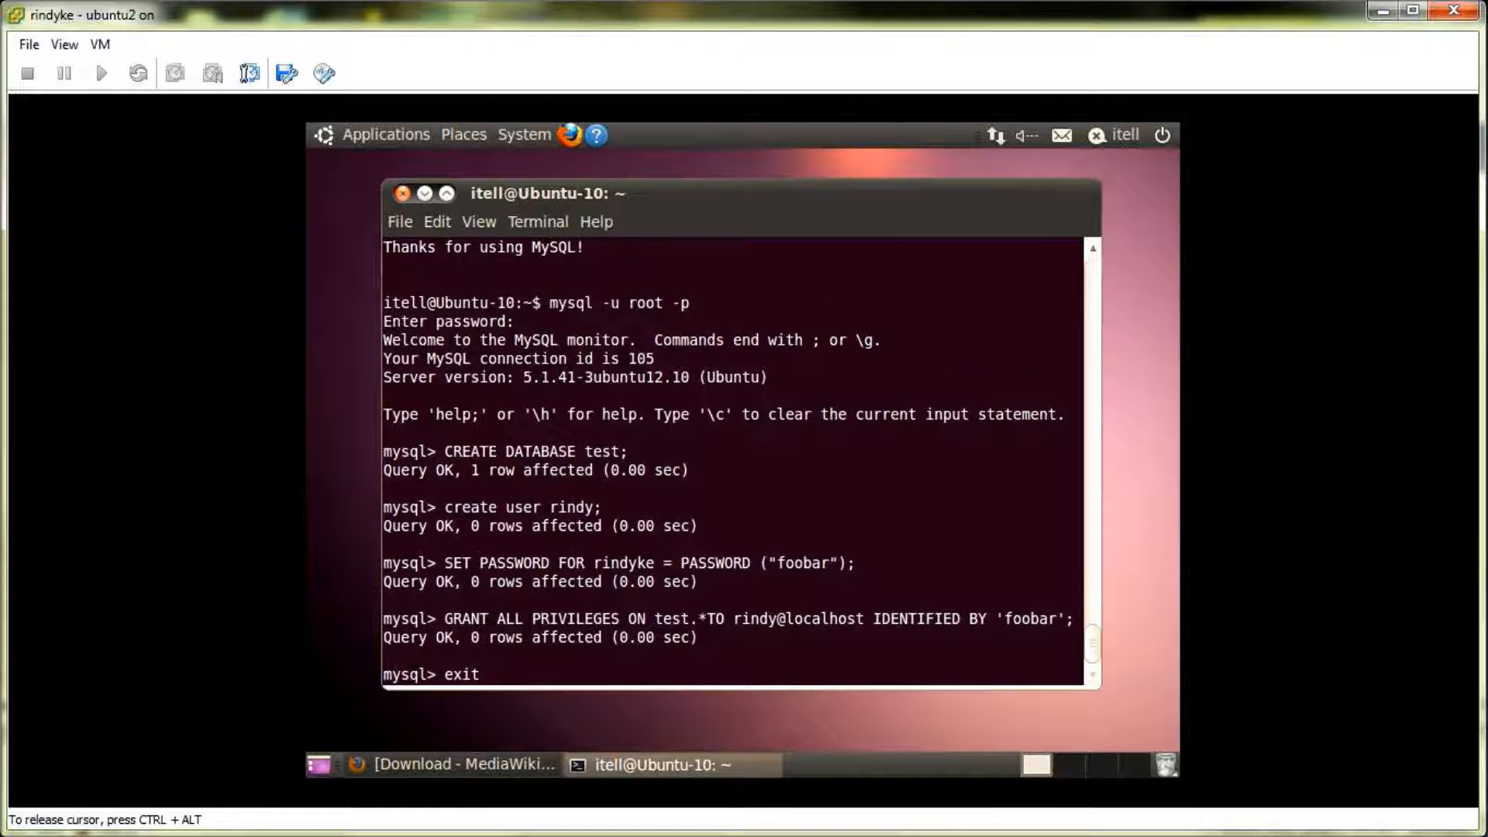
Leave MySQL and run sudo mkdir /var/www/mediawiki, which reports the directory already exists.
key(Return)
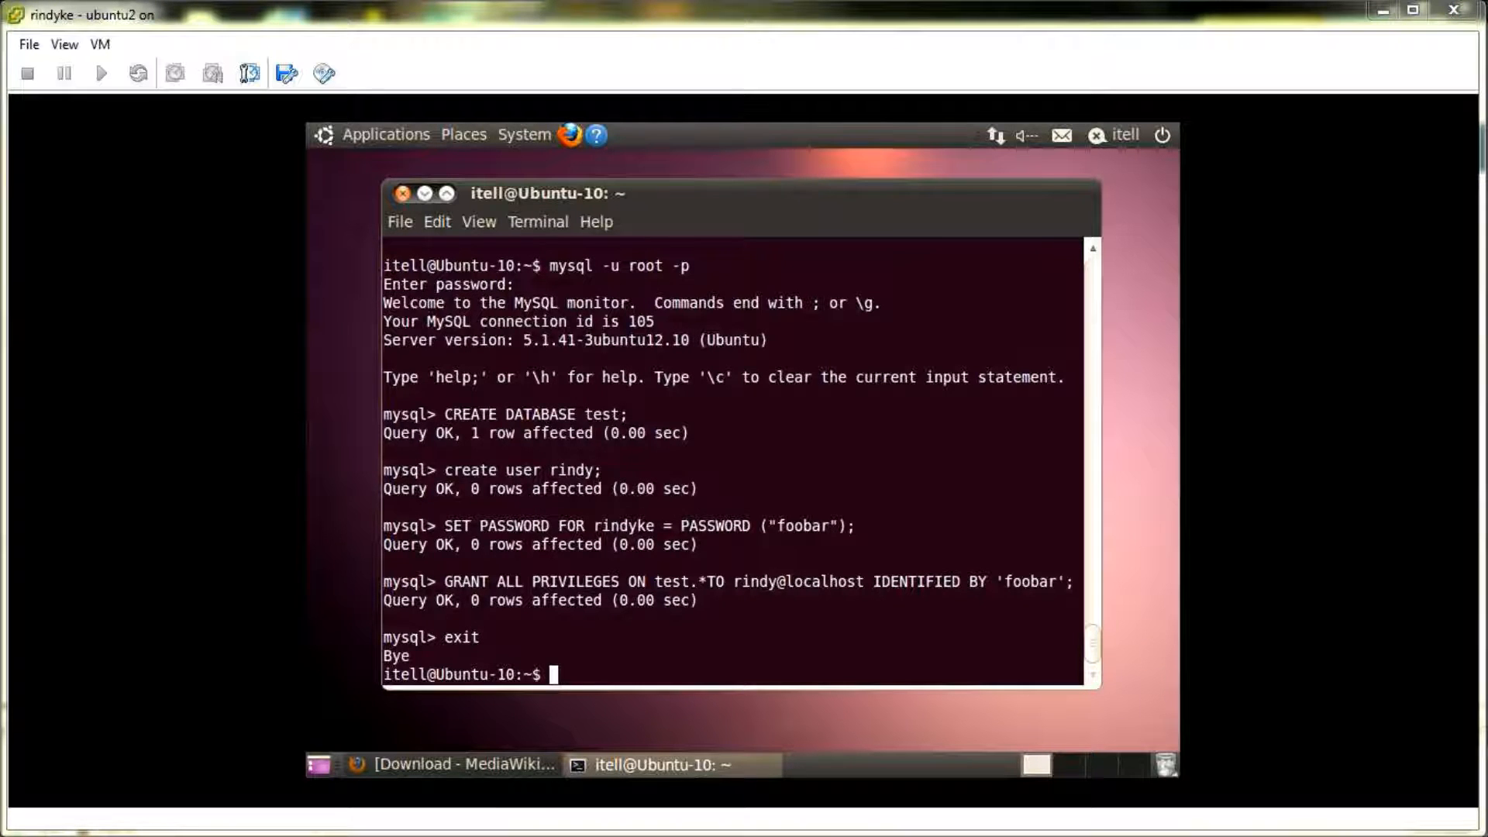
mouse_move(438, 714)
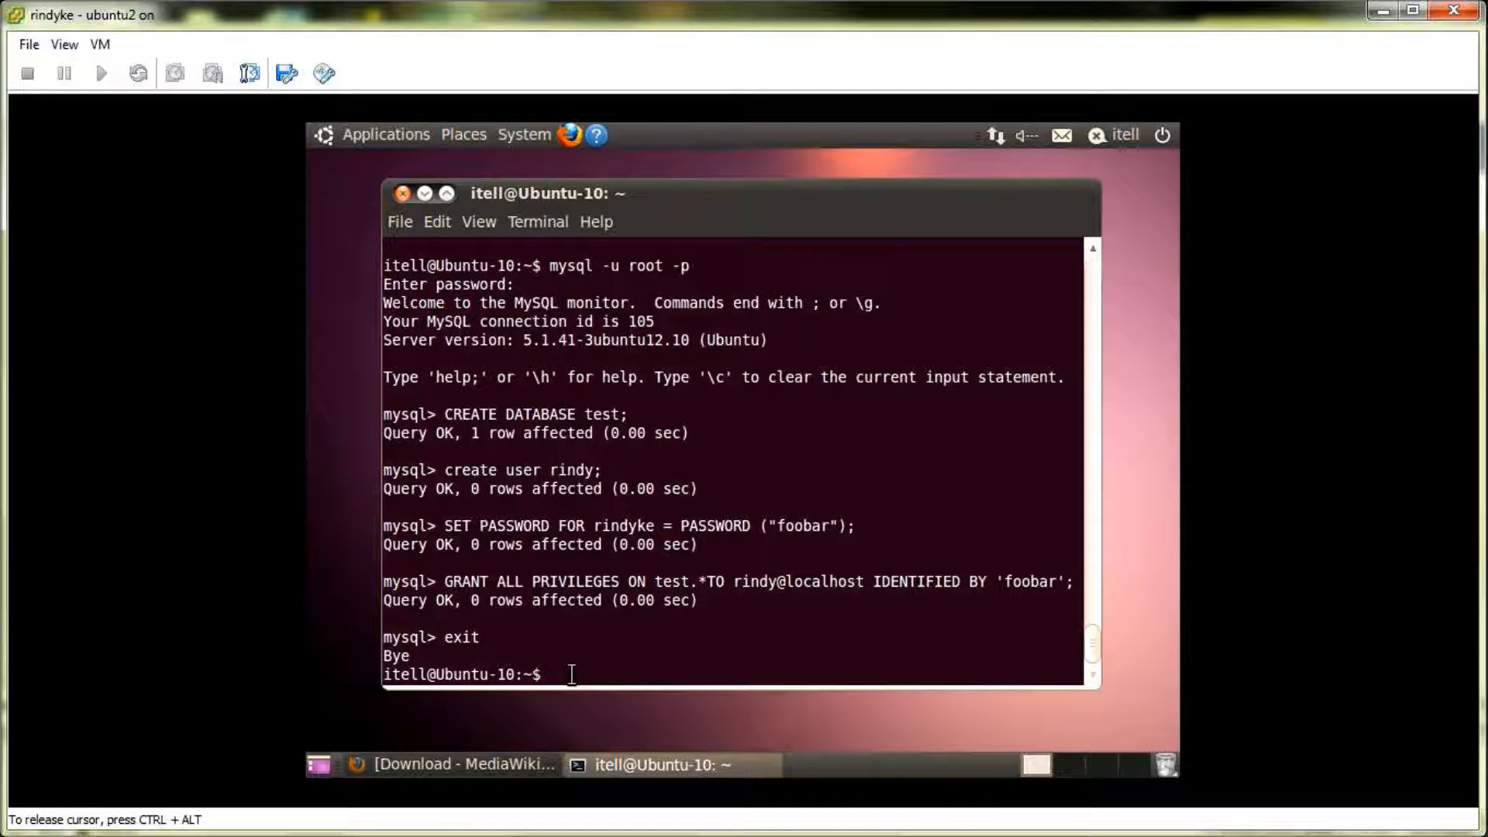
mouse_move(577, 675)
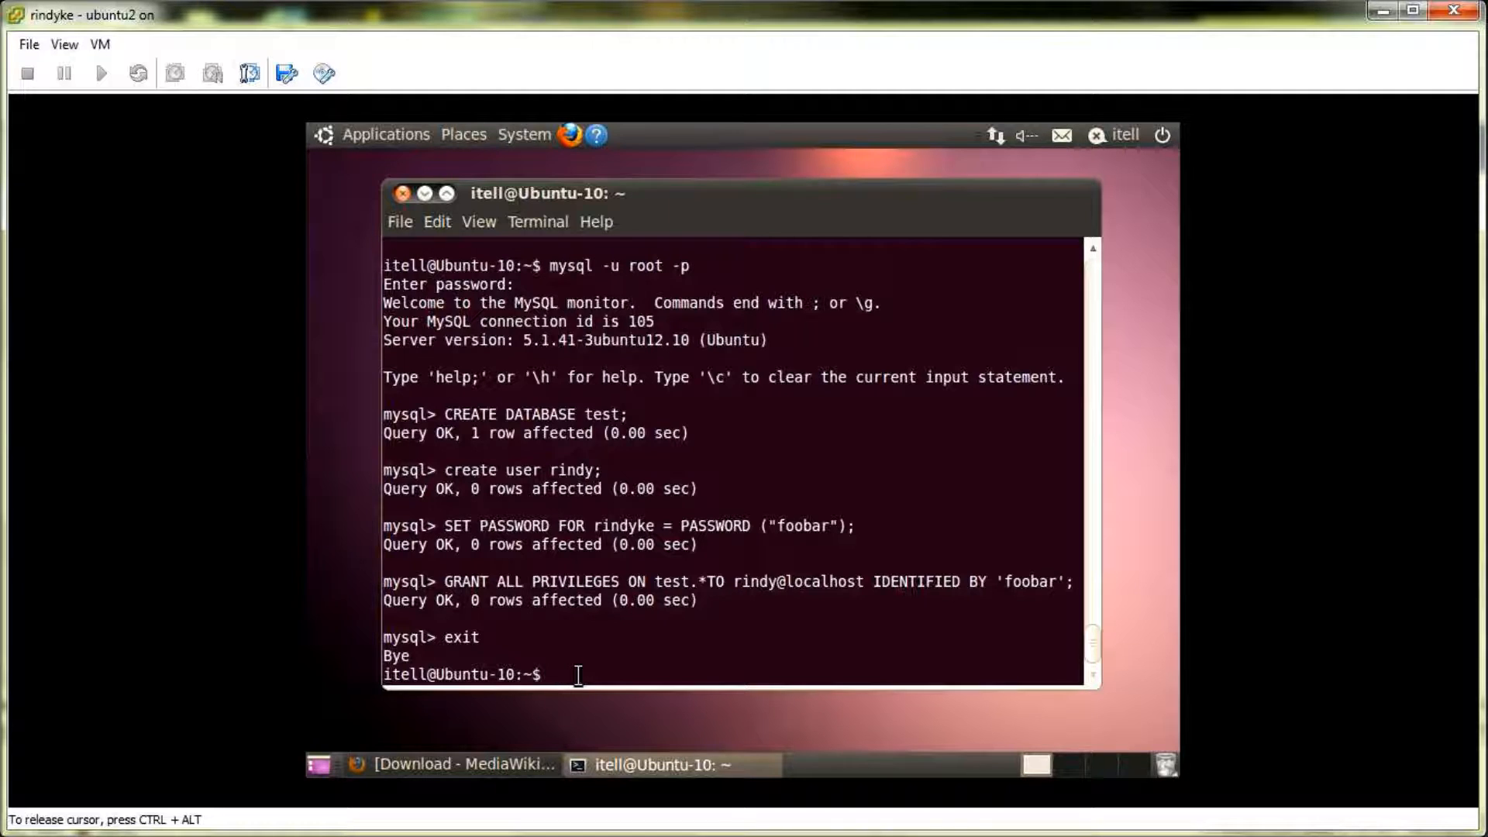
text(sudo m)
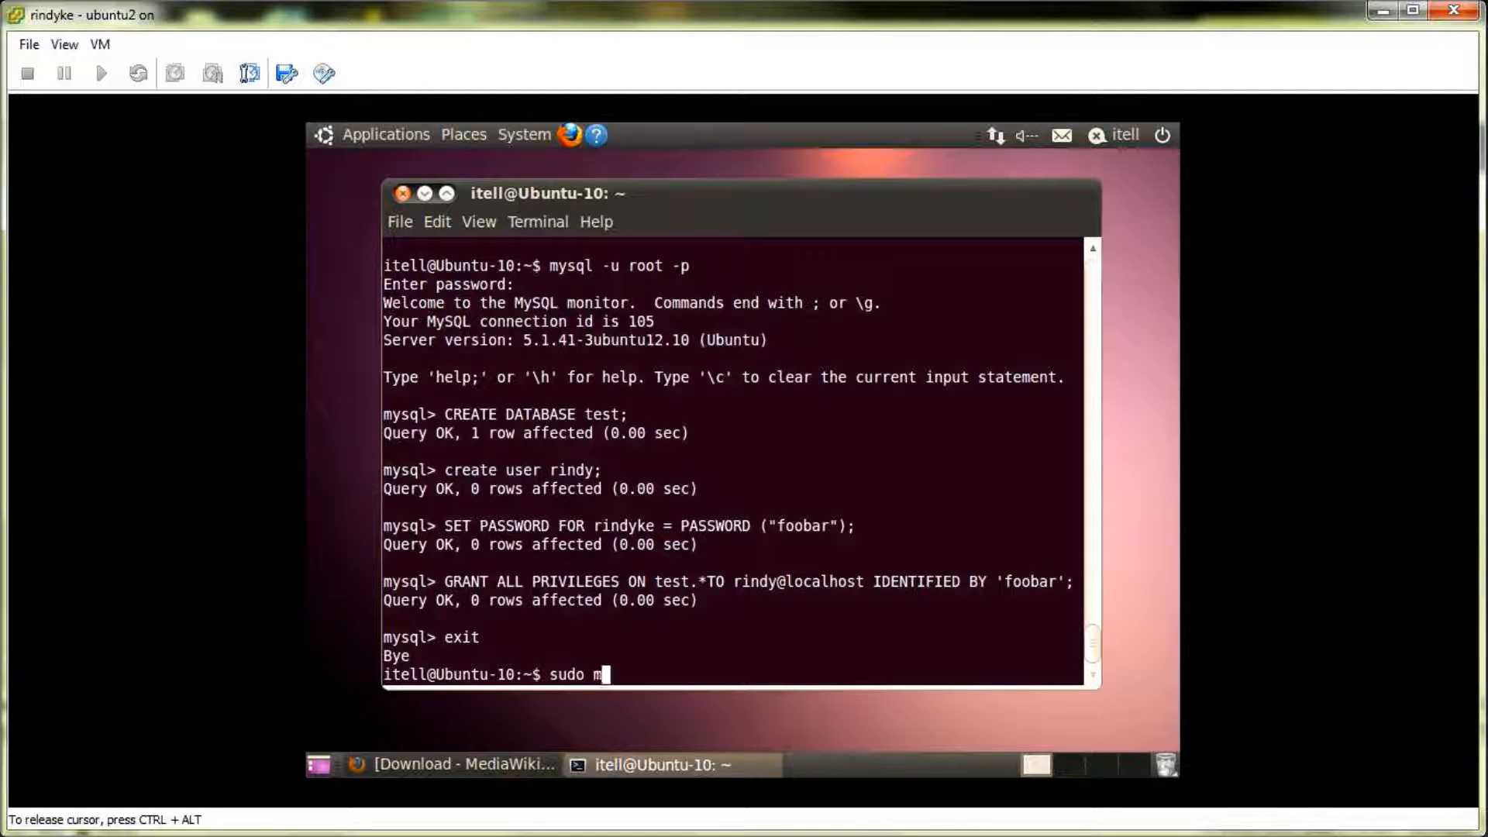
text(kdir)
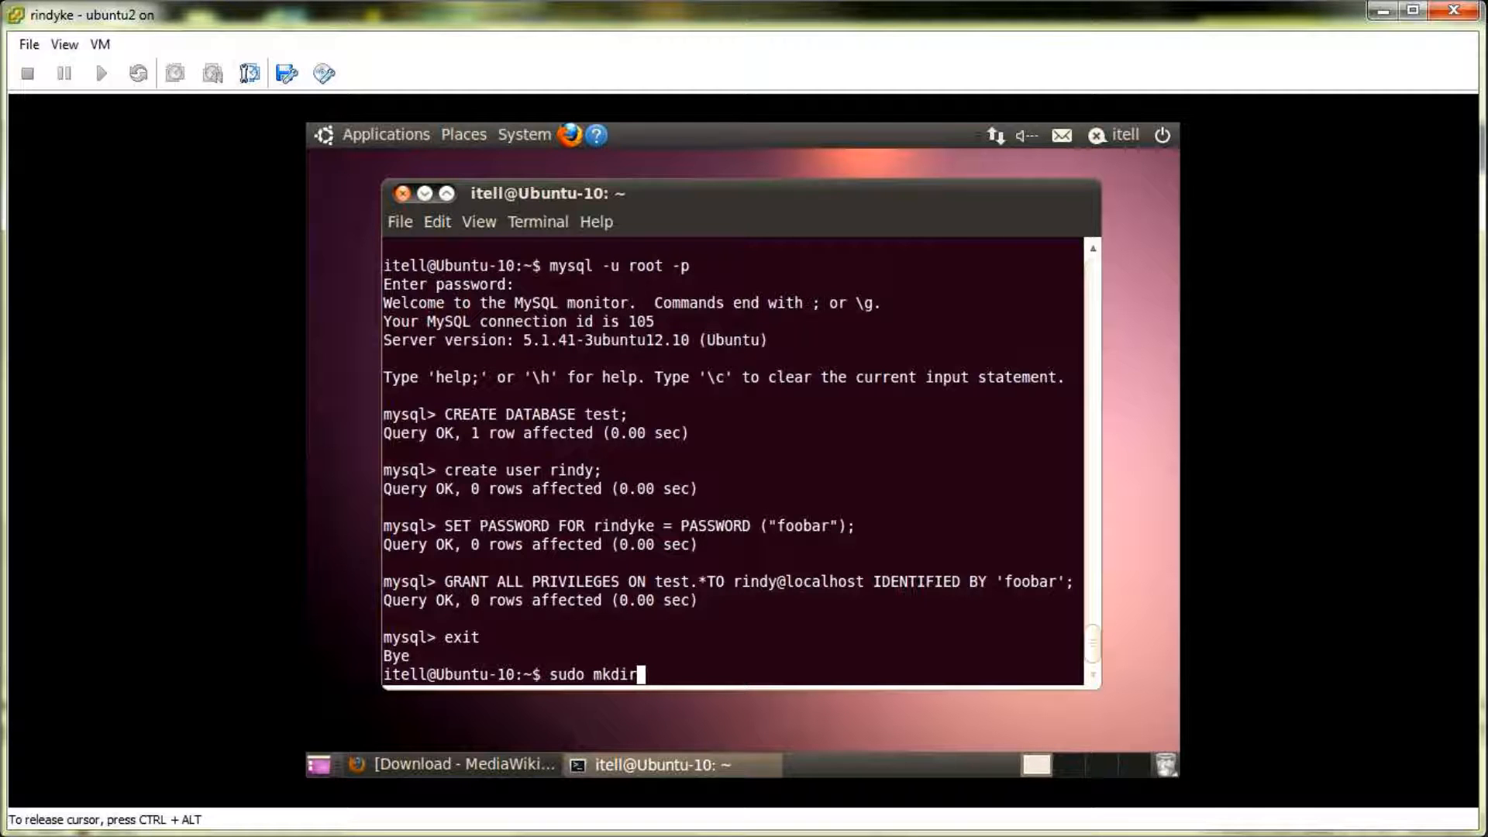
text(/va)
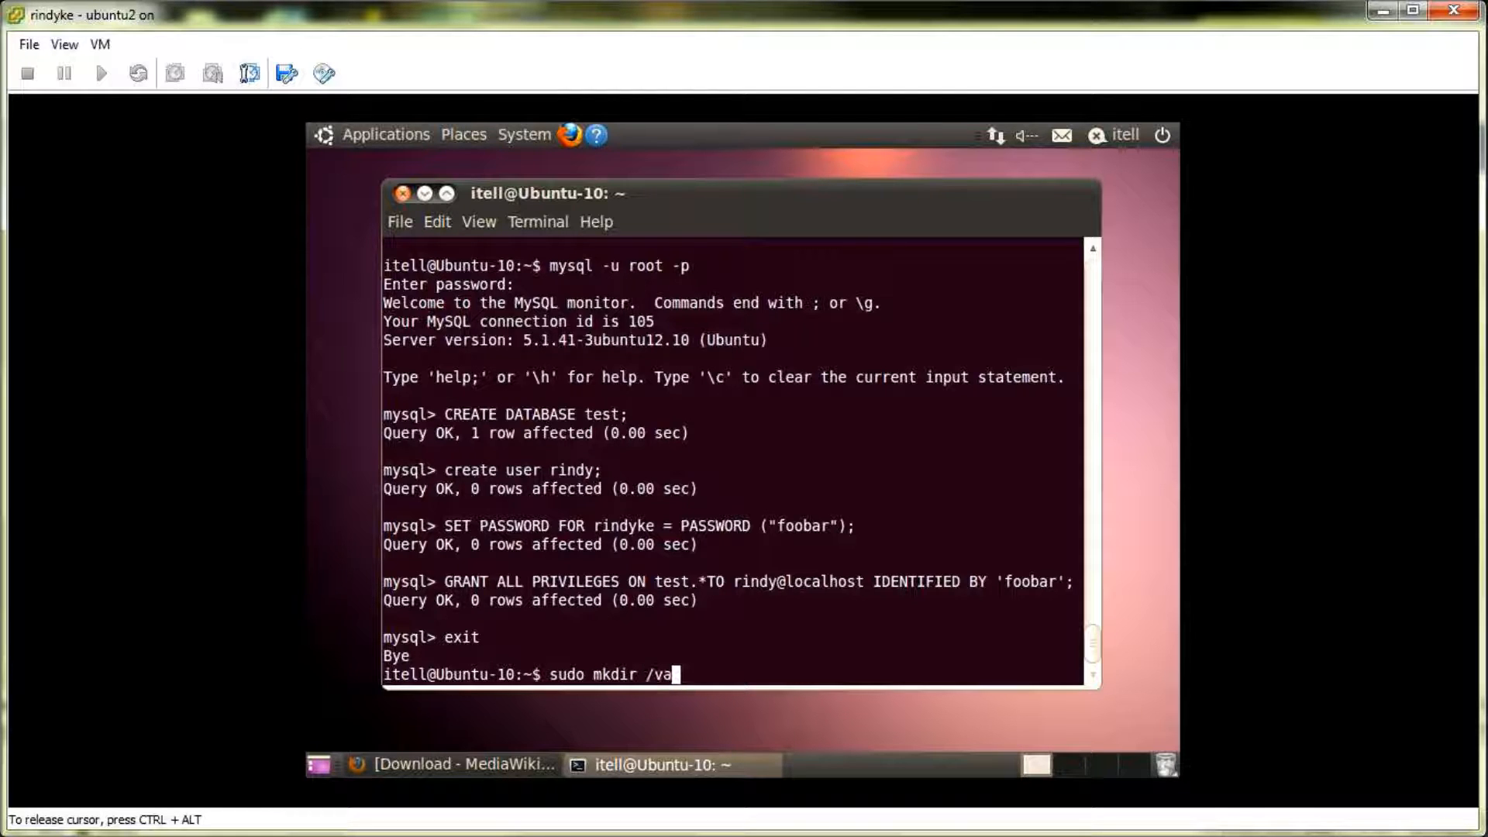
text(r/)
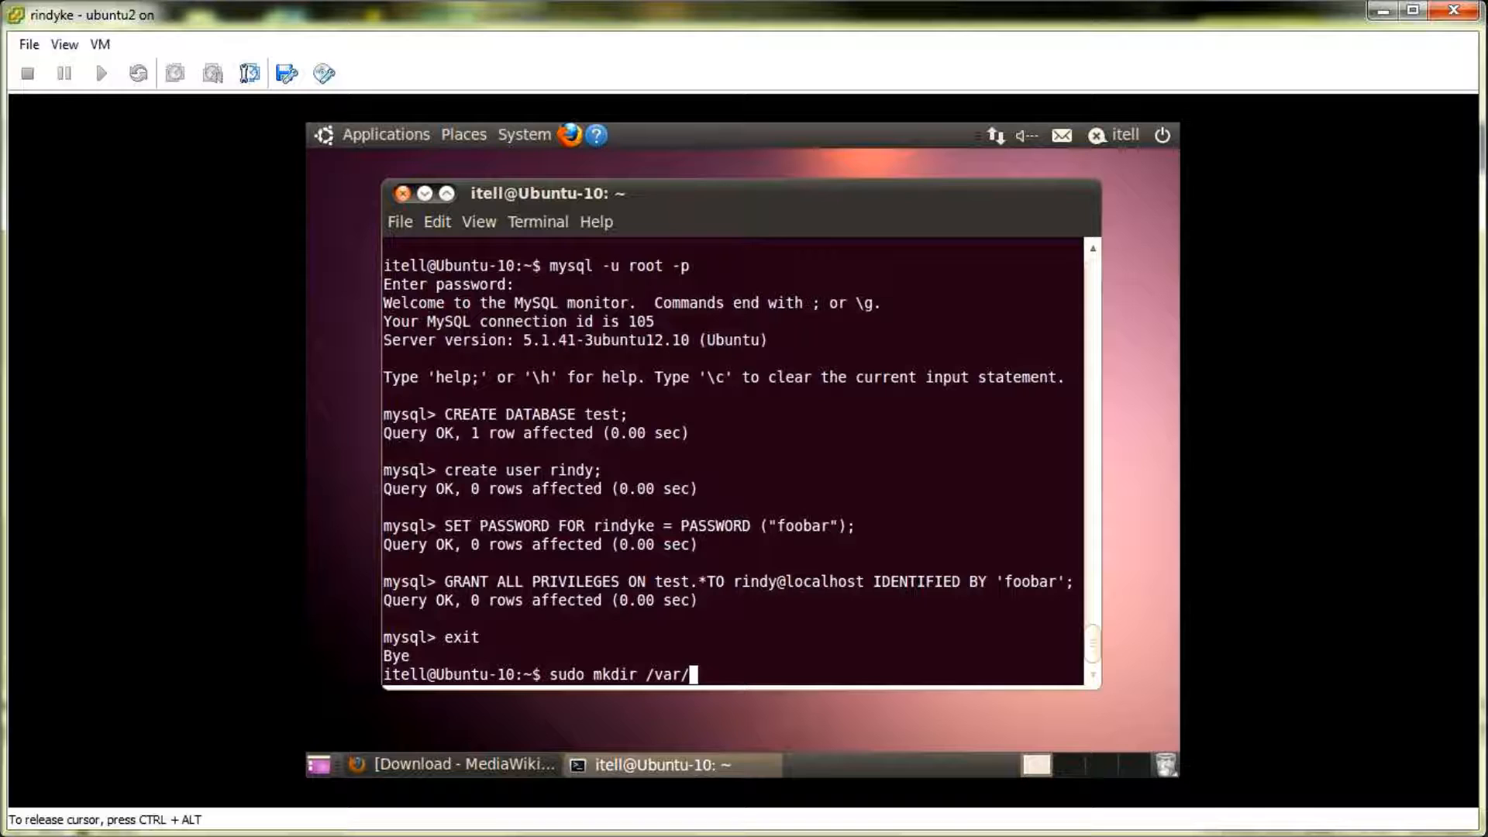
text(www)
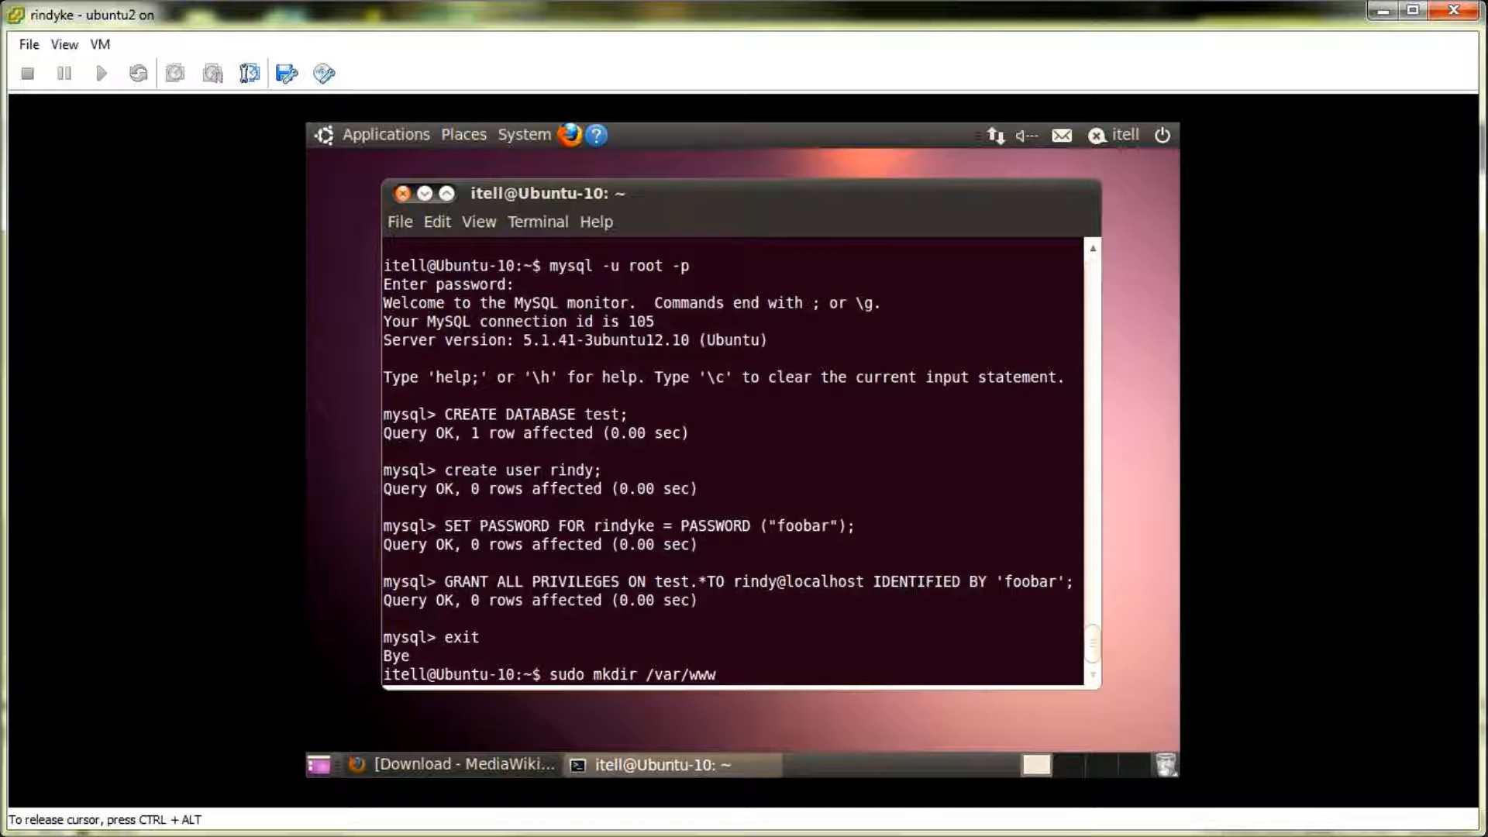
text(/media)
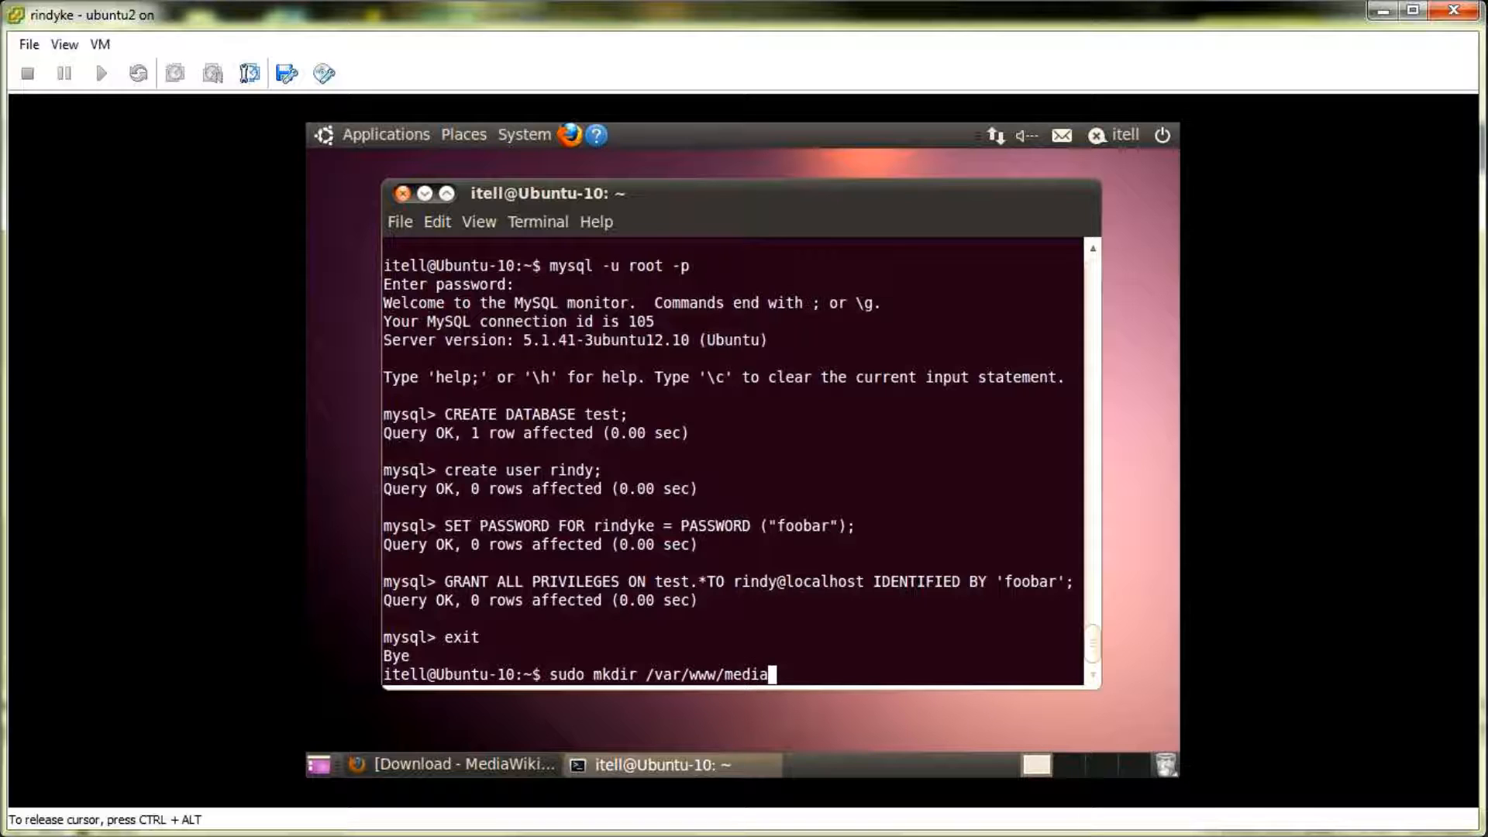
text(wi)
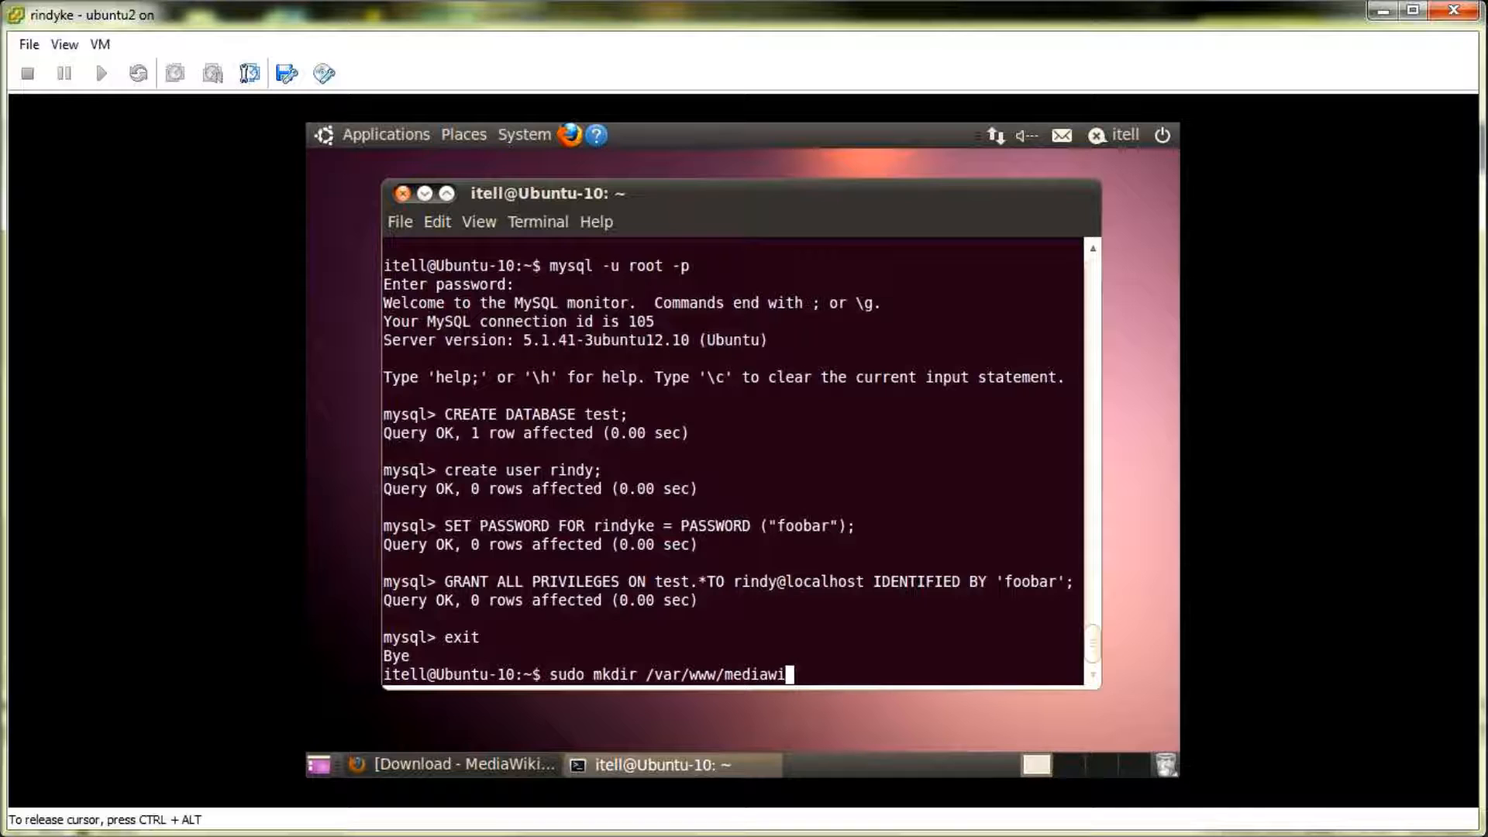
text(i)
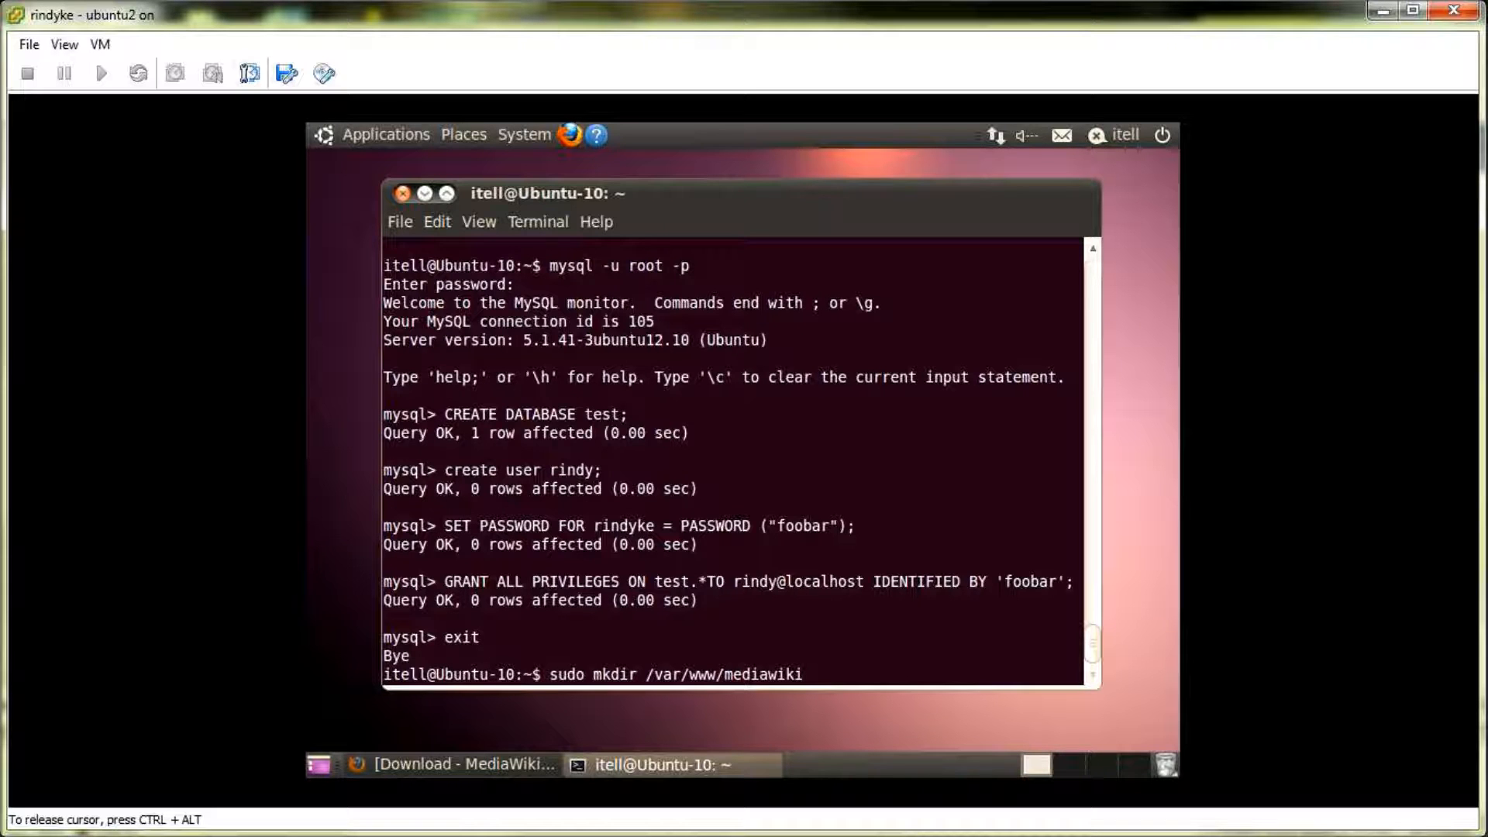
key(Return)
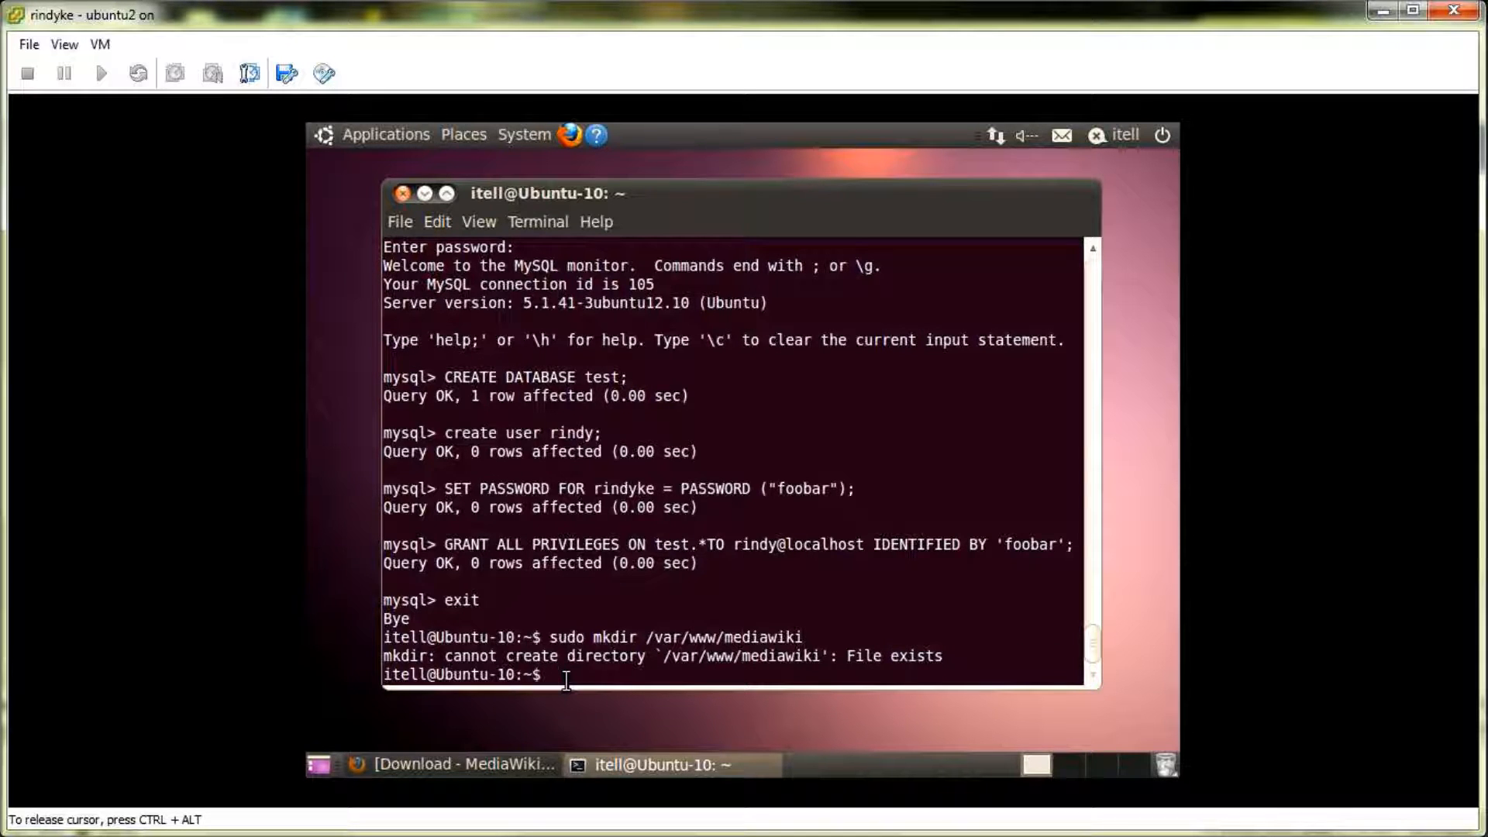
Change directory step by step into /var/www/mediawiki.
text(cd)
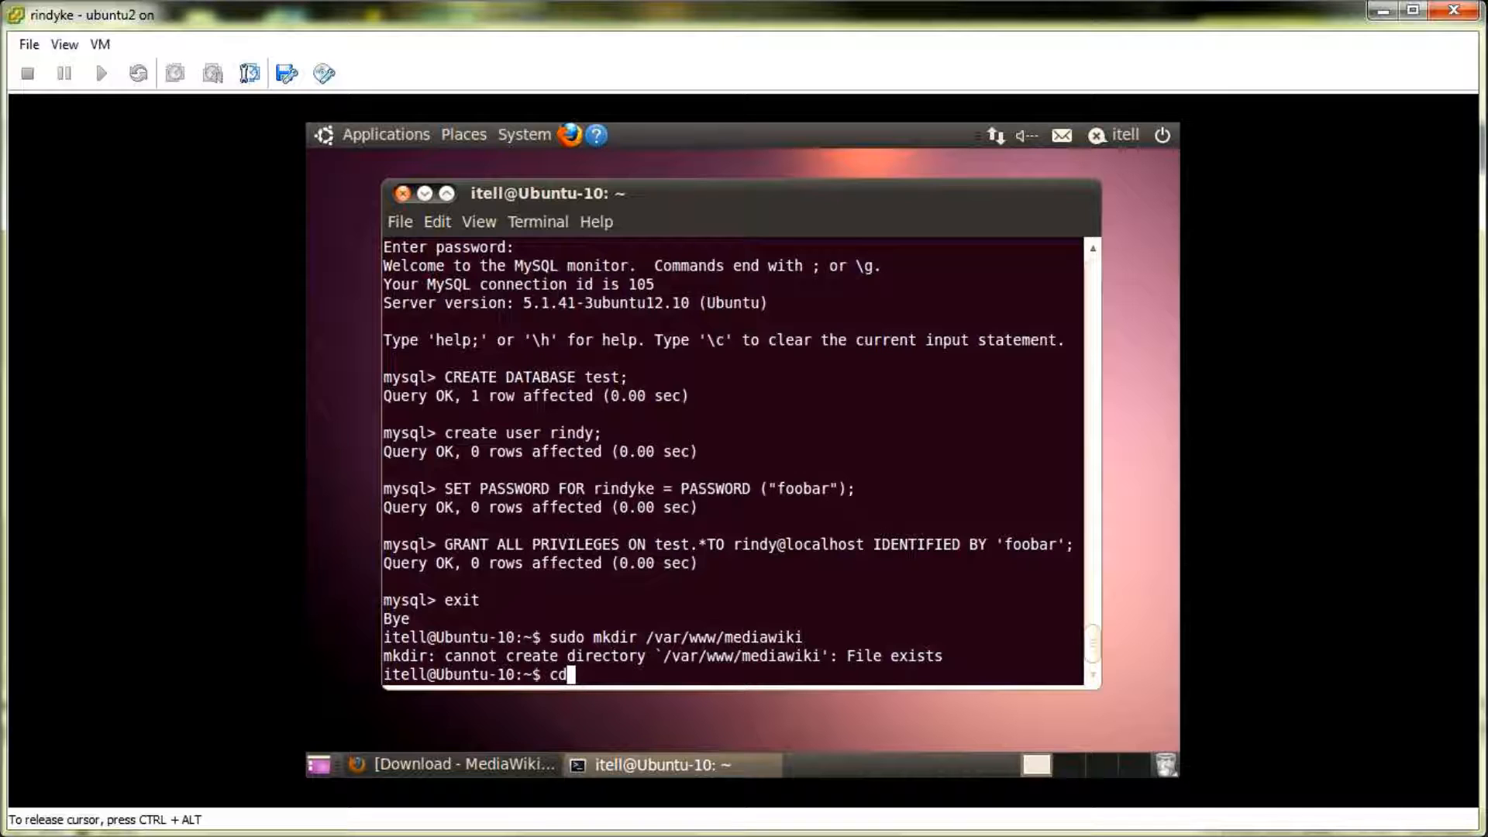
text(/var)
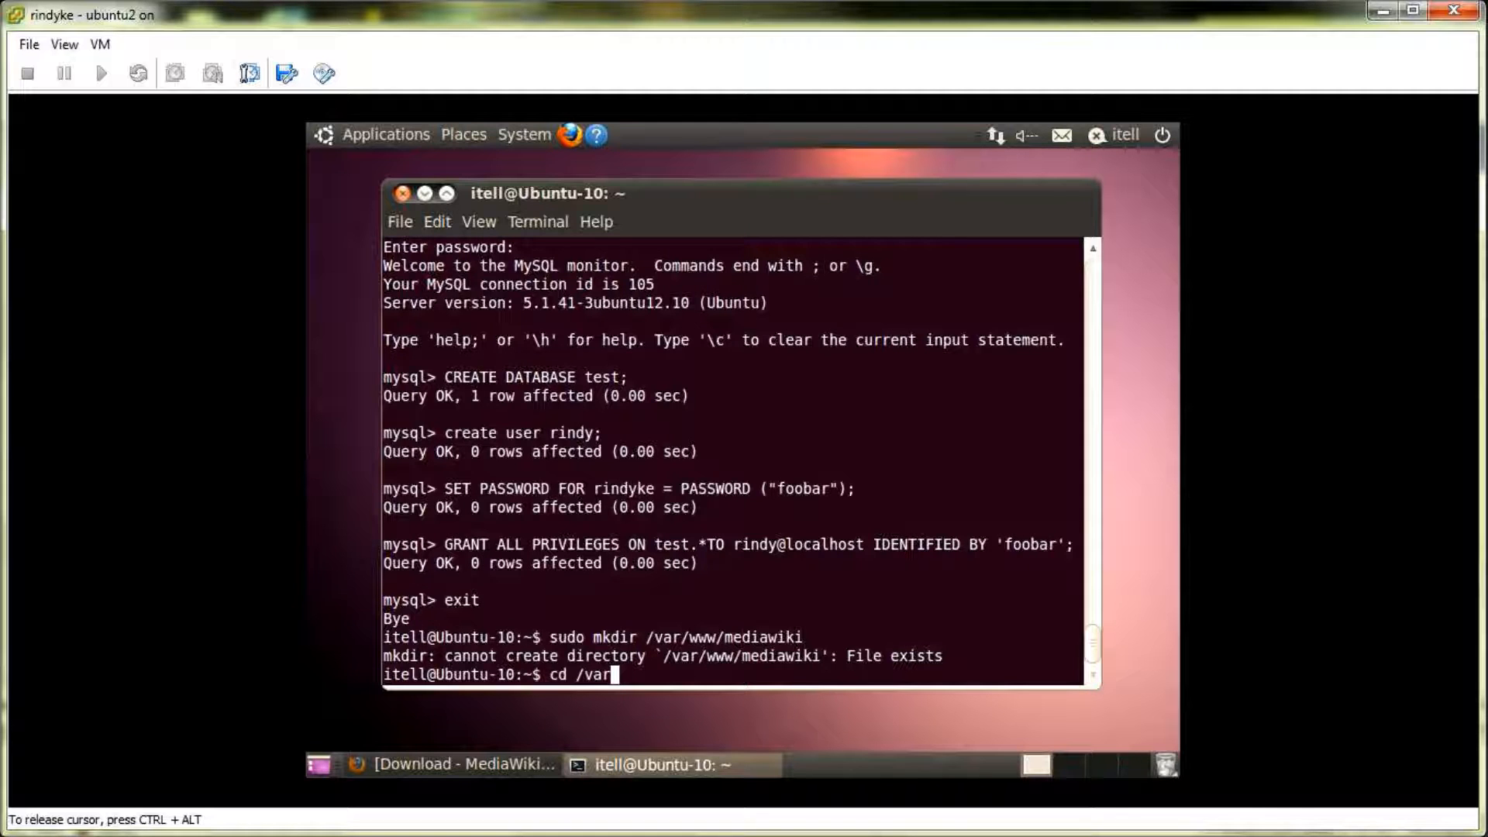
key(Return)
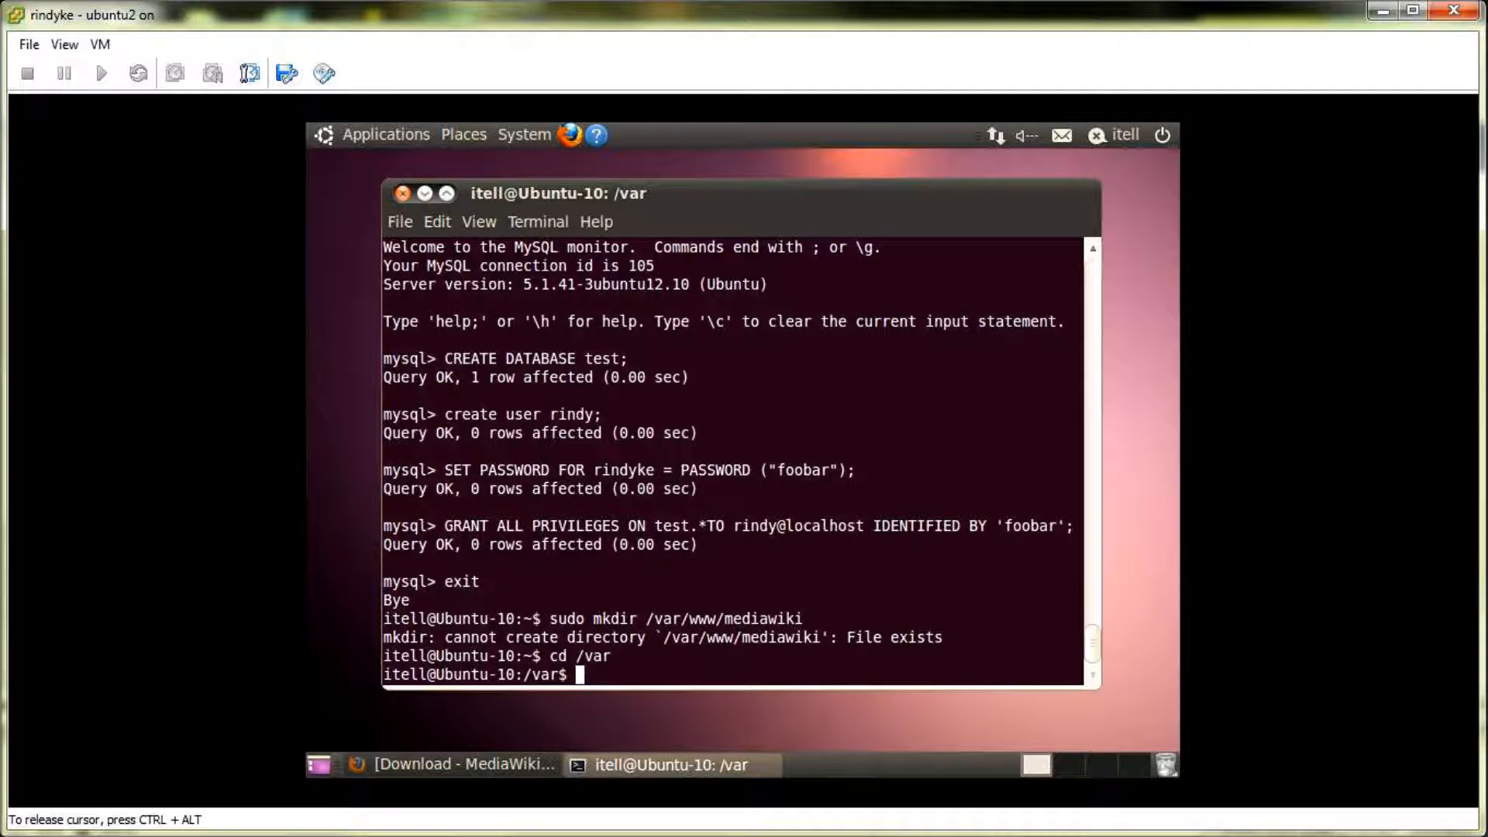
text(cd)
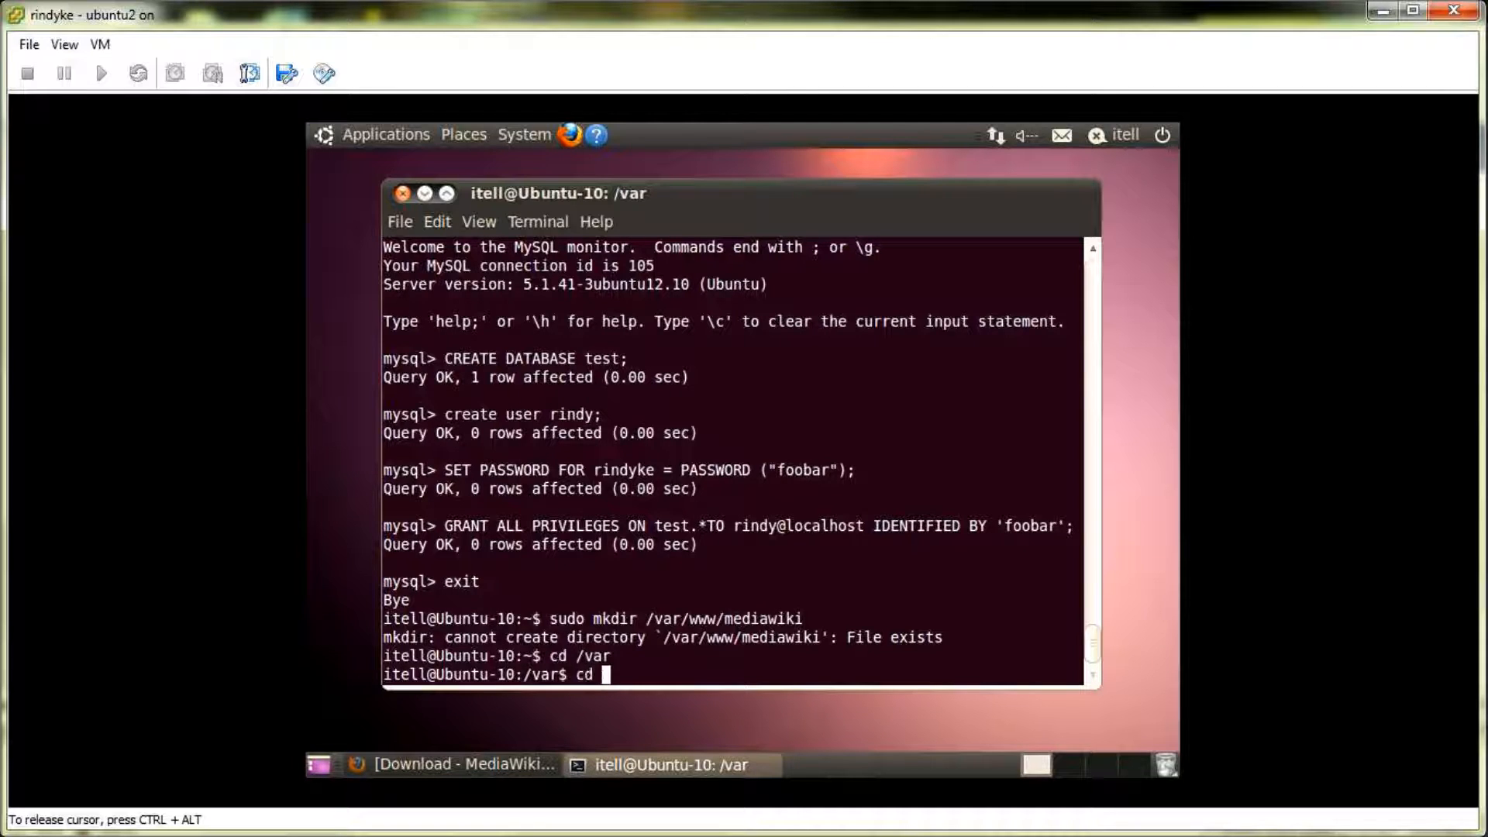
text(www)
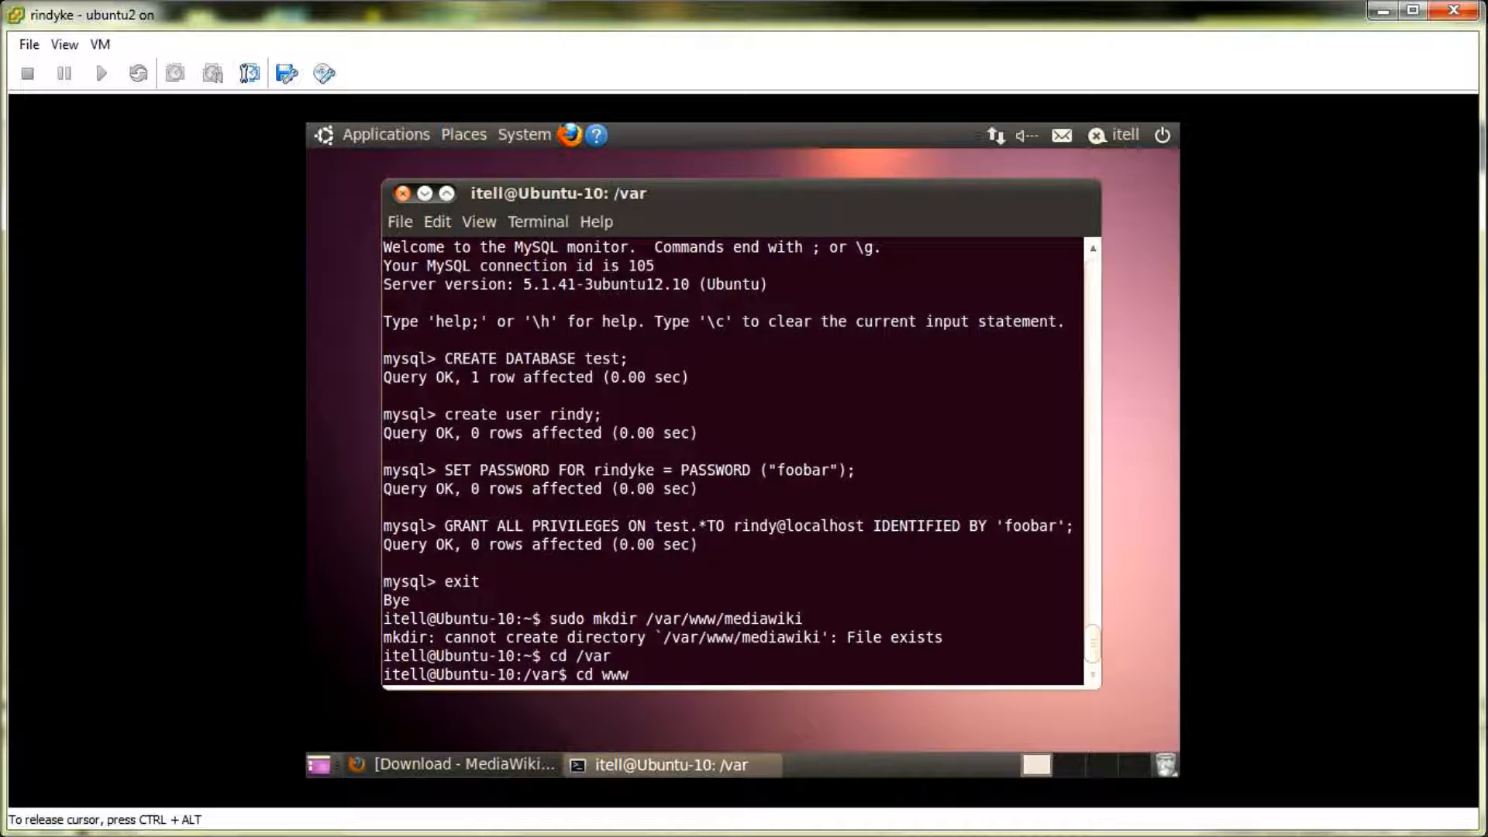
key(Return)
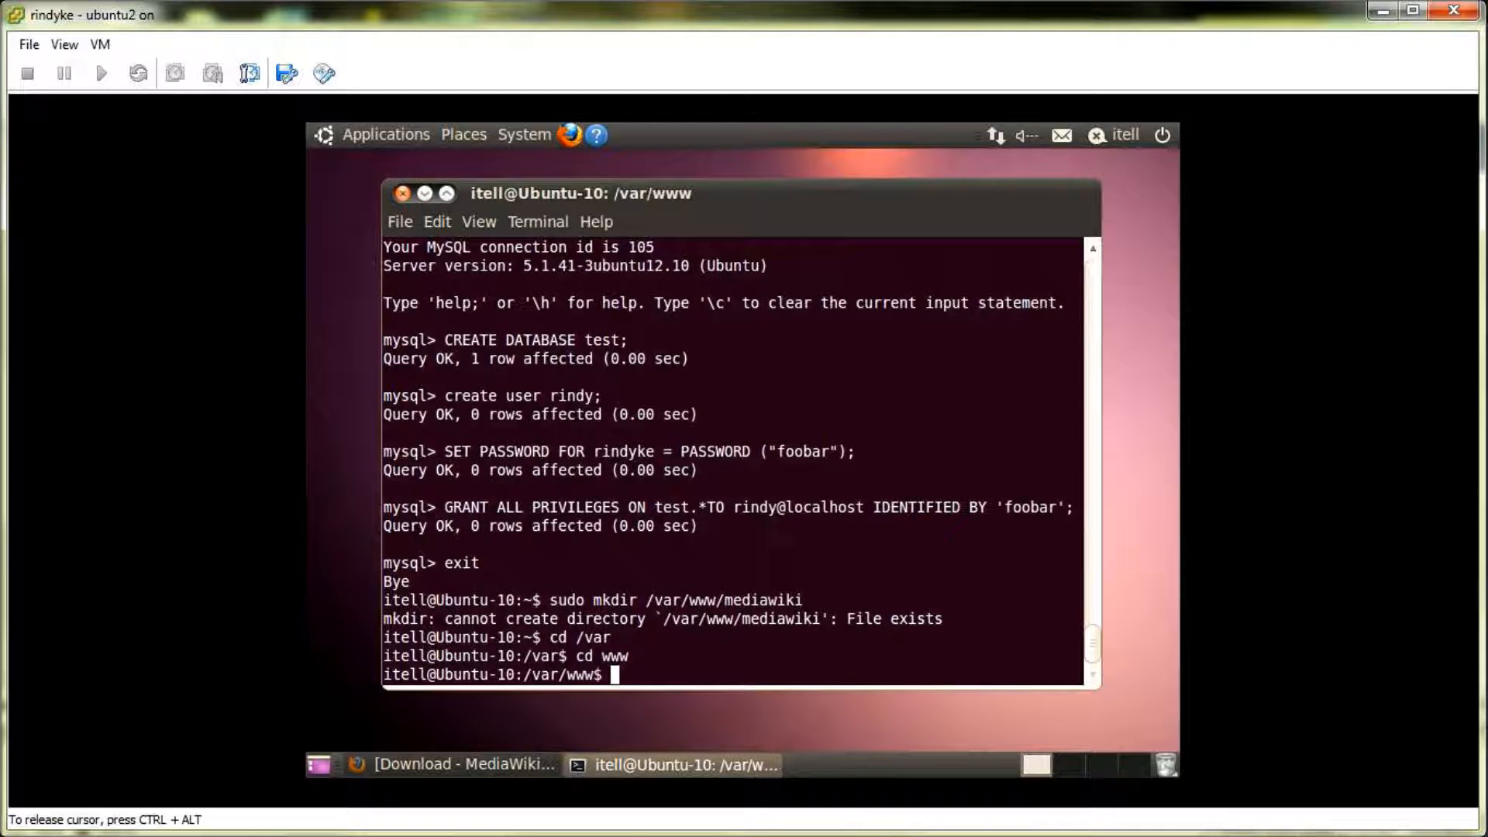
text(med)
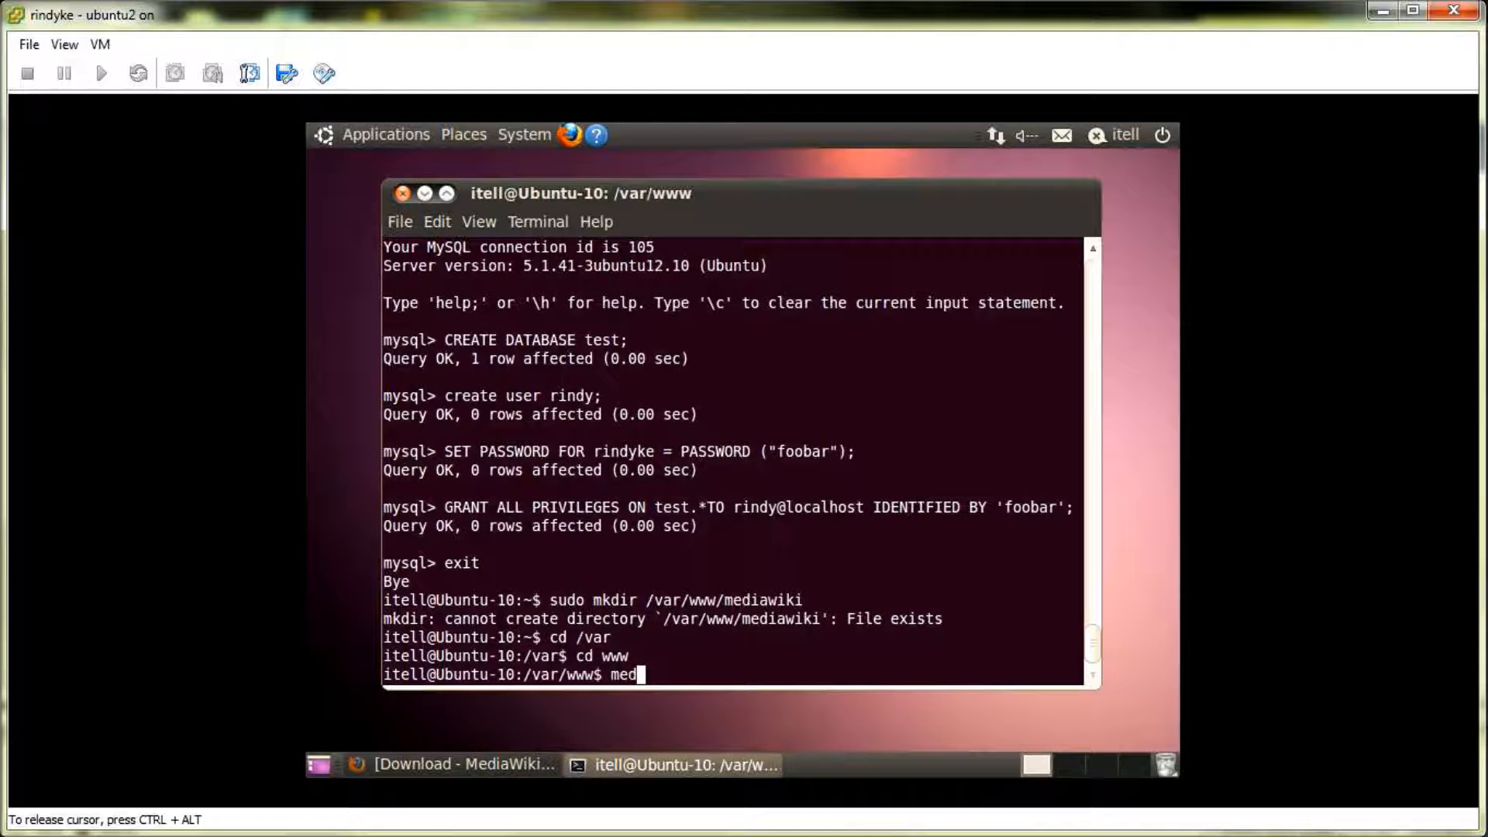
text(iawiki)
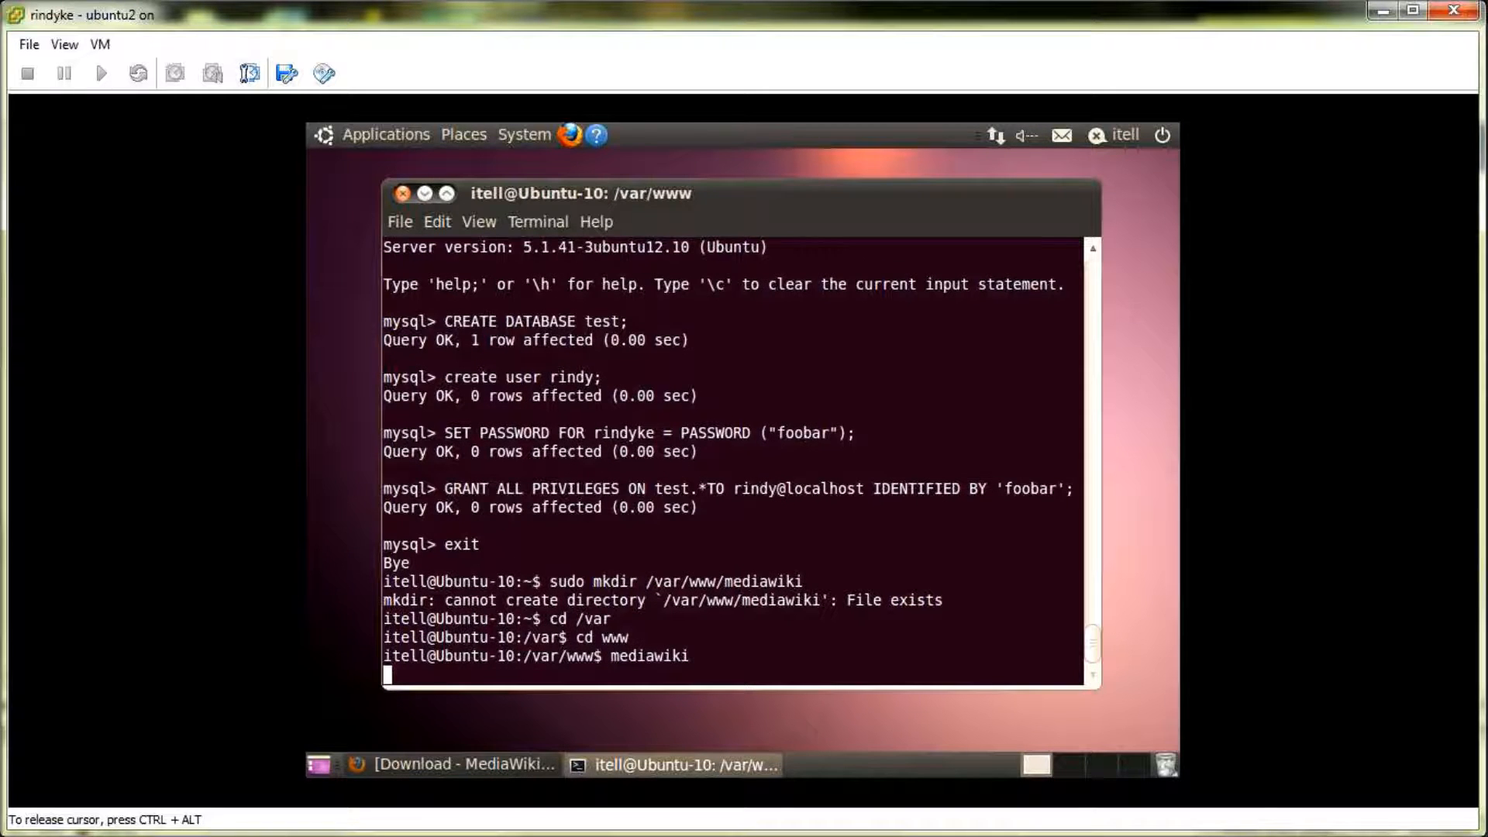
key(Return)
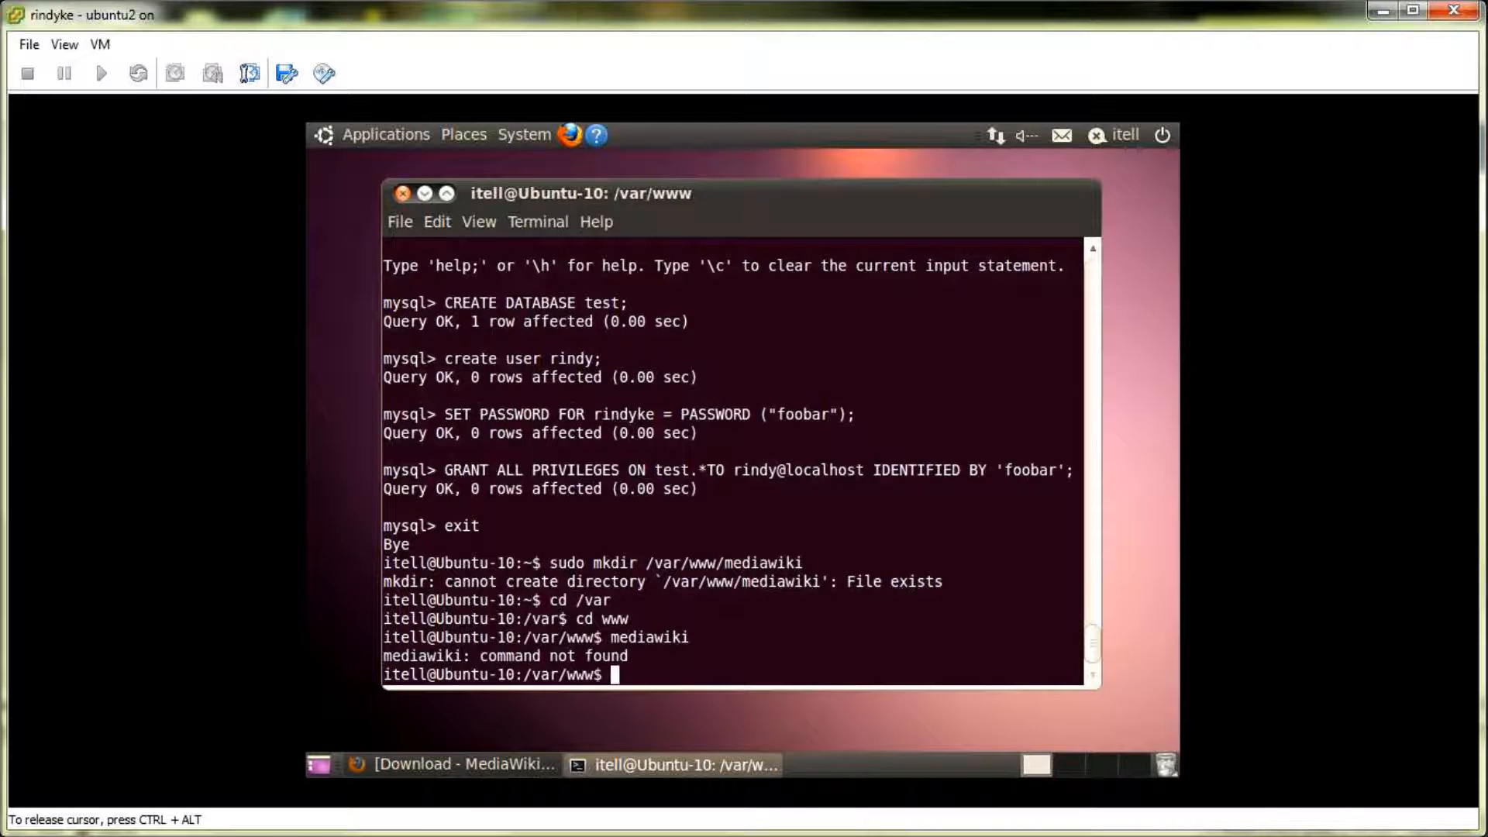
text(mediawiki)
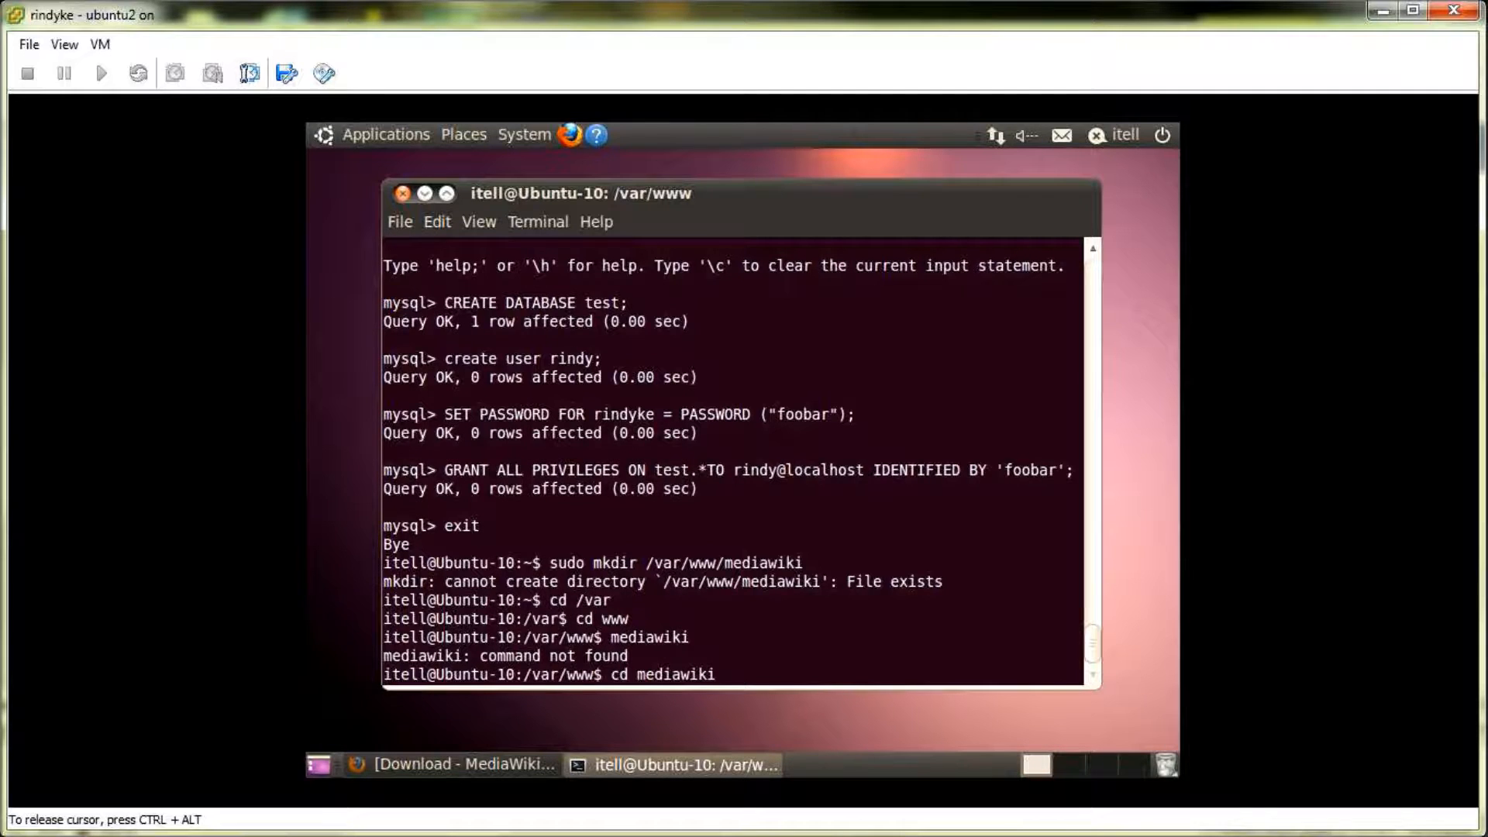
List the mediawiki folder and enter cd mediawiki-1.18.0.
text(ls)
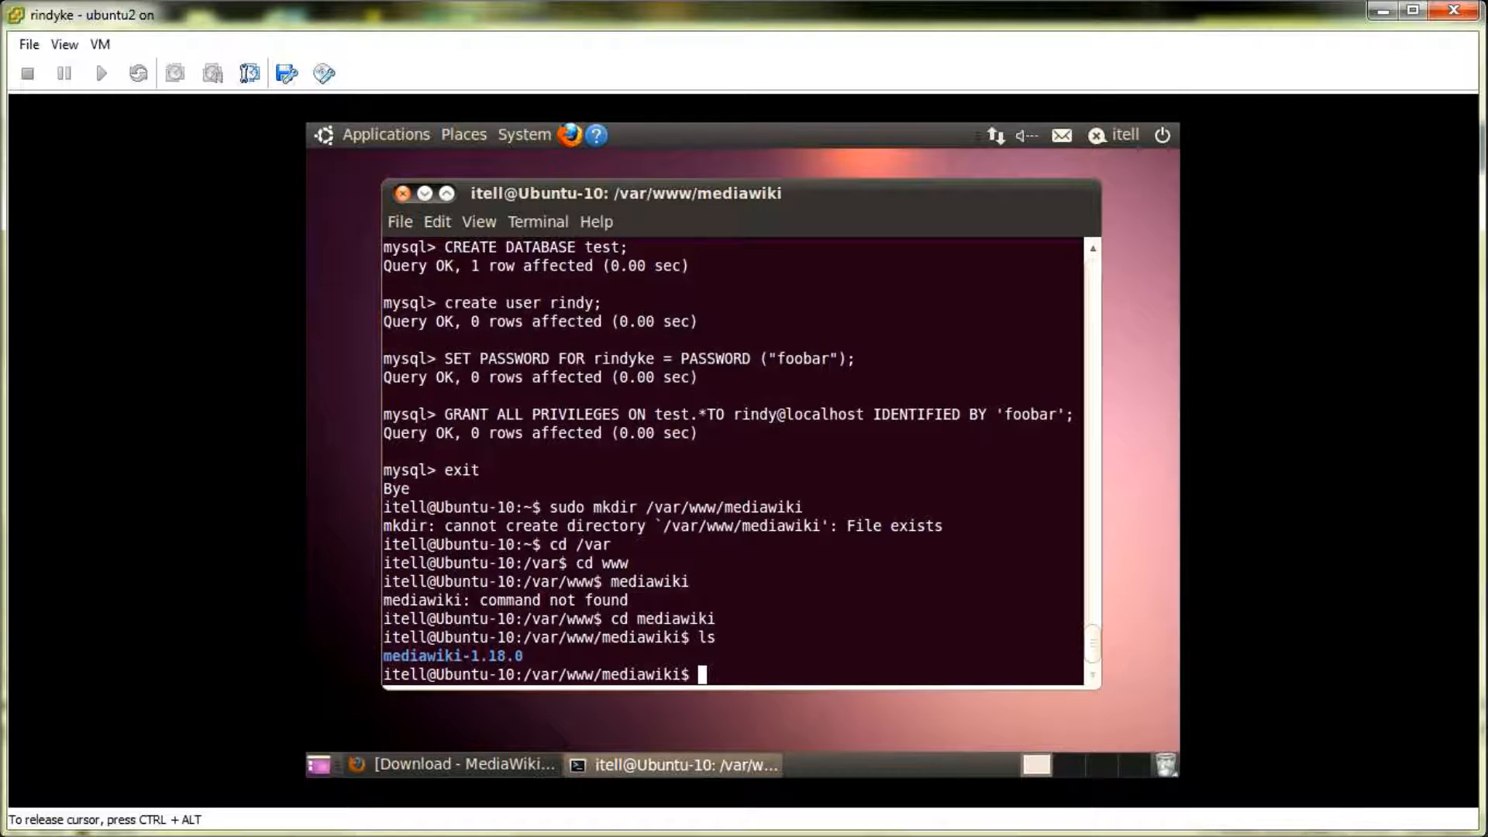
text(cd m)
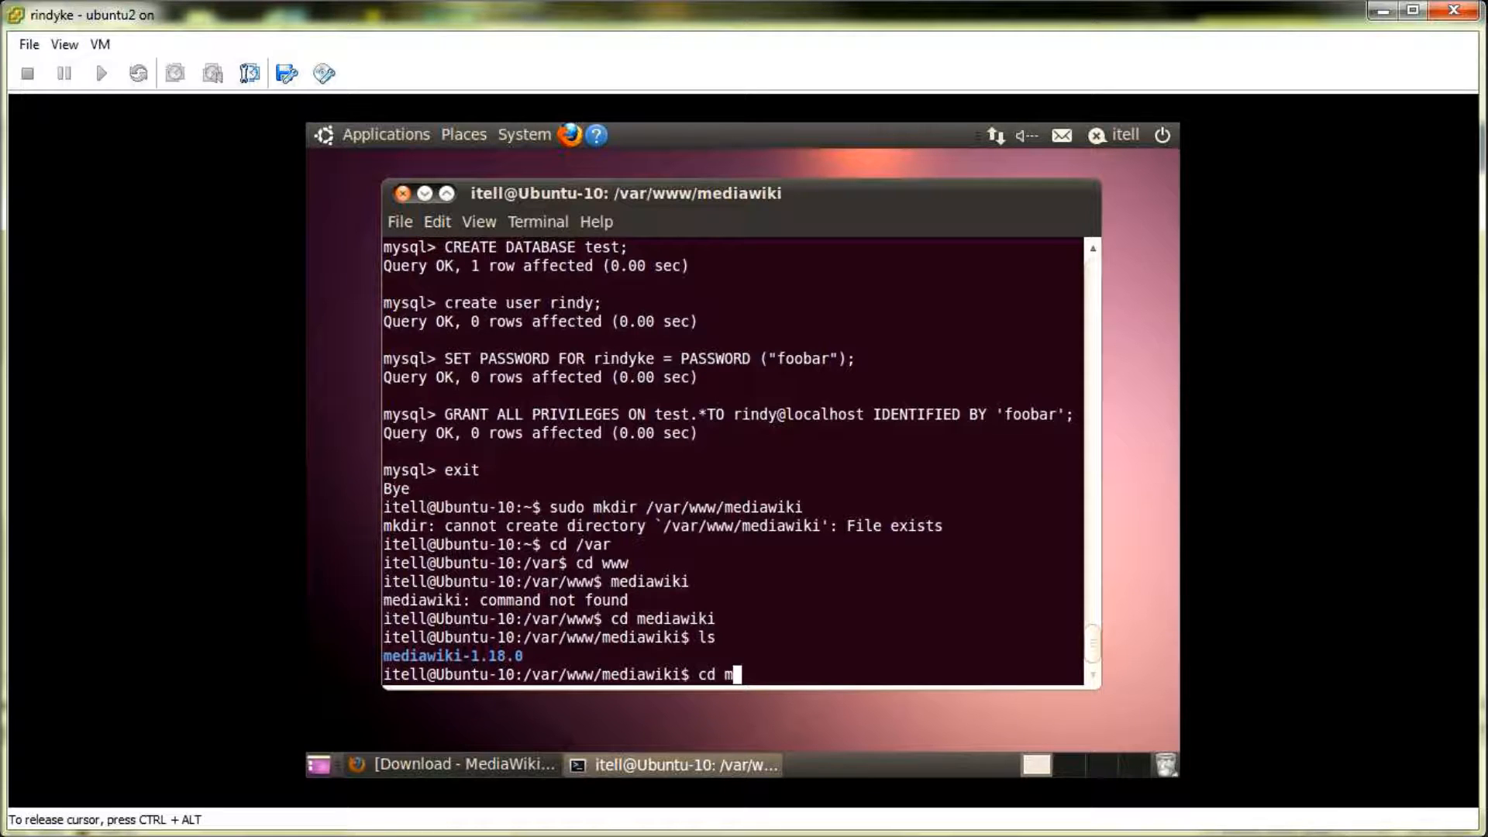
text(ediawi)
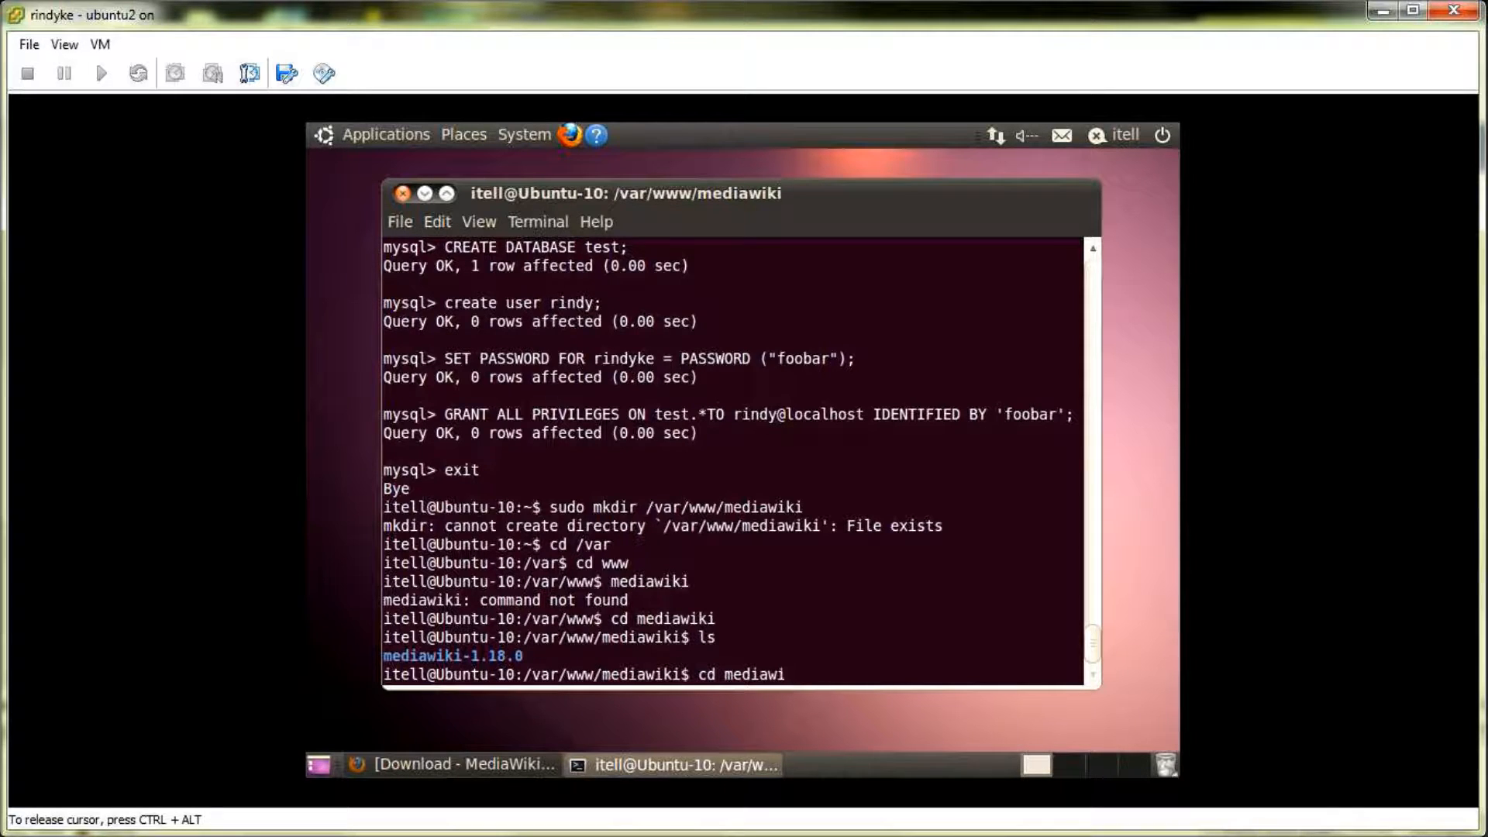
text(ki-1)
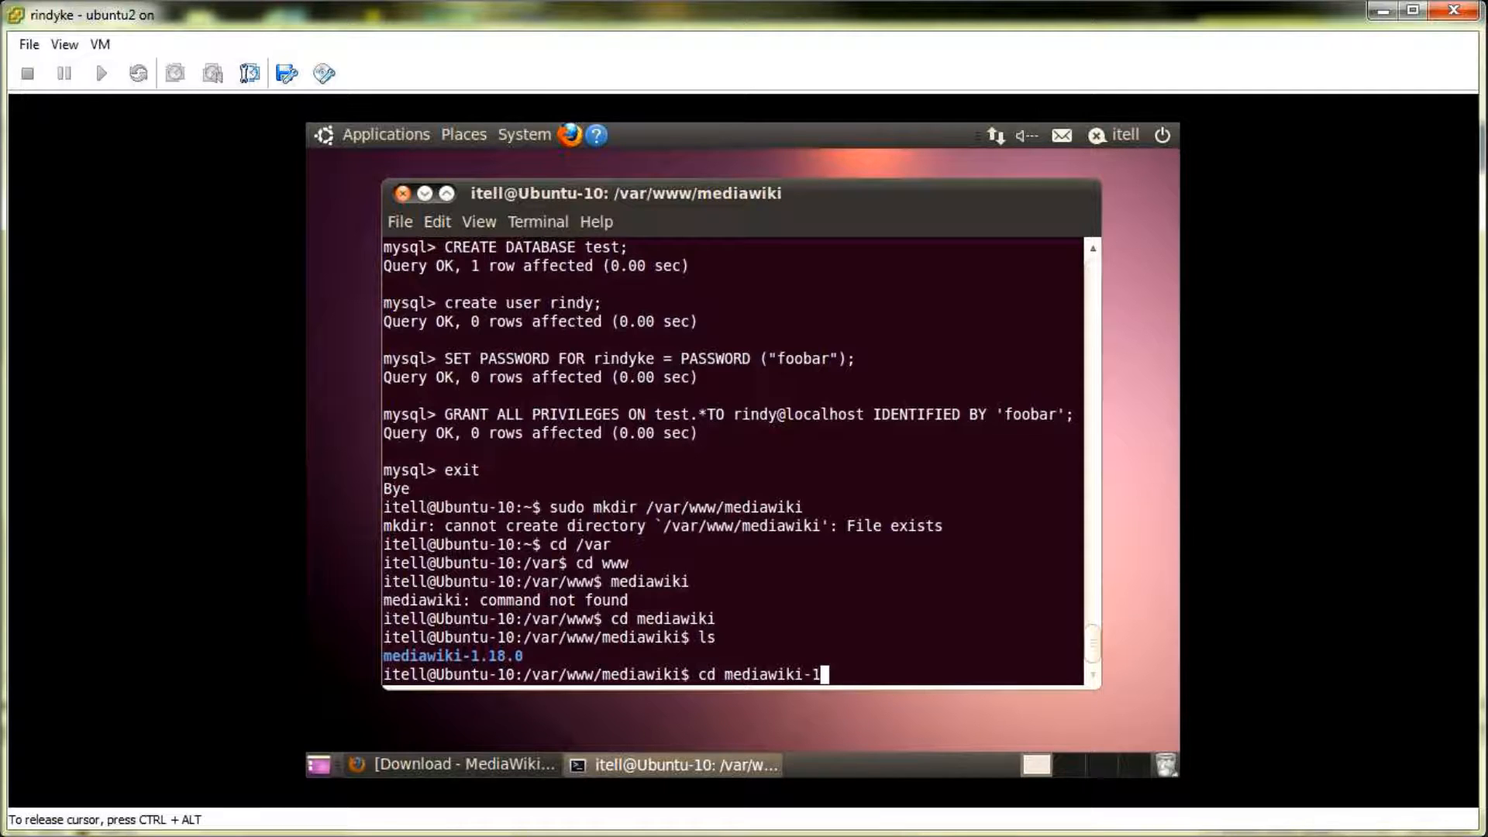
text(.18.0)
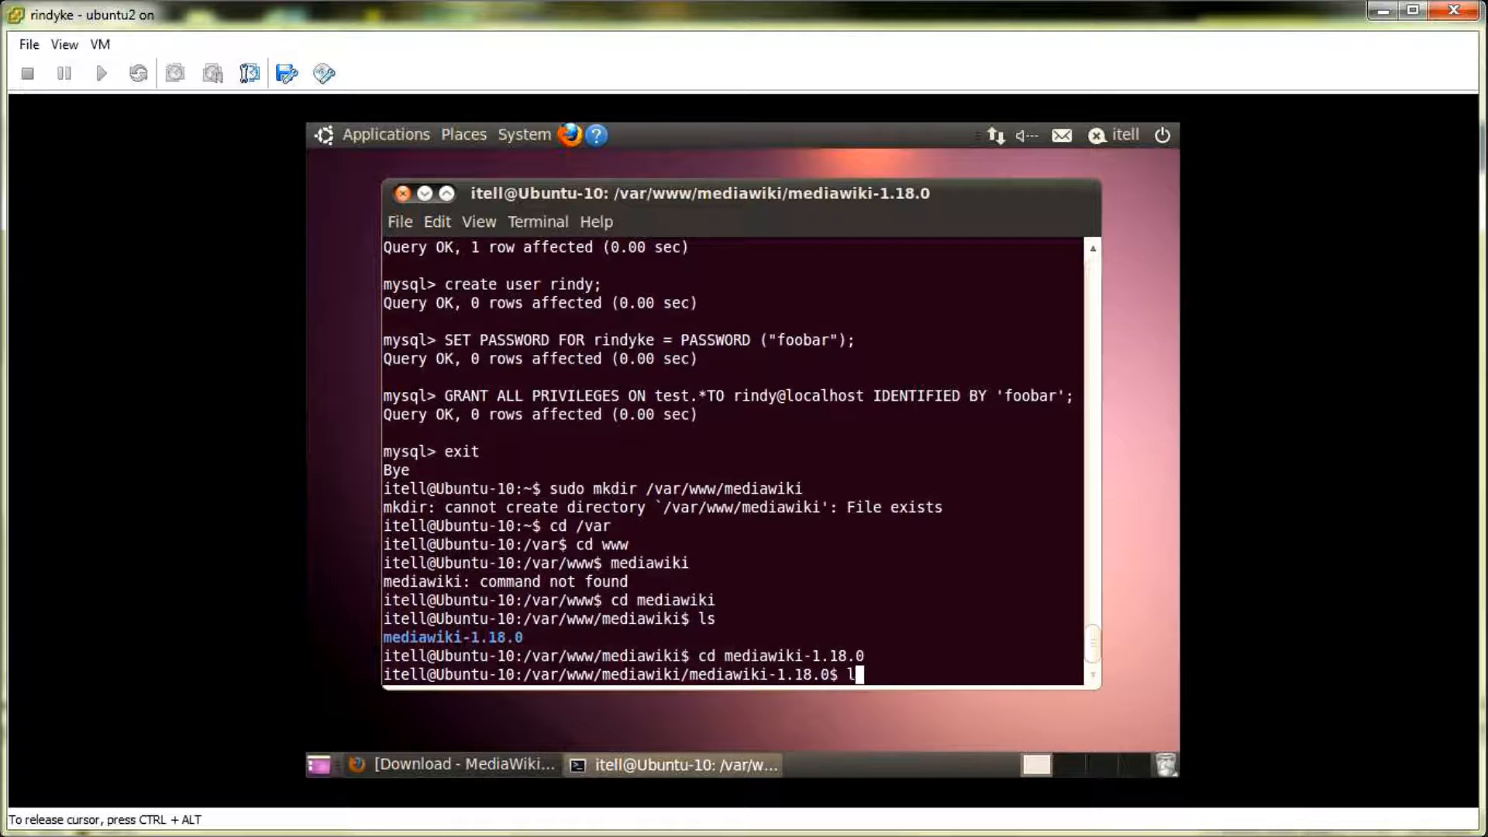
List the contents of mediawiki-1.18.0, showing index.php, includes, skins and maintenance.
key(Return)
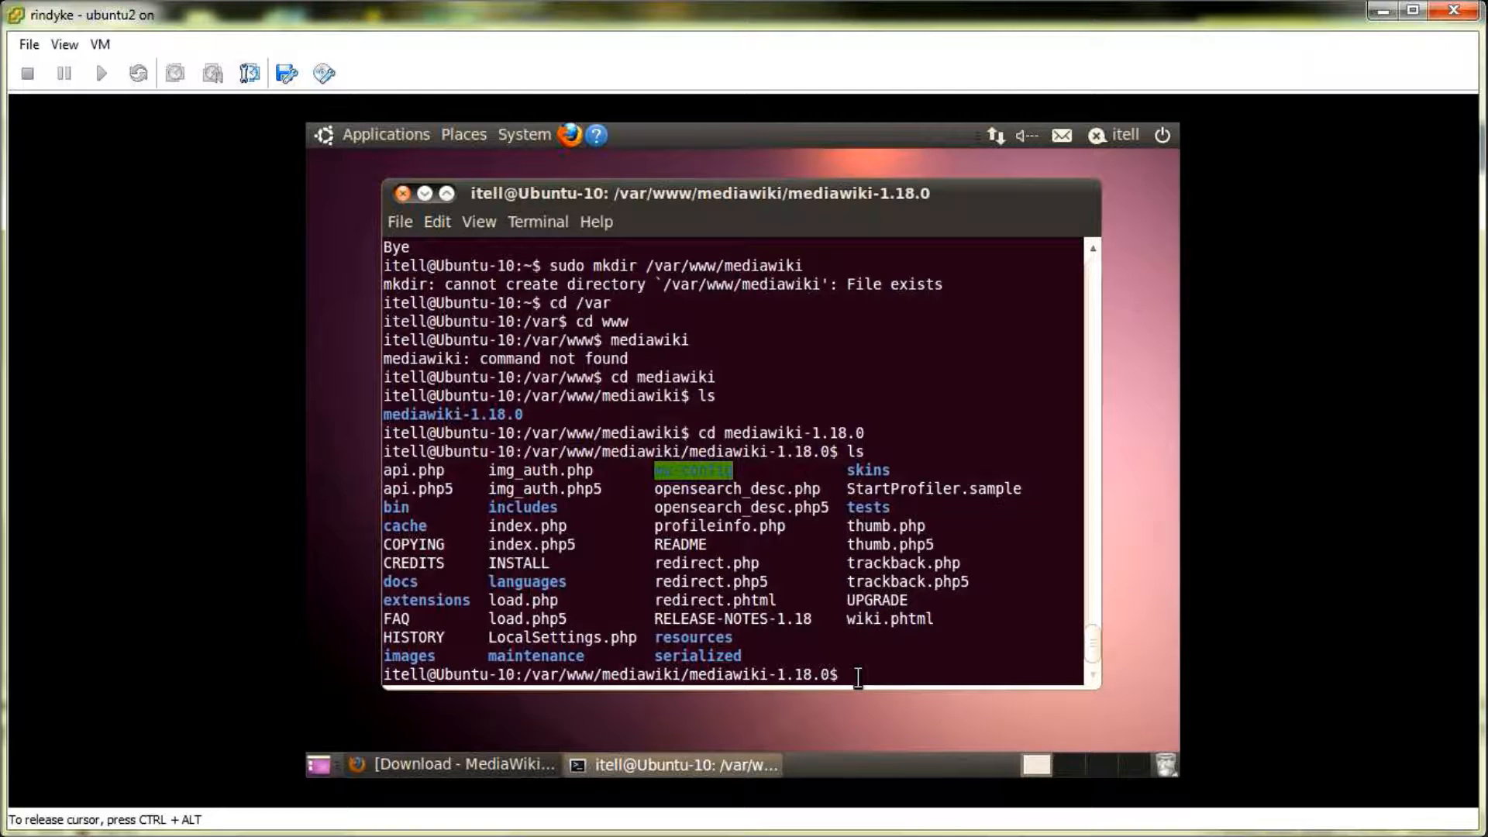
mouse_move(885, 707)
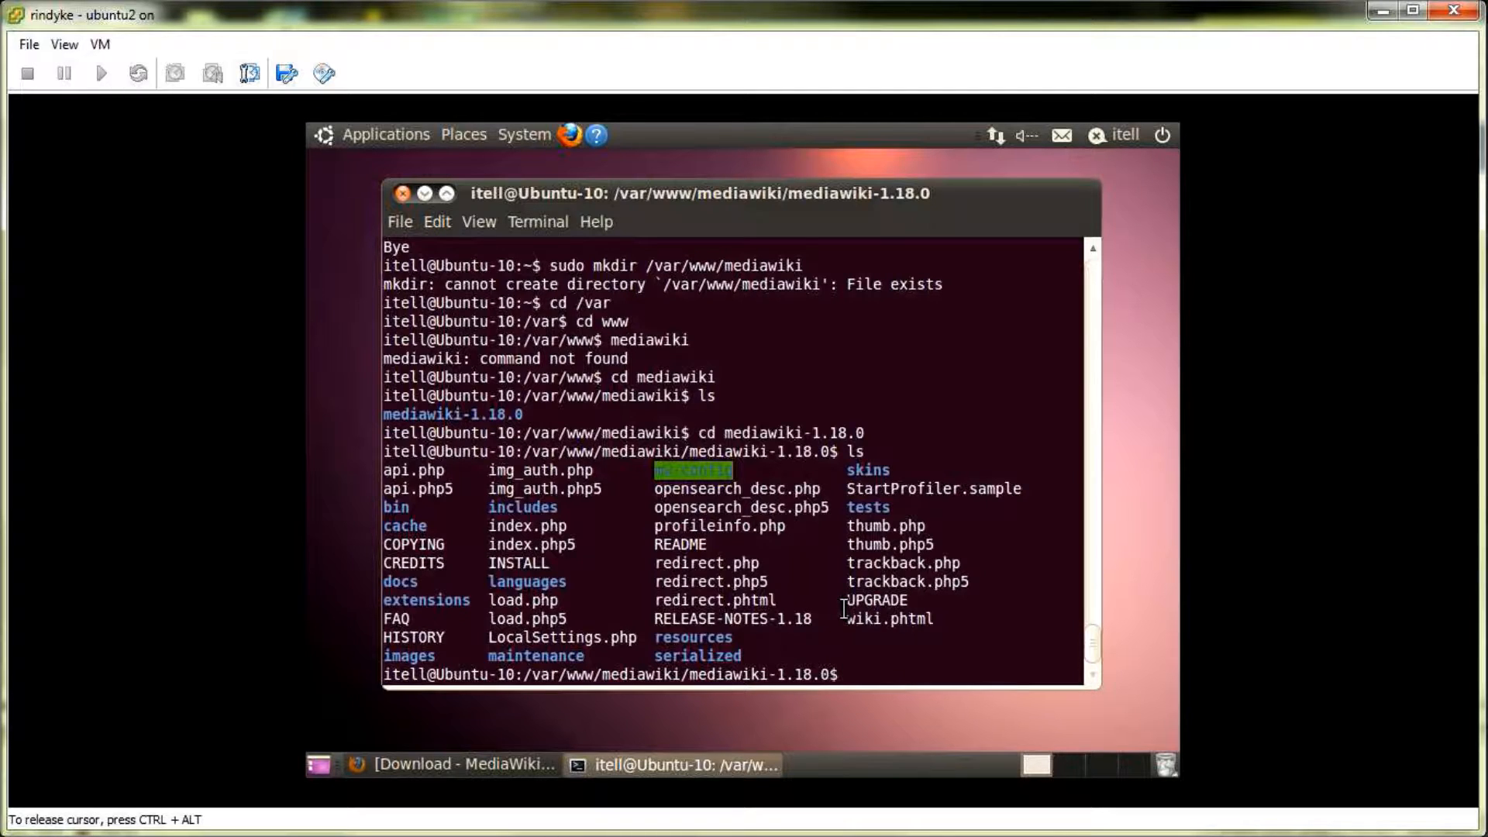
mouse_move(812, 581)
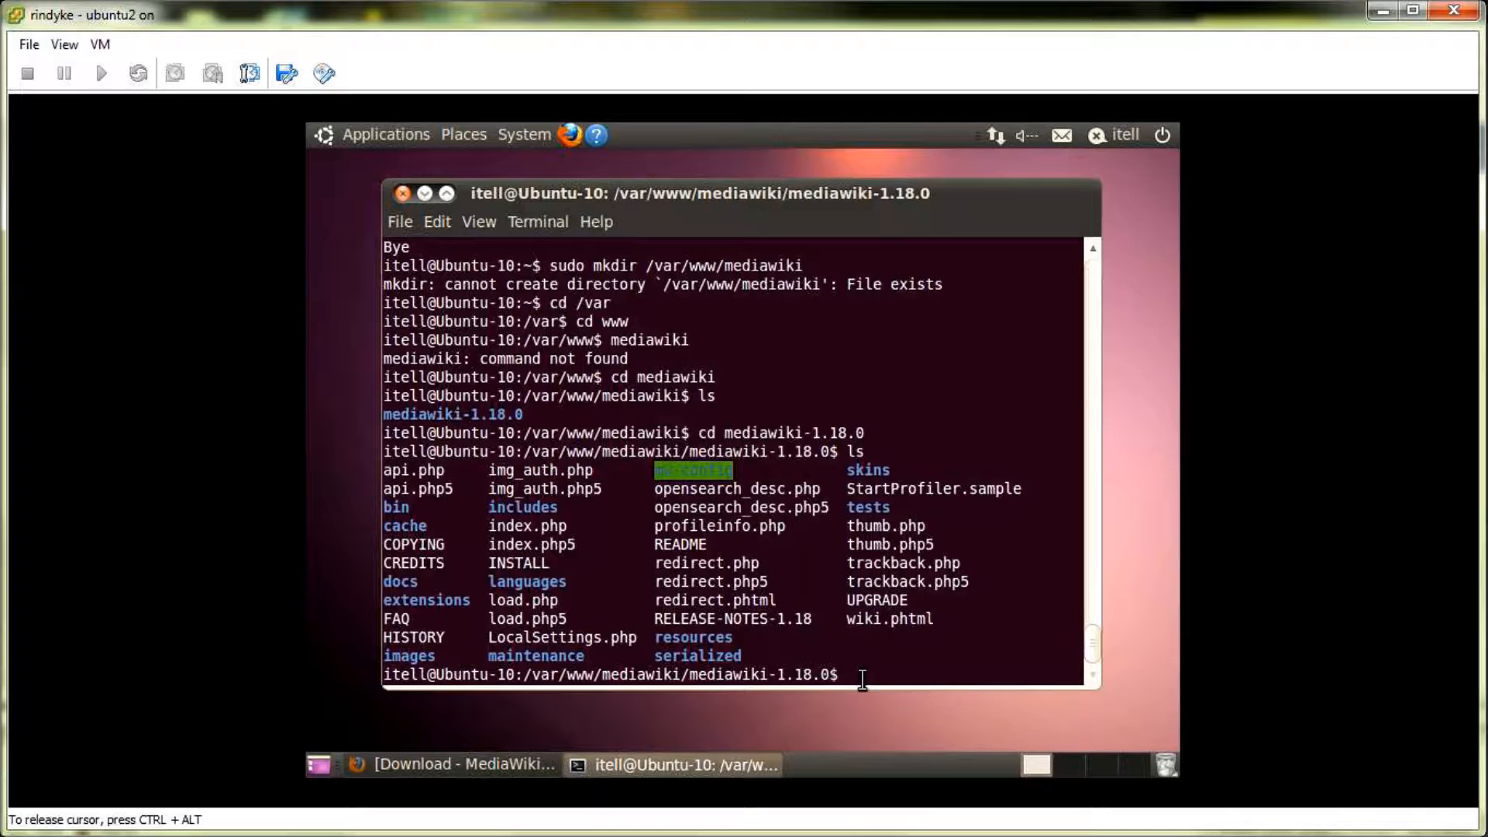
Give mw-config 777 permissions with sudo chmod, correcting the failed /mw-config path to the relative one.
text(sudo)
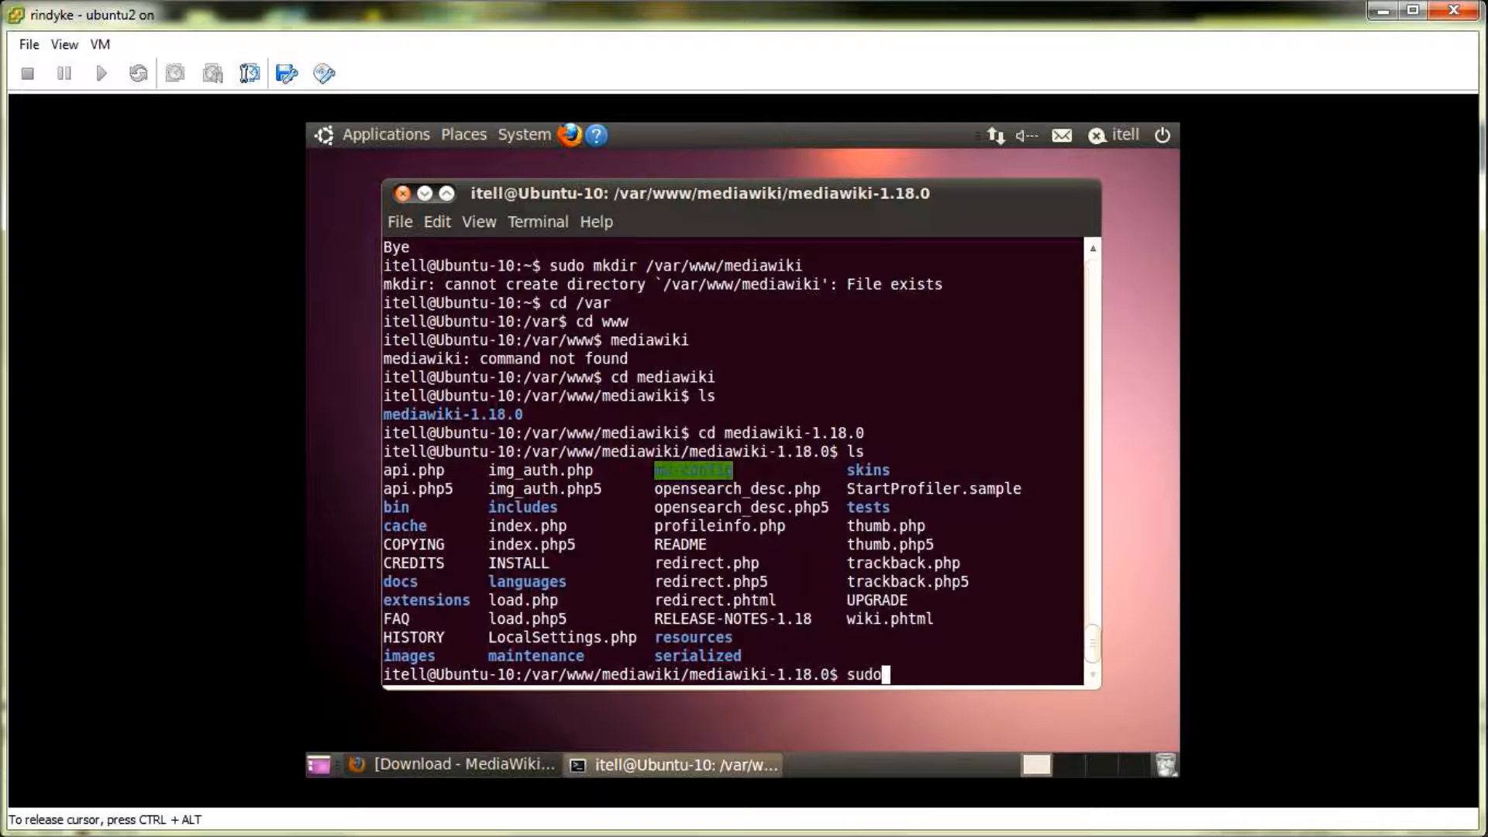
text(ch)
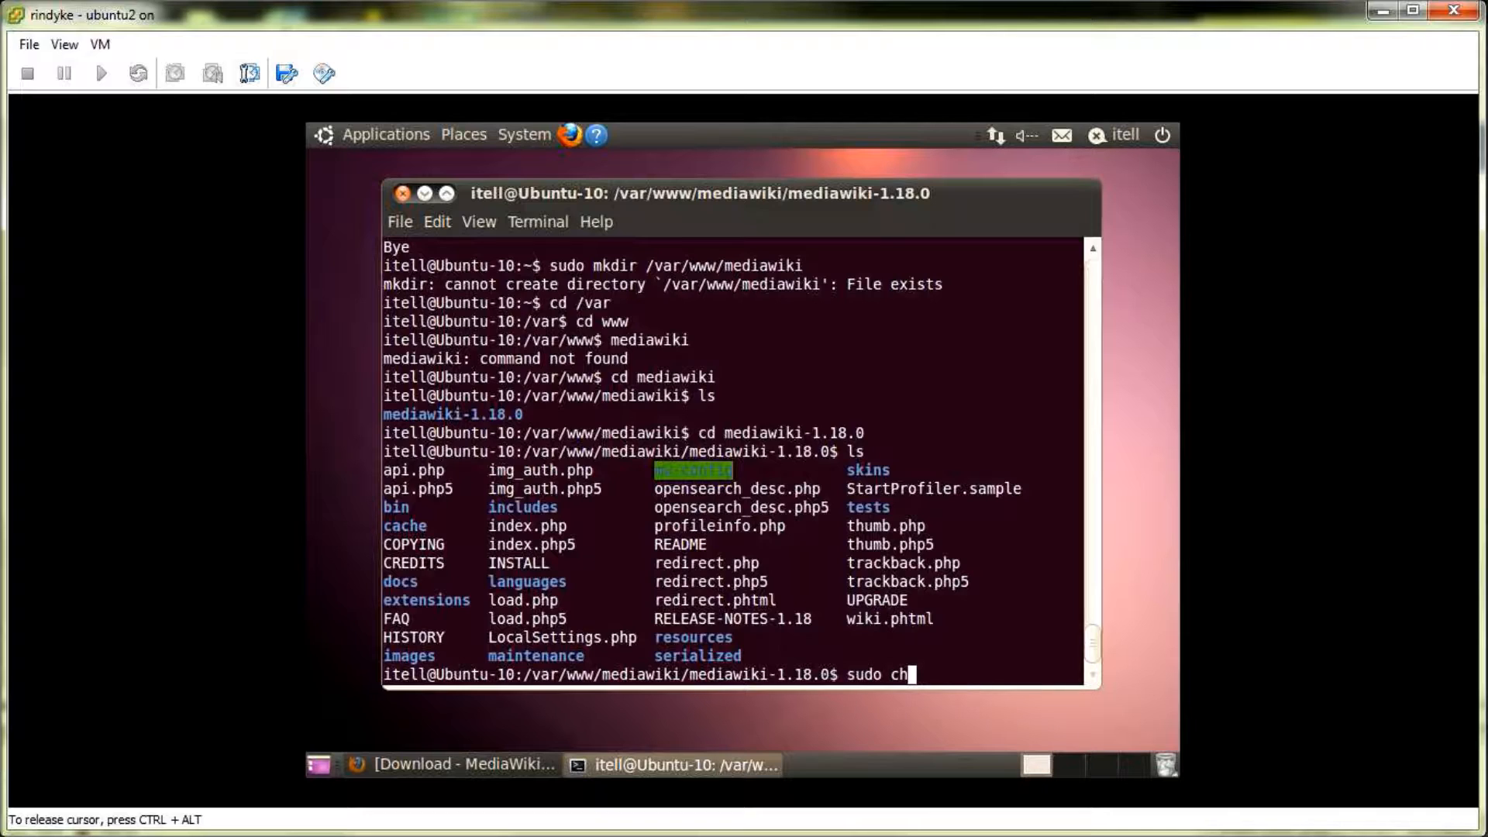
text(moed)
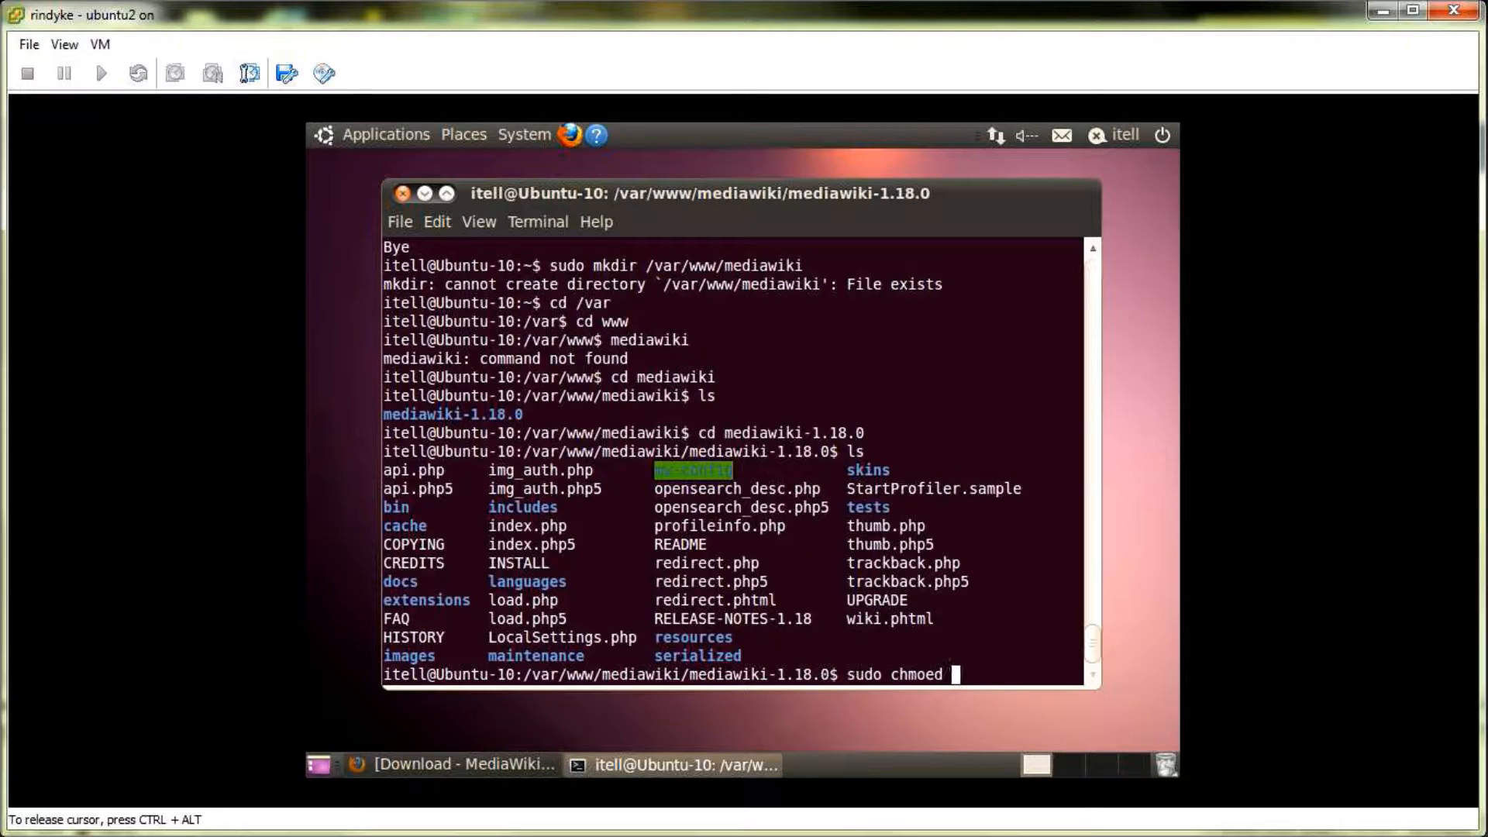
text(777)
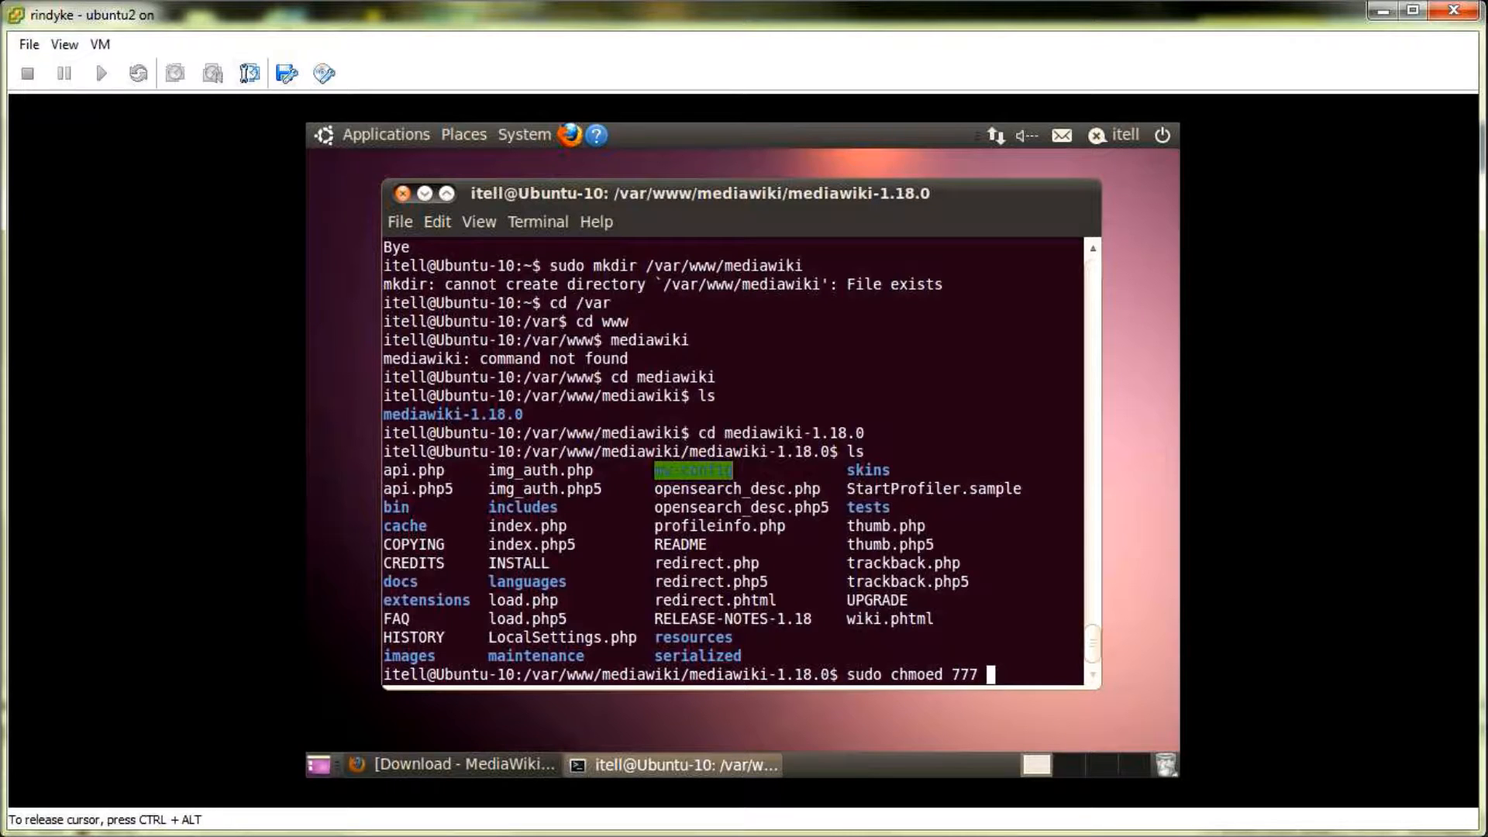
text(/)
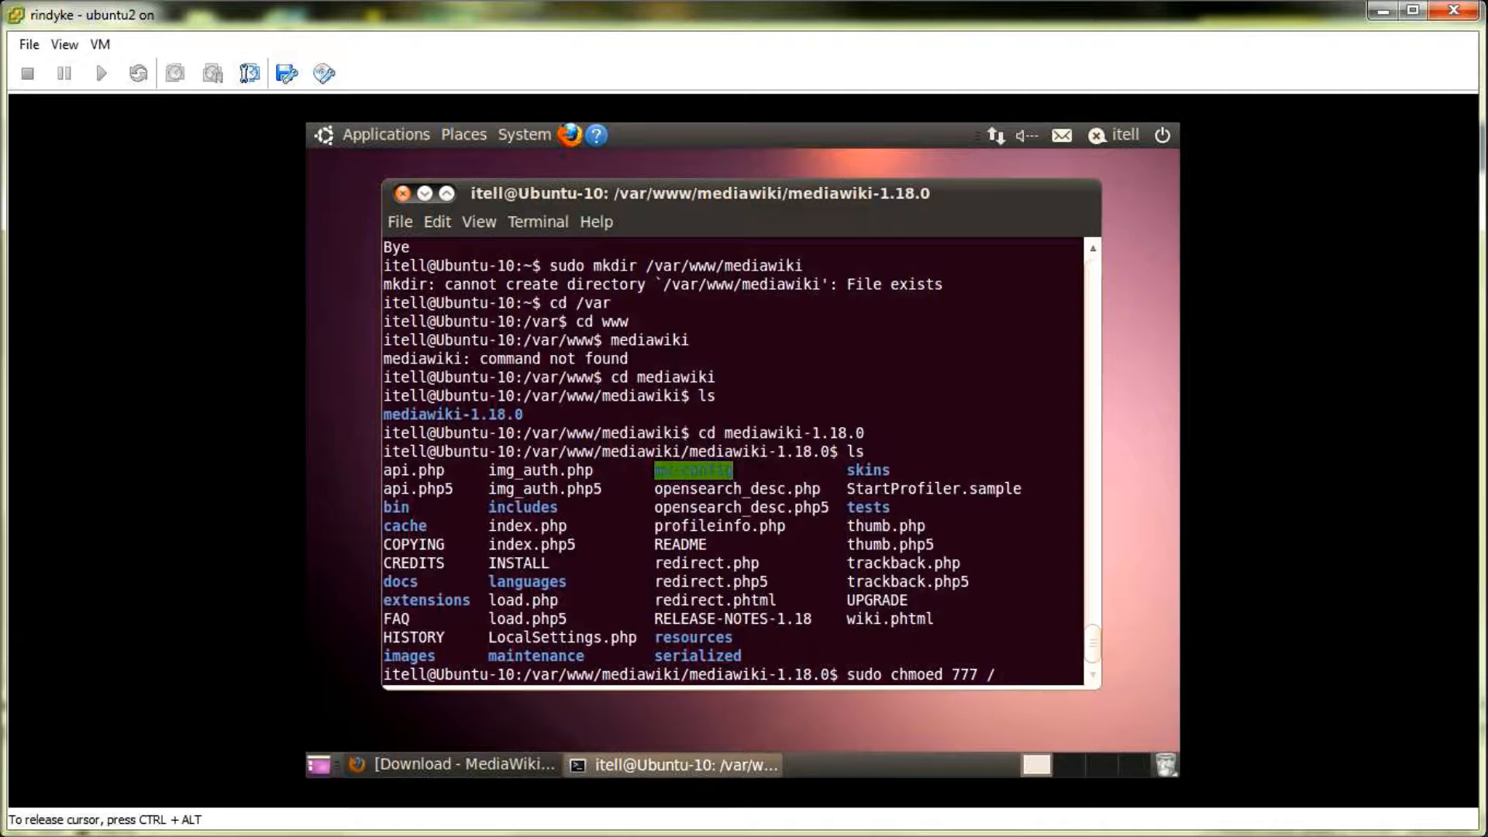
text(mw-con)
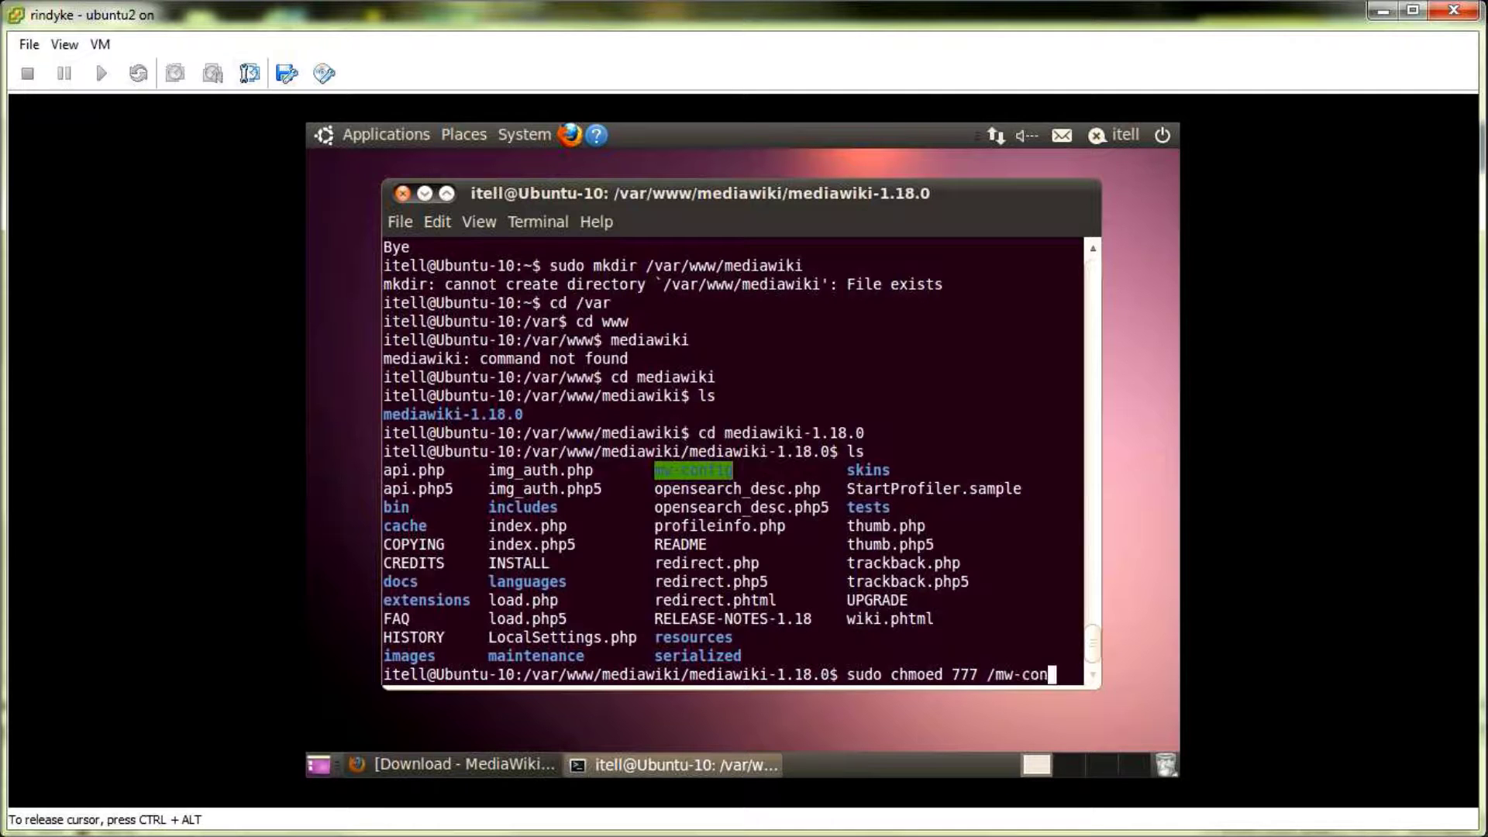
text(fig)
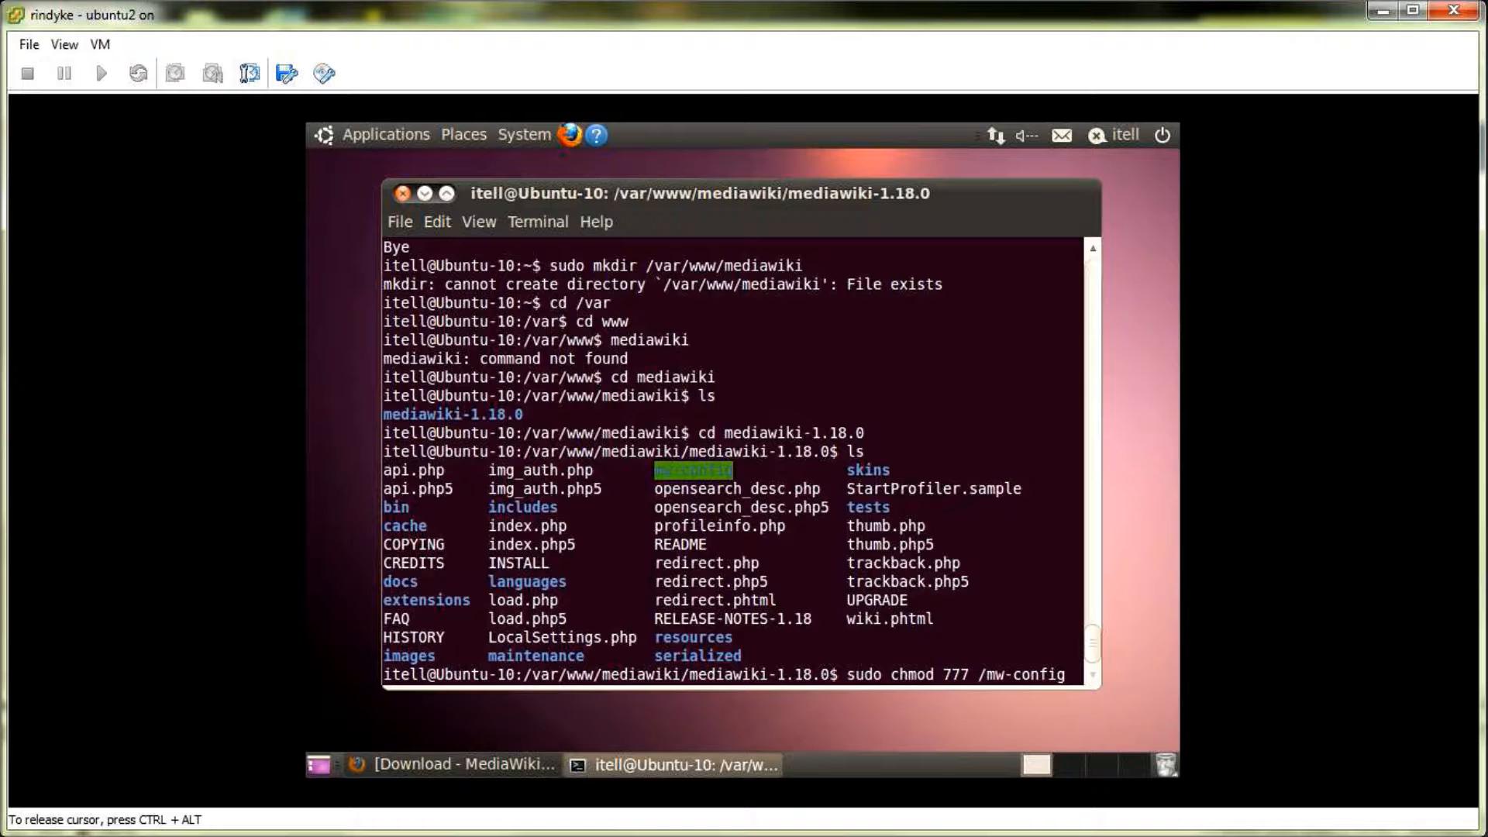
key(Return)
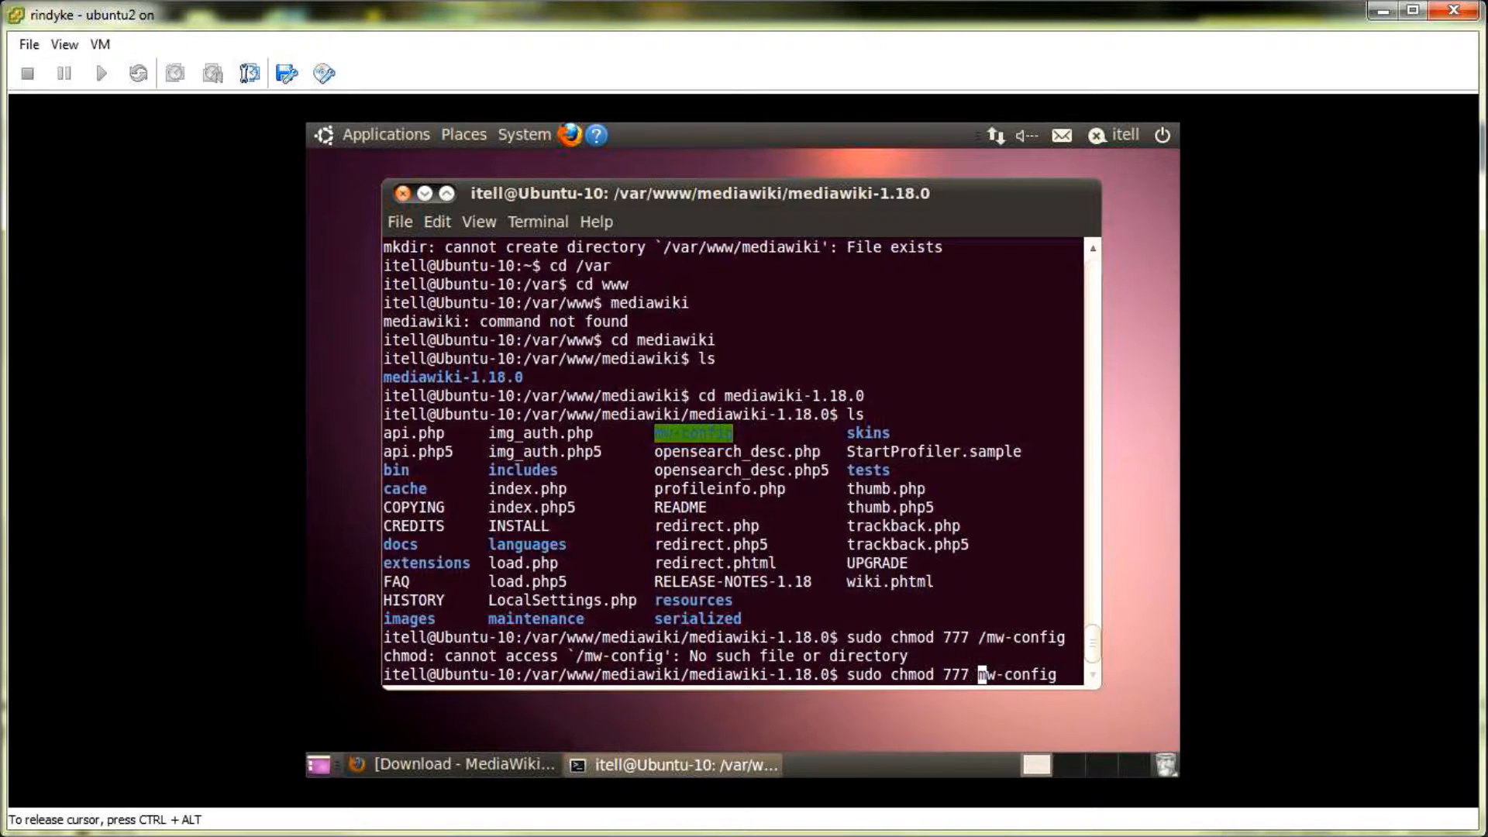
key(Return)
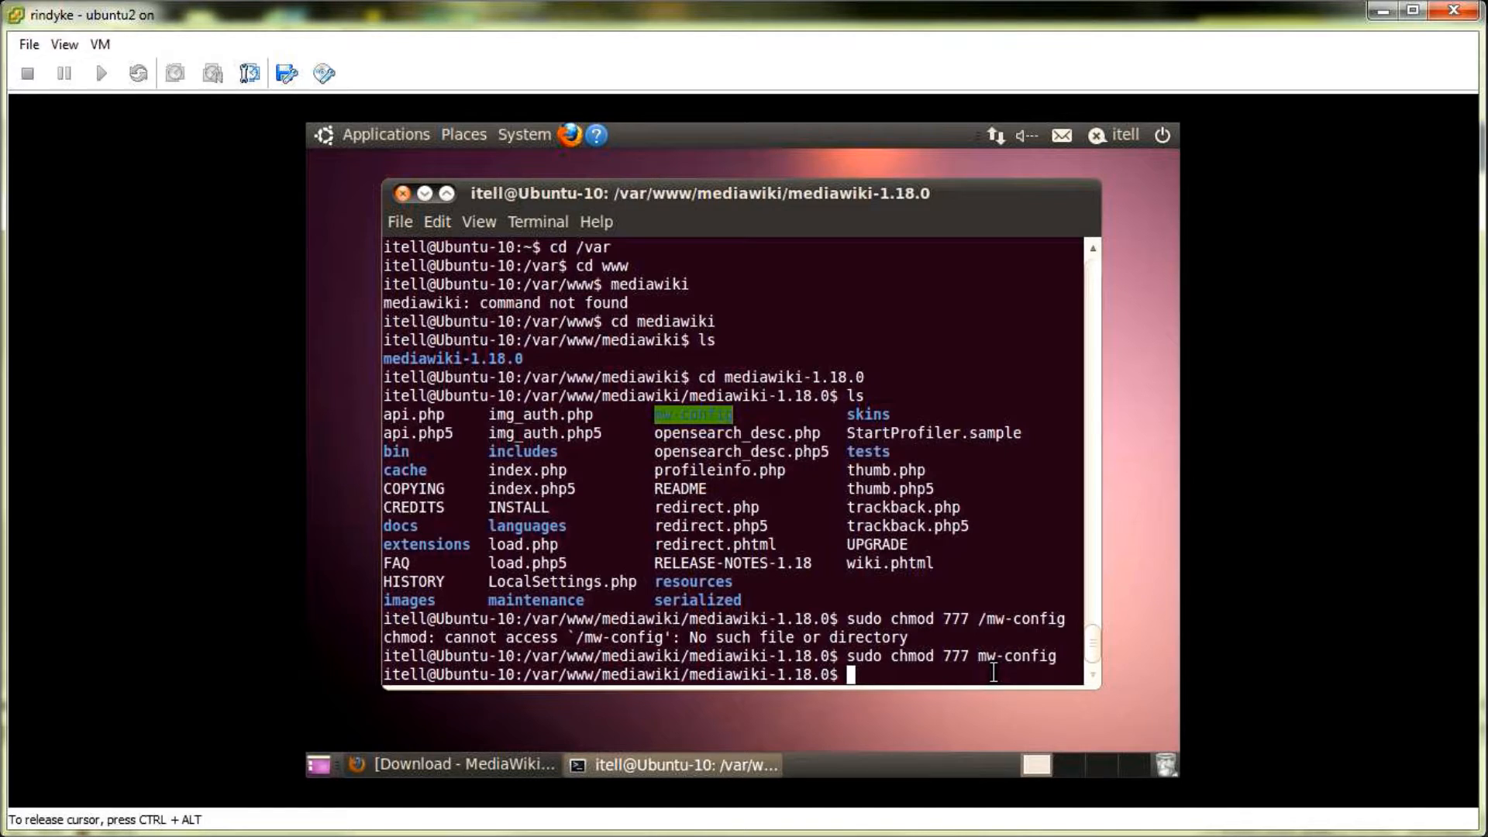
mouse_move(758, 762)
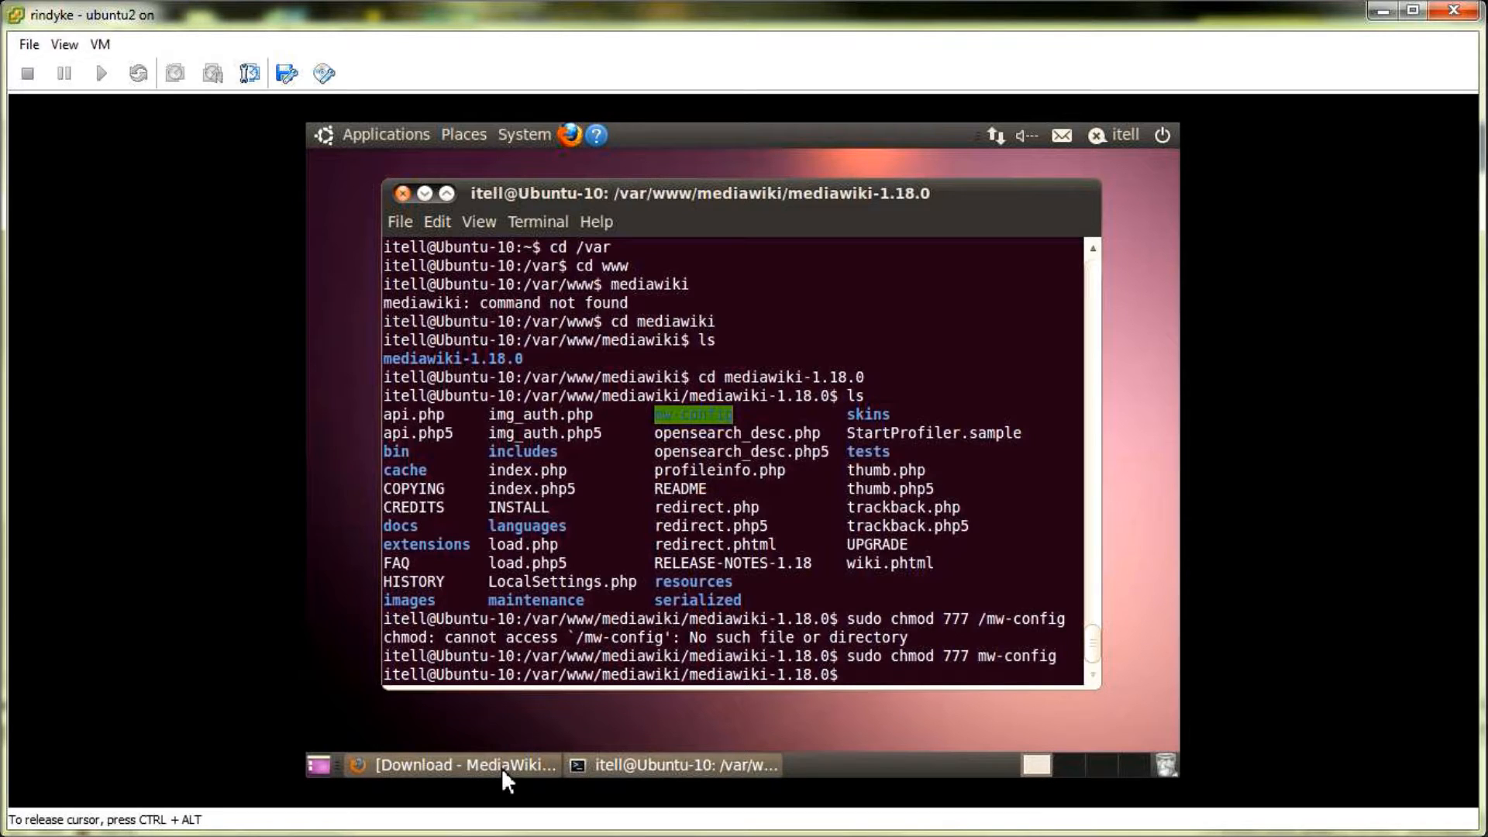
Load localhost/mediawiki in Firefox, showing the Apache index listing mediawiki-1.18.0.
click(446, 765)
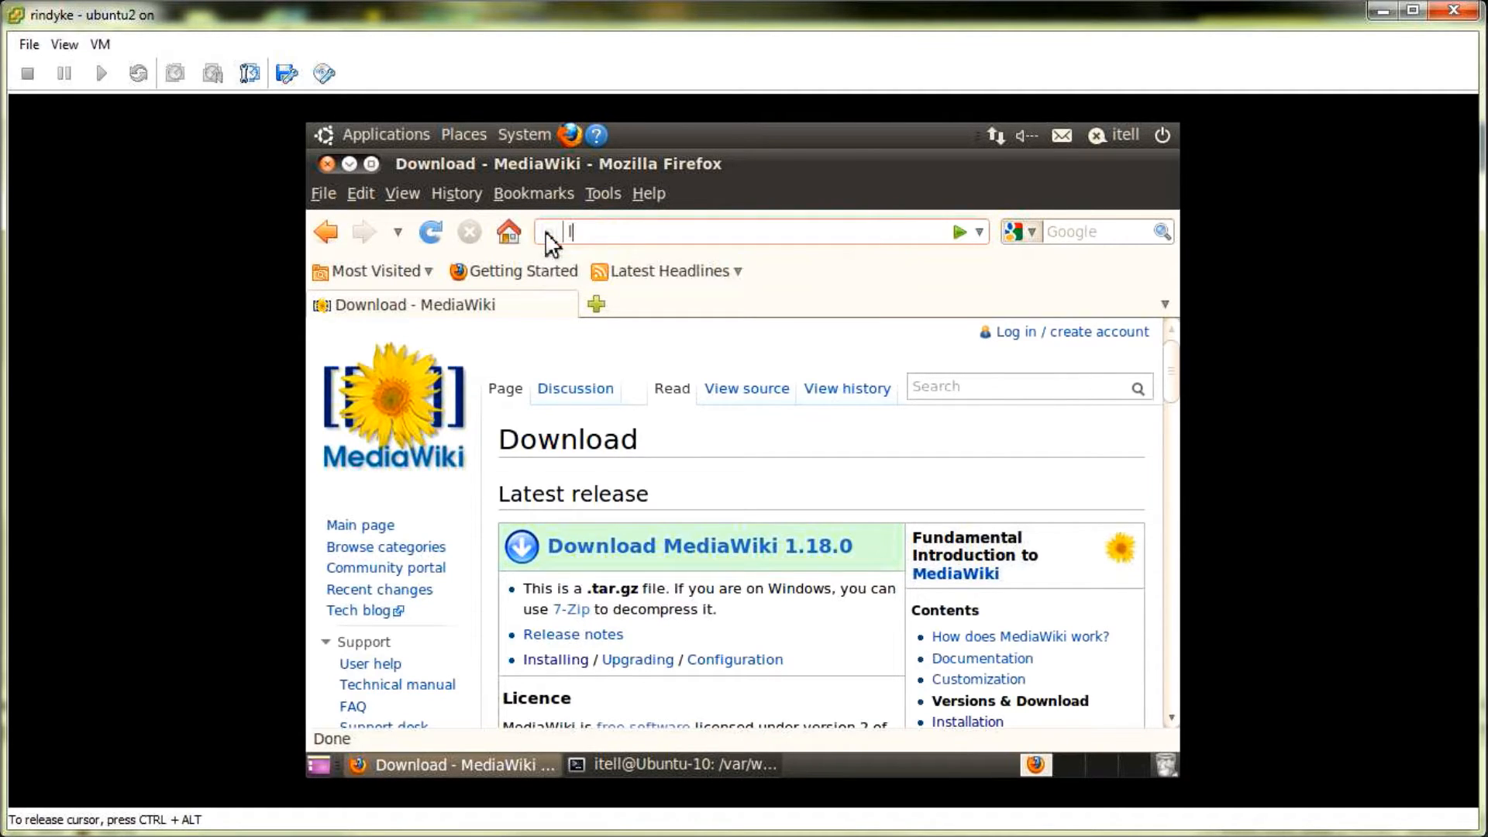
text(localhost.)
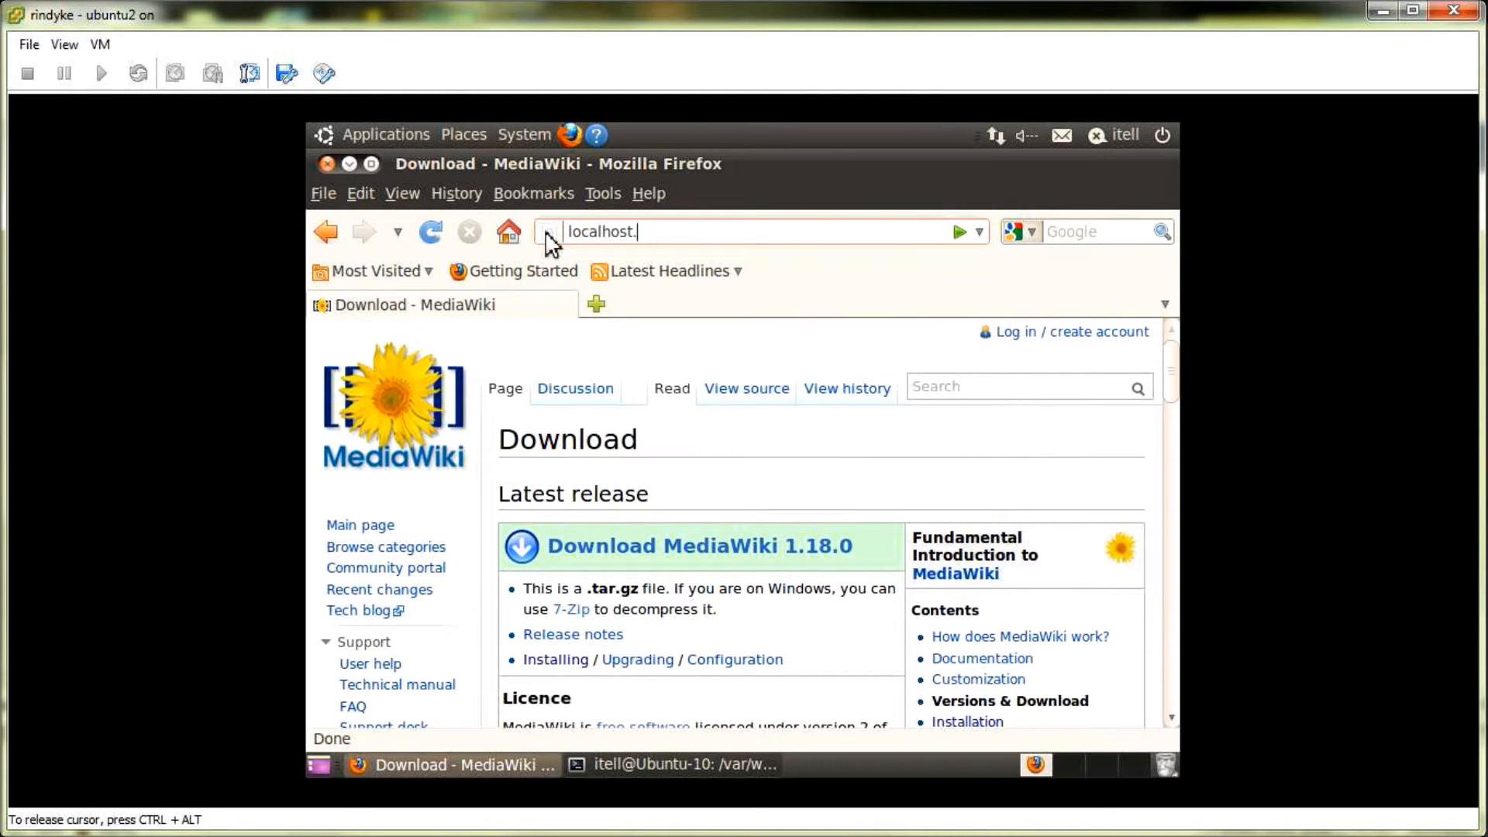
text(/m)
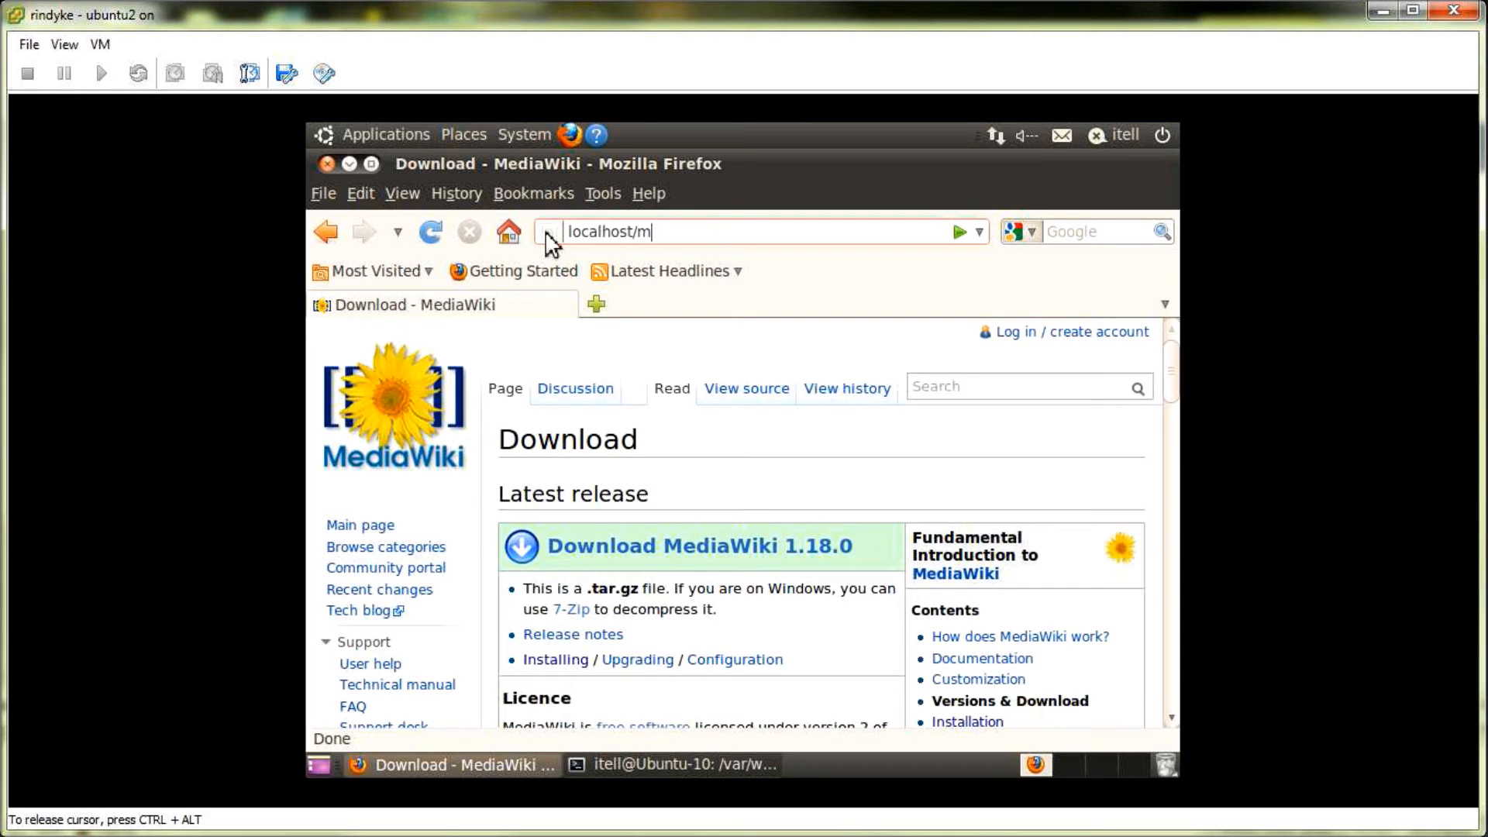
text(ediawiki)
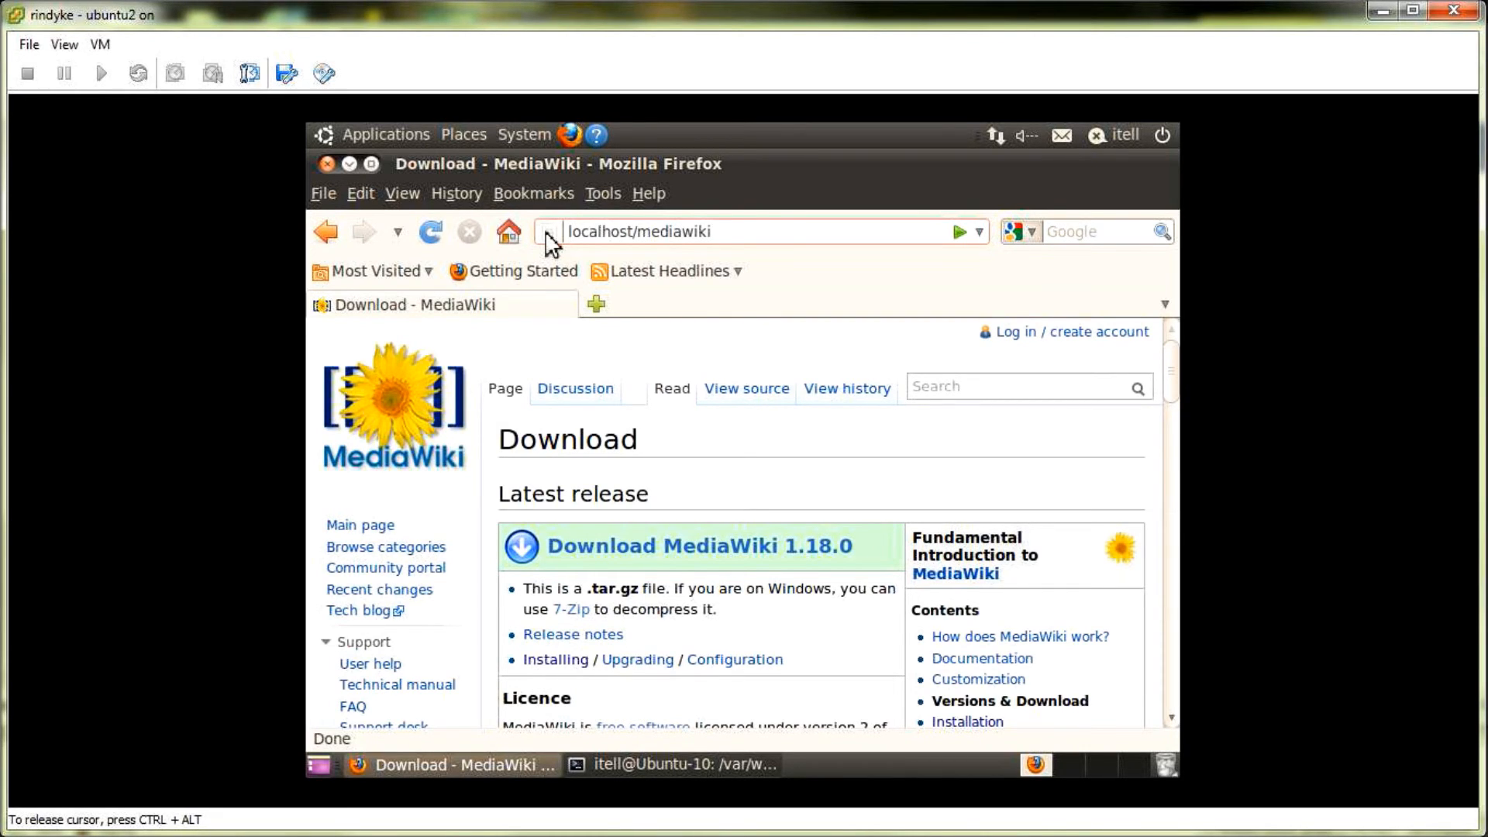
click(723, 232)
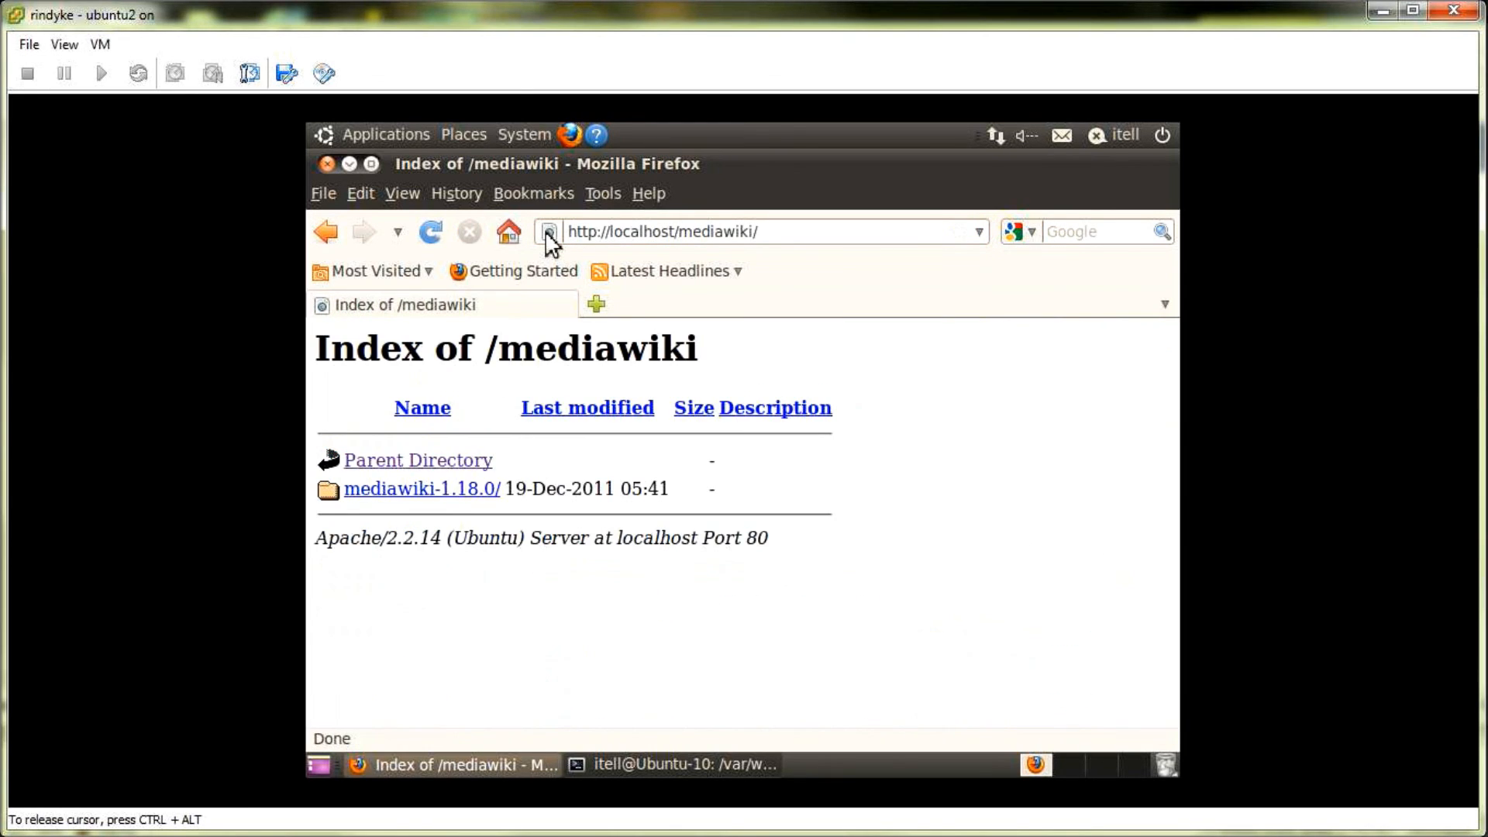
mouse_move(774, 146)
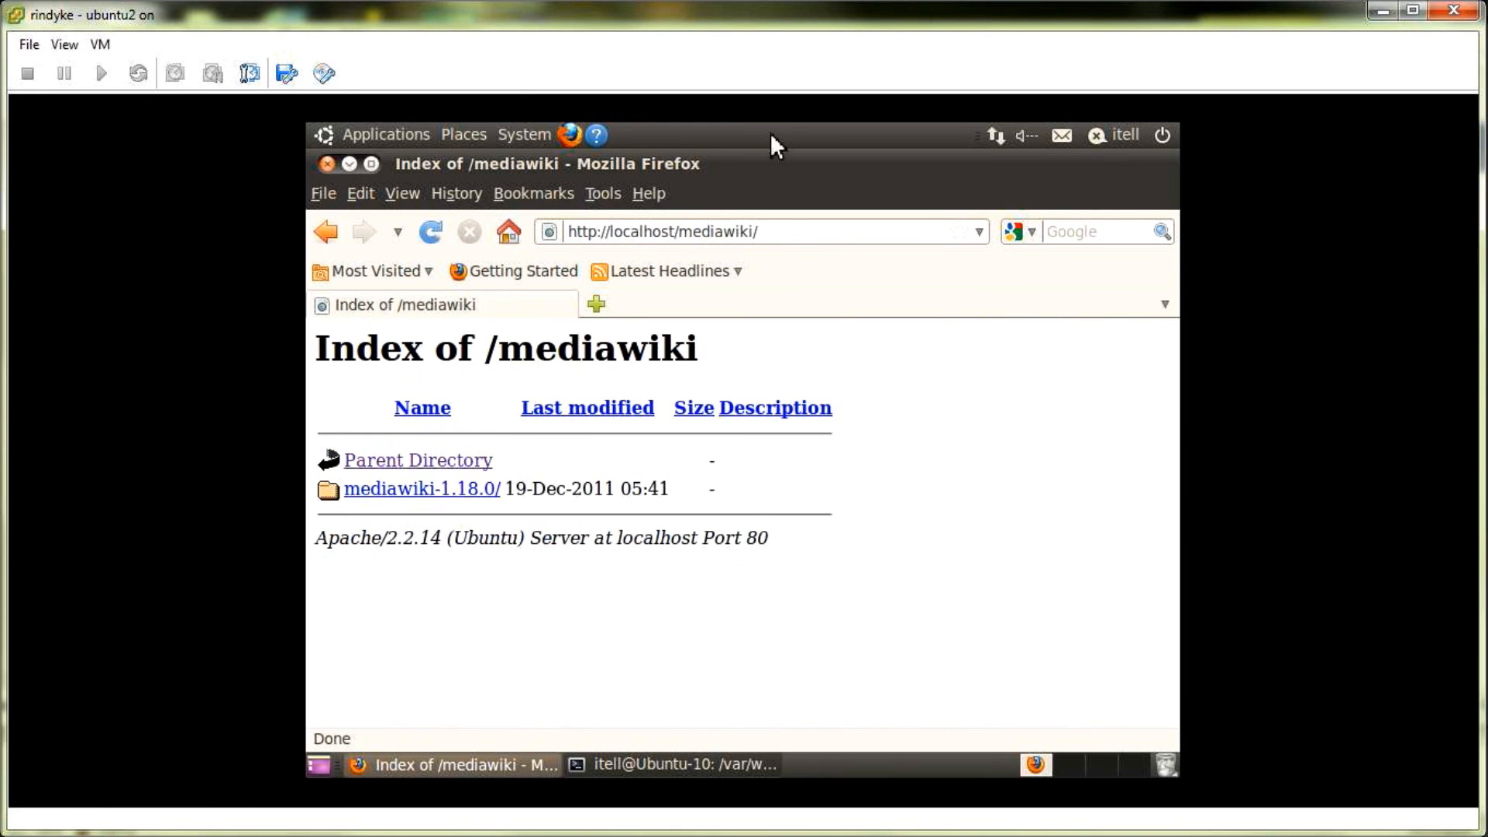